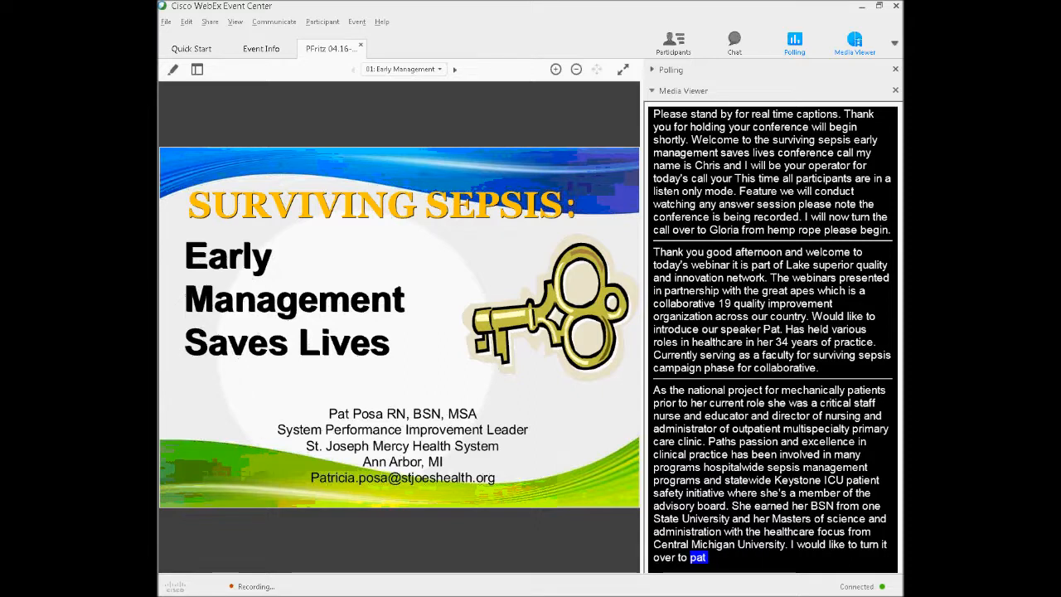
Step: Follow the captions and advance from the title past Objectives to slide 03, Severe Sepsis
{"action": "scroll", "scroll_direction": "down", "scroll_amount": 3}
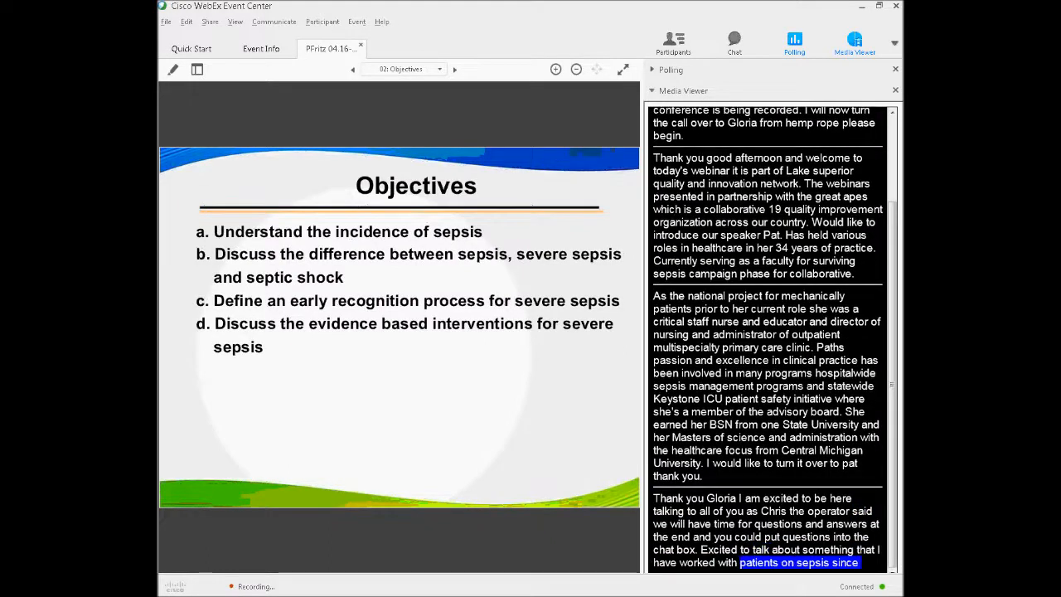
{"action": "scroll", "scroll_direction": "down", "scroll_amount": 3}
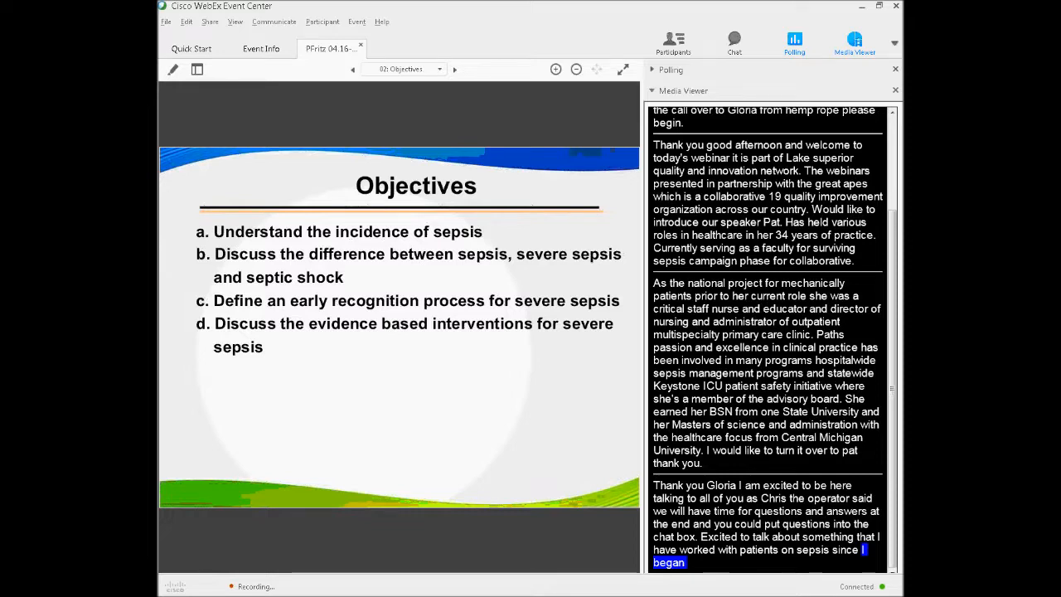
{"action": "scroll", "scroll_direction": "down", "scroll_amount": 3}
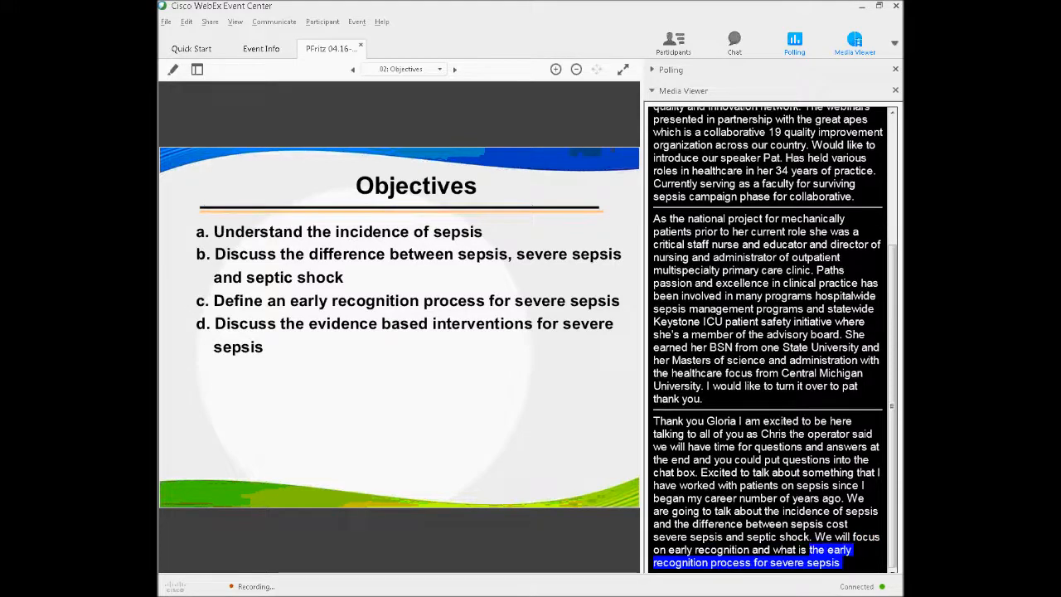
{"action": "left_click", "coordinate": [455, 69]}
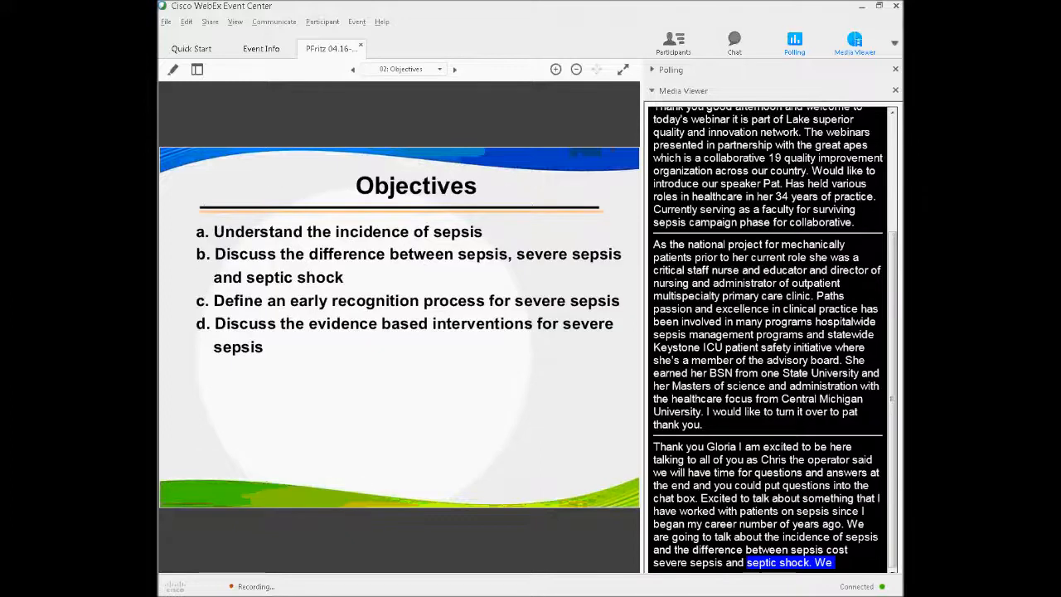
{"action": "left_click", "coordinate": [454, 69]}
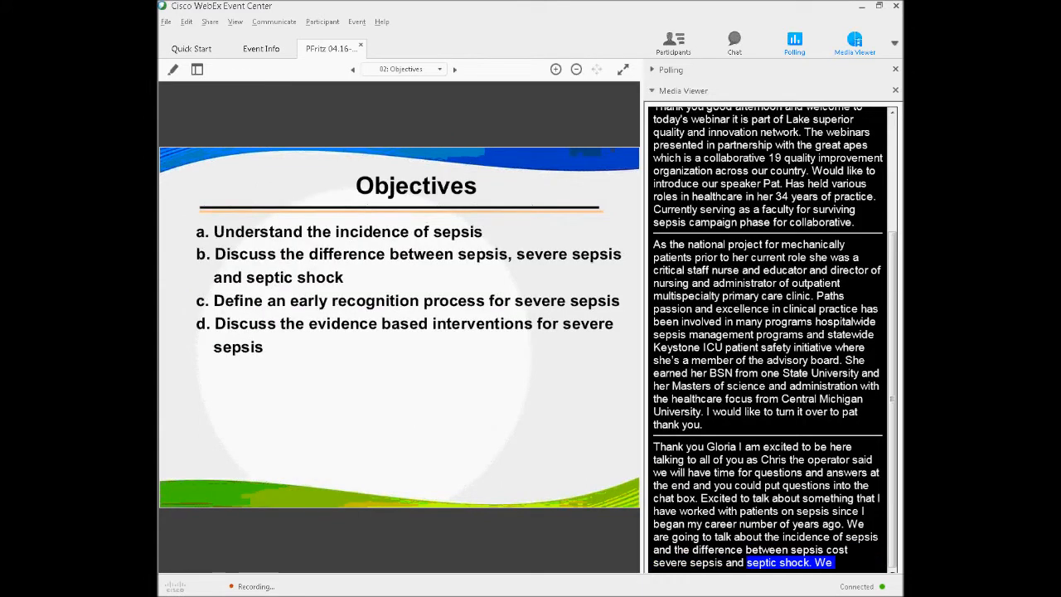
{"action": "left_click", "coordinate": [455, 69]}
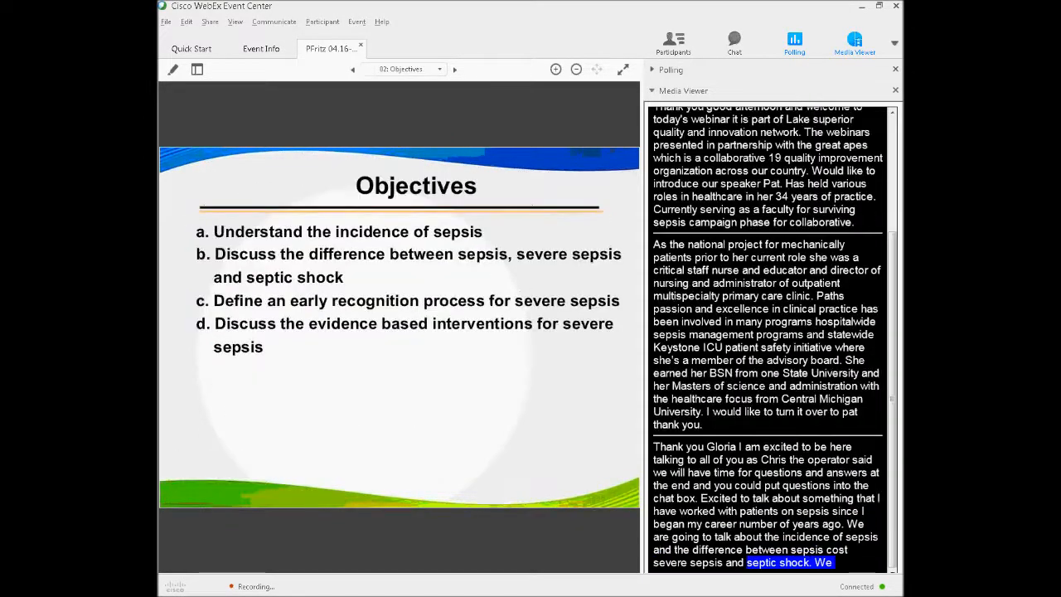
{"action": "left_click", "coordinate": [454, 69]}
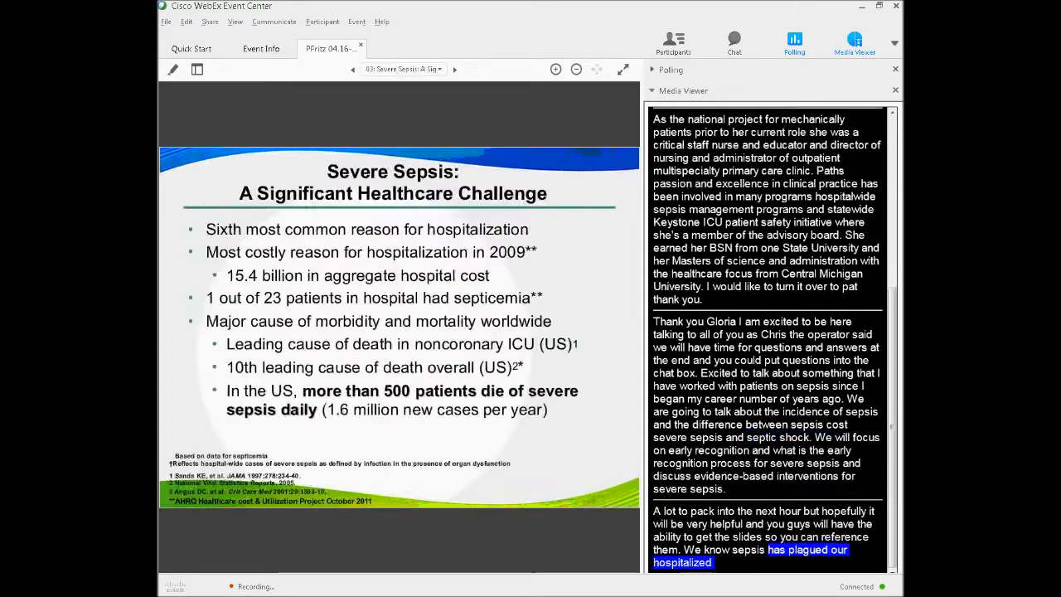
Step: Return to slide 03 and follow captions on mortality statistics, including over 500 daily US deaths
{"action": "left_click", "coordinate": [352, 68]}
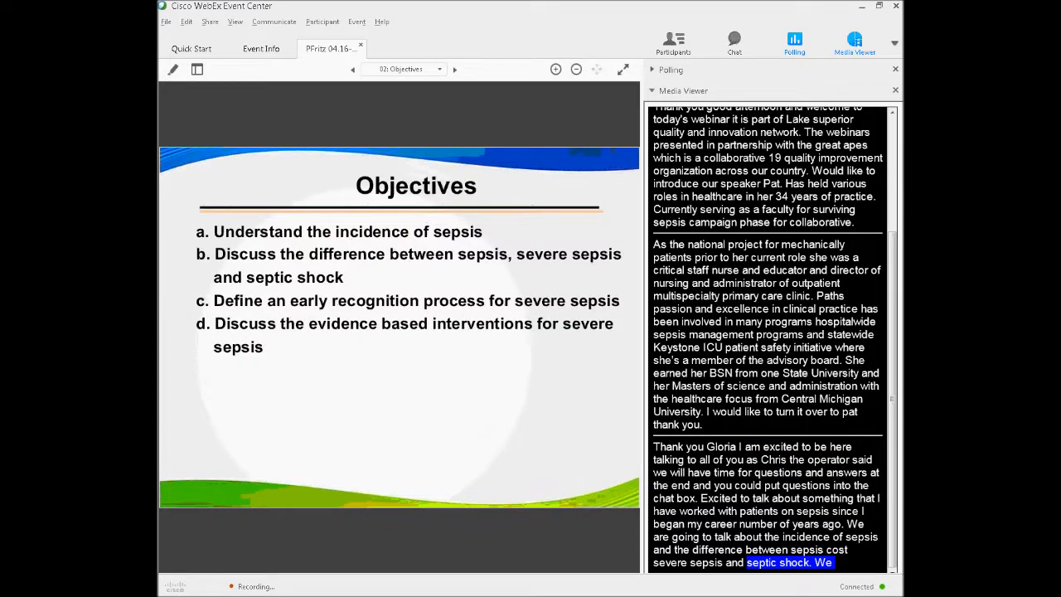
{"action": "left_click", "coordinate": [454, 69]}
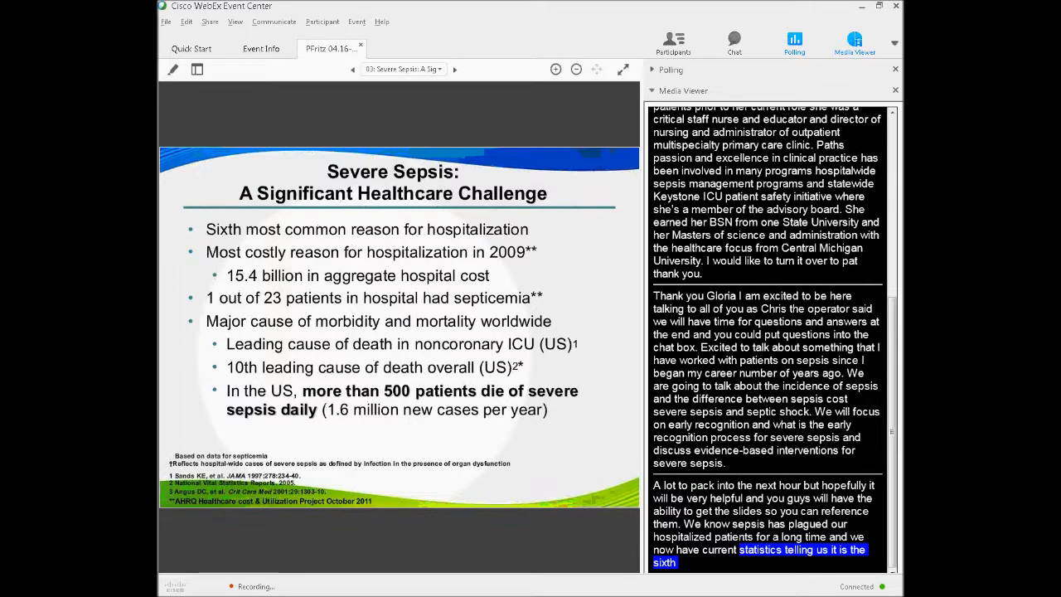
{"action": "scroll", "scroll_direction": "down", "scroll_amount": 3}
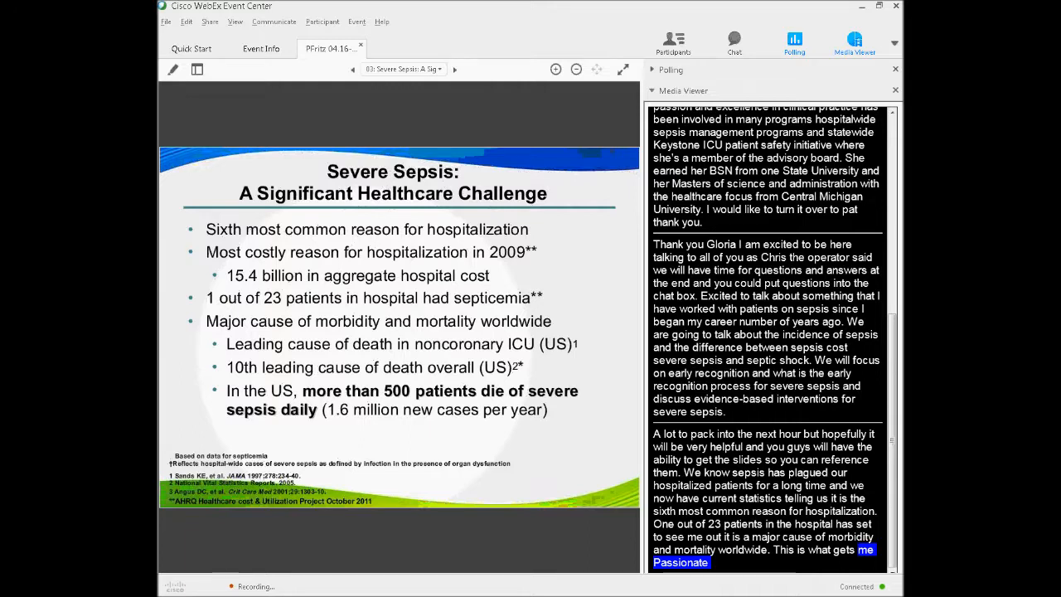
{"action": "scroll", "scroll_direction": "down", "scroll_amount": 3}
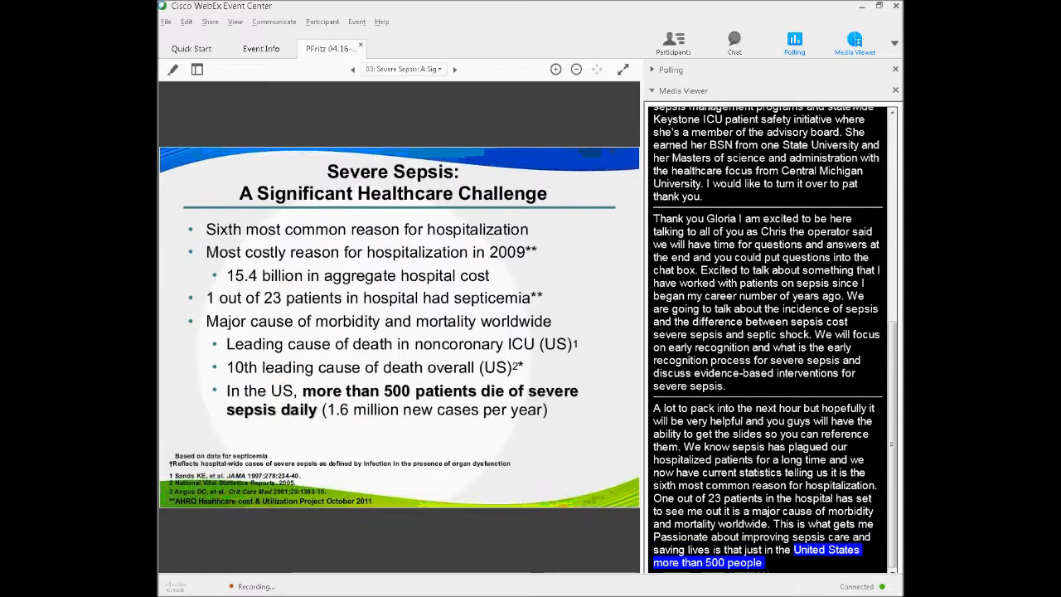
{"action": "scroll", "scroll_direction": "down", "scroll_amount": 3}
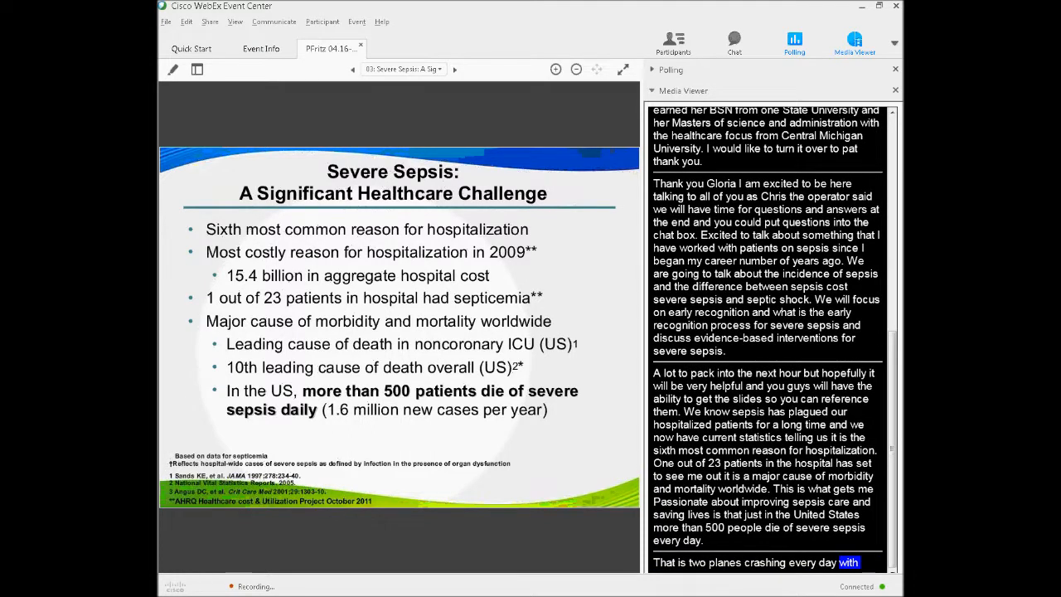
{"action": "scroll", "scroll_direction": "down", "scroll_amount": 3}
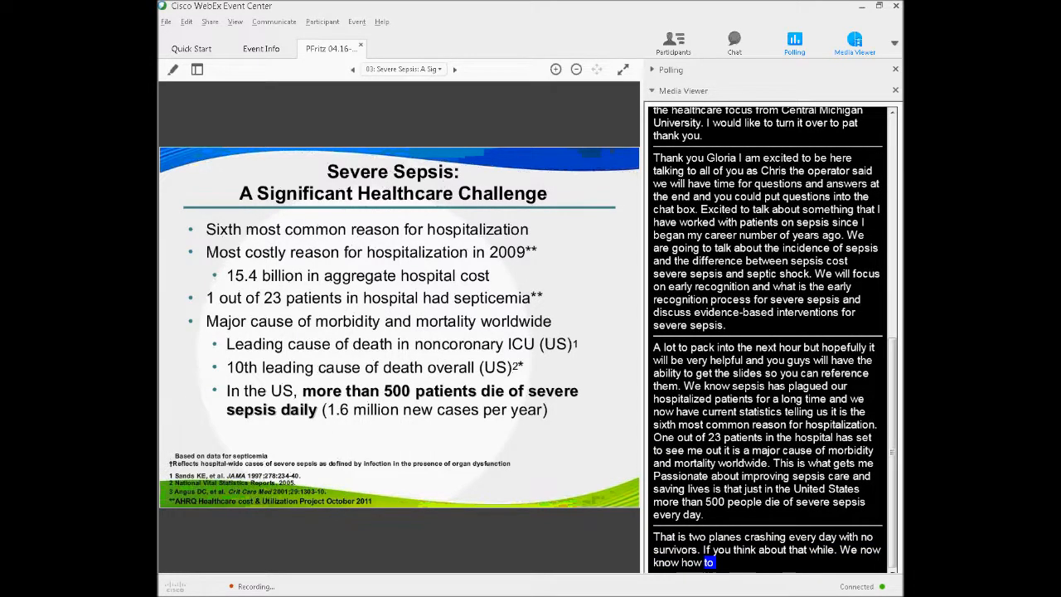
Step: Scroll the Media Viewer captions during the hospital-infections poll on slide 04
{"action": "scroll", "scroll_direction": "down", "scroll_amount": 3}
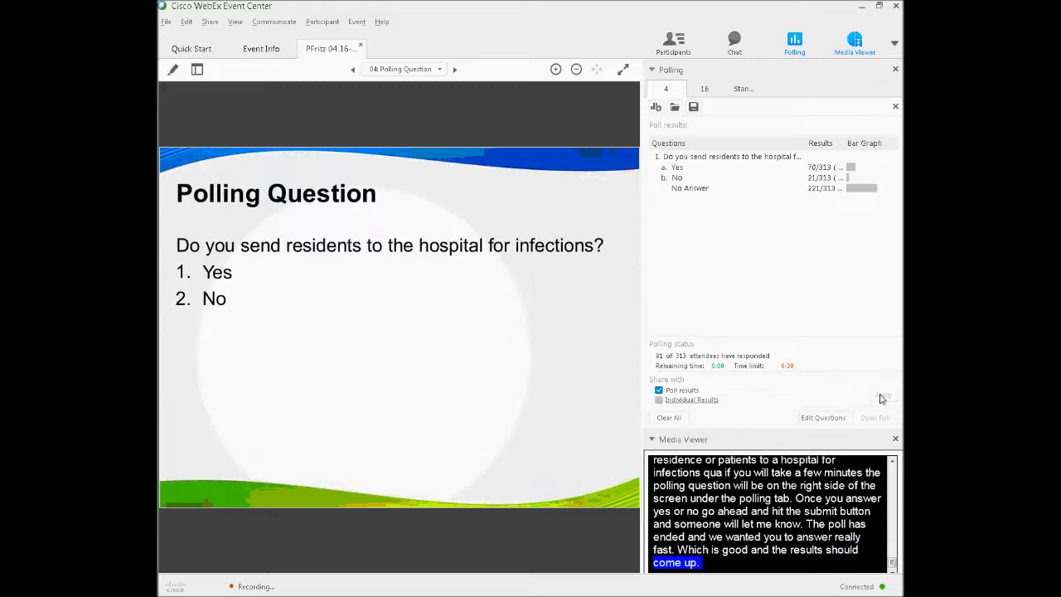
{"action": "mouse_move", "coordinate": [652, 70]}
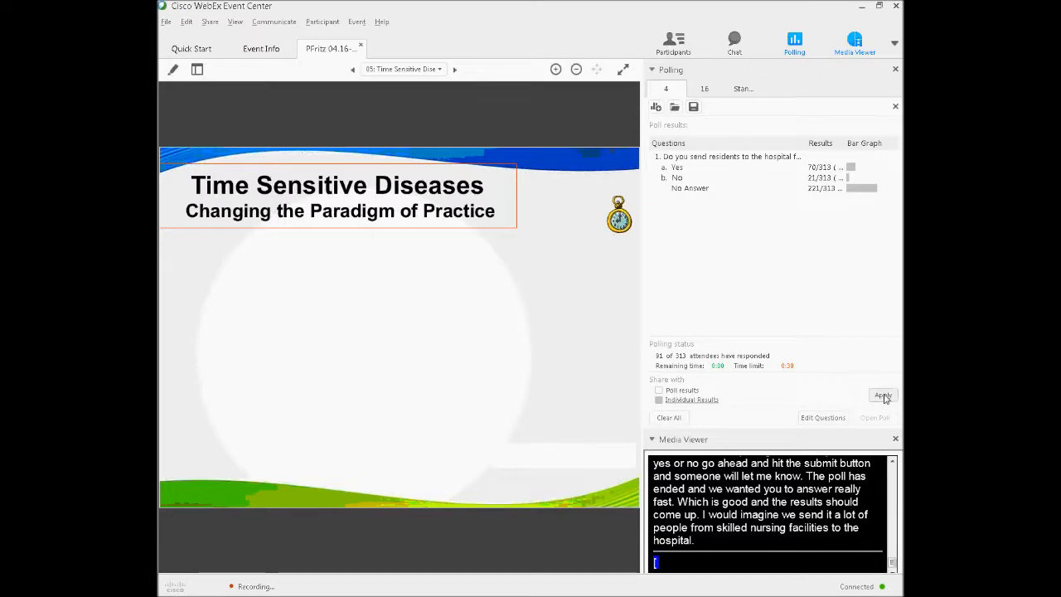
Step: Apply poll-result sharing, raise the screening poll's alarm to one minute, and collapse Polling
{"action": "left_click", "coordinate": [659, 390]}
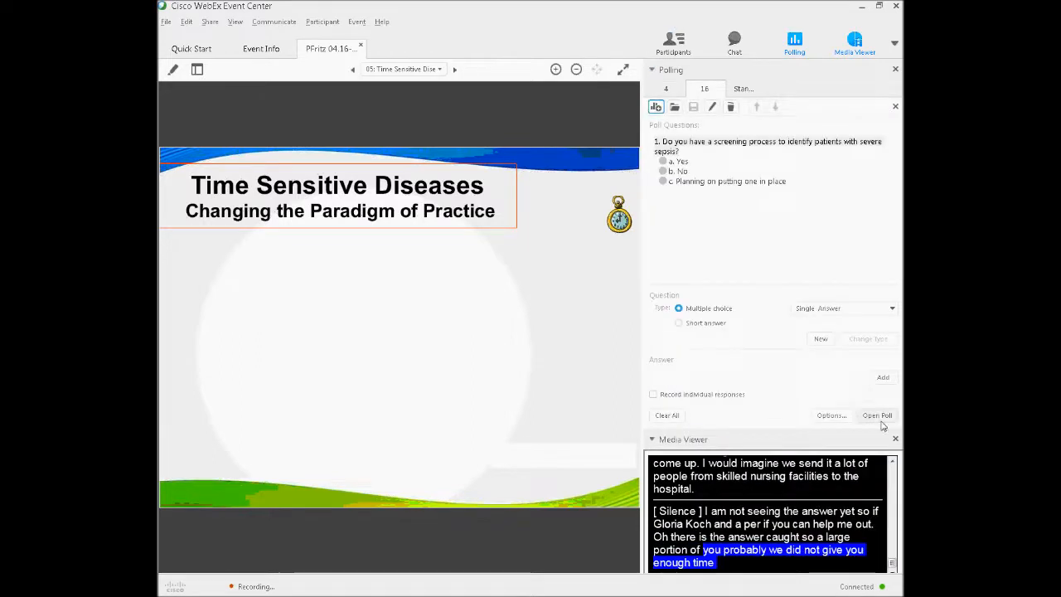
{"action": "left_click", "coordinate": [831, 416]}
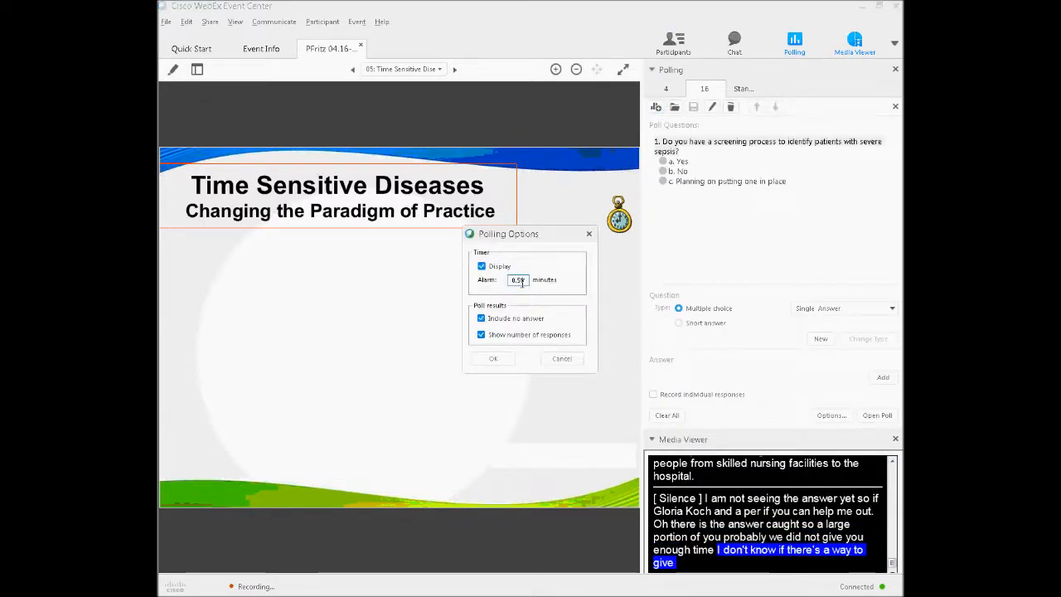
{"action": "type", "text": "0.0"}
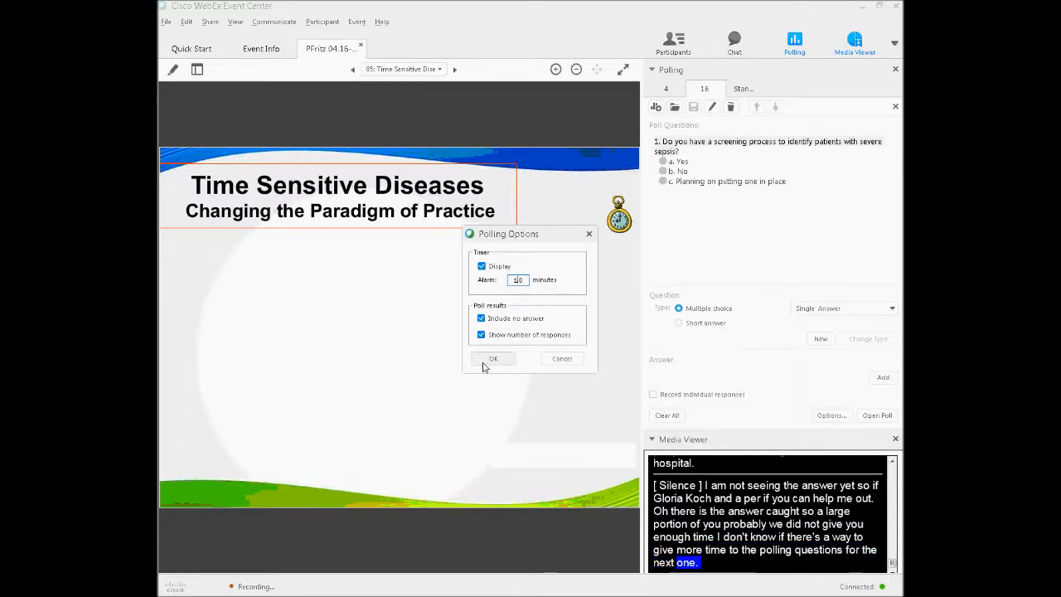
{"action": "left_click", "coordinate": [493, 358]}
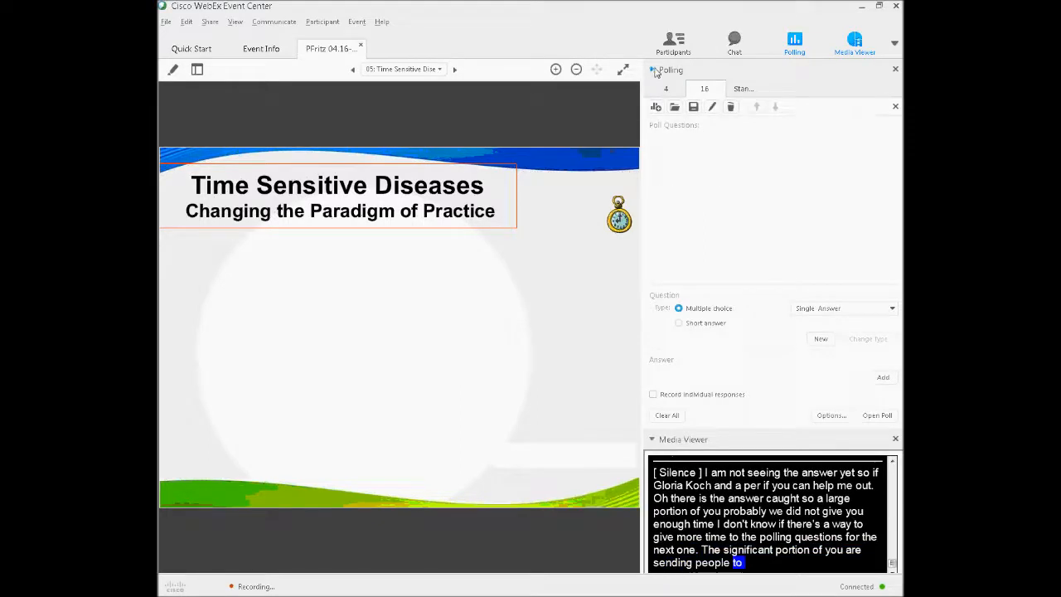
{"action": "left_click", "coordinate": [653, 70]}
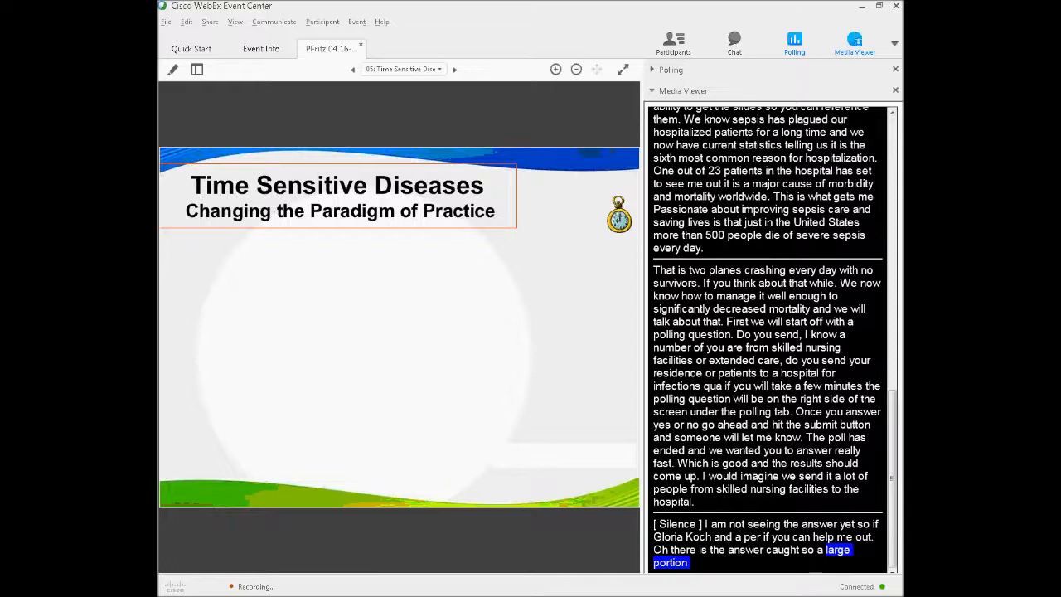
Step: Follow captions on sepsis as time-sensitive while slide 05 builds AMI, Stroke and Trauma panels
{"action": "scroll", "scroll_direction": "down", "scroll_amount": 3}
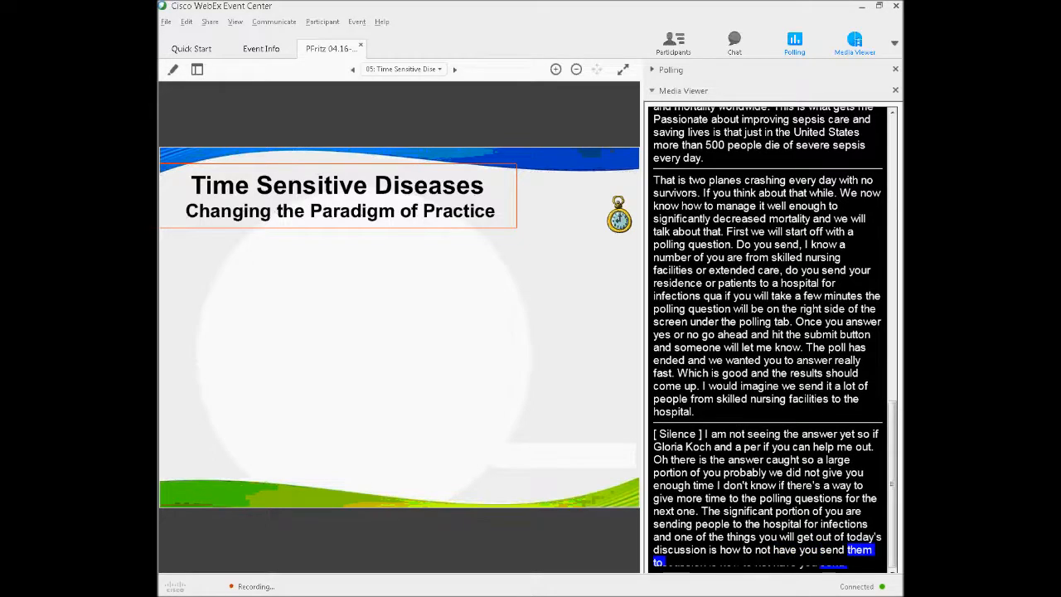
{"action": "scroll", "scroll_direction": "down", "scroll_amount": 3}
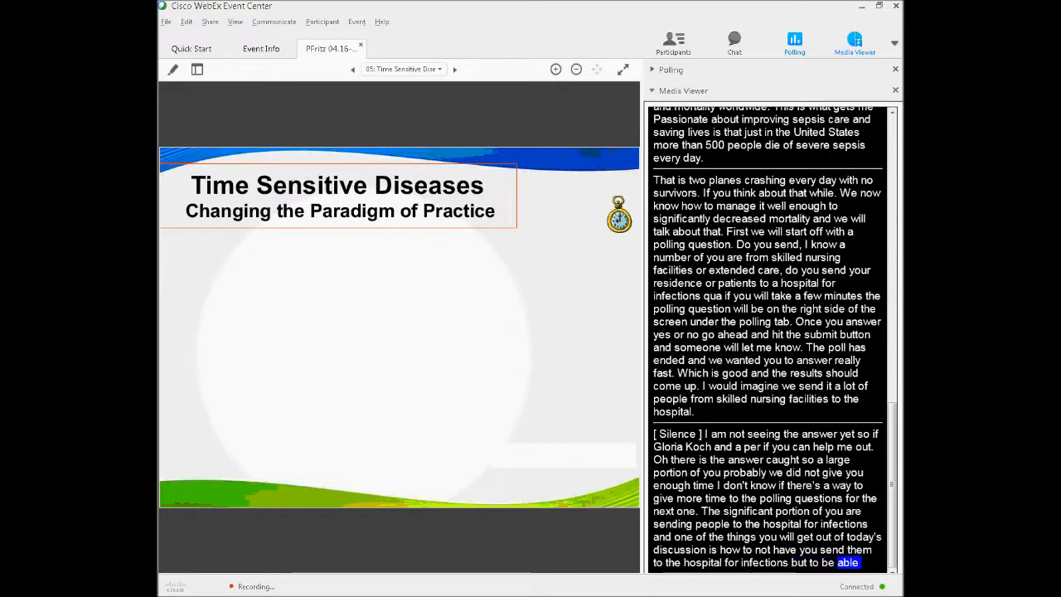
{"action": "scroll", "scroll_direction": "down", "scroll_amount": 3}
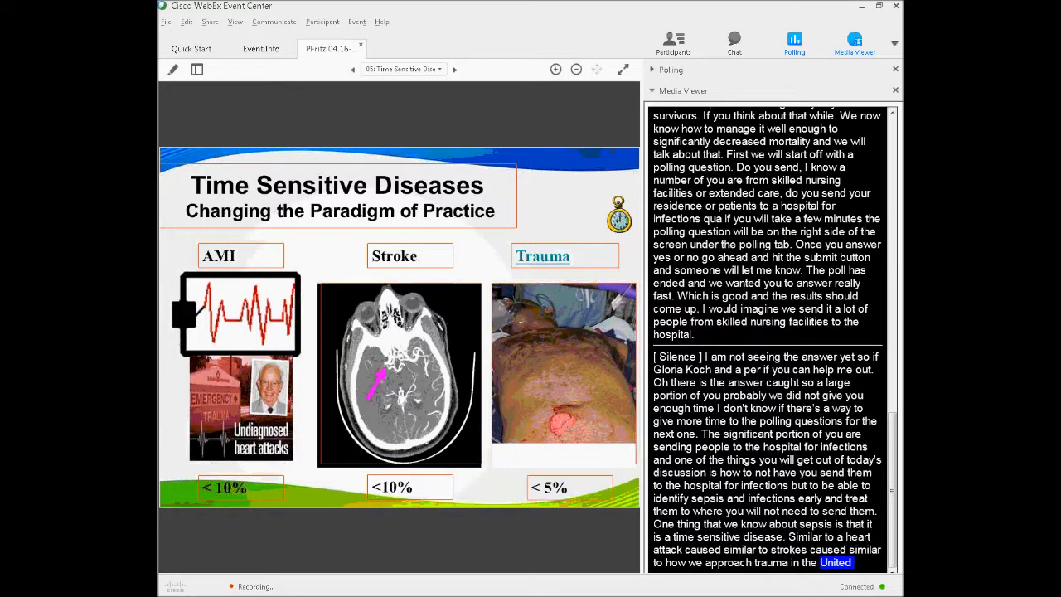
{"action": "scroll", "scroll_direction": "down", "scroll_amount": 3}
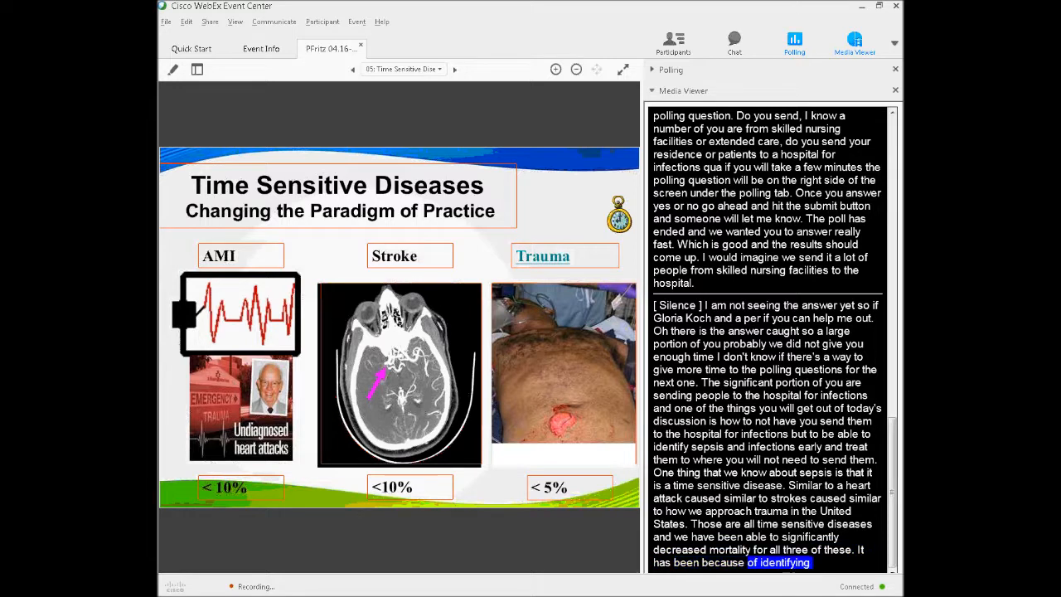
{"action": "scroll", "scroll_direction": "down", "scroll_amount": 3}
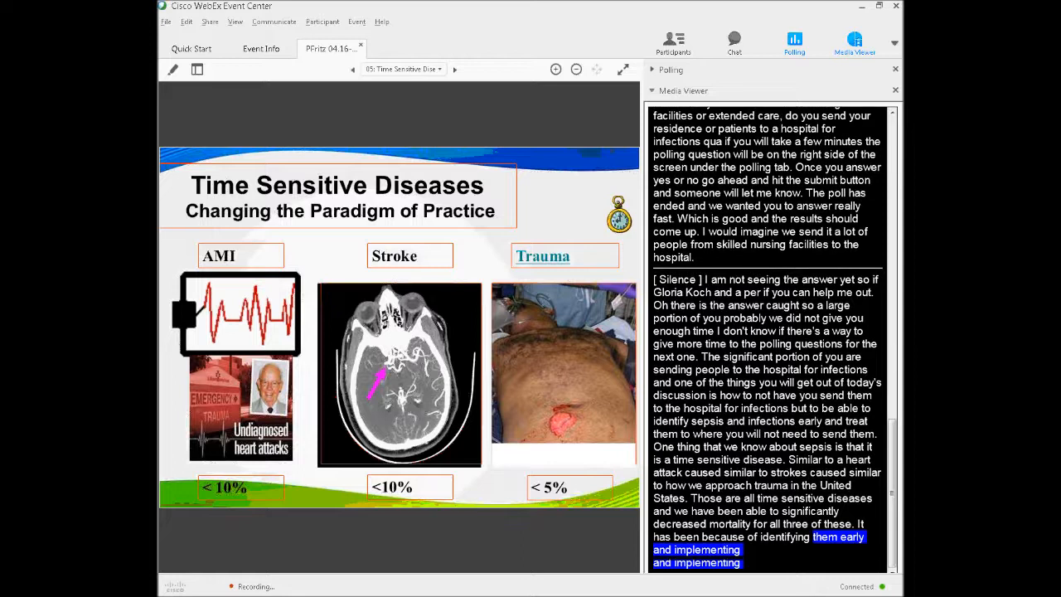
Step: Advance to slide 06 and follow captions defining the infection-to-severe-sepsis continuum
{"action": "left_click", "coordinate": [454, 68]}
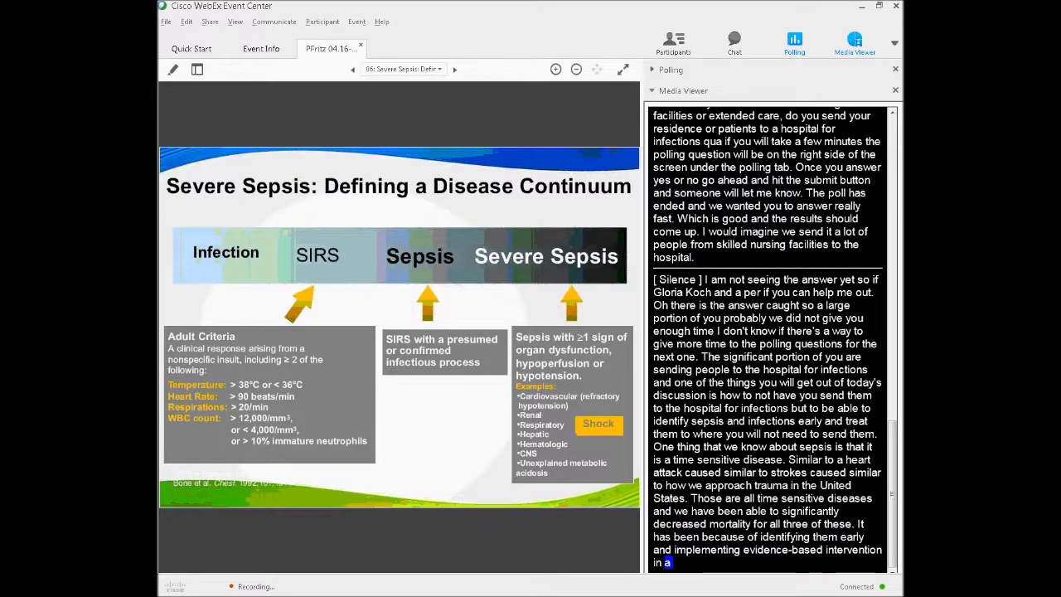
{"action": "scroll", "scroll_direction": "down", "scroll_amount": 3}
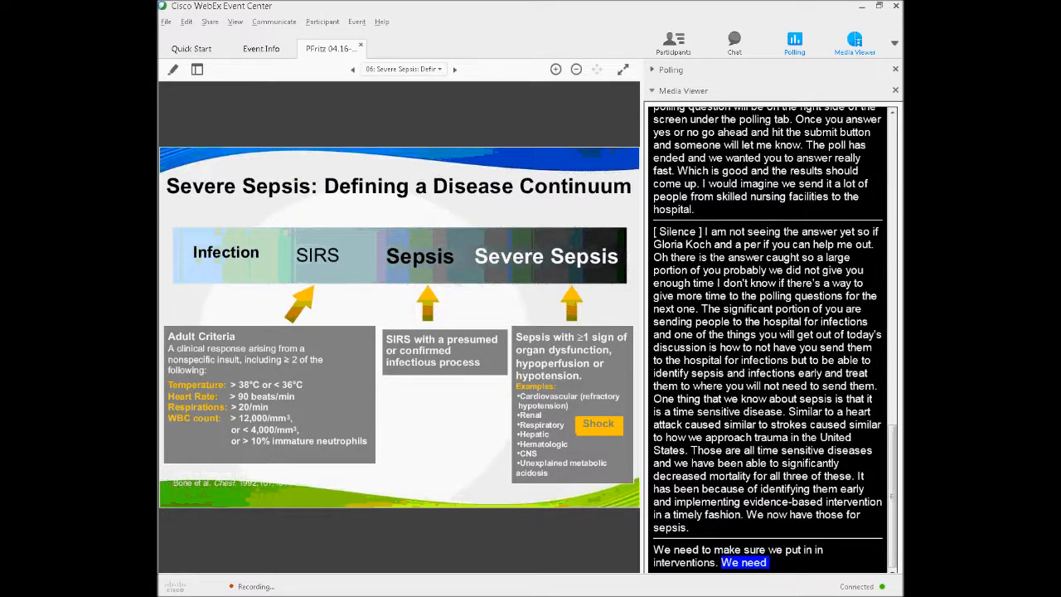
{"action": "scroll", "scroll_direction": "down", "scroll_amount": 3}
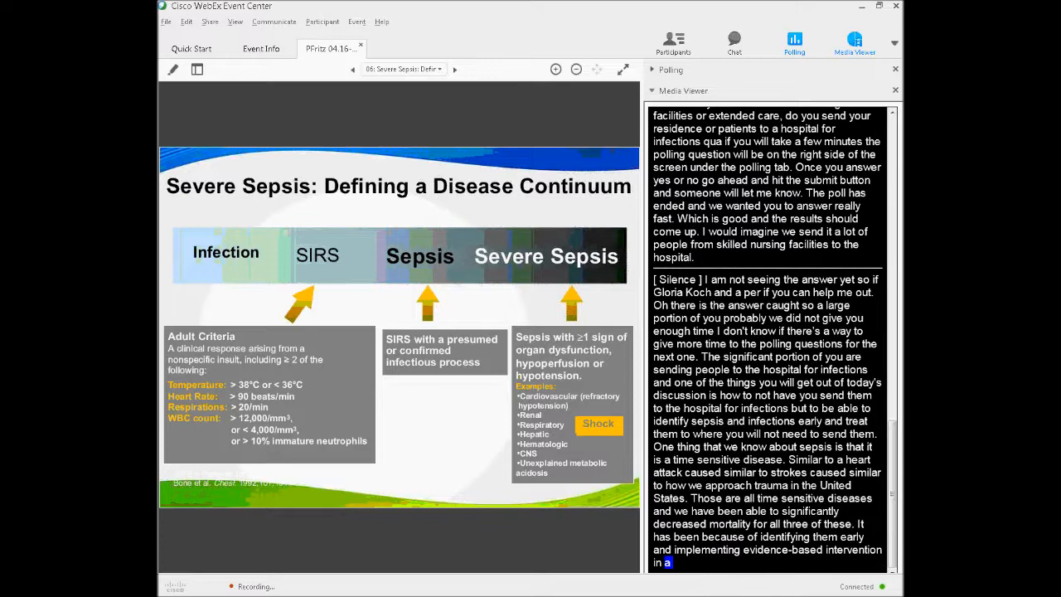
{"action": "scroll", "scroll_direction": "down", "scroll_amount": 3}
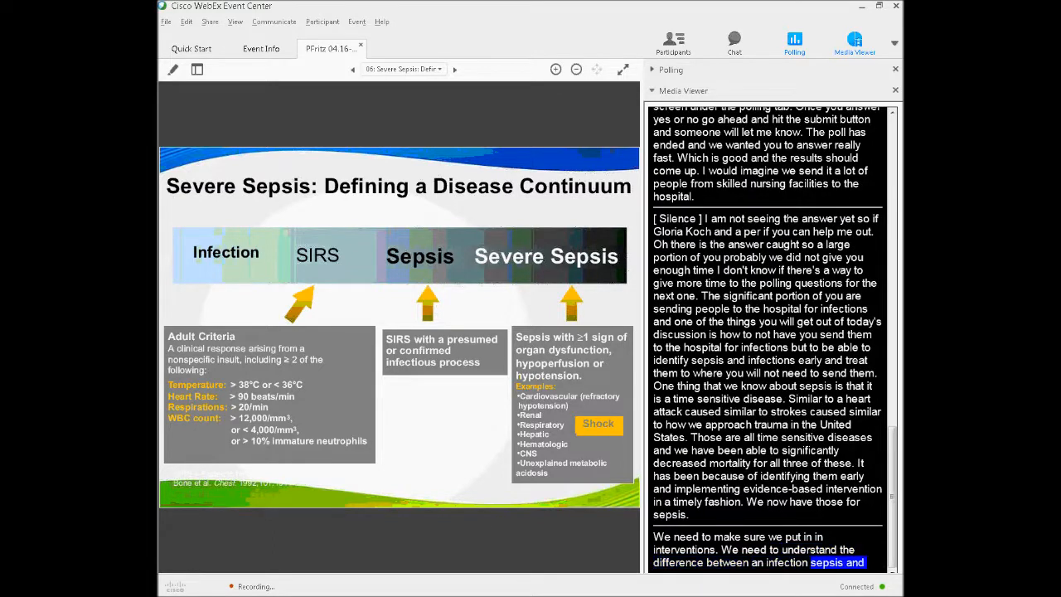
{"action": "scroll", "scroll_direction": "down", "scroll_amount": 3}
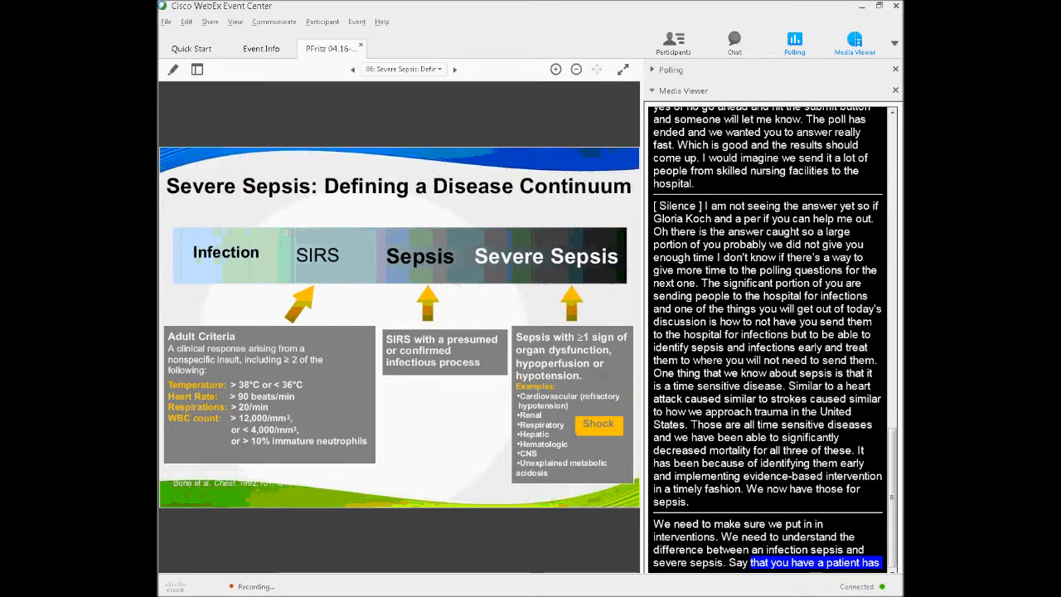
{"action": "scroll", "scroll_direction": "down", "scroll_amount": 3}
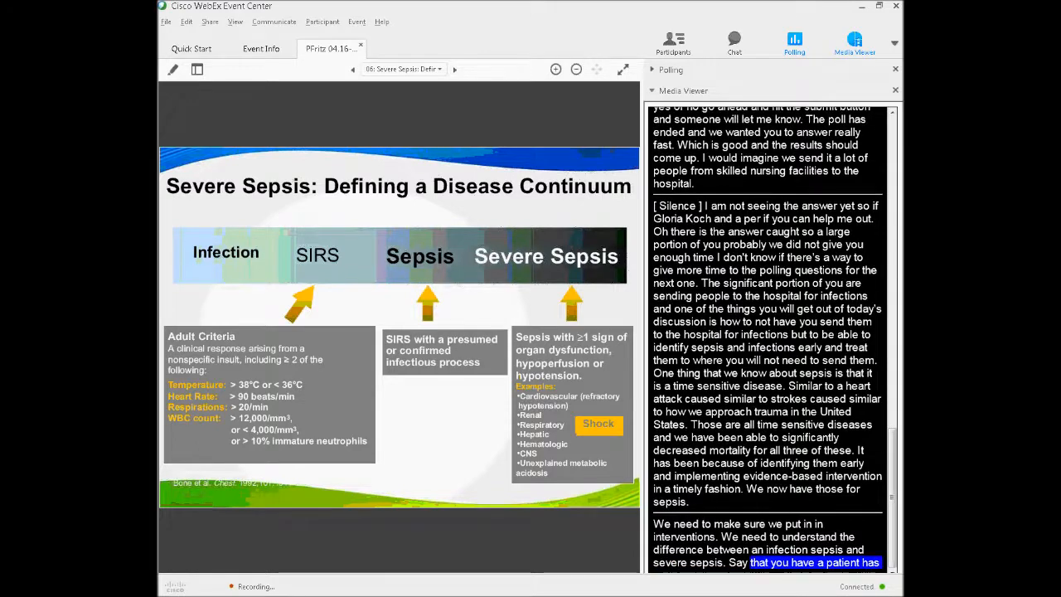
{"action": "scroll", "scroll_direction": "down", "scroll_amount": 3}
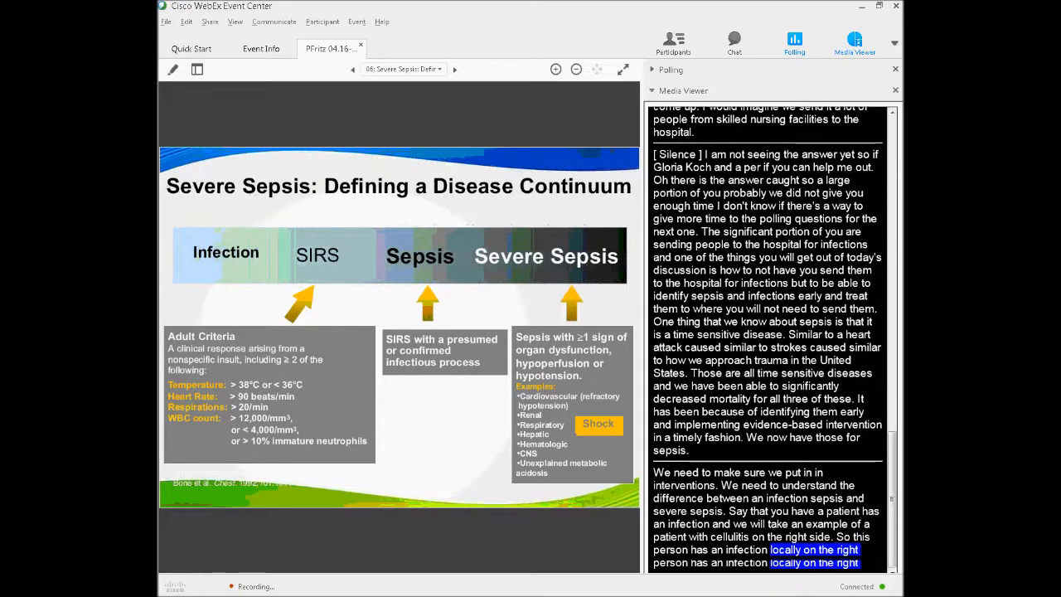
{"action": "scroll", "scroll_direction": "down", "scroll_amount": 3}
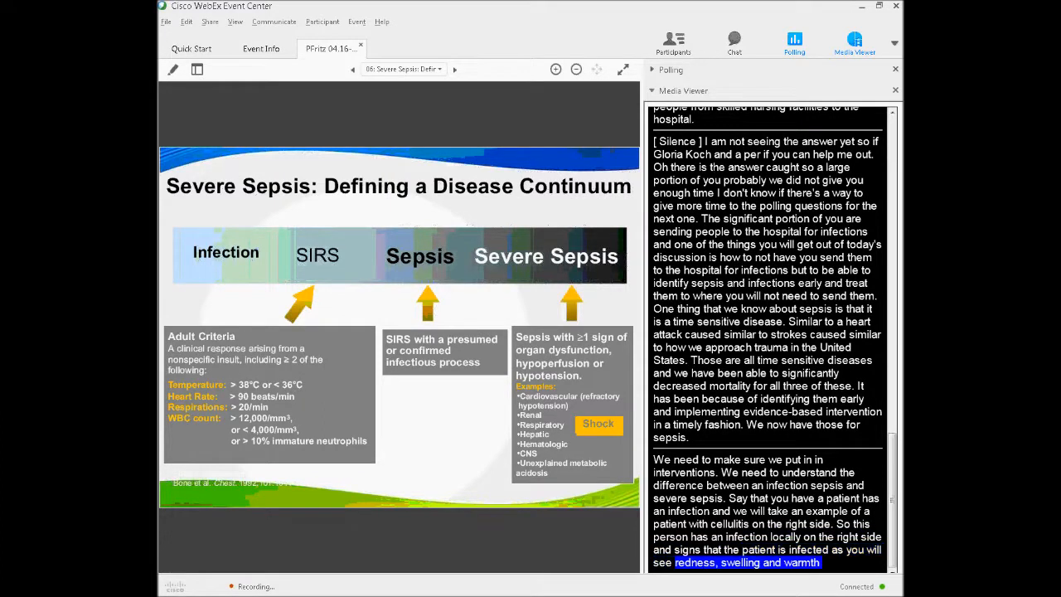
{"action": "scroll", "scroll_direction": "down", "scroll_amount": 3}
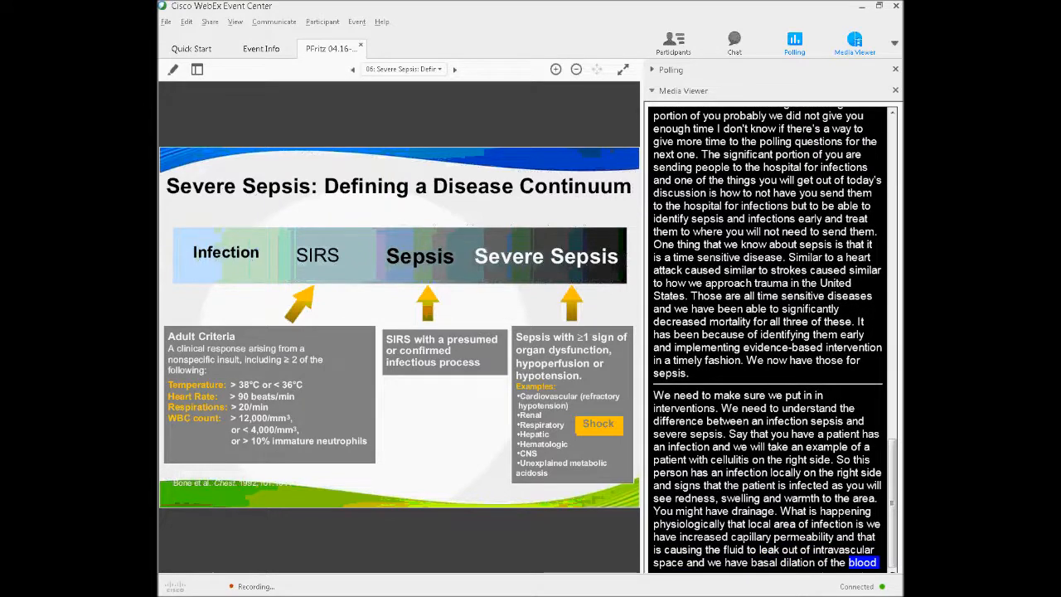
{"action": "scroll", "scroll_direction": "down", "scroll_amount": 3}
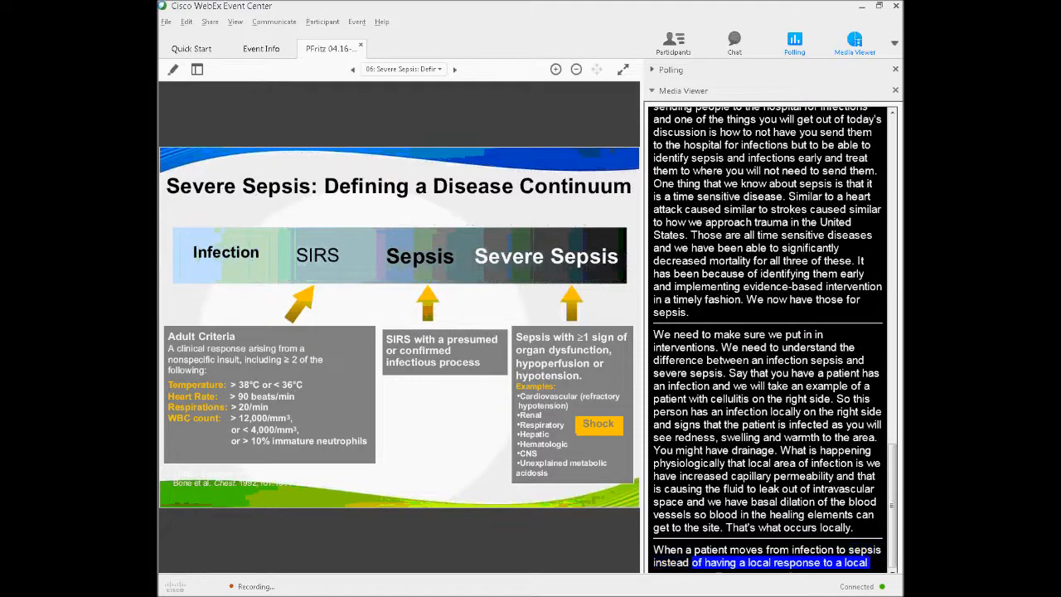
{"action": "scroll", "scroll_direction": "down", "scroll_amount": 3}
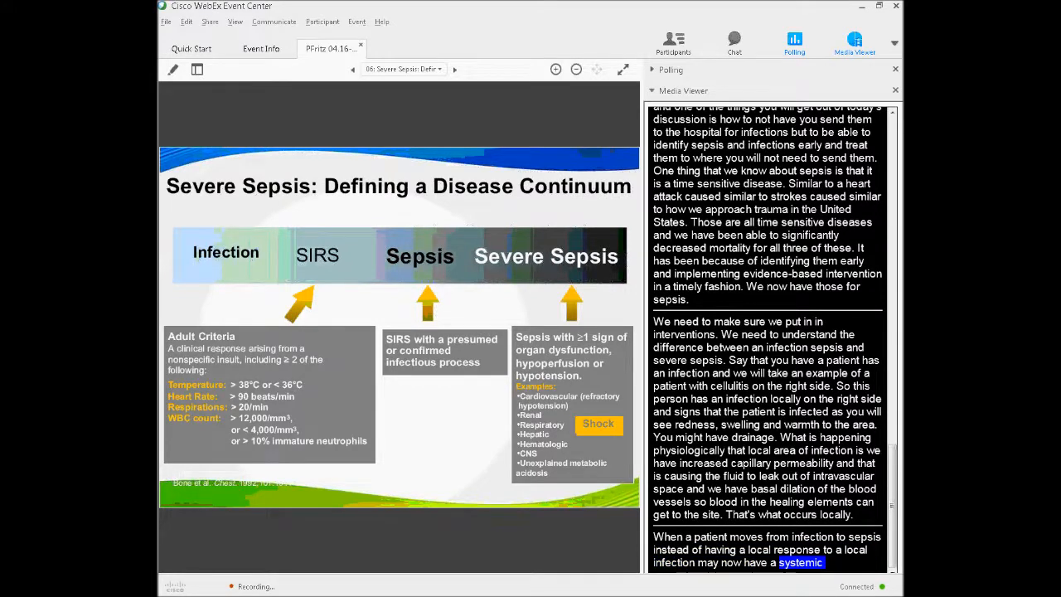
{"action": "scroll", "scroll_direction": "down", "scroll_amount": 3}
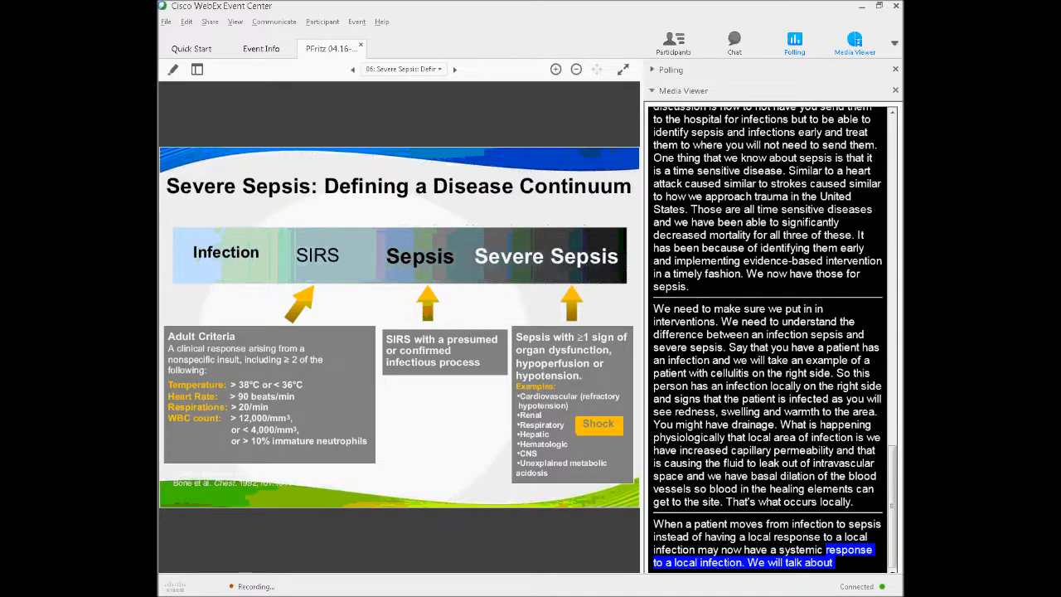
Step: Keep following the captions, then advance to slide 07, Identifying Acute Organ Dysfunction
{"action": "scroll", "scroll_direction": "down", "scroll_amount": 3}
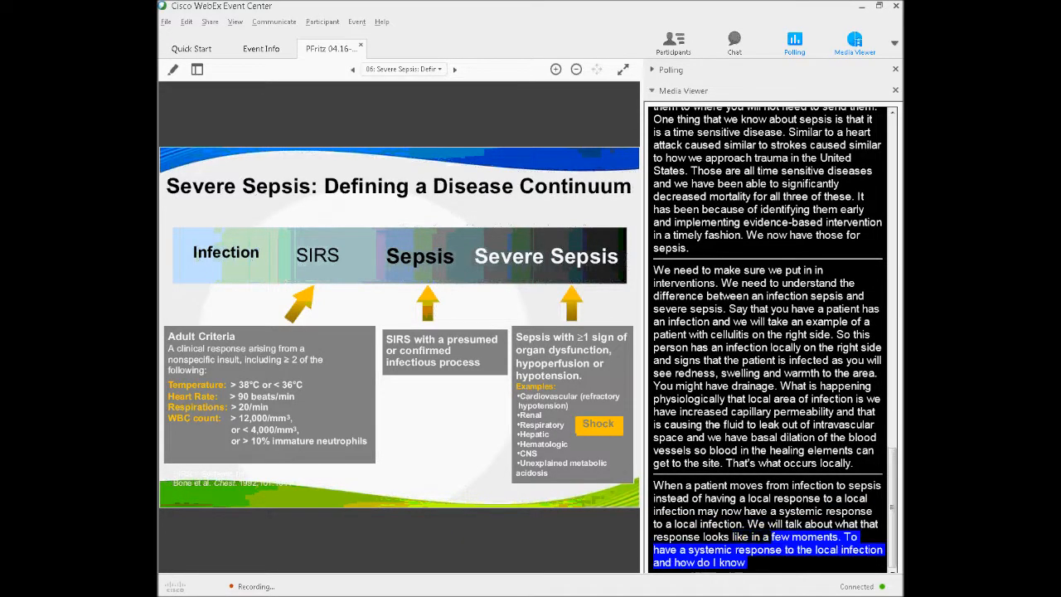
{"action": "scroll", "scroll_direction": "down", "scroll_amount": 3}
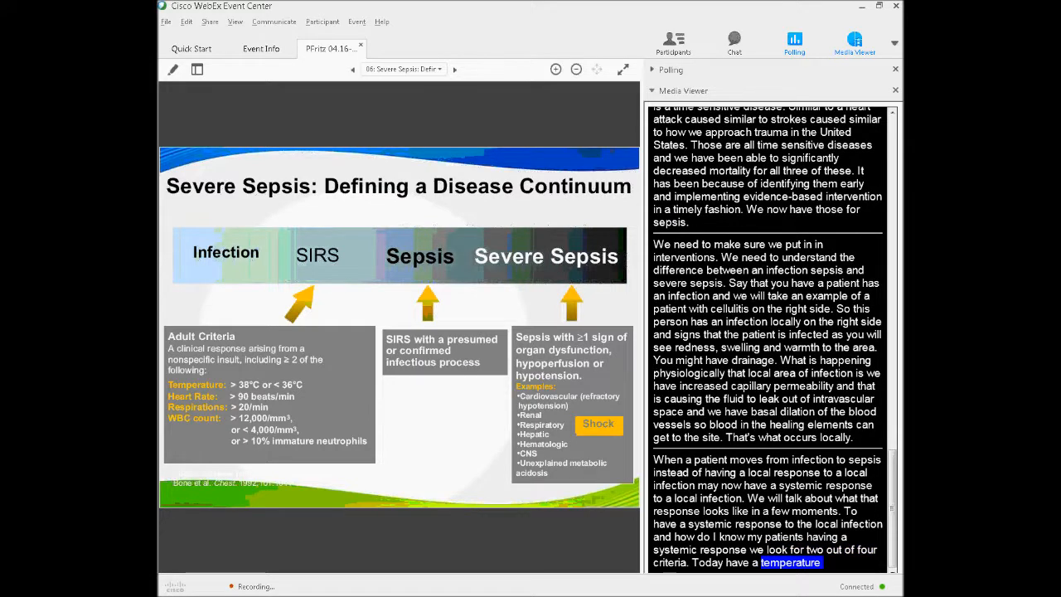
{"action": "scroll", "scroll_direction": "down", "scroll_amount": 3}
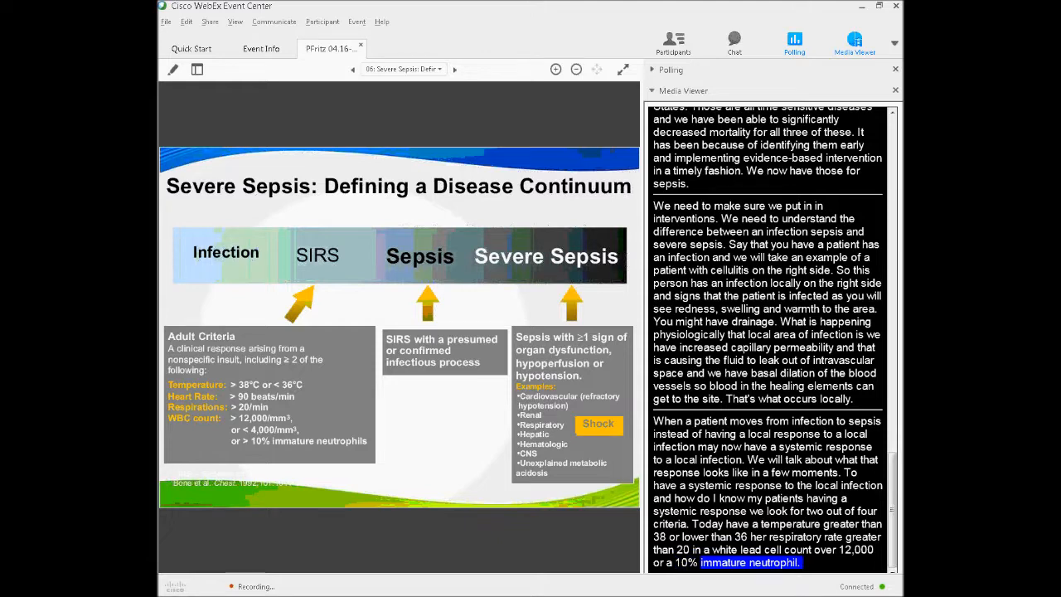
{"action": "scroll", "scroll_direction": "down", "scroll_amount": 3}
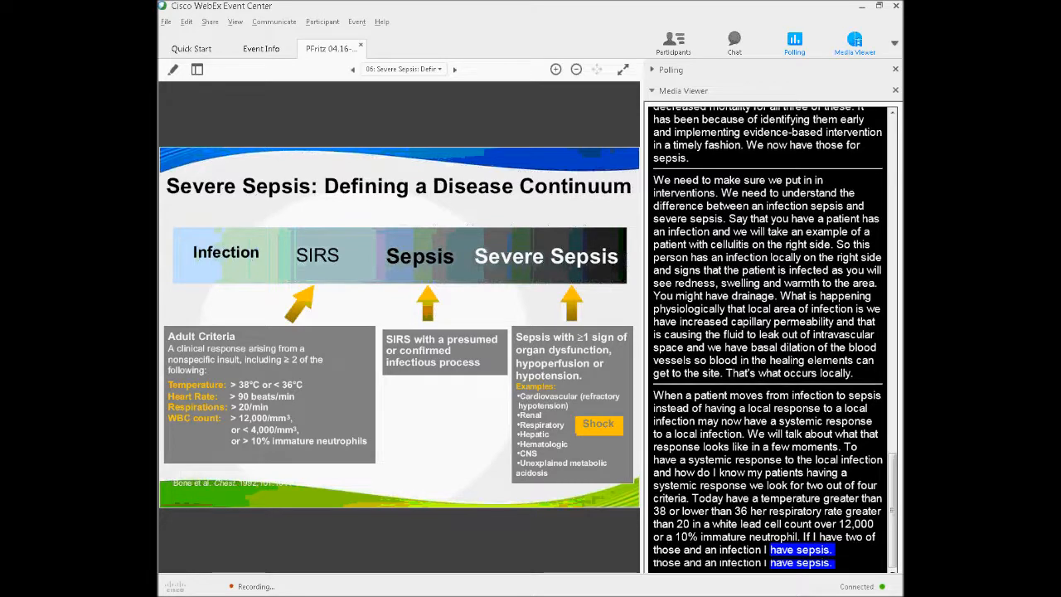
{"action": "scroll", "scroll_direction": "down", "scroll_amount": 3}
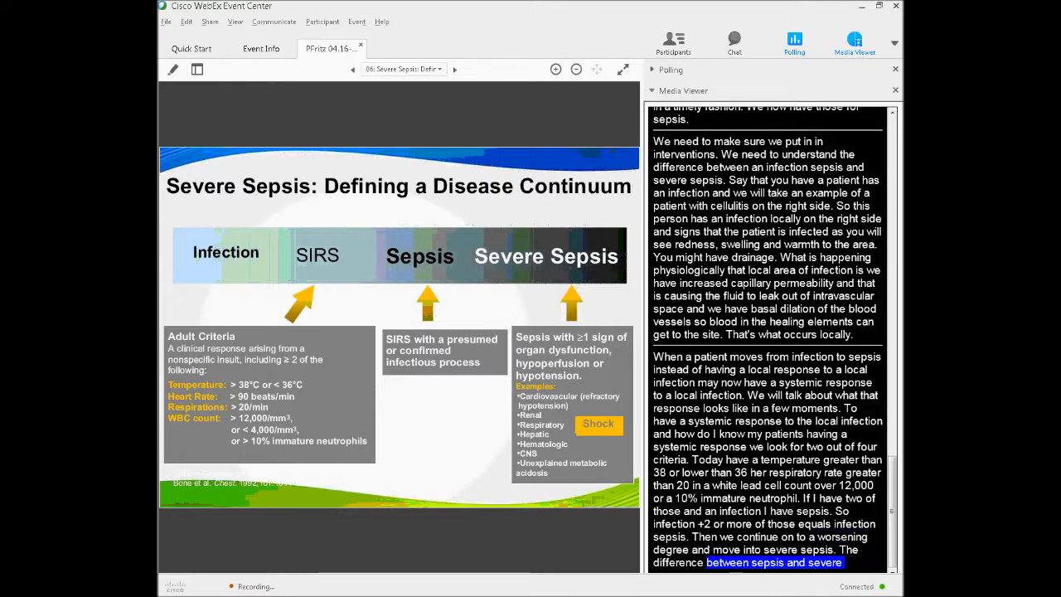
{"action": "scroll", "scroll_direction": "down", "scroll_amount": 3}
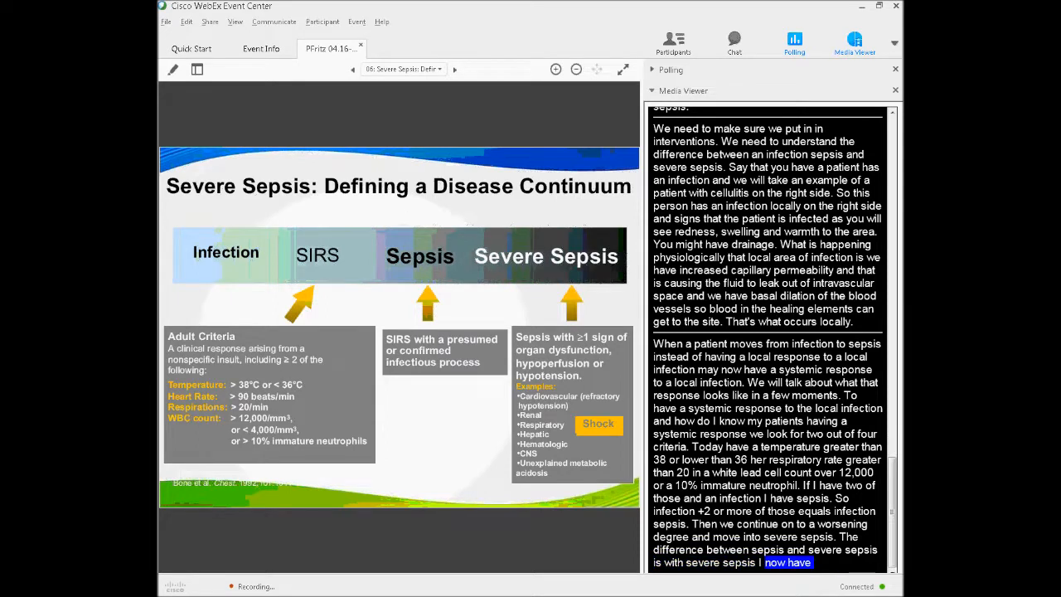
{"action": "scroll", "scroll_direction": "down", "scroll_amount": 3}
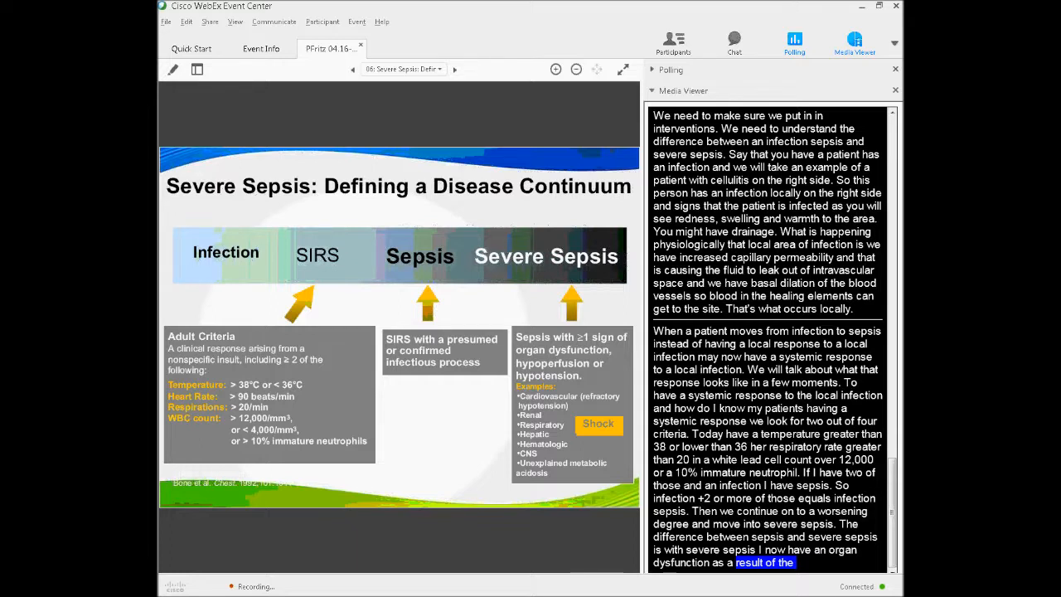
{"action": "scroll", "scroll_direction": "down", "scroll_amount": 3}
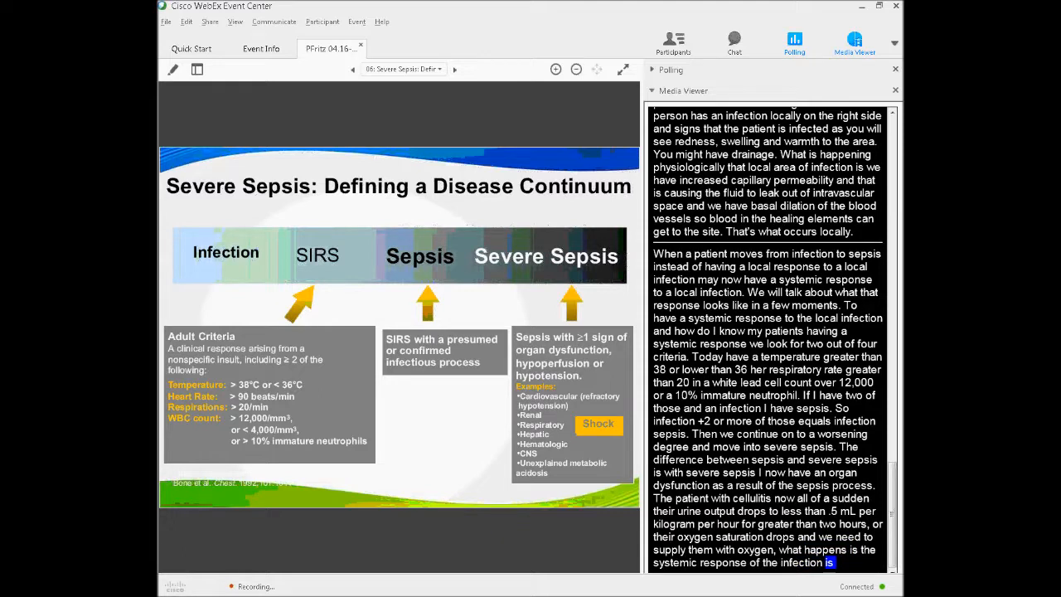
{"action": "scroll", "scroll_direction": "down", "scroll_amount": 3}
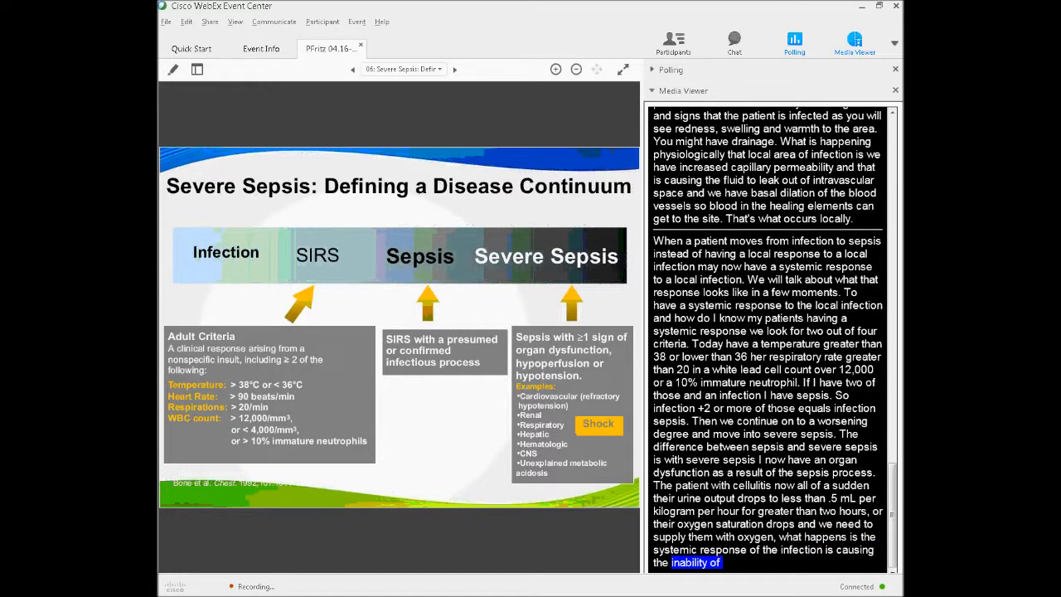
{"action": "scroll", "scroll_direction": "down", "scroll_amount": 3}
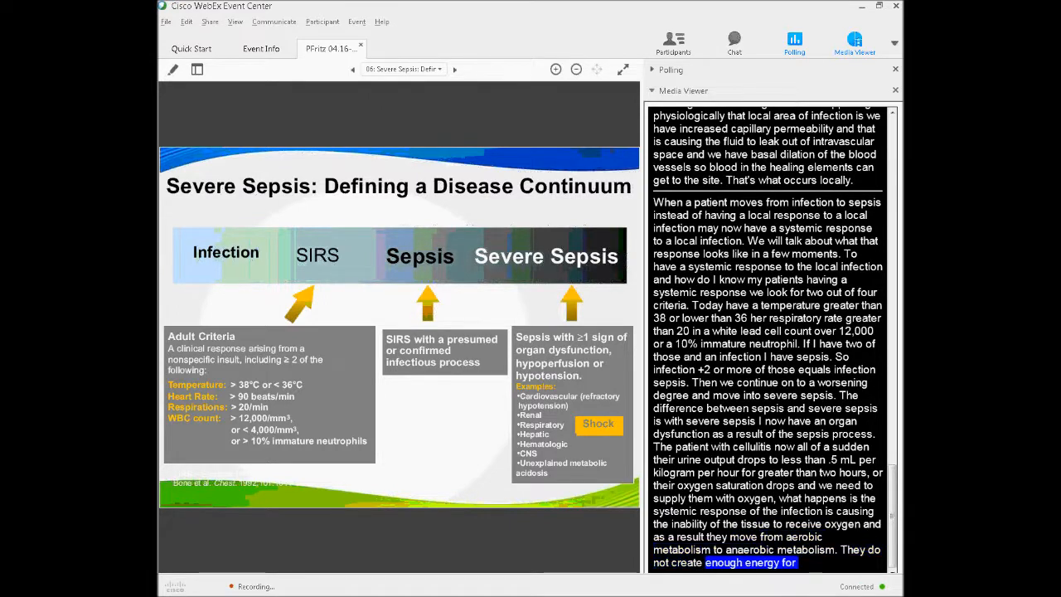
{"action": "scroll", "scroll_direction": "down", "scroll_amount": 3}
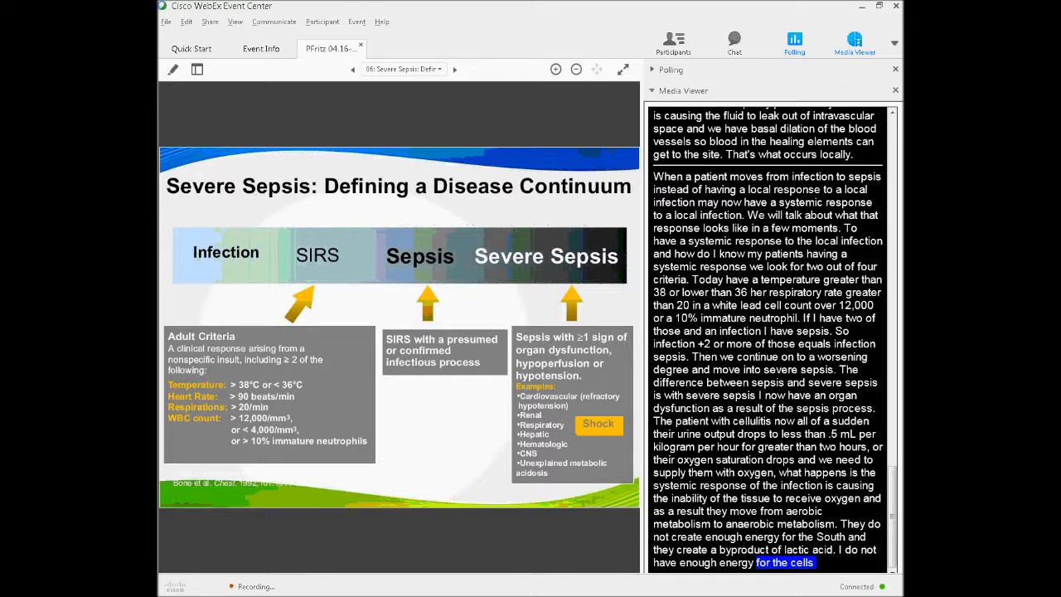
{"action": "left_click", "coordinate": [455, 69]}
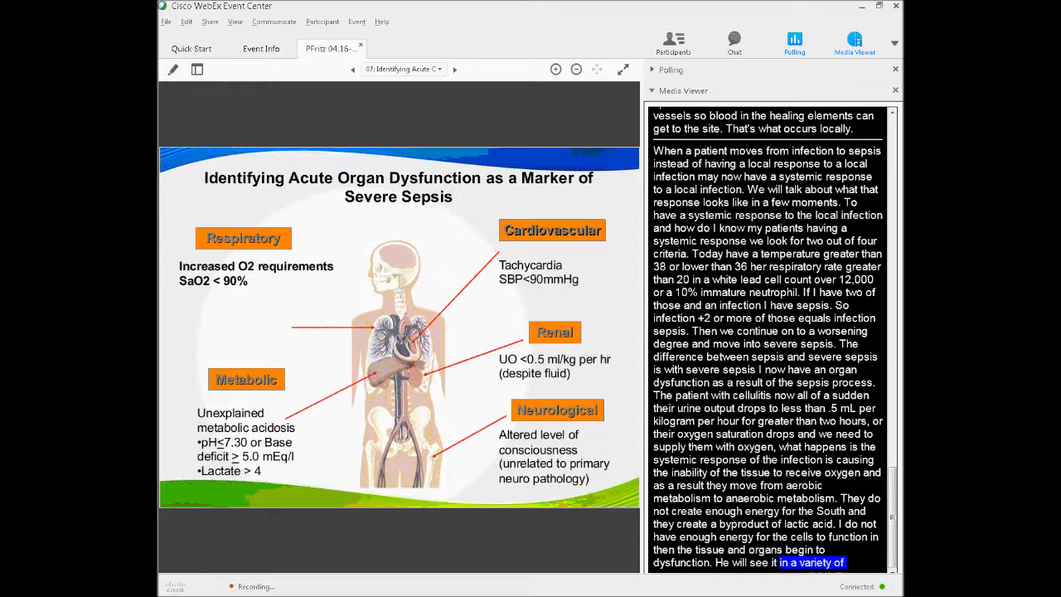
Step: Follow captions on metabolic organ dysfunction criteria, then advance to the 1904 Osler quote slide
{"action": "scroll", "scroll_direction": "down", "scroll_amount": 3}
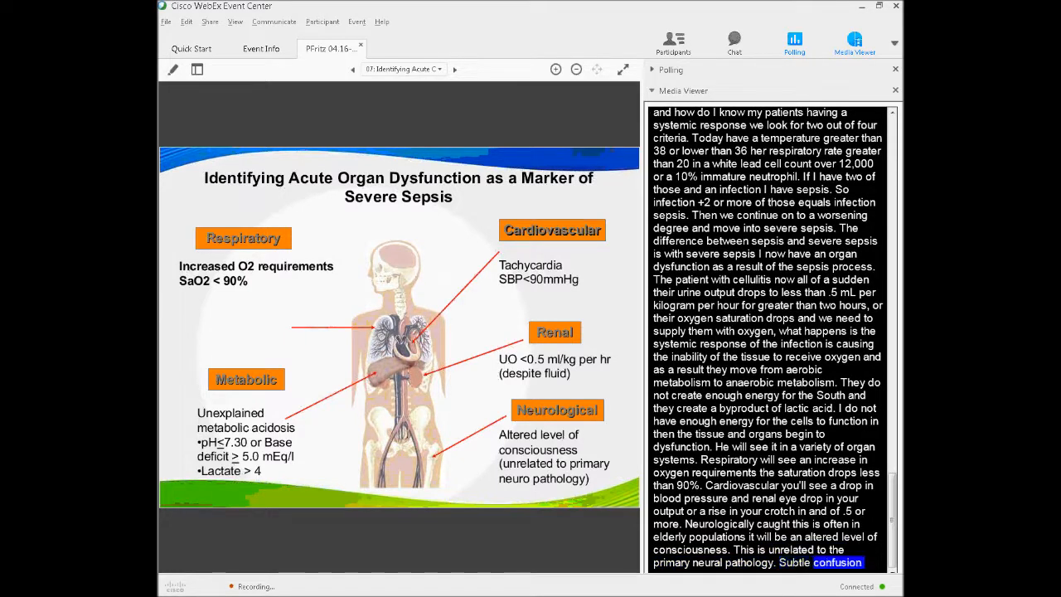
{"action": "scroll", "scroll_direction": "down", "scroll_amount": 3}
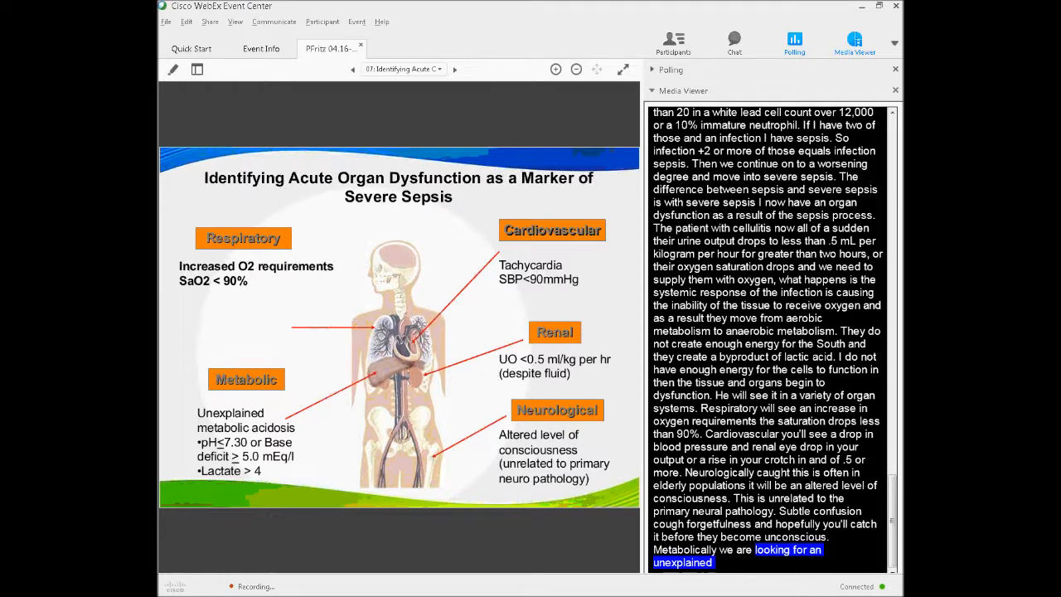
{"action": "left_click", "coordinate": [453, 69]}
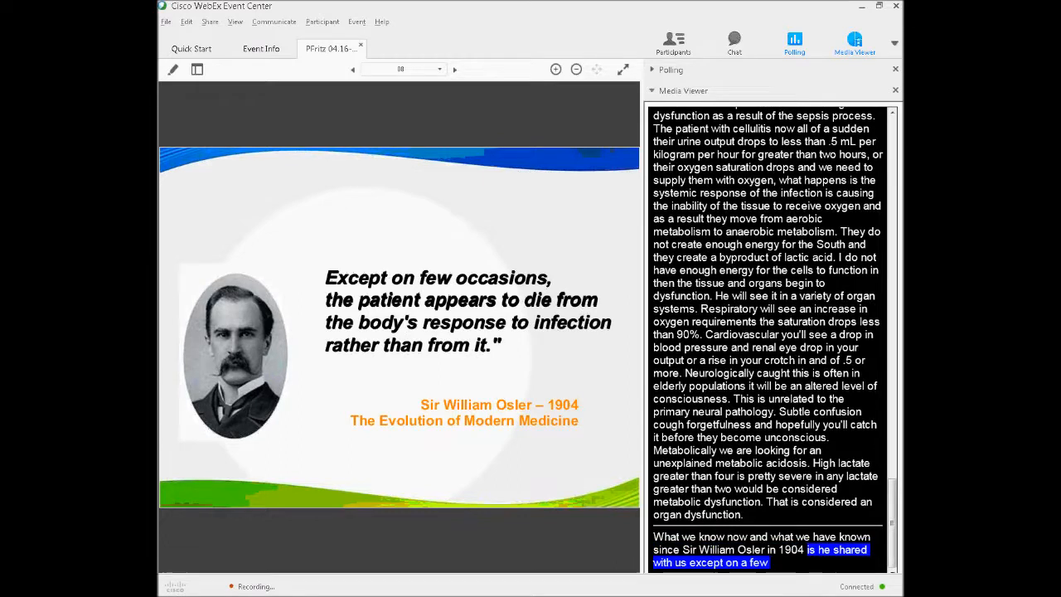
Step: Follow captions on Osler's quote, then advance to slide 09, Homeostasis Is Unbalanced
{"action": "scroll", "scroll_direction": "down", "scroll_amount": 3}
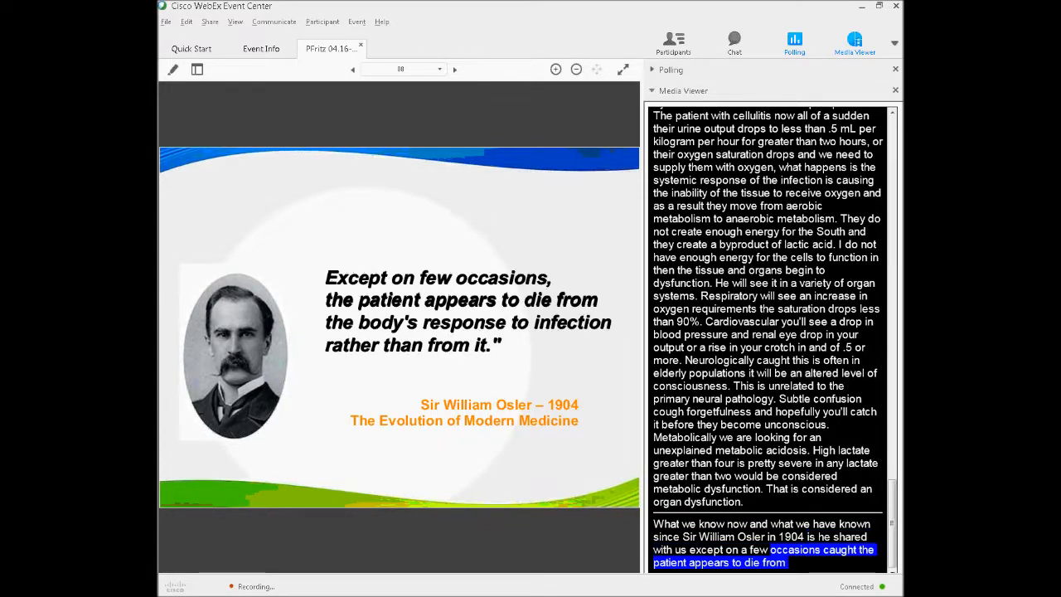
{"action": "scroll", "scroll_direction": "down", "scroll_amount": 3}
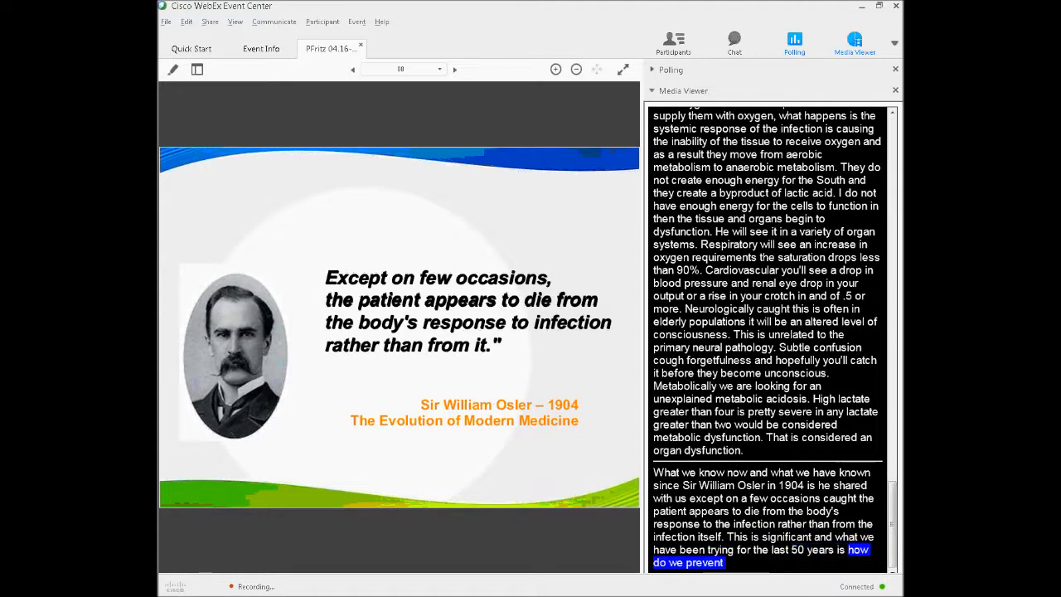
{"action": "left_click", "coordinate": [453, 69]}
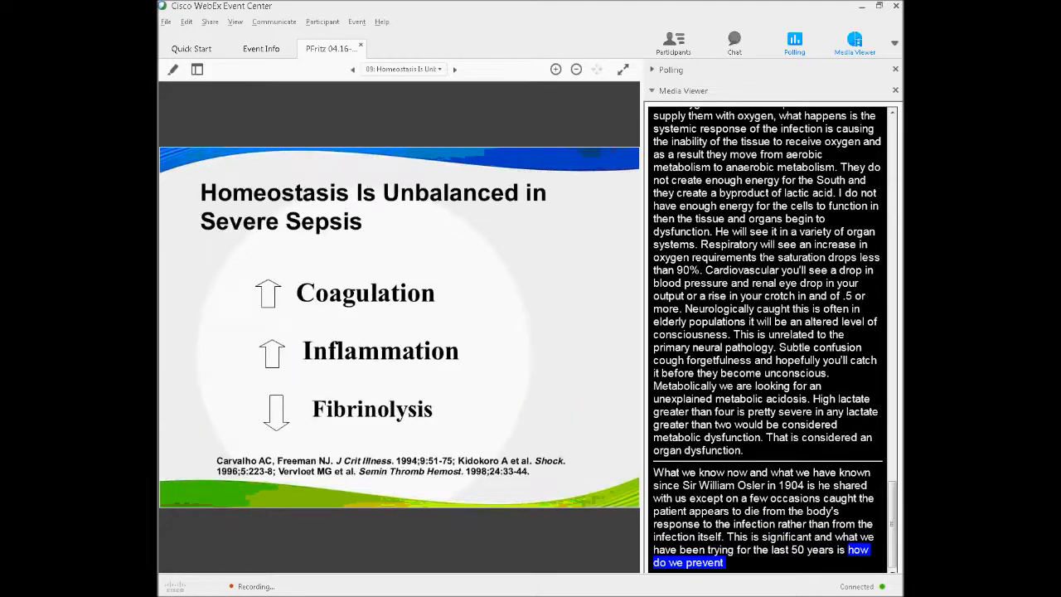
Step: Scroll captions and advance to slide 10, Inflammation, Coagulation and Impaired Fibrinolysis
{"action": "scroll", "scroll_direction": "down", "scroll_amount": 3}
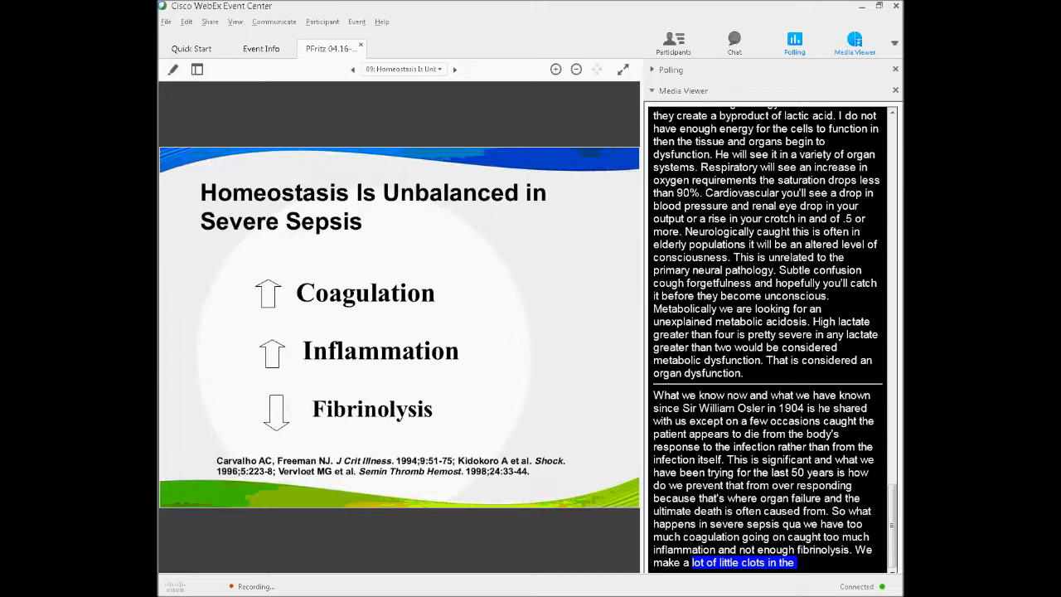
{"action": "left_click", "coordinate": [454, 68]}
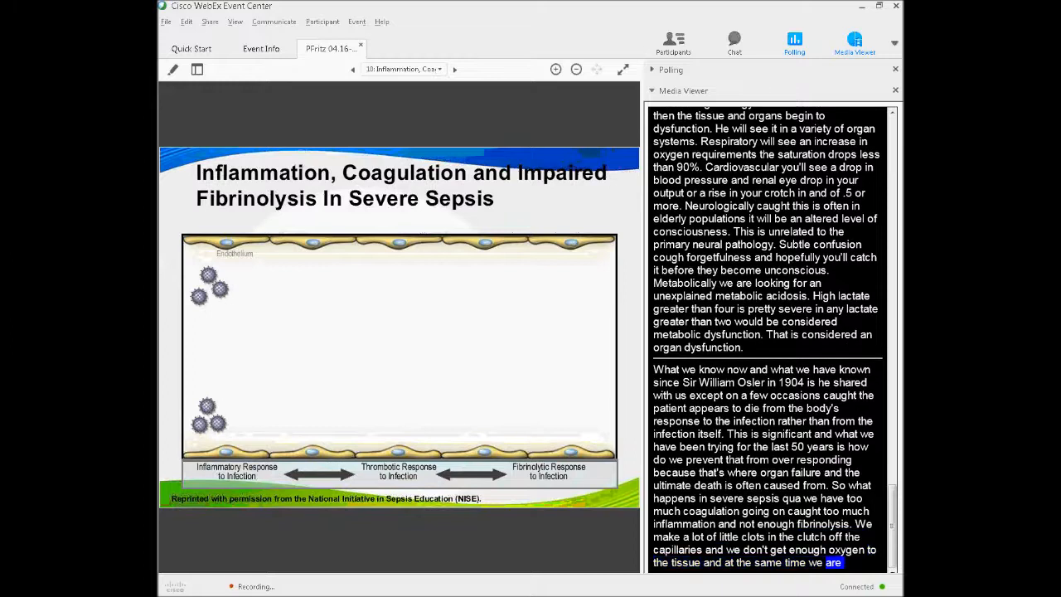
Step: Follow captions on cytokines and capillary permeability, then advance to slide 11, Microcirculation
{"action": "scroll", "scroll_direction": "down", "scroll_amount": 3}
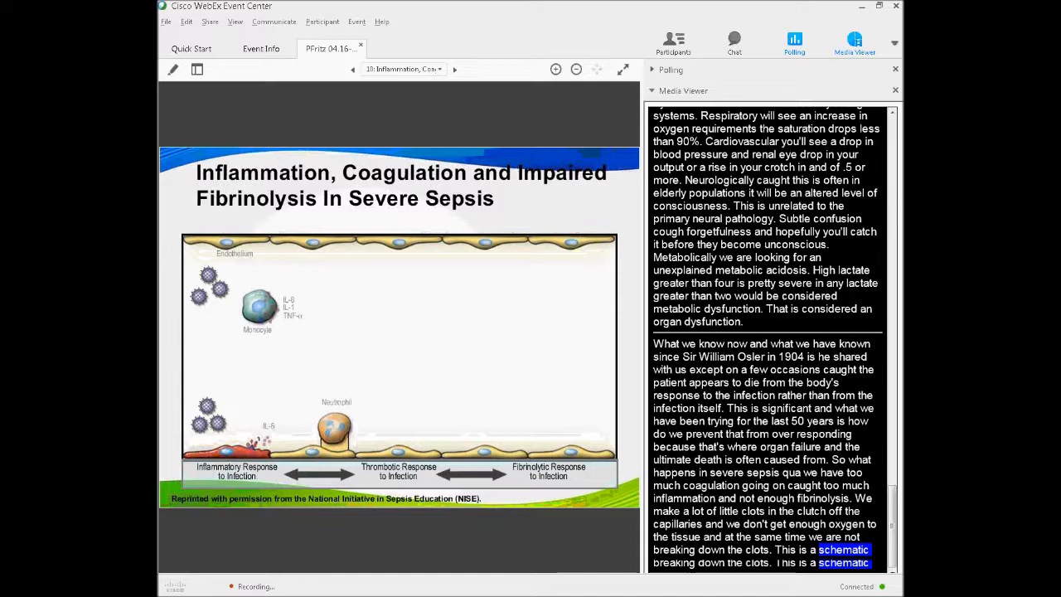
{"action": "scroll", "scroll_direction": "down", "scroll_amount": 3}
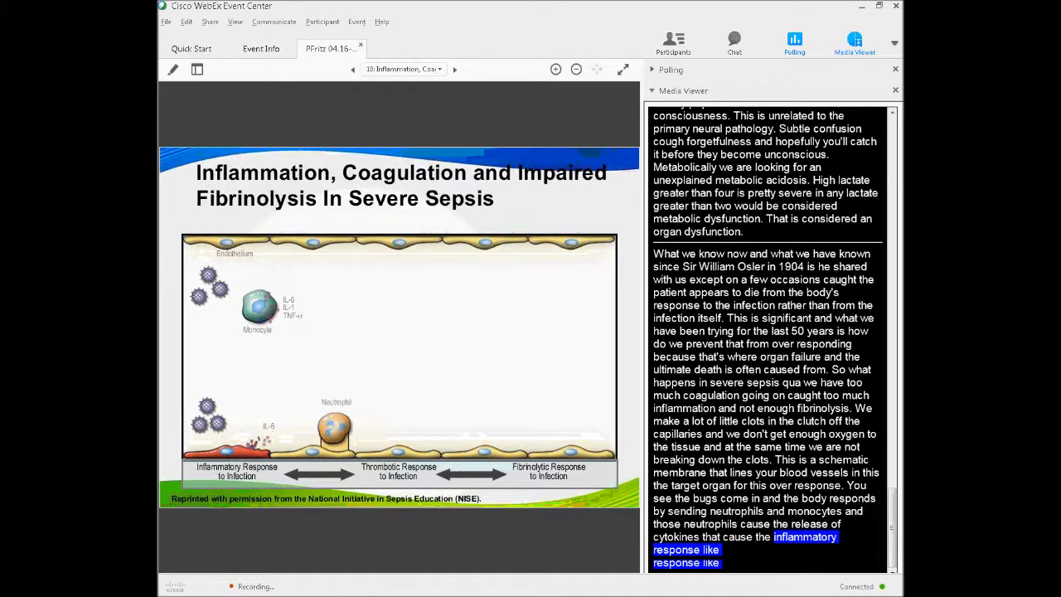
{"action": "scroll", "scroll_direction": "down", "scroll_amount": 3}
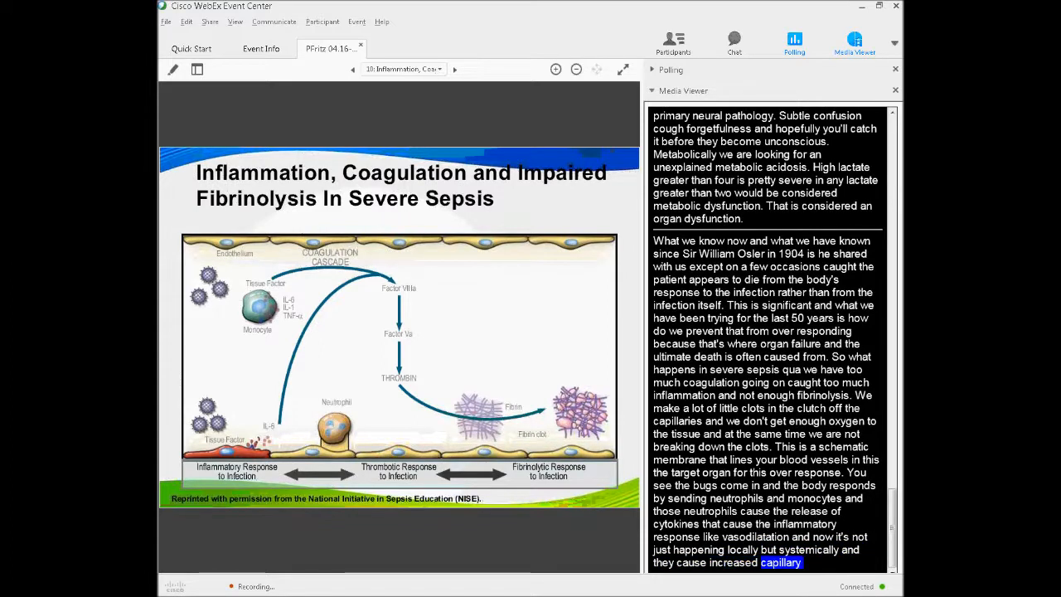
{"action": "scroll", "scroll_direction": "down", "scroll_amount": 3}
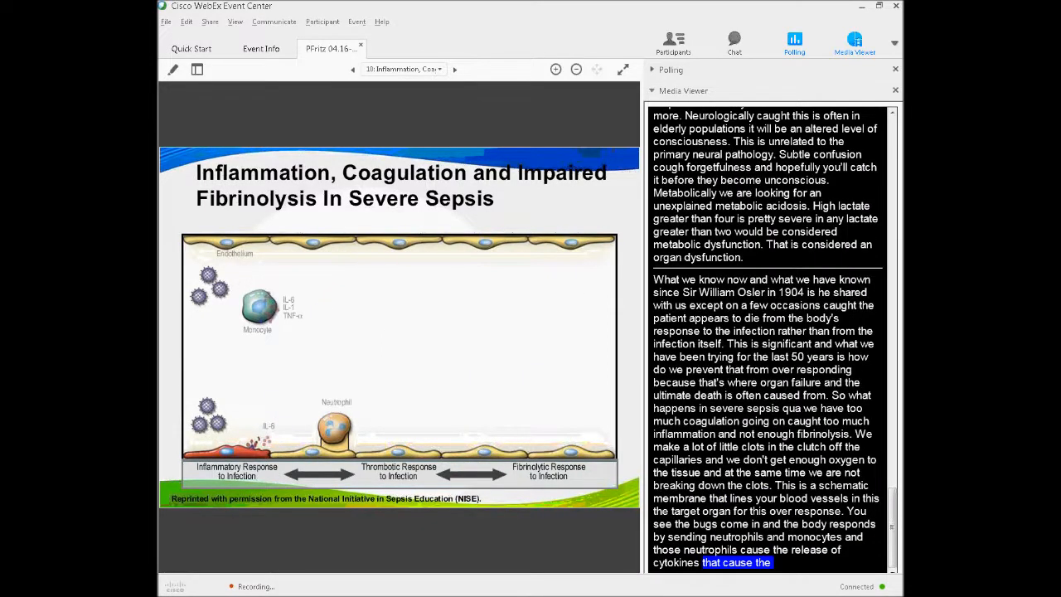
{"action": "left_click", "coordinate": [454, 69]}
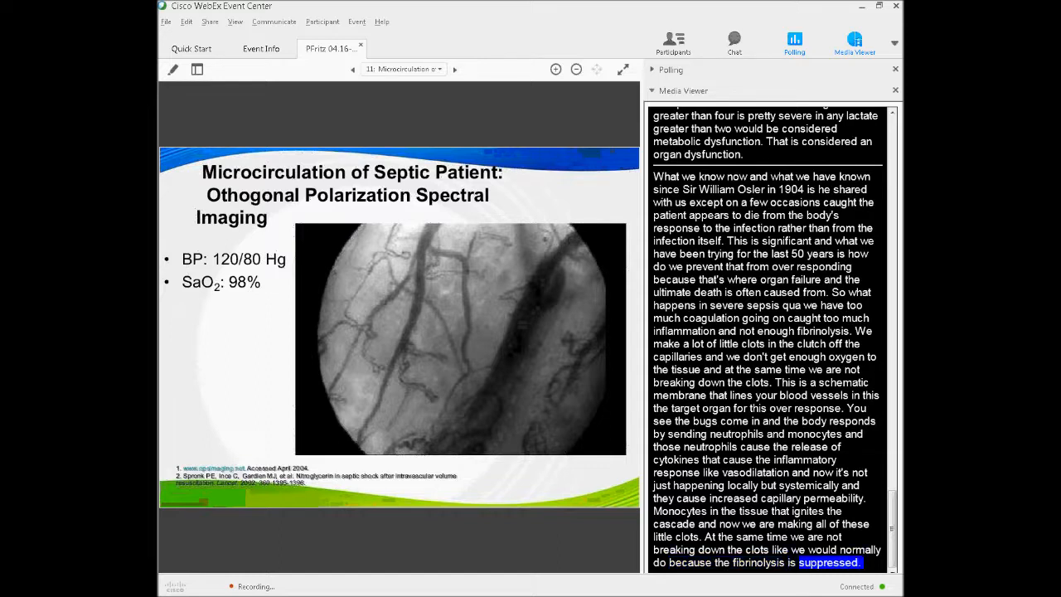
Step: Follow the captions, then advance to slide 12, Microcirculation of Septic Shock Patient
{"action": "scroll", "scroll_direction": "down", "scroll_amount": 3}
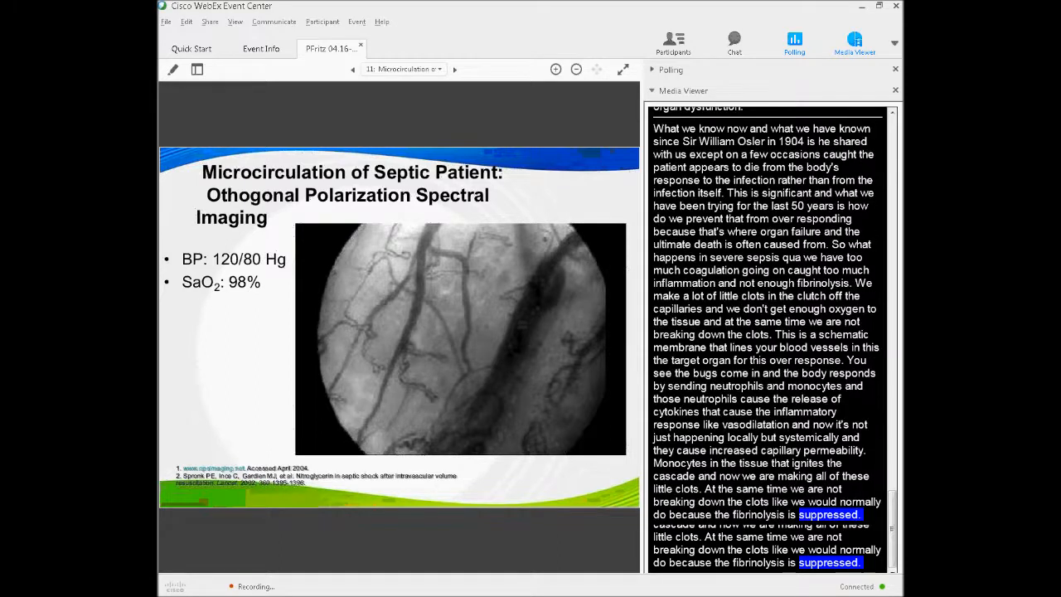
{"action": "scroll", "scroll_direction": "down", "scroll_amount": 3}
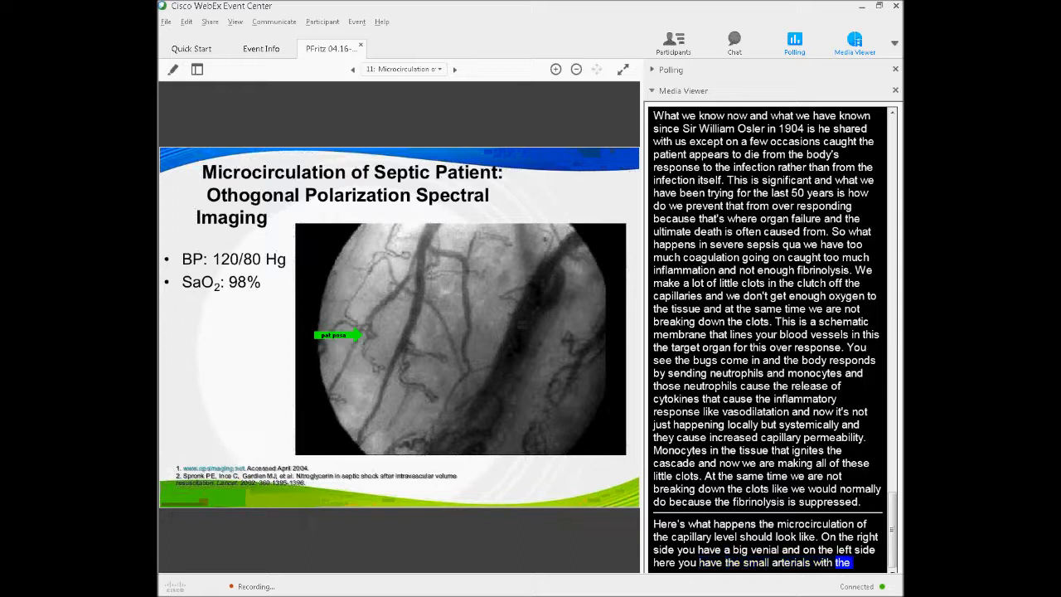
{"action": "scroll", "scroll_direction": "down", "scroll_amount": 3}
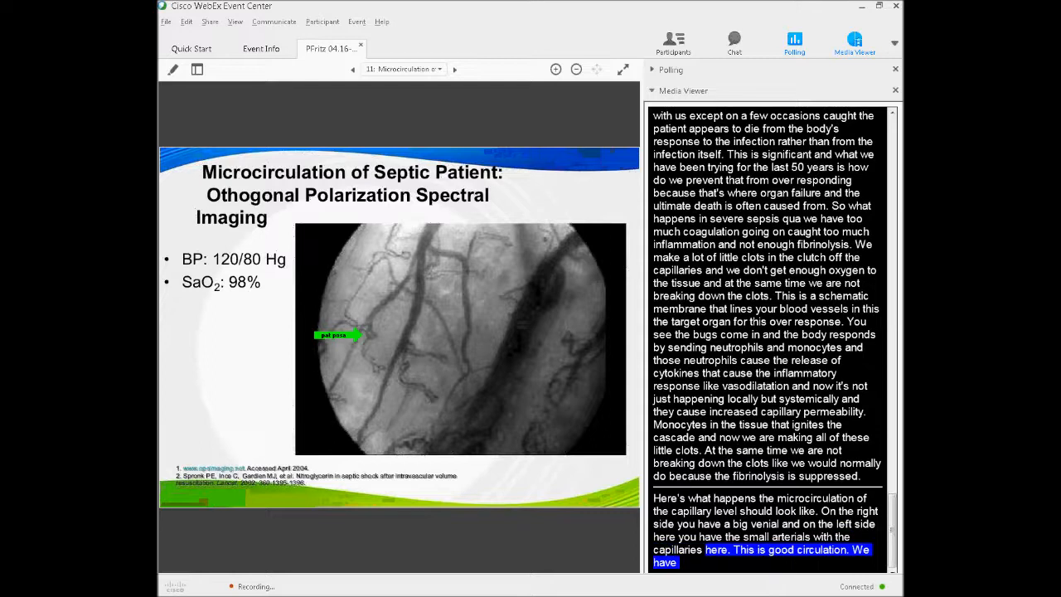
{"action": "left_click", "coordinate": [455, 69]}
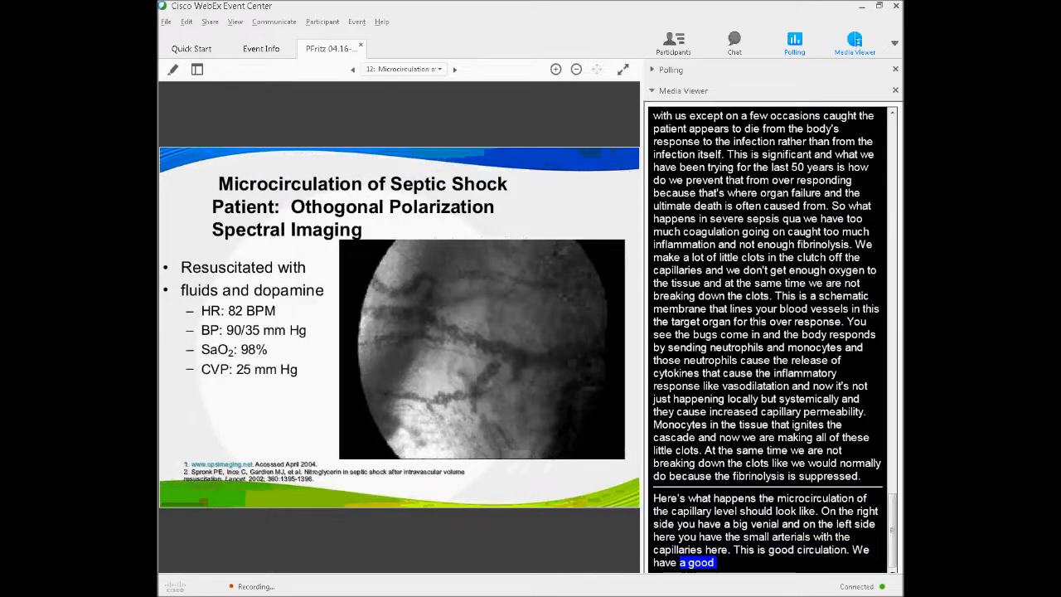
Step: Move on to slide 13, Cornerstones of Multidisciplinary Management of Severe Sepsis
{"action": "left_click", "coordinate": [351, 69]}
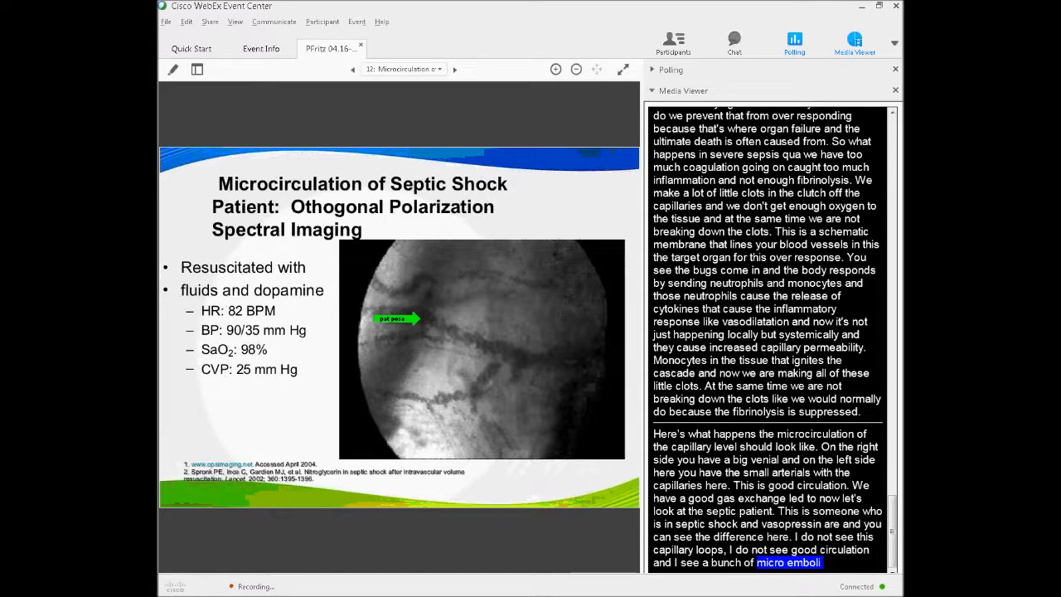
{"action": "left_click", "coordinate": [454, 69]}
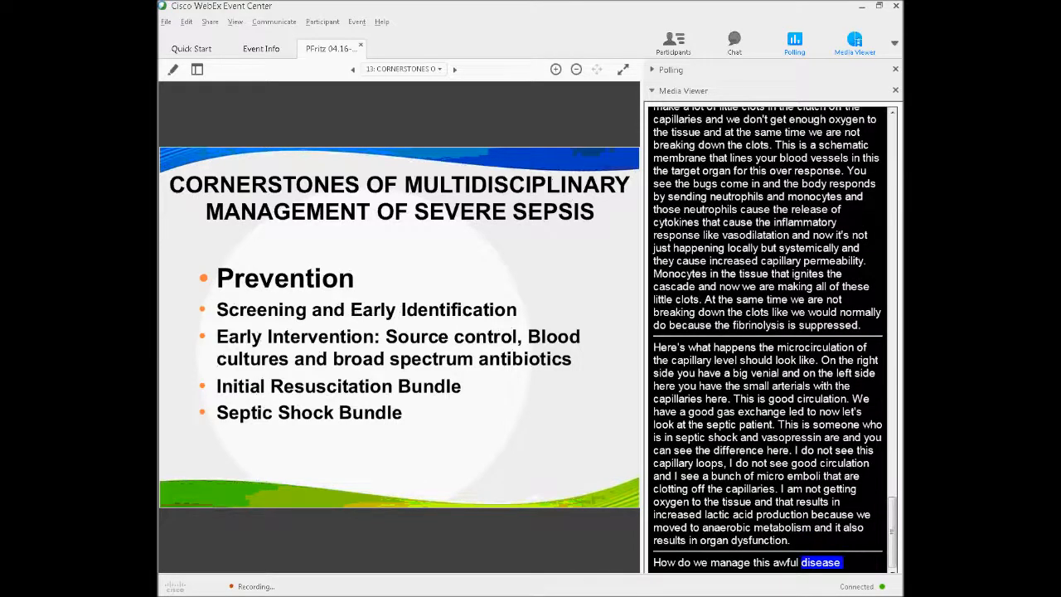
{"action": "scroll", "scroll_direction": "down", "scroll_amount": 3}
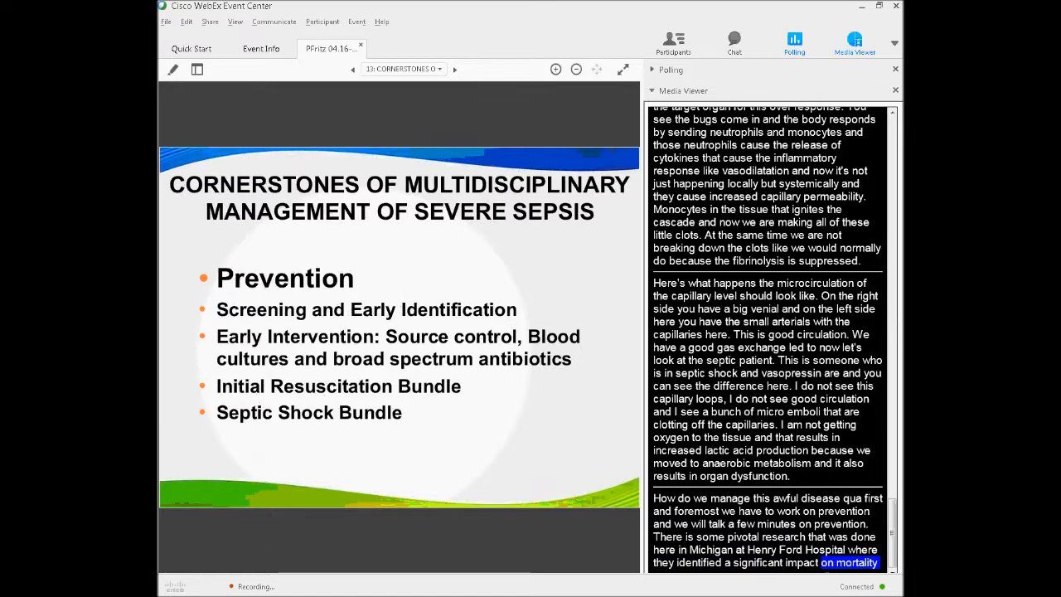
{"action": "scroll", "scroll_direction": "down", "scroll_amount": 3}
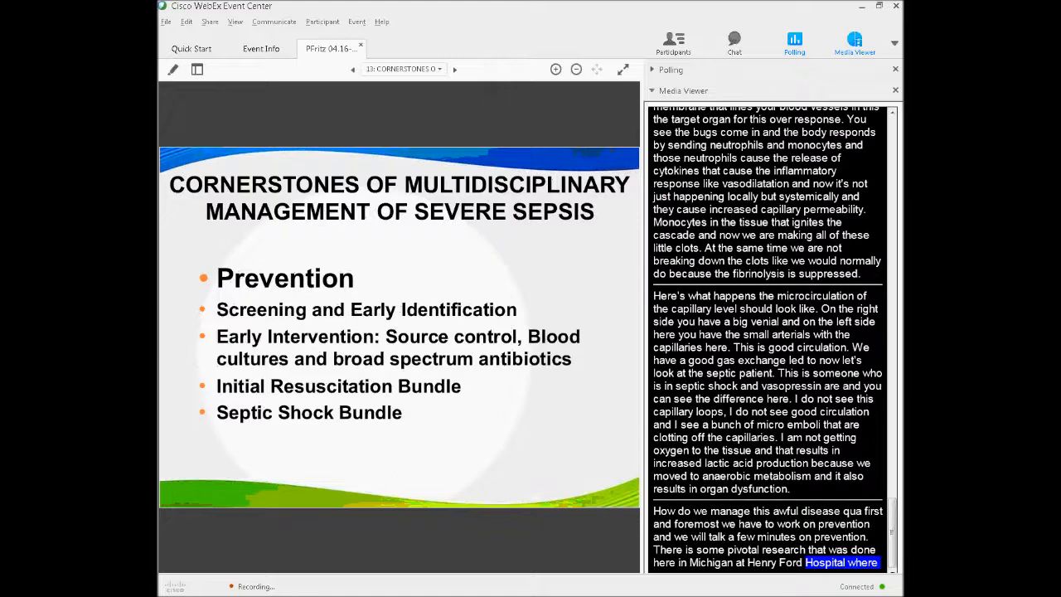
{"action": "scroll", "scroll_direction": "down", "scroll_amount": 3}
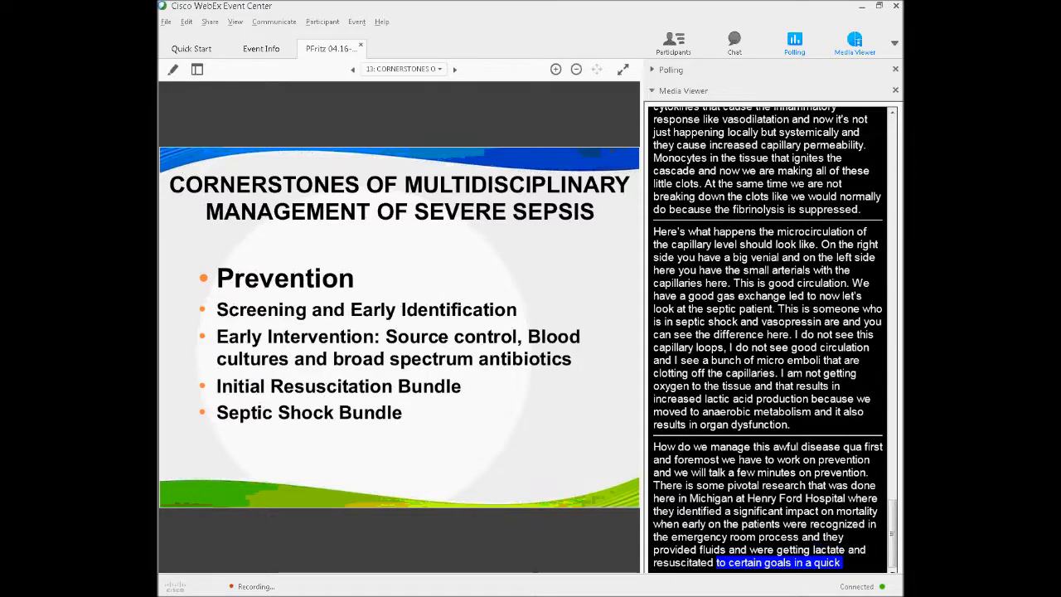
{"action": "scroll", "scroll_direction": "down", "scroll_amount": 3}
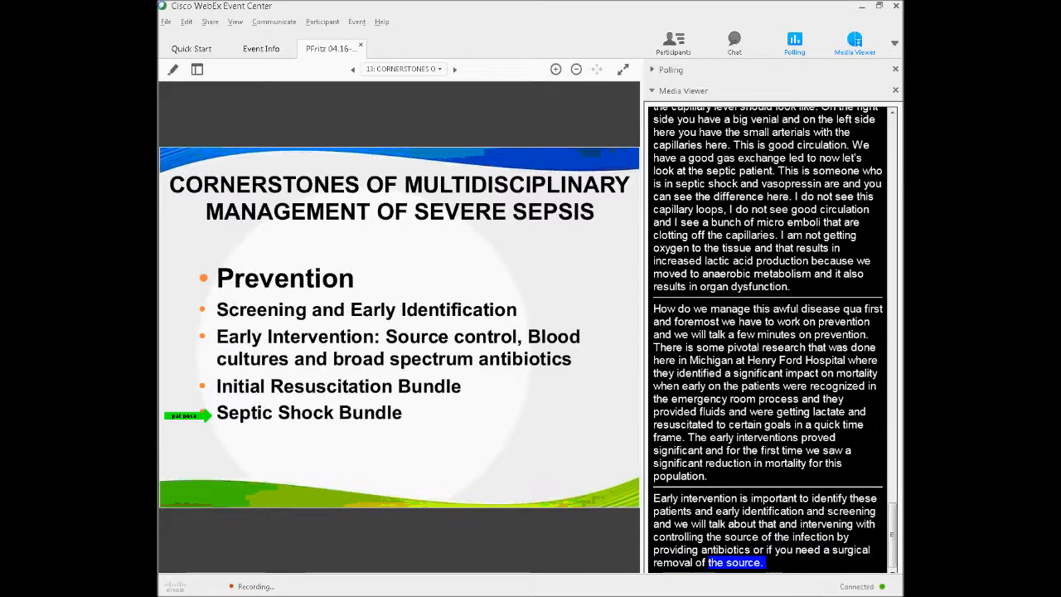
{"action": "scroll", "scroll_direction": "down", "scroll_amount": 3}
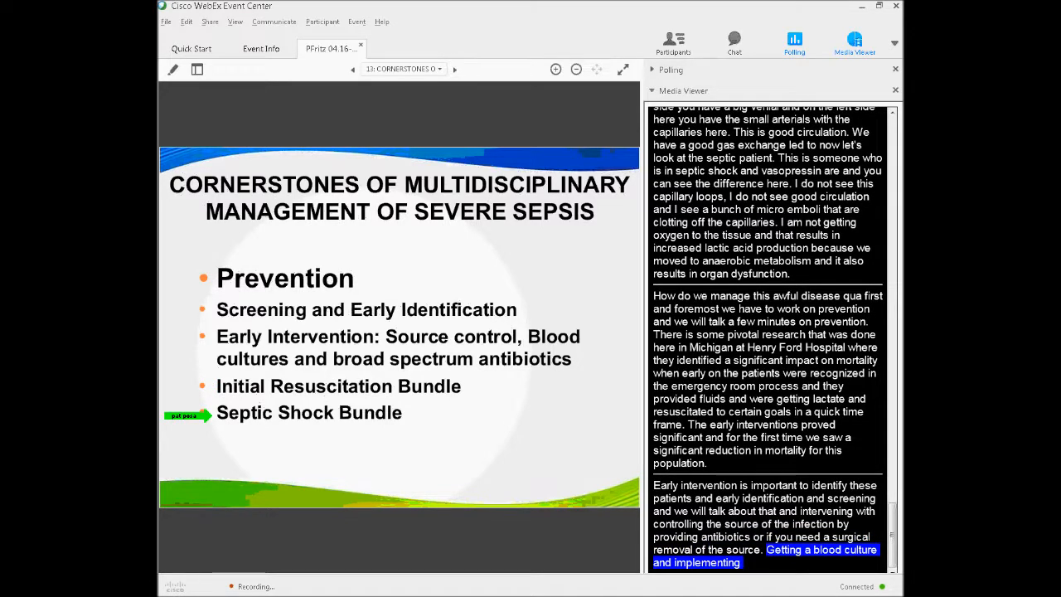
{"action": "left_click", "coordinate": [454, 69]}
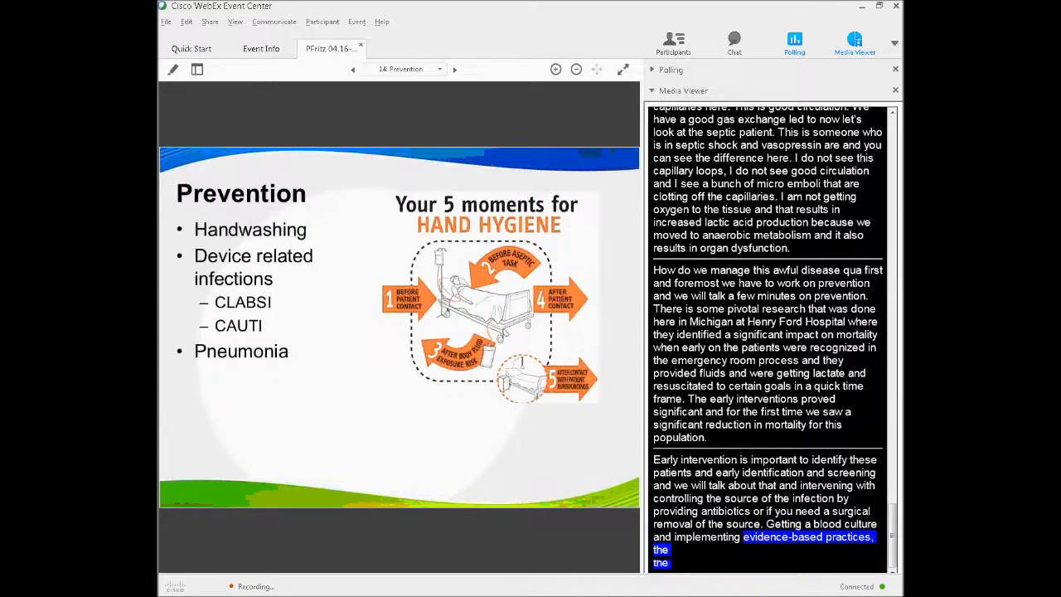
{"action": "left_click", "coordinate": [352, 69]}
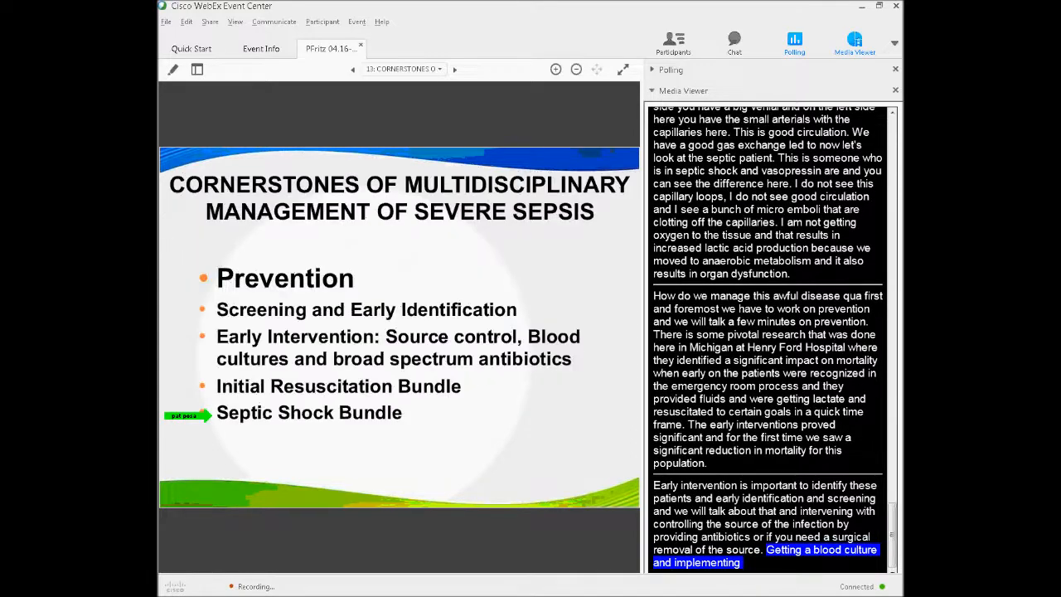
{"action": "left_click", "coordinate": [454, 69]}
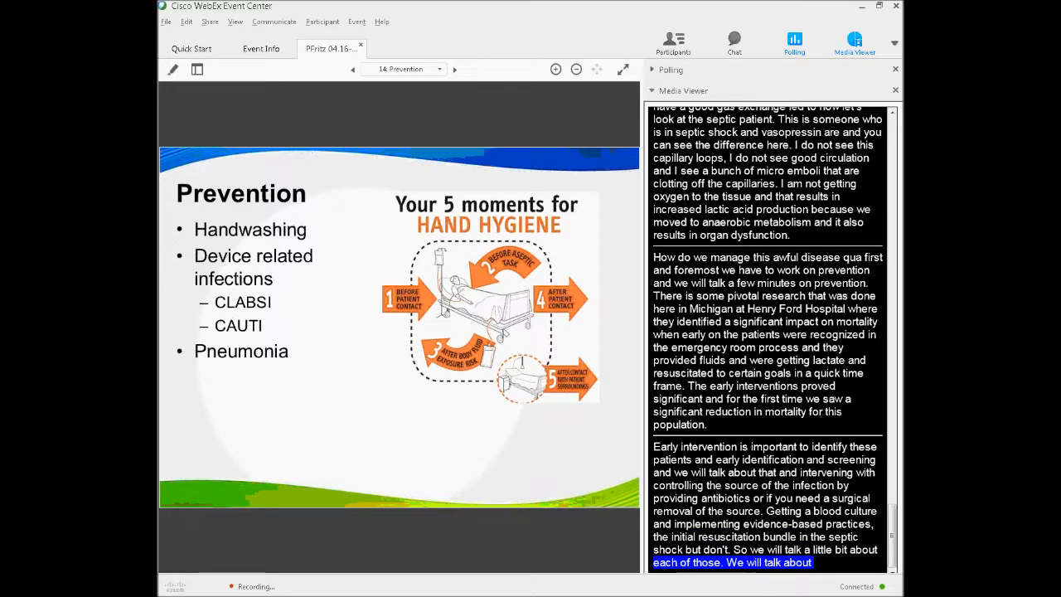
{"action": "scroll", "scroll_direction": "down", "scroll_amount": 3}
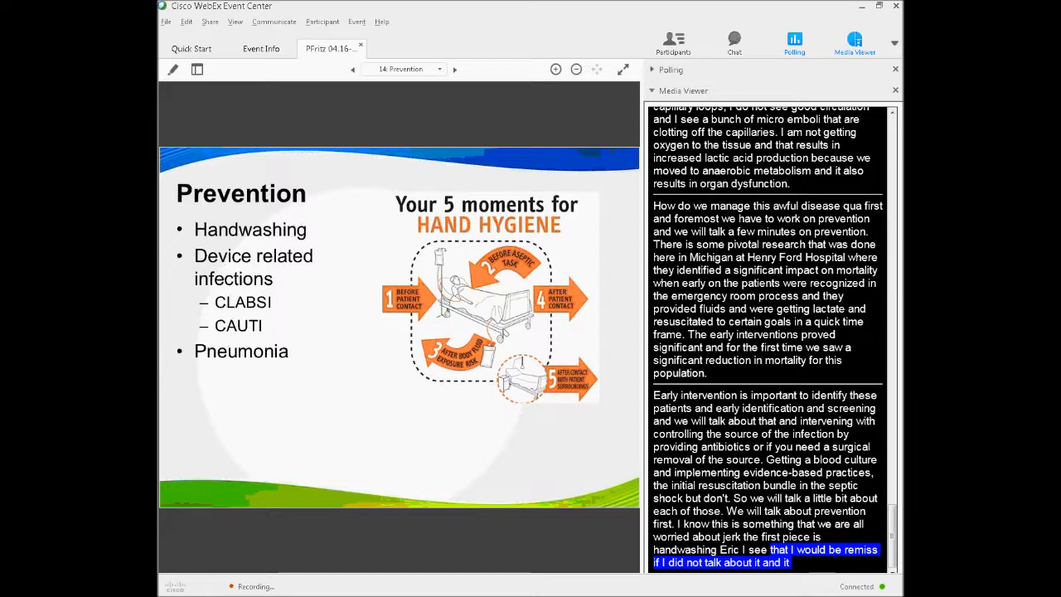
{"action": "scroll", "scroll_direction": "down", "scroll_amount": 3}
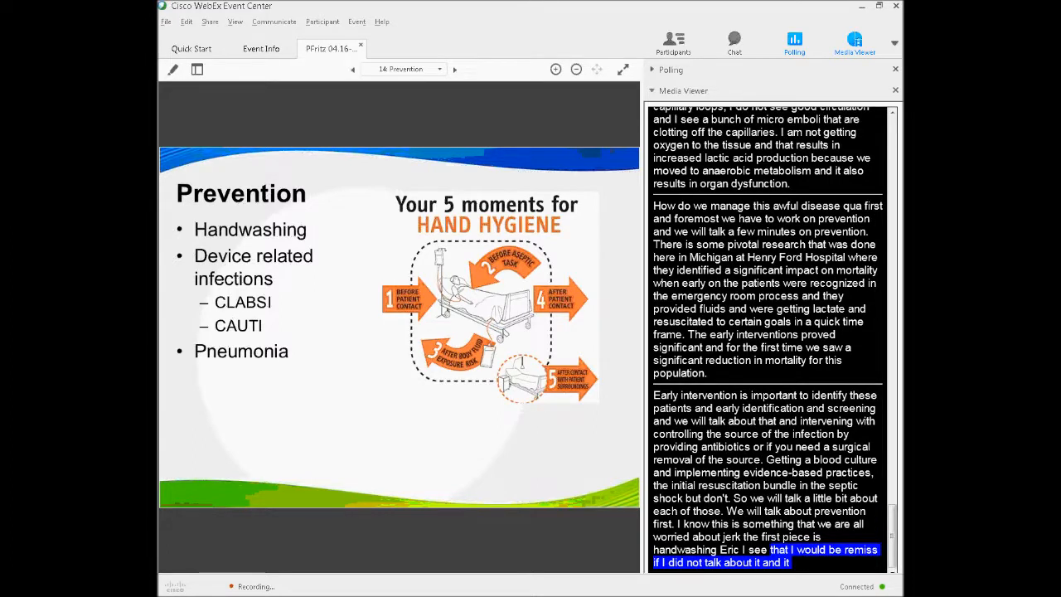
{"action": "scroll", "scroll_direction": "down", "scroll_amount": 3}
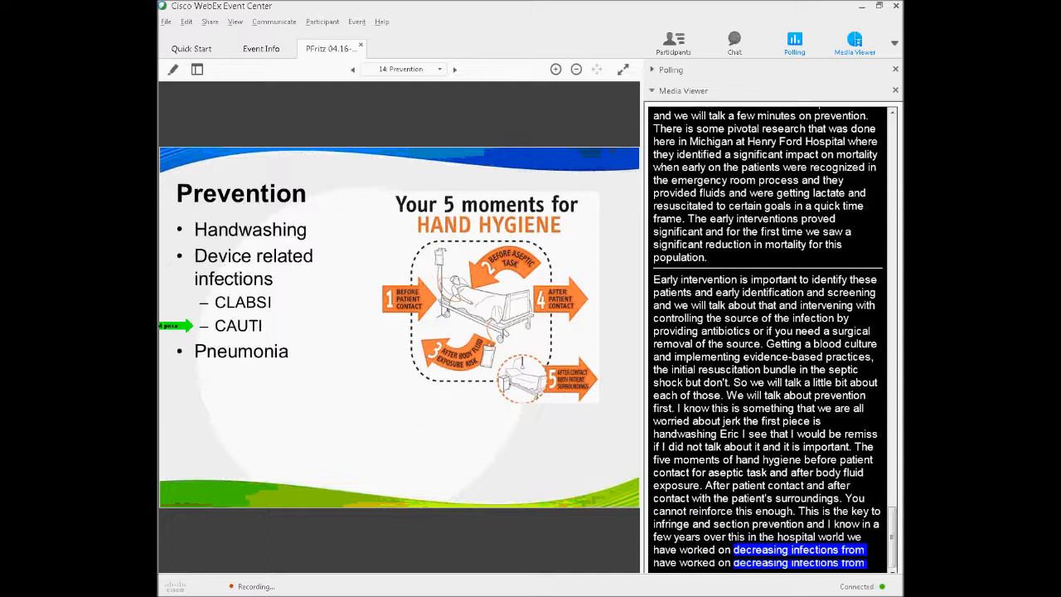
{"action": "scroll", "scroll_direction": "down", "scroll_amount": 3}
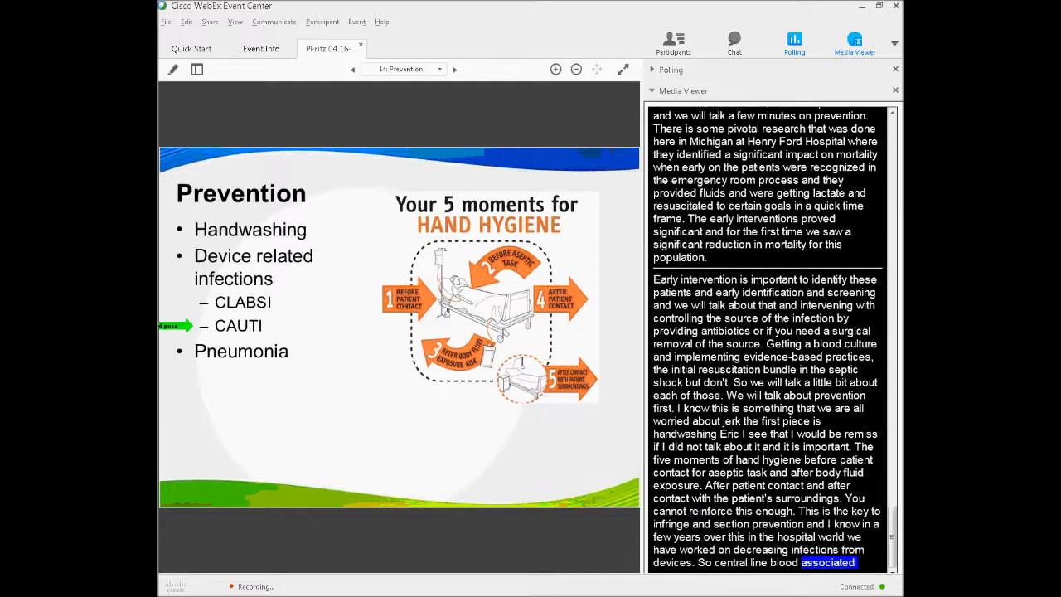
{"action": "scroll", "scroll_direction": "down", "scroll_amount": 3}
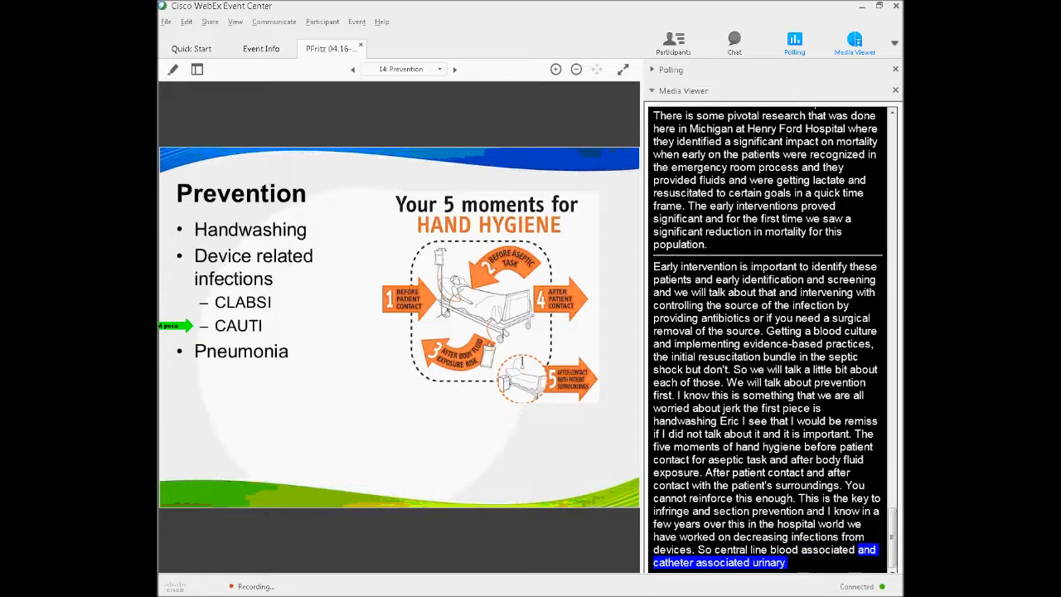
{"action": "scroll", "scroll_direction": "down", "scroll_amount": 3}
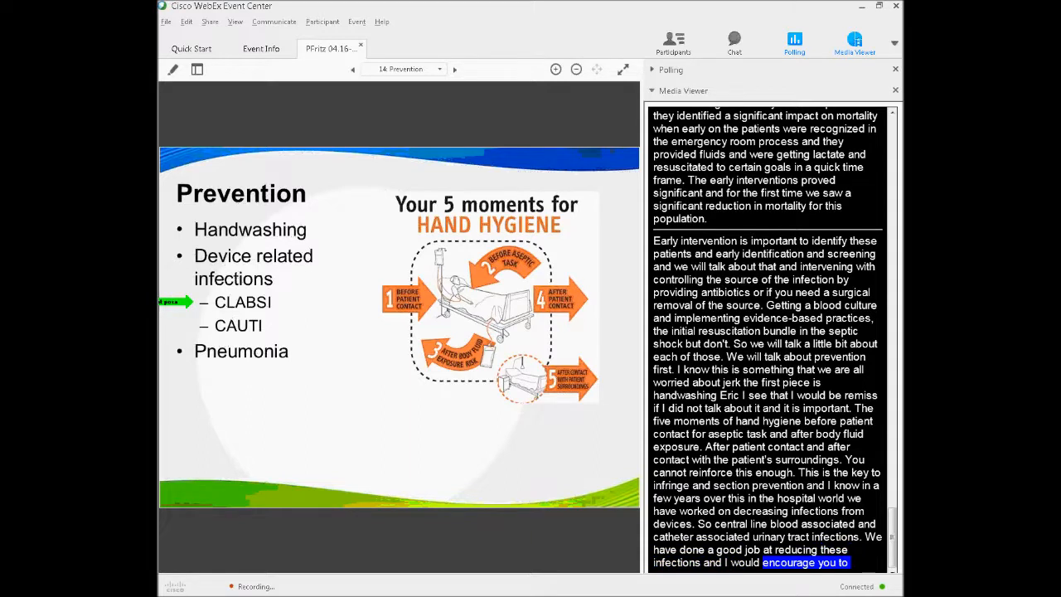
{"action": "scroll", "scroll_direction": "down", "scroll_amount": 3}
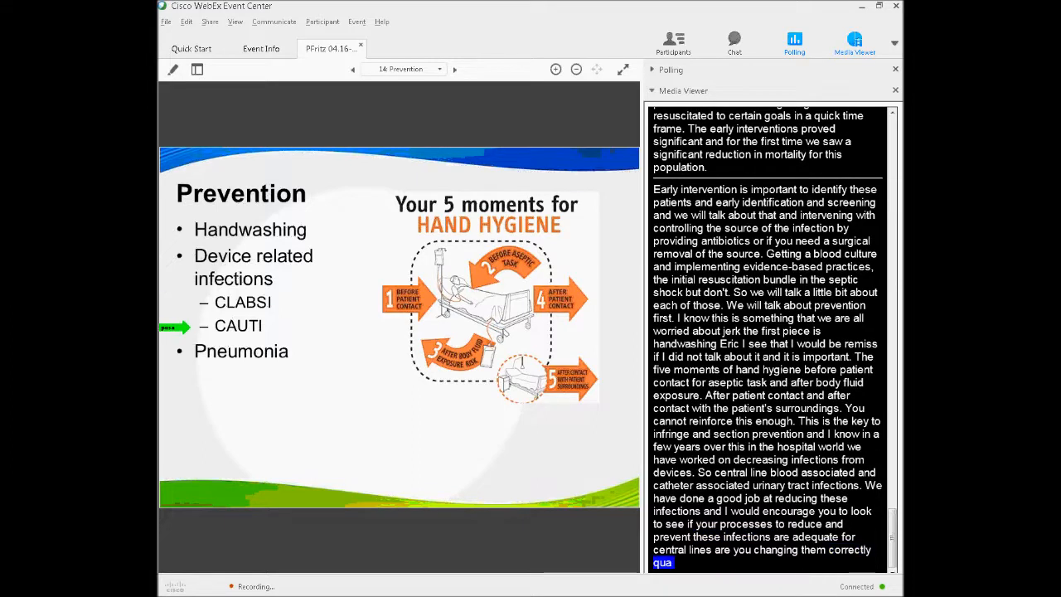
{"action": "scroll", "scroll_direction": "down", "scroll_amount": 3}
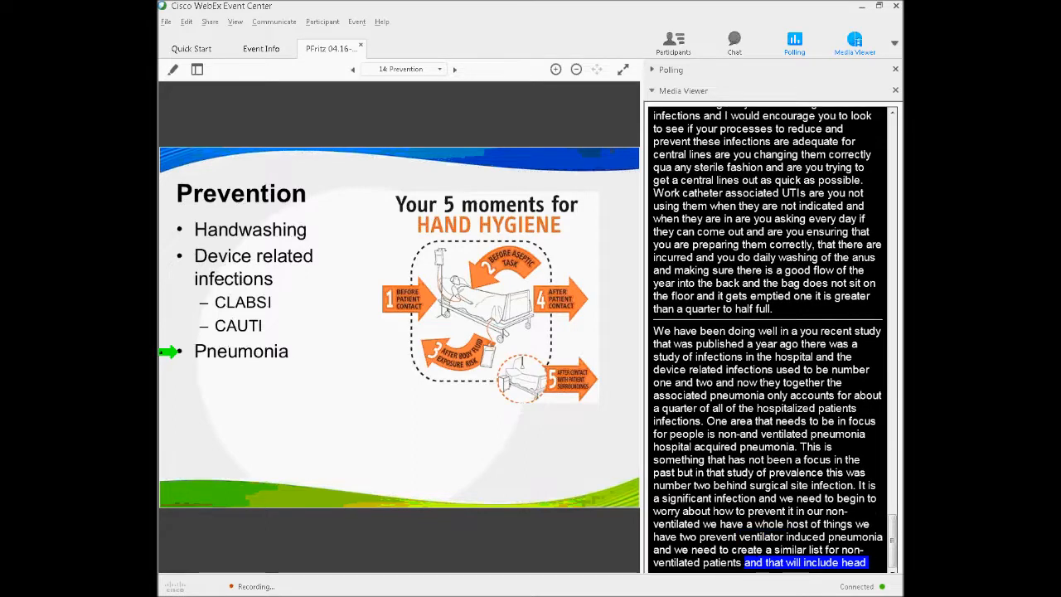
{"action": "scroll", "scroll_direction": "down", "scroll_amount": 3}
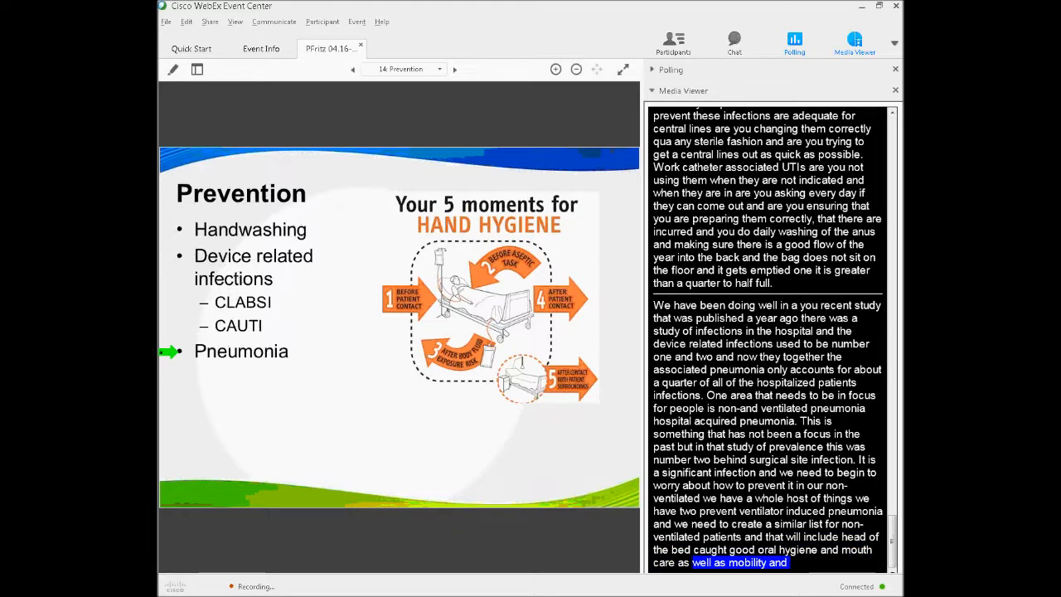
{"action": "scroll", "scroll_direction": "down", "scroll_amount": 3}
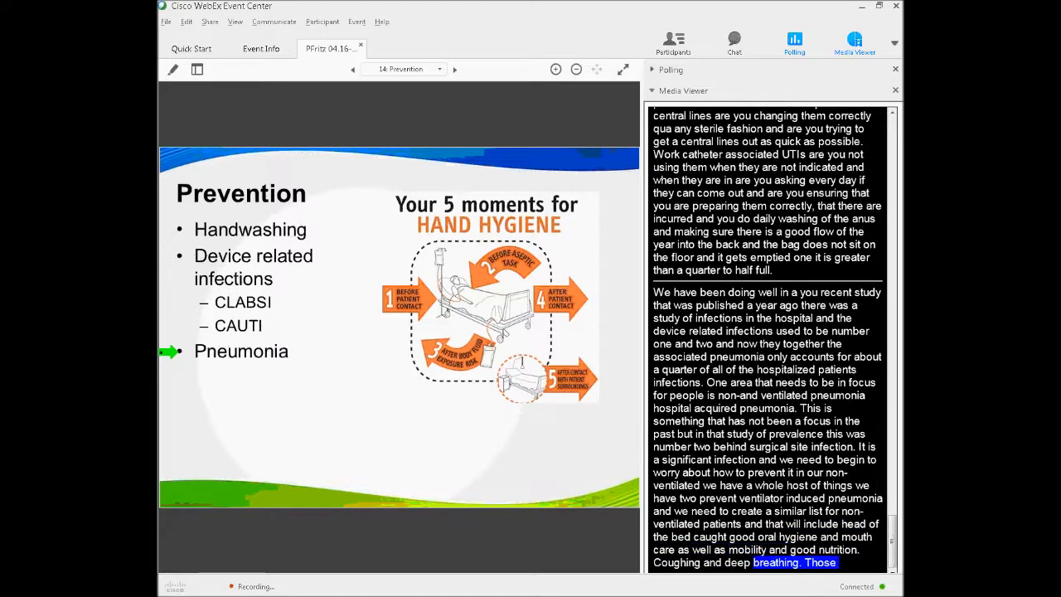
{"action": "left_click", "coordinate": [454, 69]}
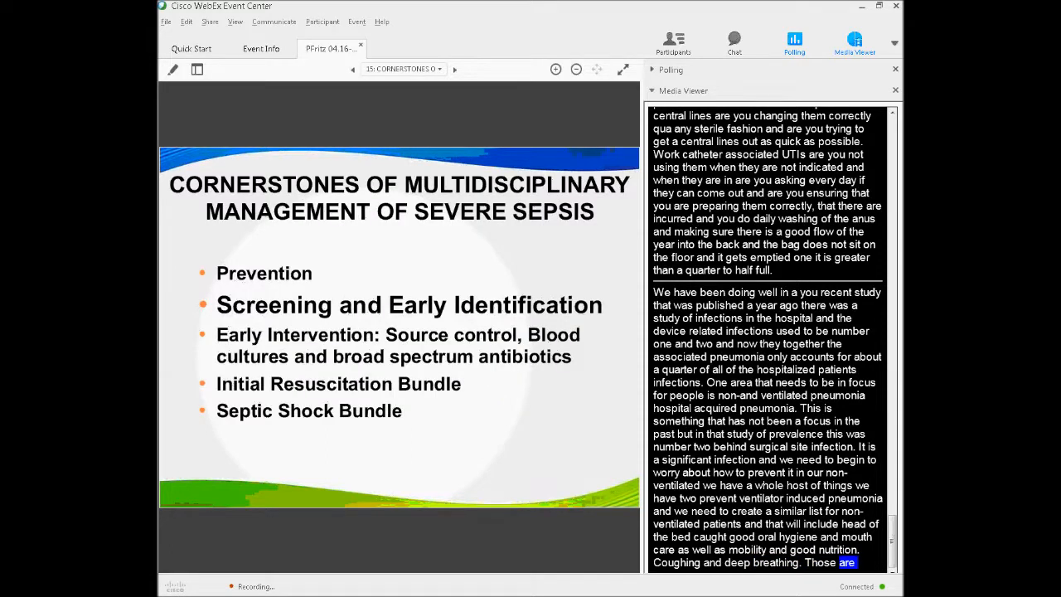
{"action": "scroll", "scroll_direction": "down", "scroll_amount": 3}
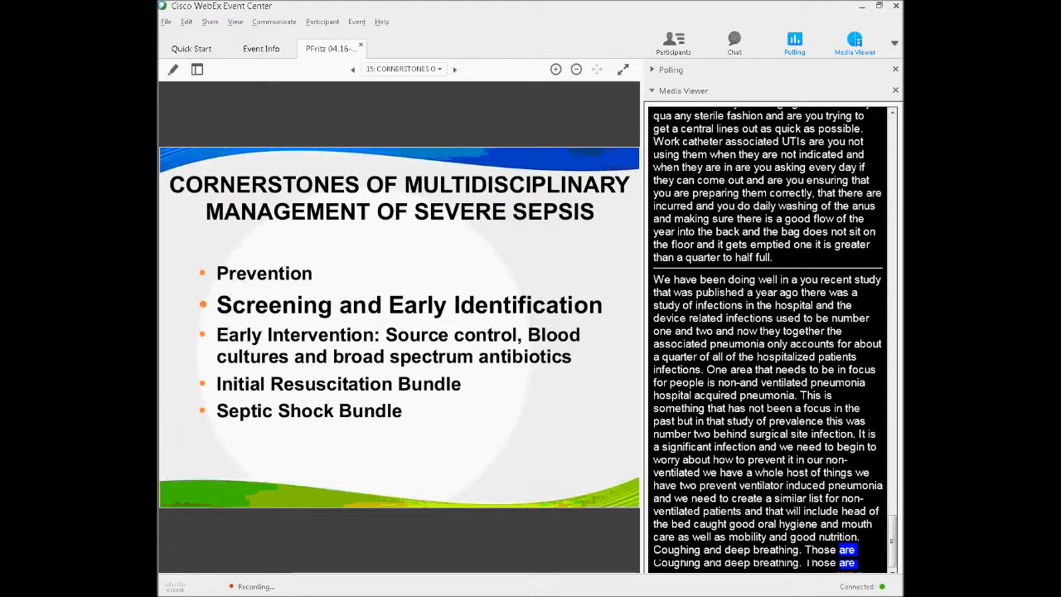
{"action": "scroll", "scroll_direction": "down", "scroll_amount": 3}
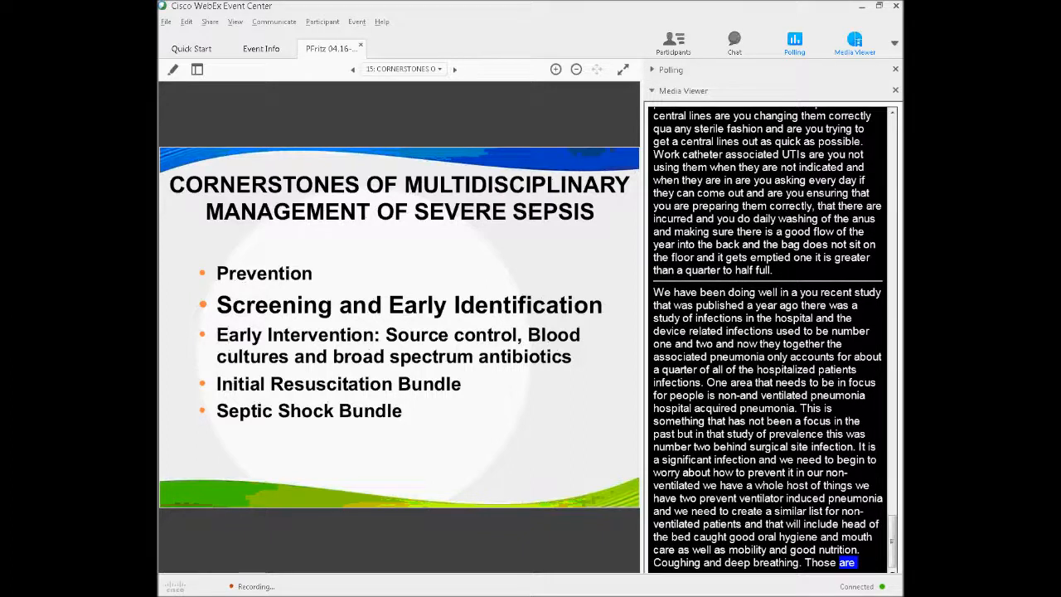
{"action": "scroll", "scroll_direction": "down", "scroll_amount": 3}
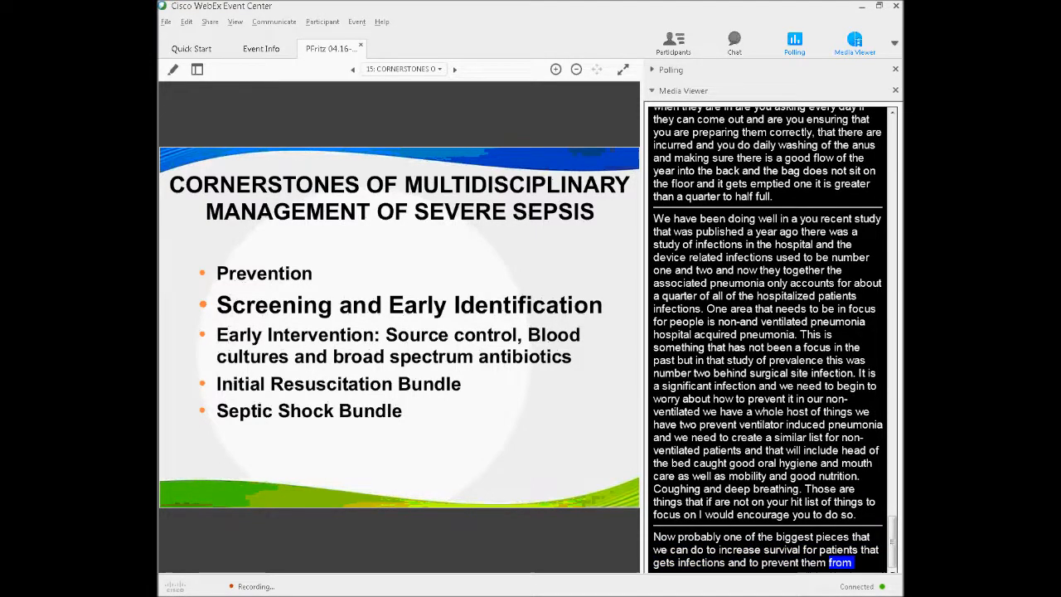
Step: Go to the Polling Question slide and open the screening-process poll to attendees
{"action": "left_click", "coordinate": [454, 69]}
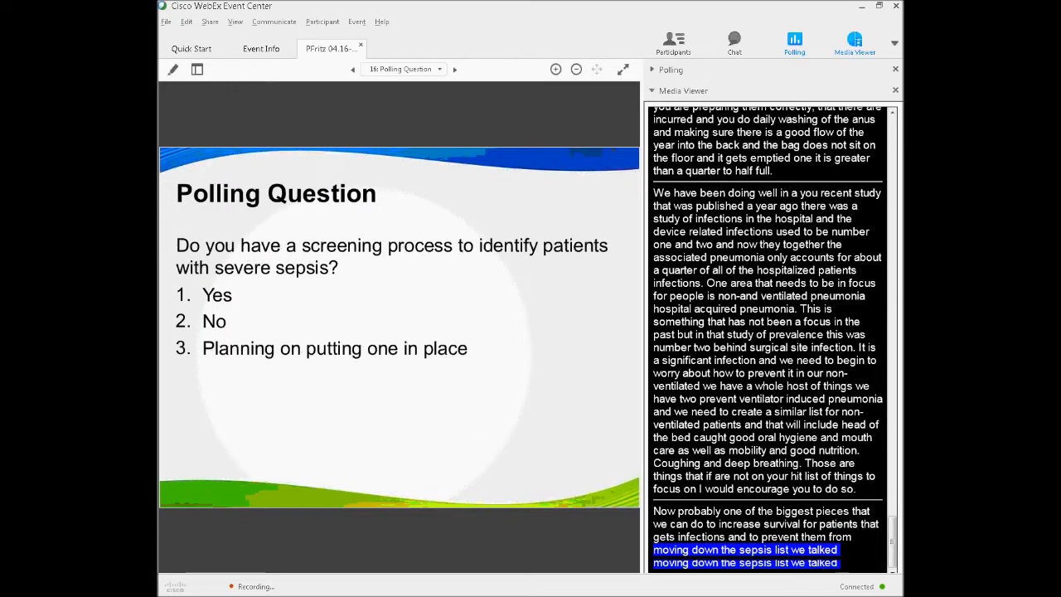
{"action": "scroll", "scroll_direction": "down", "scroll_amount": 3}
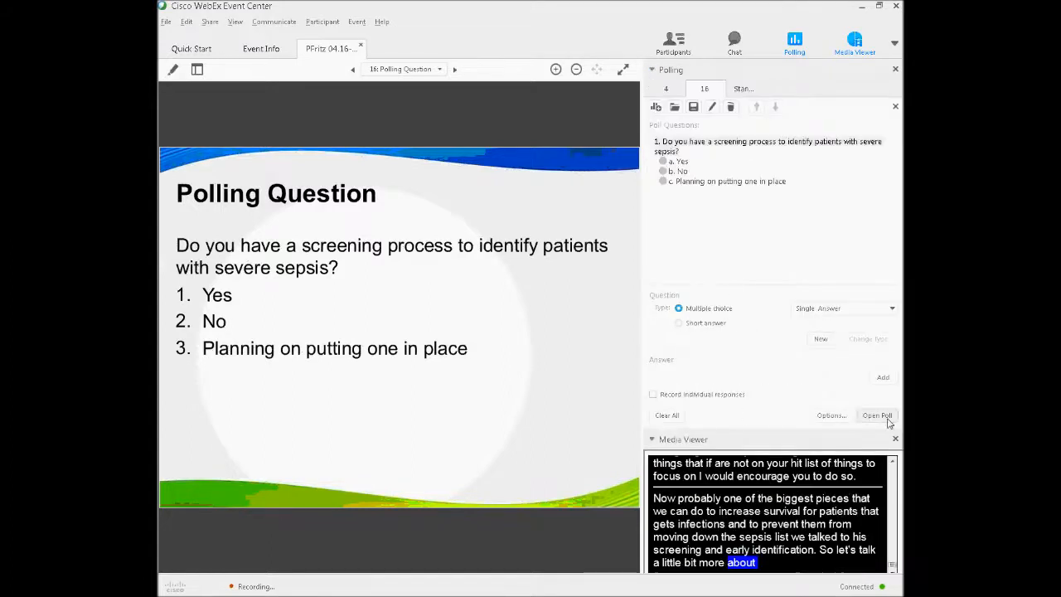
{"action": "left_click", "coordinate": [877, 415]}
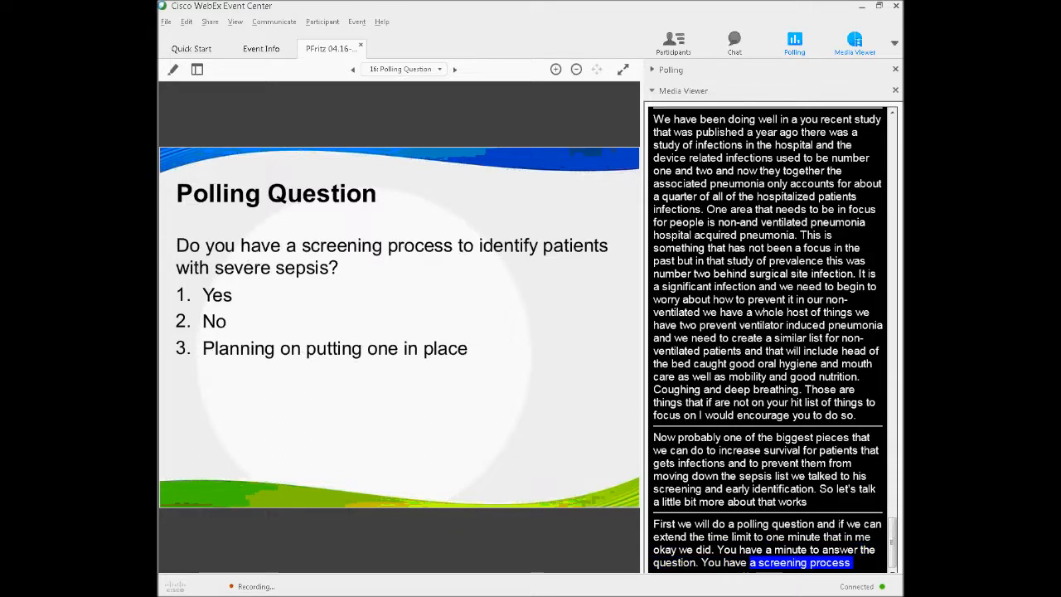
{"action": "scroll", "scroll_direction": "down", "scroll_amount": 3}
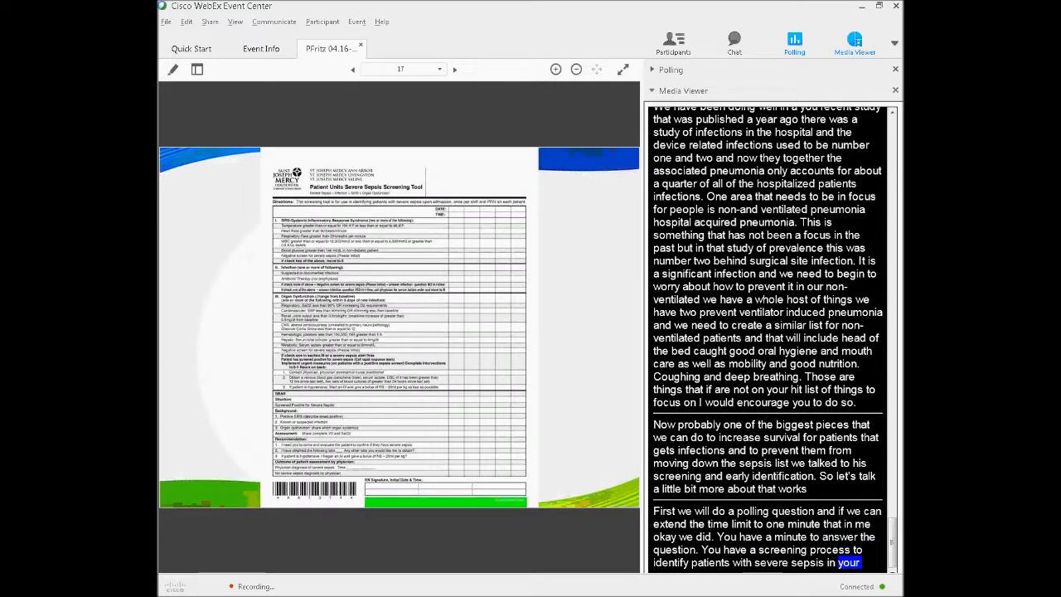
Step: Scroll the transcript as poll results arrive: 124 yes, 63 no, 35 planning
{"action": "scroll", "scroll_direction": "down", "scroll_amount": 3}
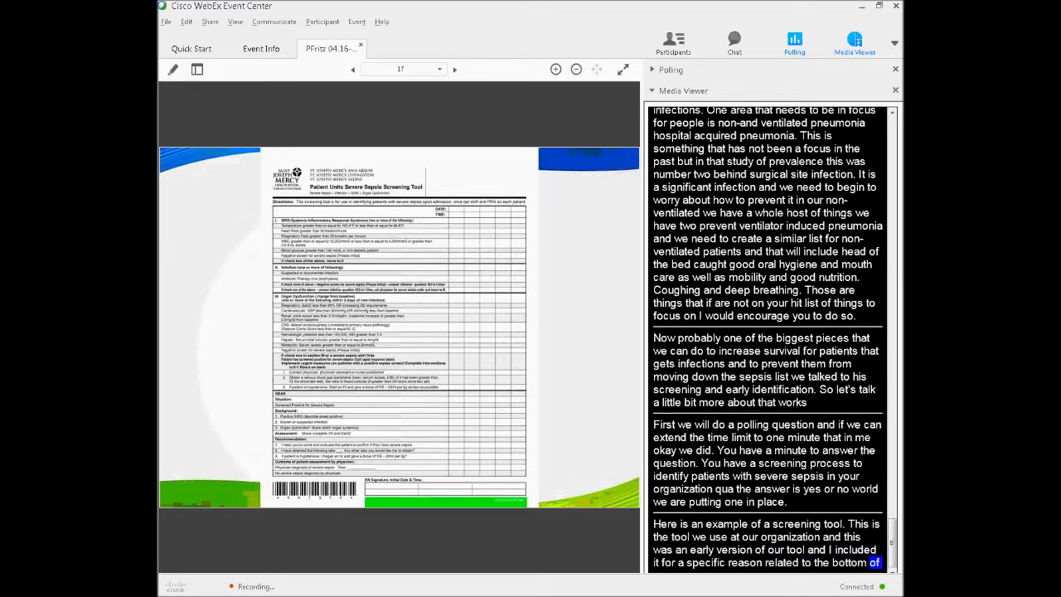
{"action": "scroll", "scroll_direction": "down", "scroll_amount": 3}
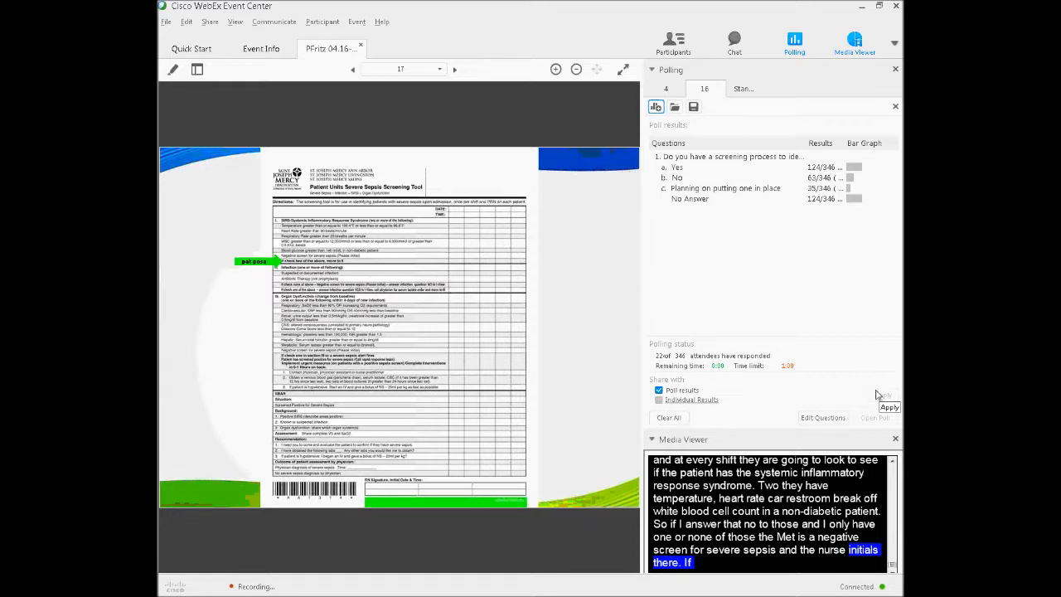
{"action": "mouse_move", "coordinate": [651, 217]}
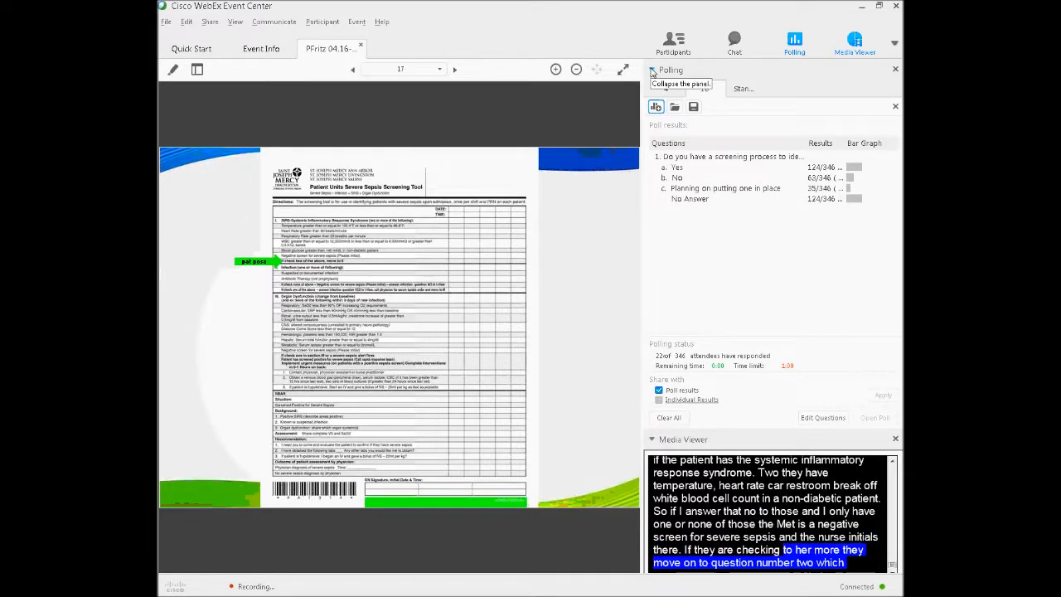
Step: Hide the poll results, then advance to slide 18, ICU Severe Sepsis Screening Tool
{"action": "left_click", "coordinate": [652, 69]}
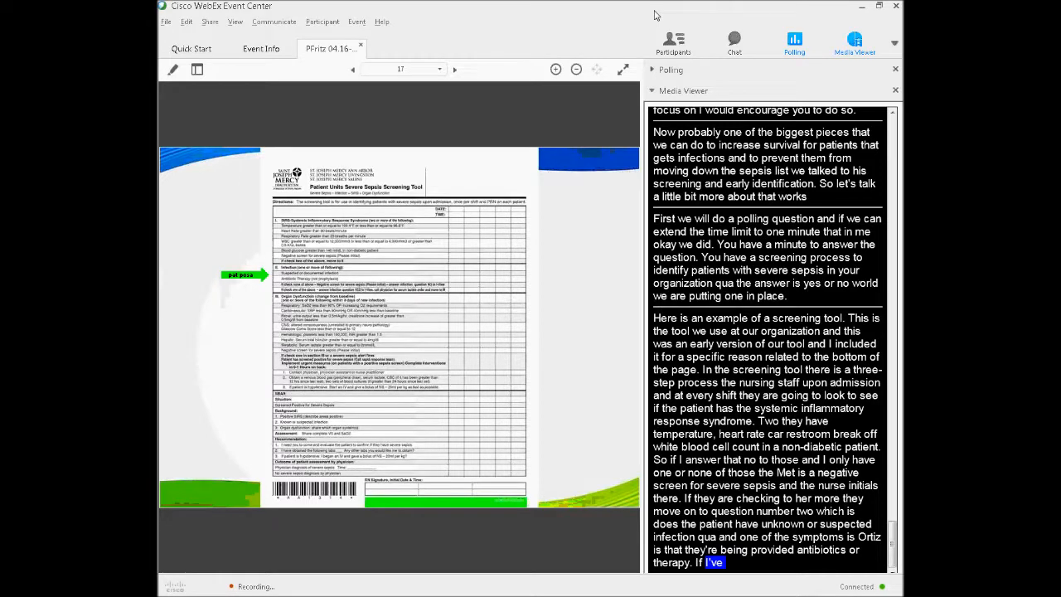
{"action": "scroll", "scroll_direction": "down", "scroll_amount": 3}
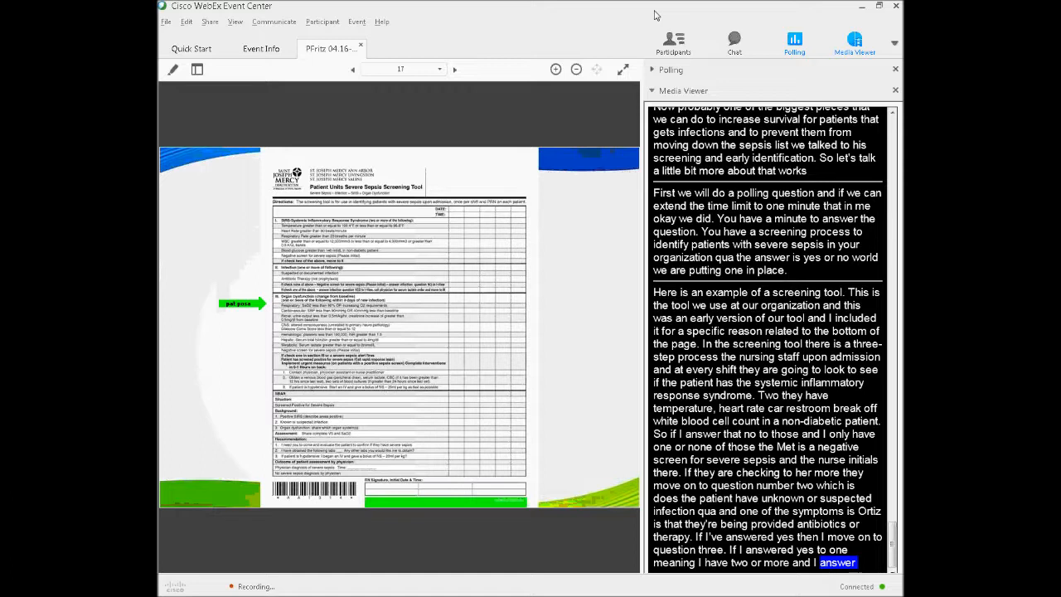
{"action": "scroll", "scroll_direction": "down", "scroll_amount": 3}
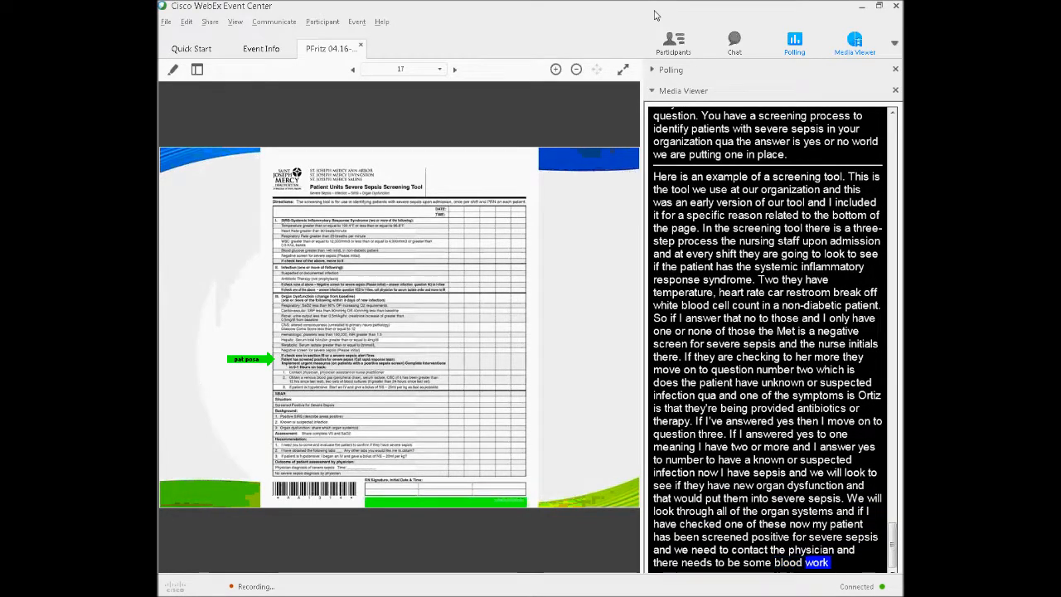
{"action": "scroll", "scroll_direction": "down", "scroll_amount": 3}
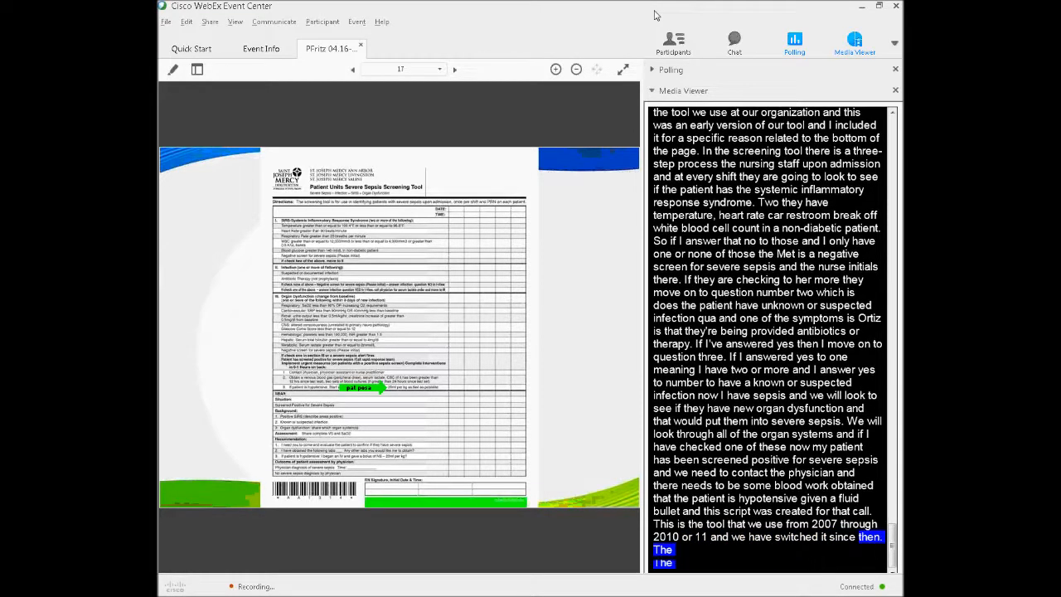
{"action": "scroll", "scroll_direction": "down", "scroll_amount": 3}
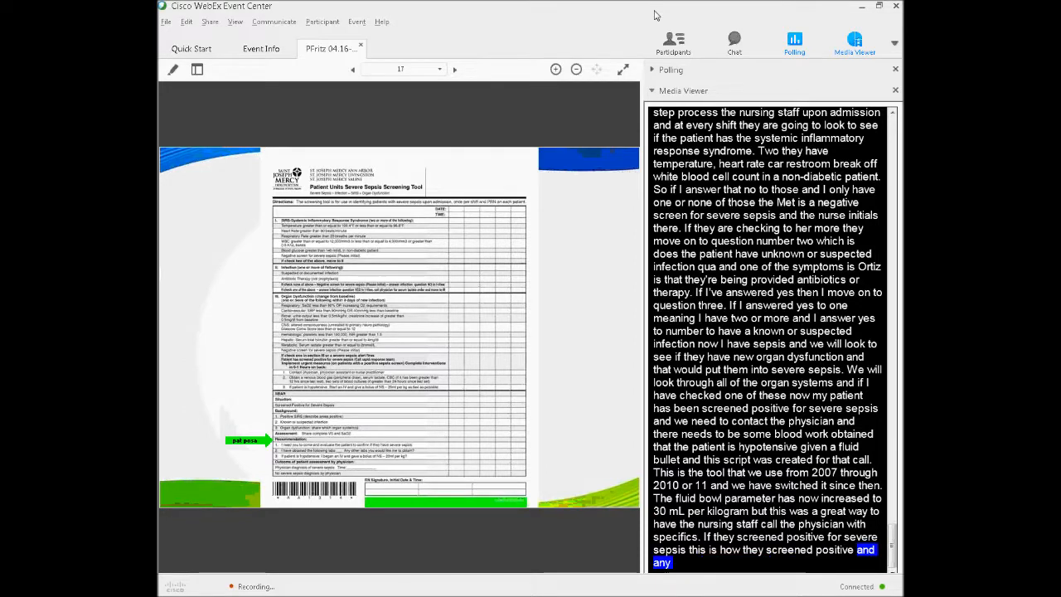
{"action": "scroll", "scroll_direction": "down", "scroll_amount": 3}
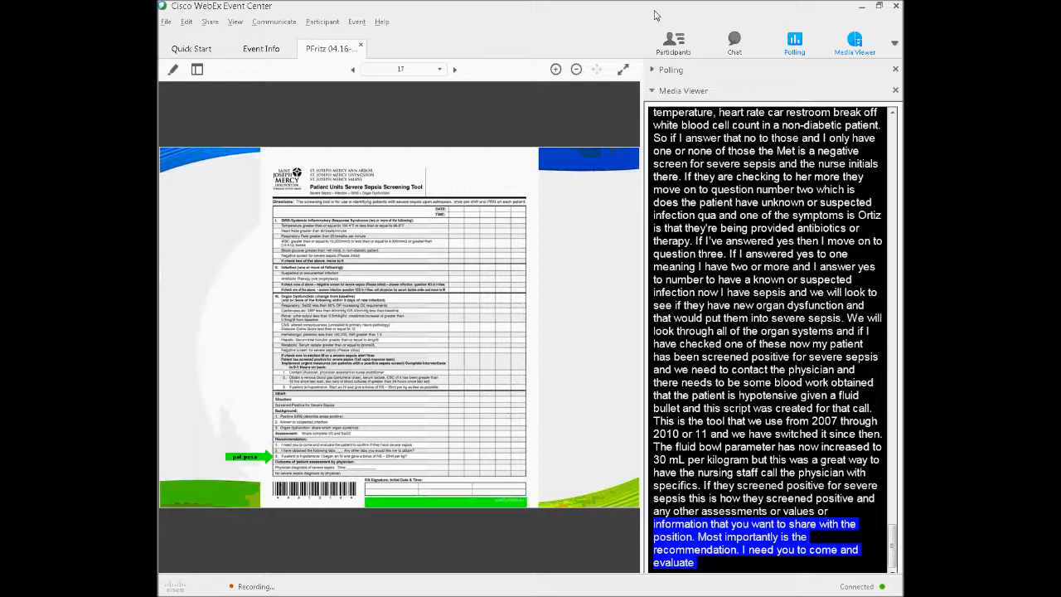
{"action": "scroll", "scroll_direction": "down", "scroll_amount": 3}
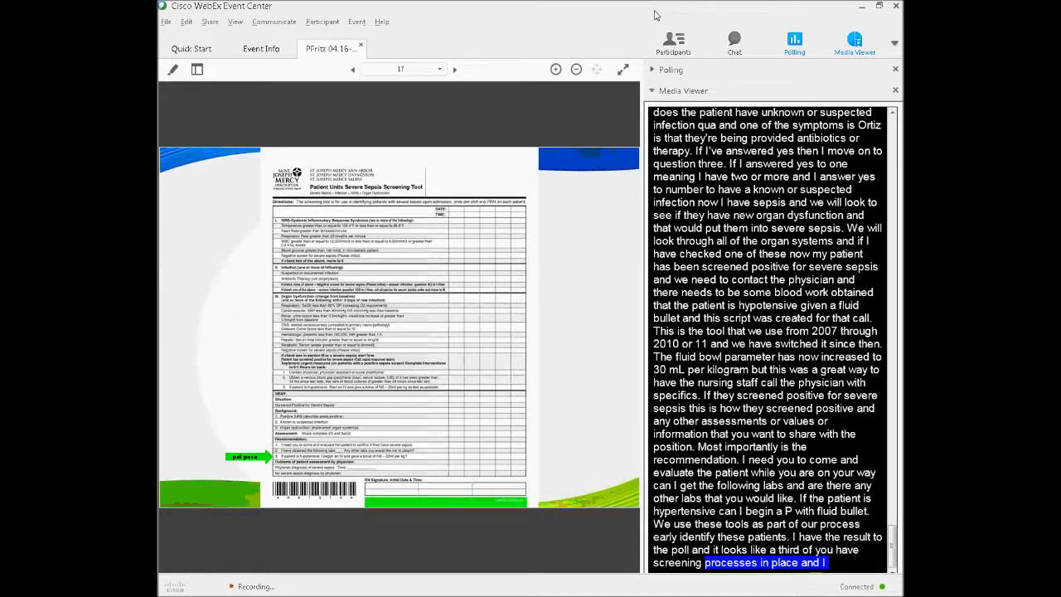
{"action": "left_click", "coordinate": [454, 69]}
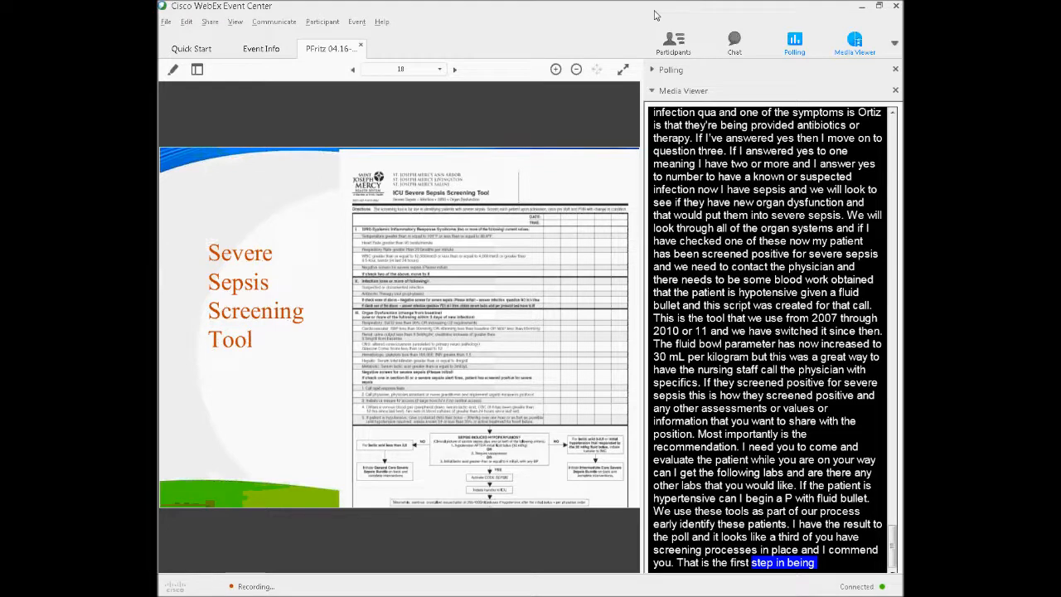
Step: Scroll the captions on the General Care and Intermediate Care Severe Sepsis Bundle slide
{"action": "scroll", "scroll_direction": "down", "scroll_amount": 3}
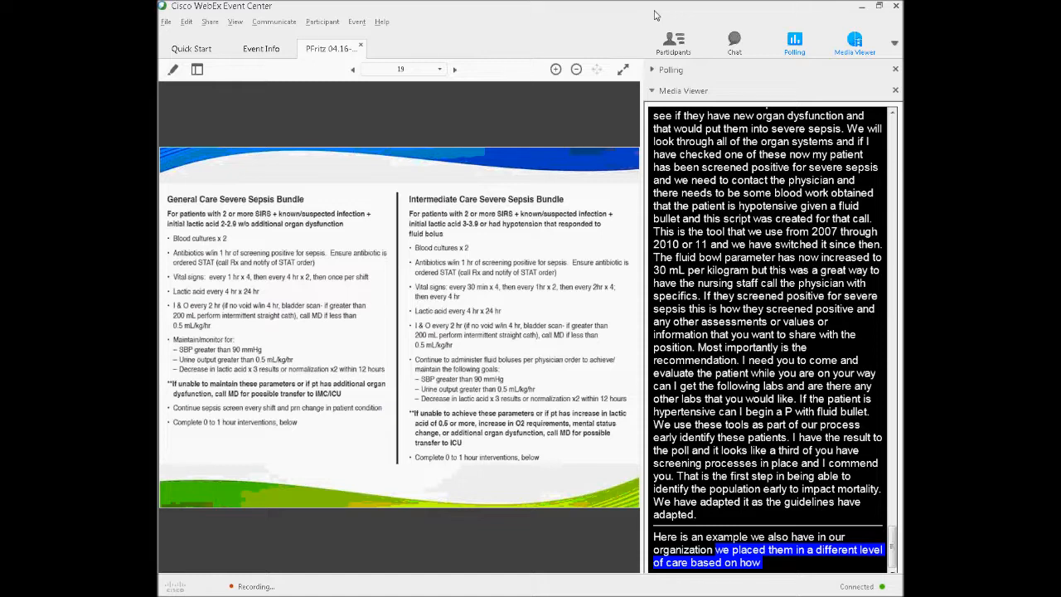
Step: Follow the bundle captions, then advance to slide 20, the Severe Sepsis Screening Tool checklist
{"action": "scroll", "scroll_direction": "down", "scroll_amount": 3}
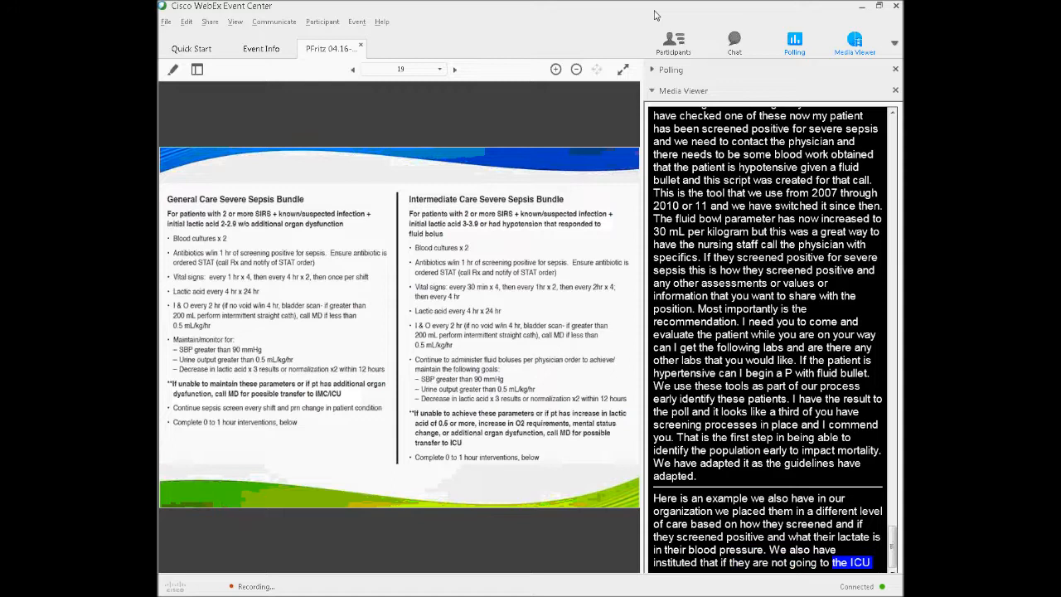
{"action": "scroll", "scroll_direction": "down", "scroll_amount": 3}
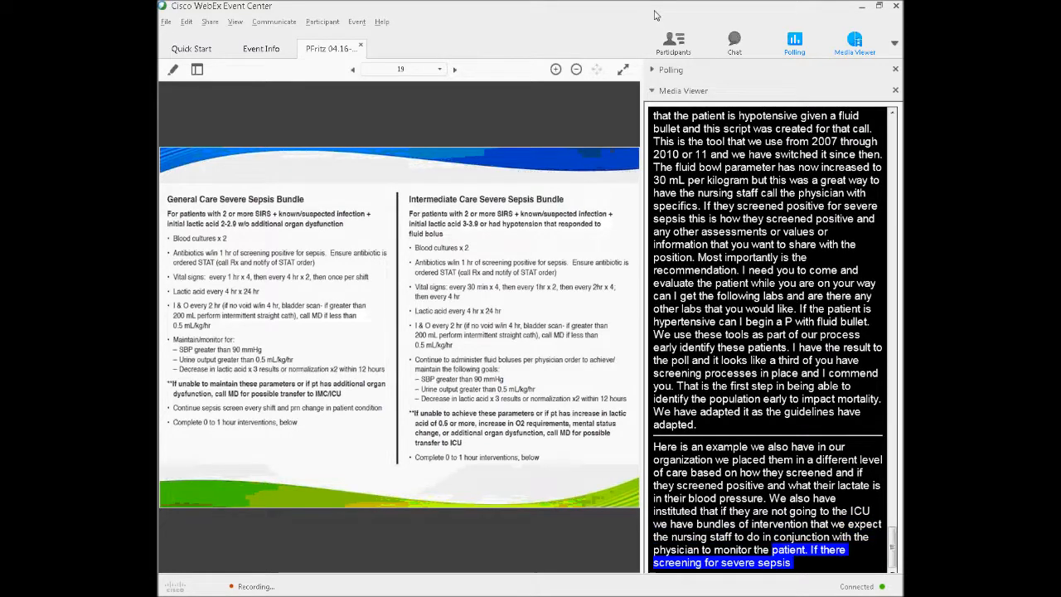
{"action": "scroll", "scroll_direction": "down", "scroll_amount": 3}
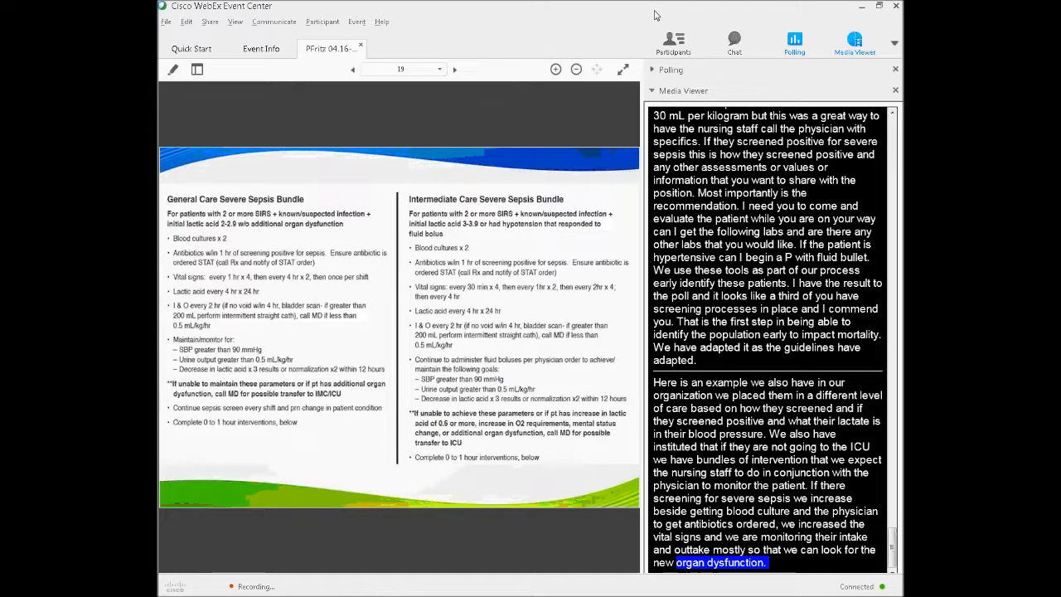
{"action": "scroll", "scroll_direction": "down", "scroll_amount": 3}
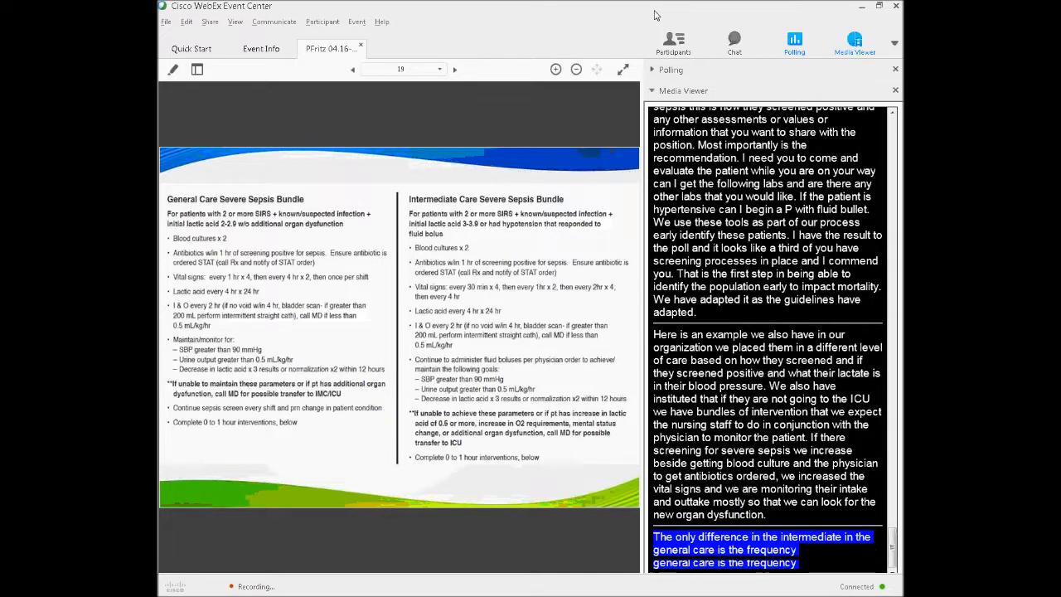
{"action": "left_click", "coordinate": [455, 68]}
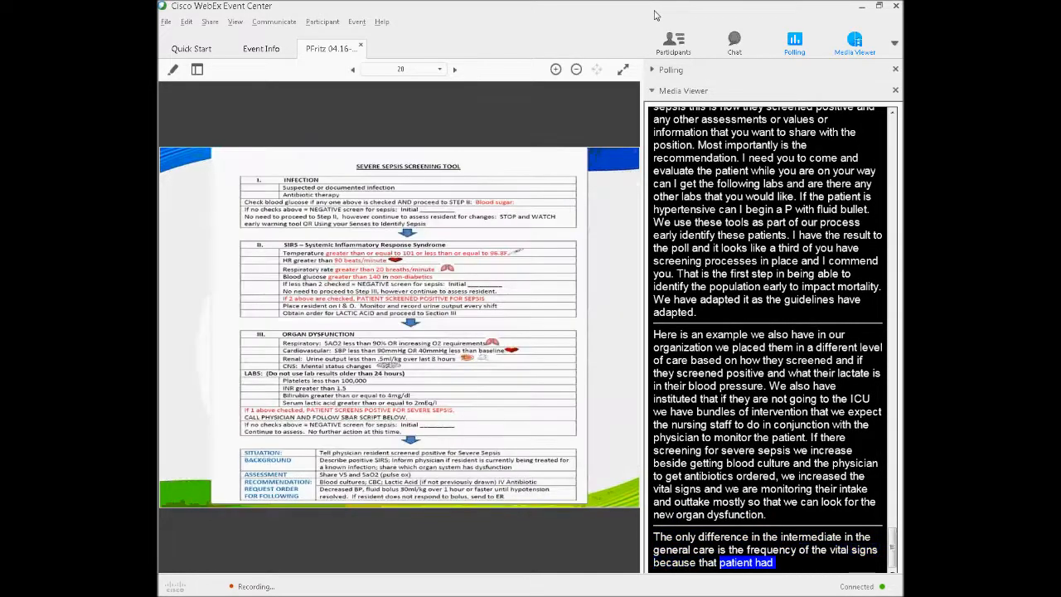
Step: Follow the transcript through slide 20, then advance to slide 21, Link with current process
{"action": "scroll", "scroll_direction": "down", "scroll_amount": 3}
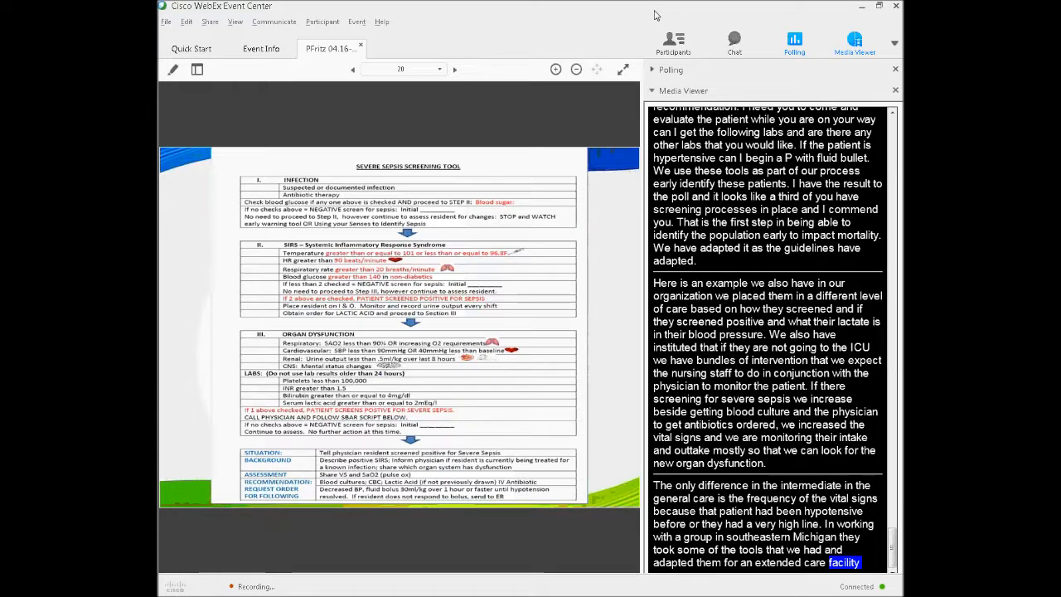
{"action": "scroll", "scroll_direction": "down", "scroll_amount": 3}
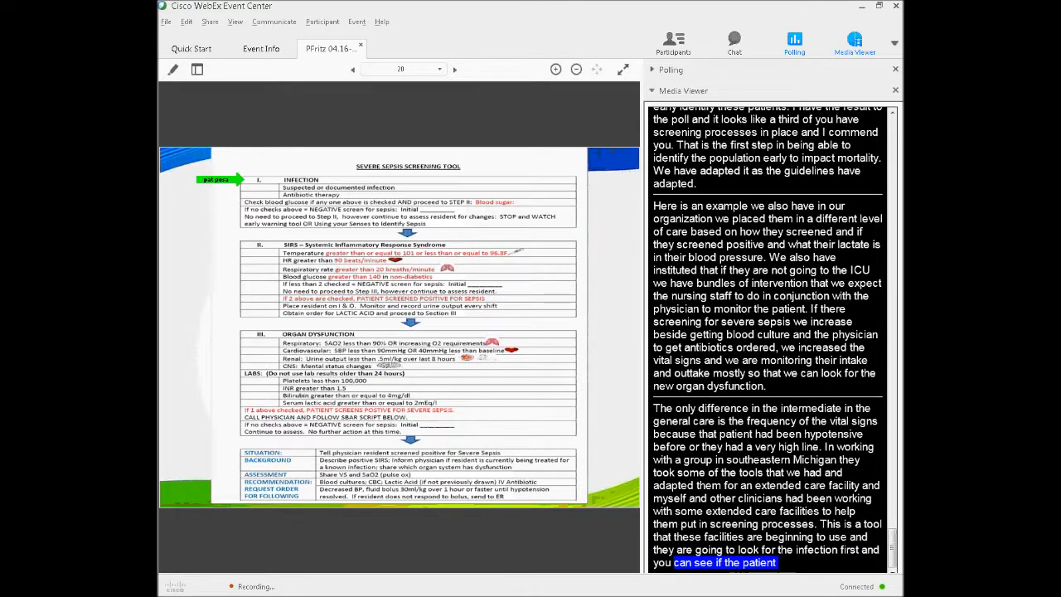
{"action": "scroll", "scroll_direction": "down", "scroll_amount": 3}
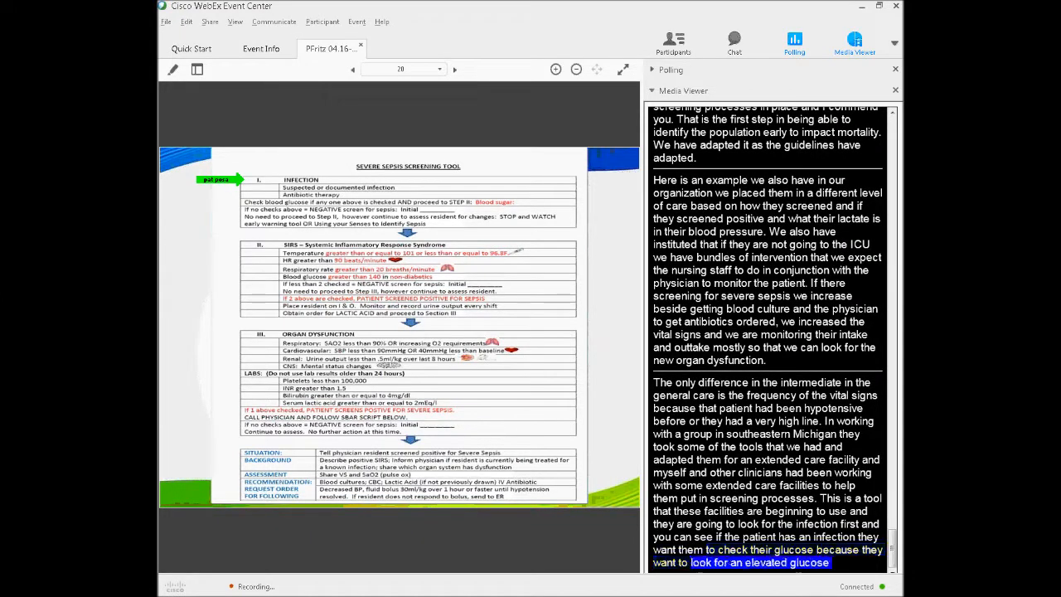
{"action": "scroll", "scroll_direction": "down", "scroll_amount": 3}
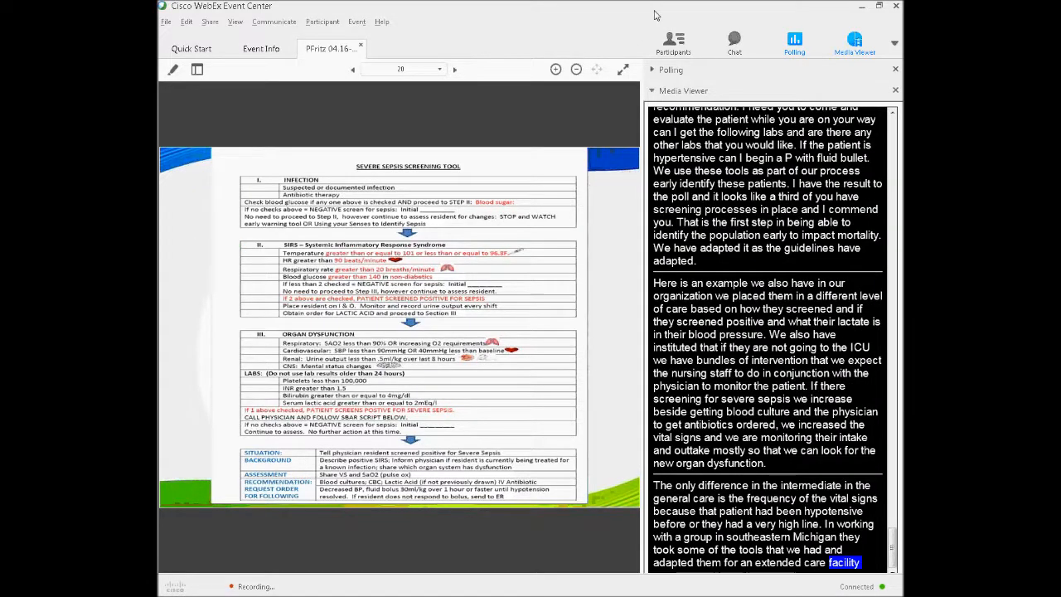
{"action": "scroll", "scroll_direction": "down", "scroll_amount": 3}
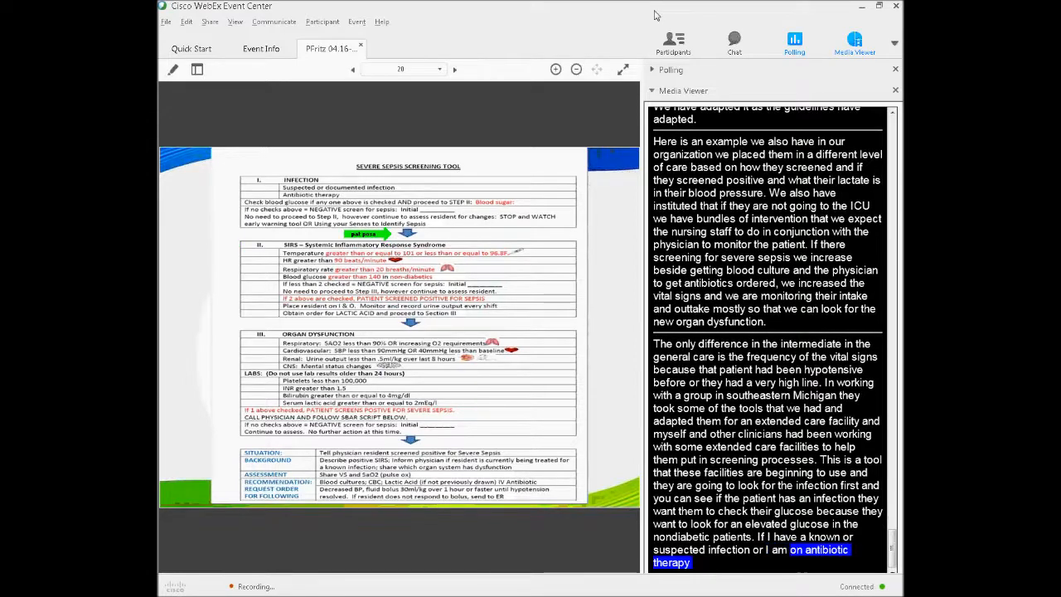
{"action": "scroll", "scroll_direction": "down", "scroll_amount": 3}
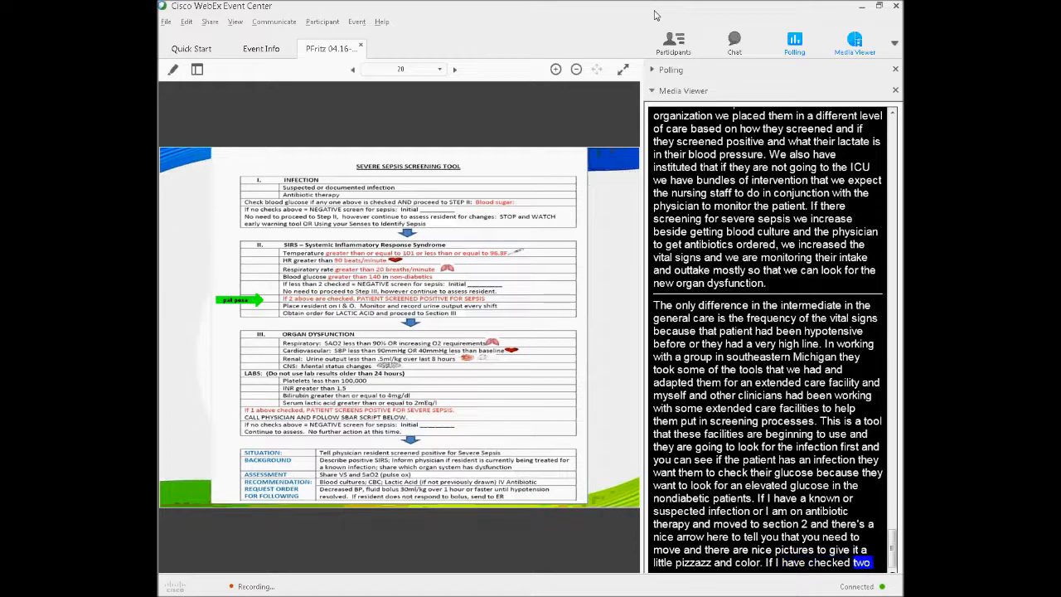
{"action": "scroll", "scroll_direction": "down", "scroll_amount": 3}
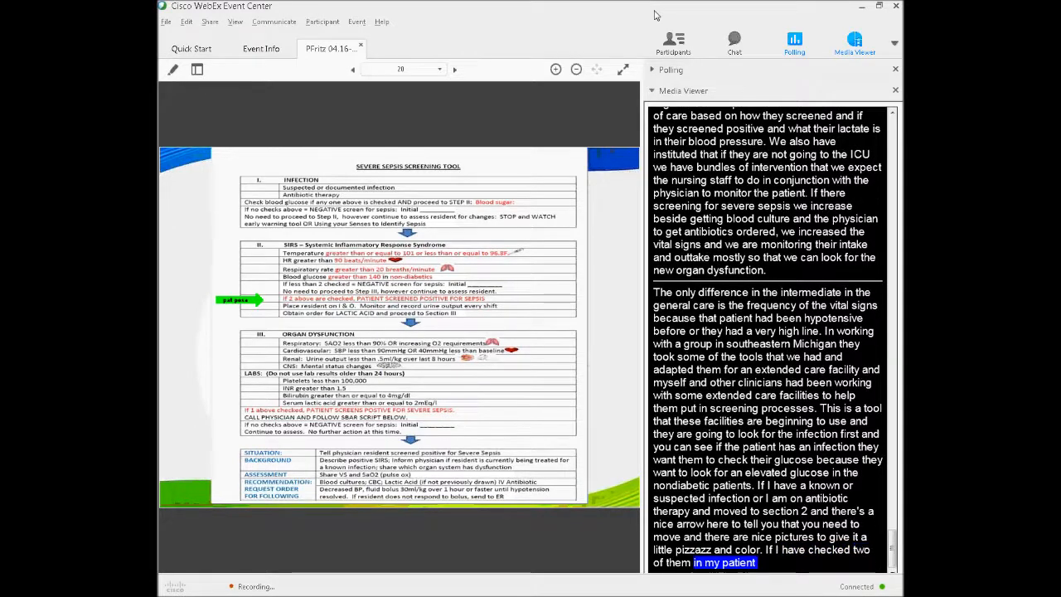
{"action": "scroll", "scroll_direction": "down", "scroll_amount": 3}
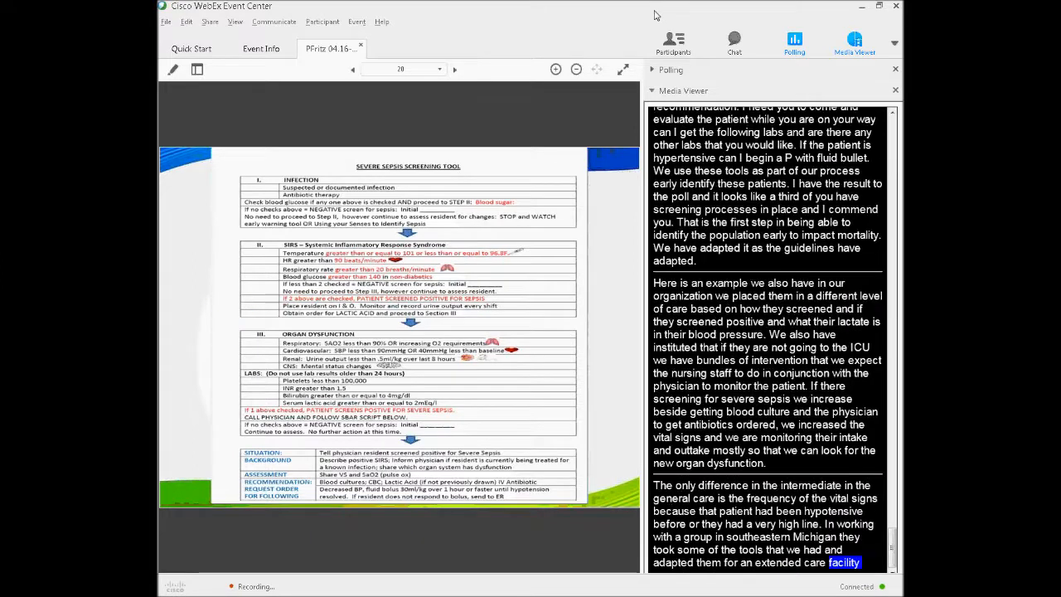
{"action": "scroll", "scroll_direction": "down", "scroll_amount": 3}
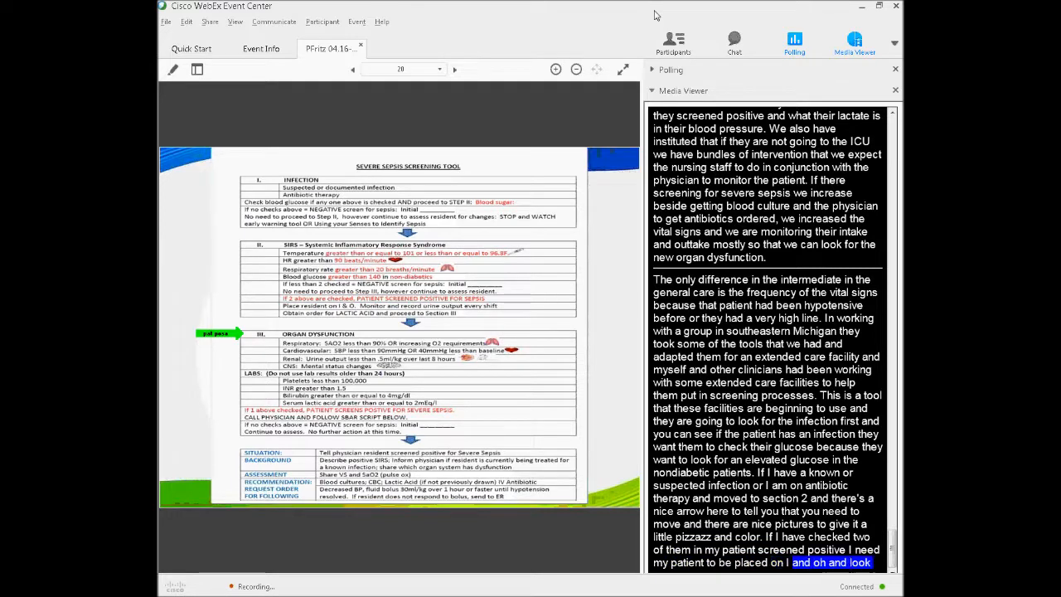
{"action": "scroll", "scroll_direction": "down", "scroll_amount": 3}
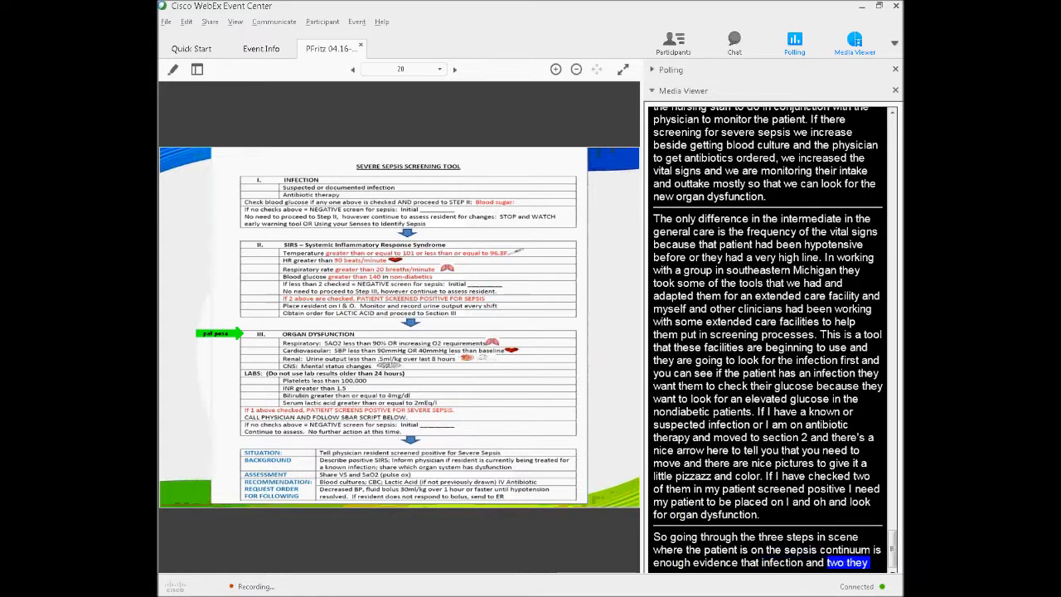
{"action": "scroll", "scroll_direction": "down", "scroll_amount": 3}
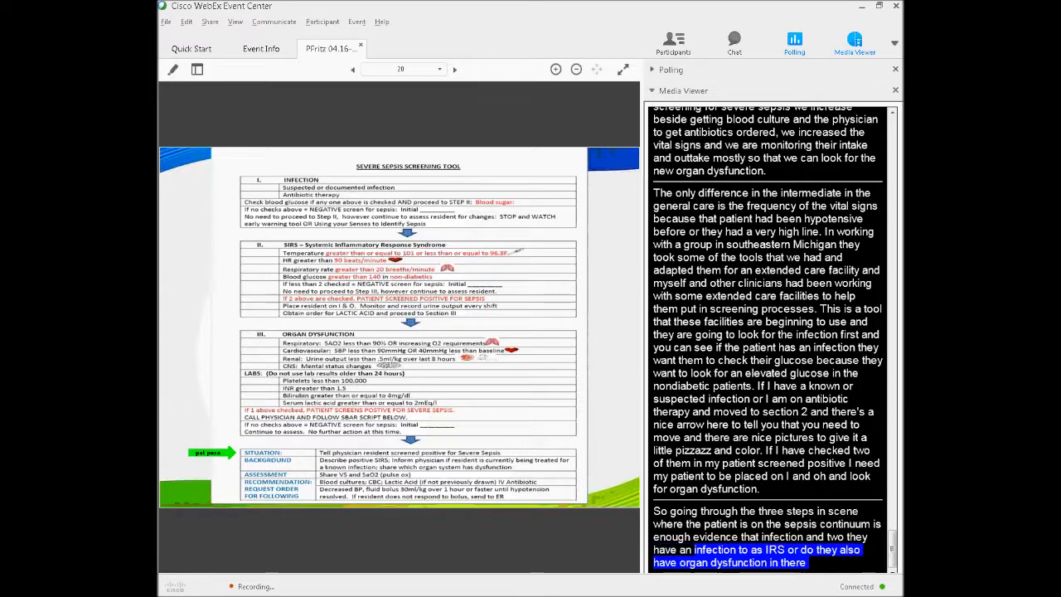
{"action": "scroll", "scroll_direction": "down", "scroll_amount": 3}
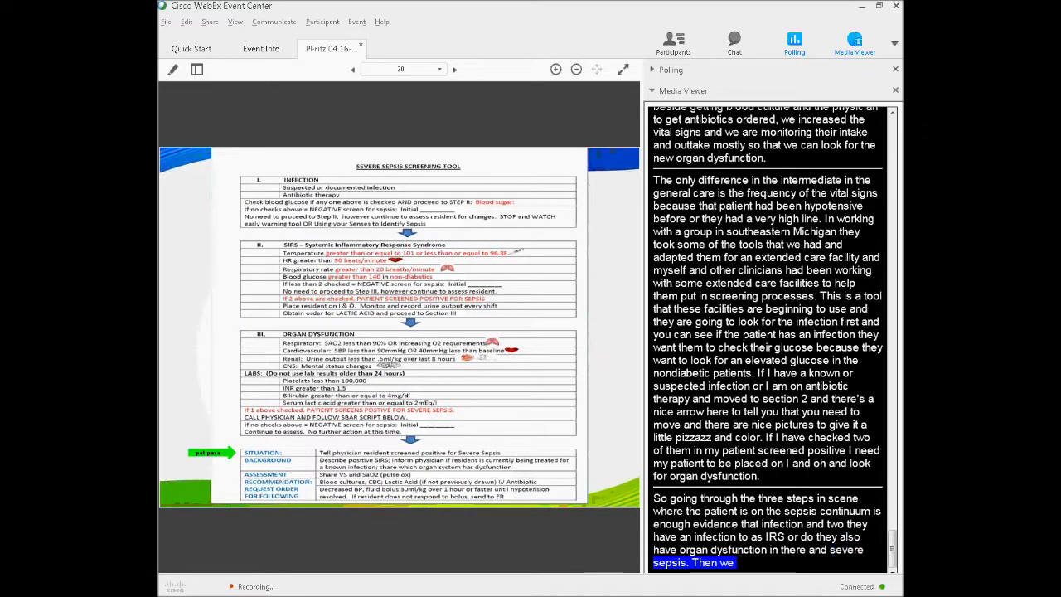
{"action": "scroll", "scroll_direction": "down", "scroll_amount": 3}
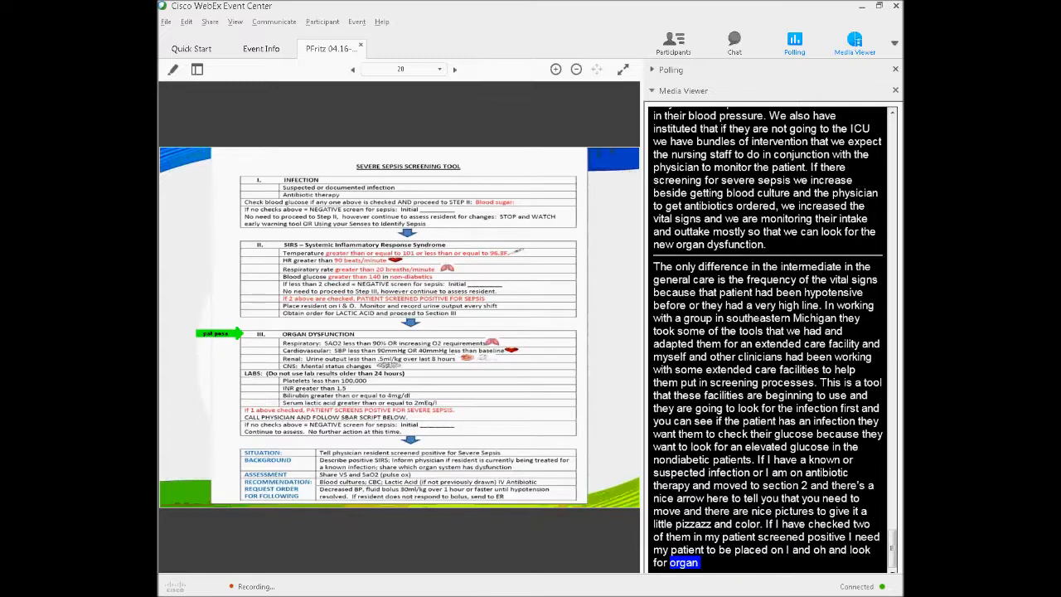
{"action": "left_click", "coordinate": [454, 69]}
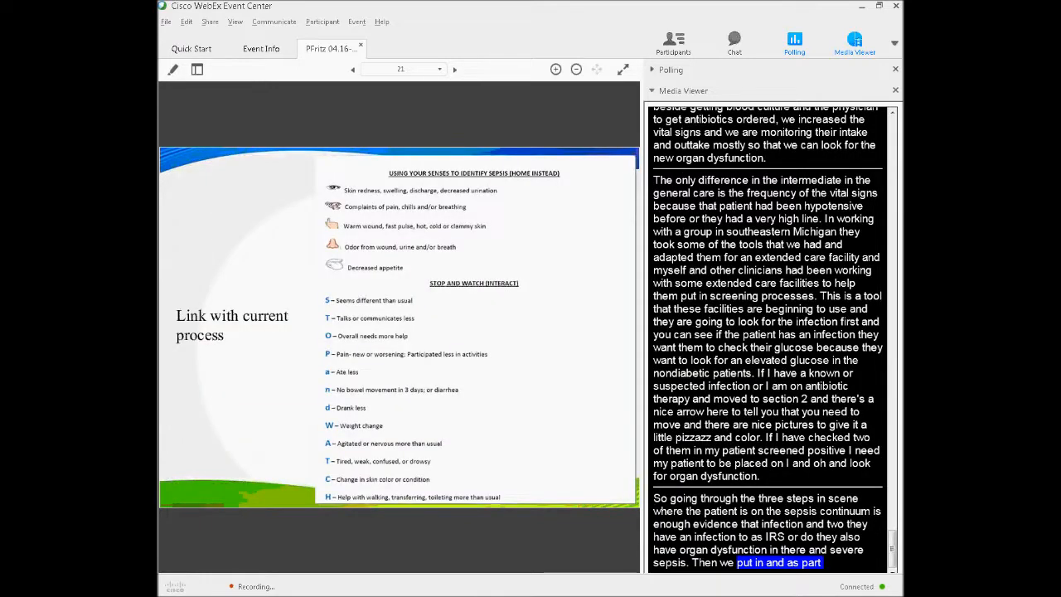
{"action": "left_click", "coordinate": [351, 69]}
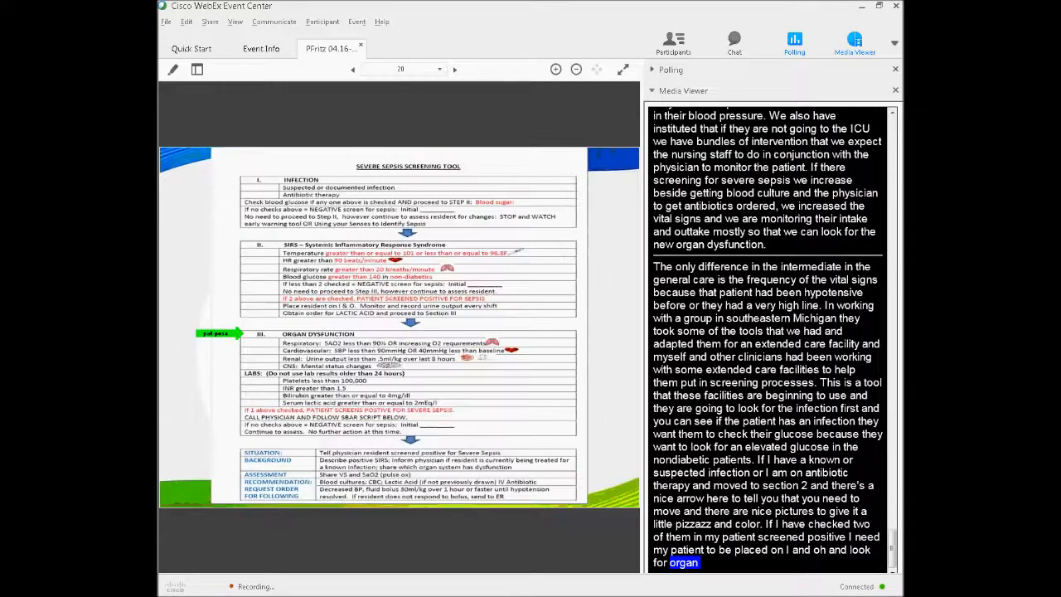
{"action": "left_click", "coordinate": [454, 69]}
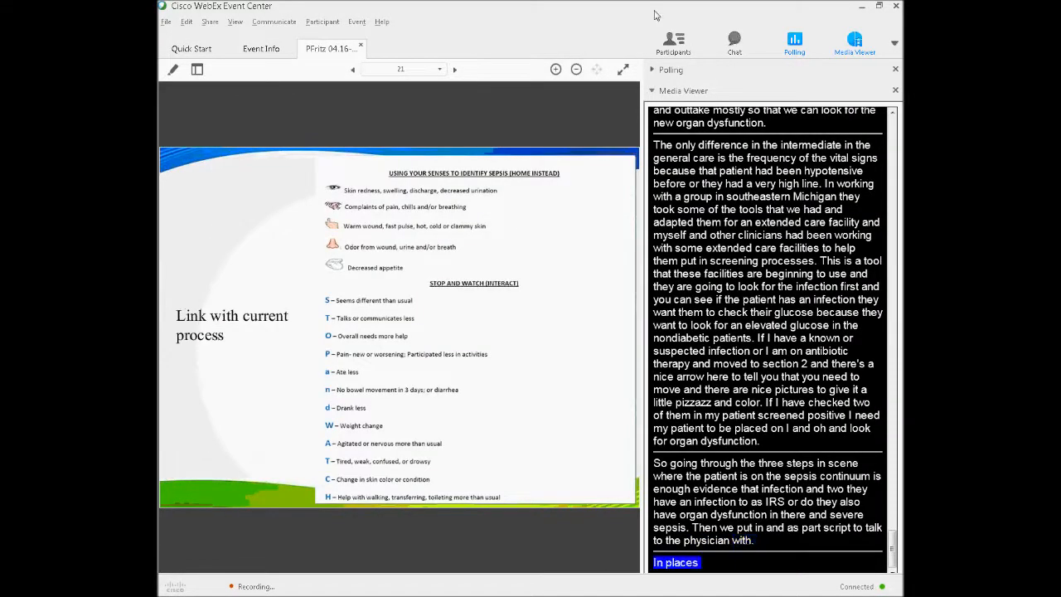
{"action": "left_click", "coordinate": [352, 69]}
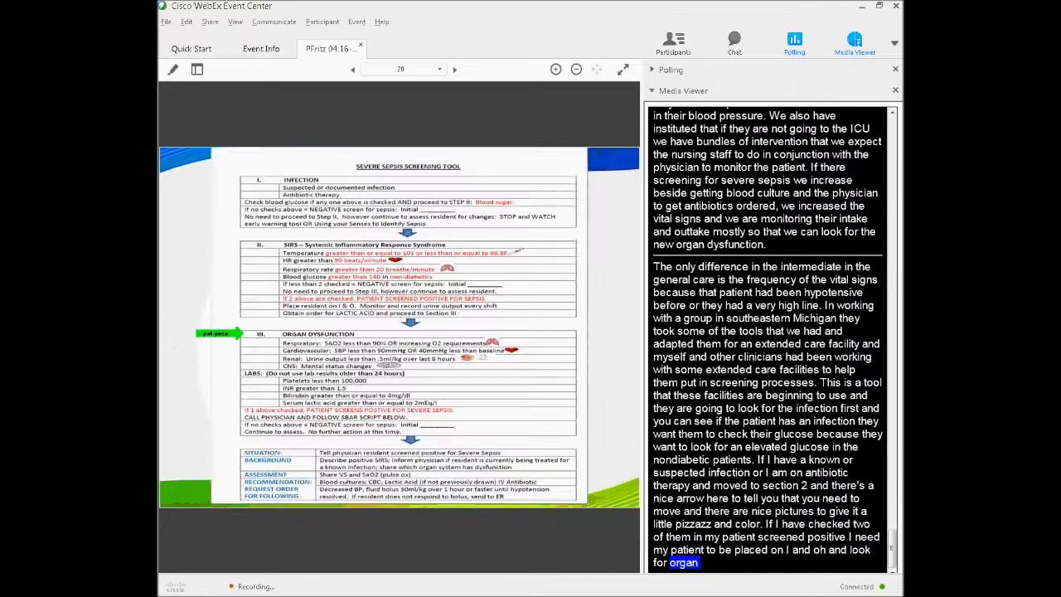
{"action": "left_click", "coordinate": [454, 69]}
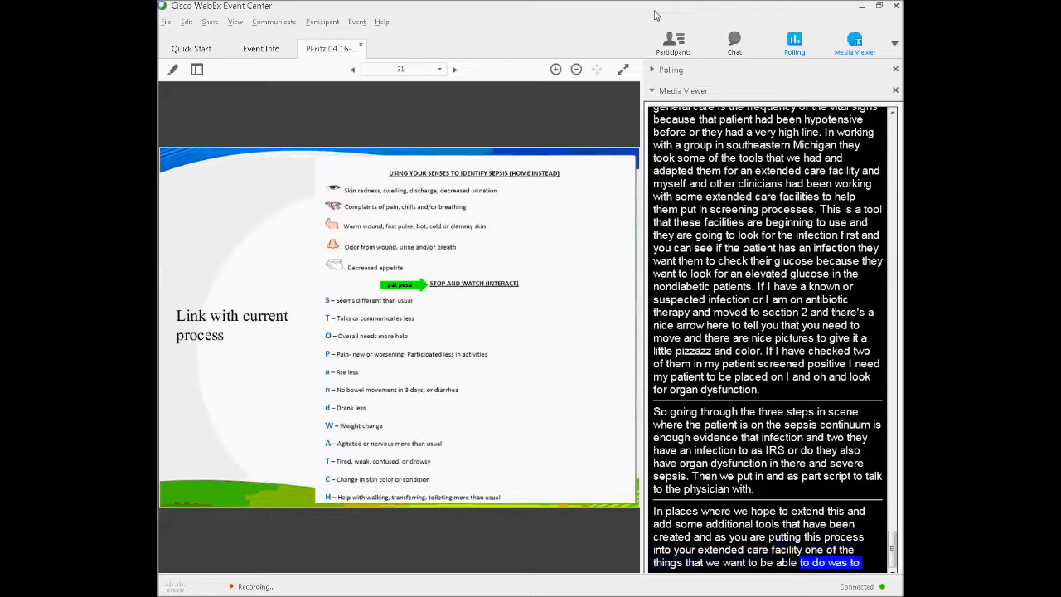
{"action": "scroll", "scroll_direction": "down", "scroll_amount": 3}
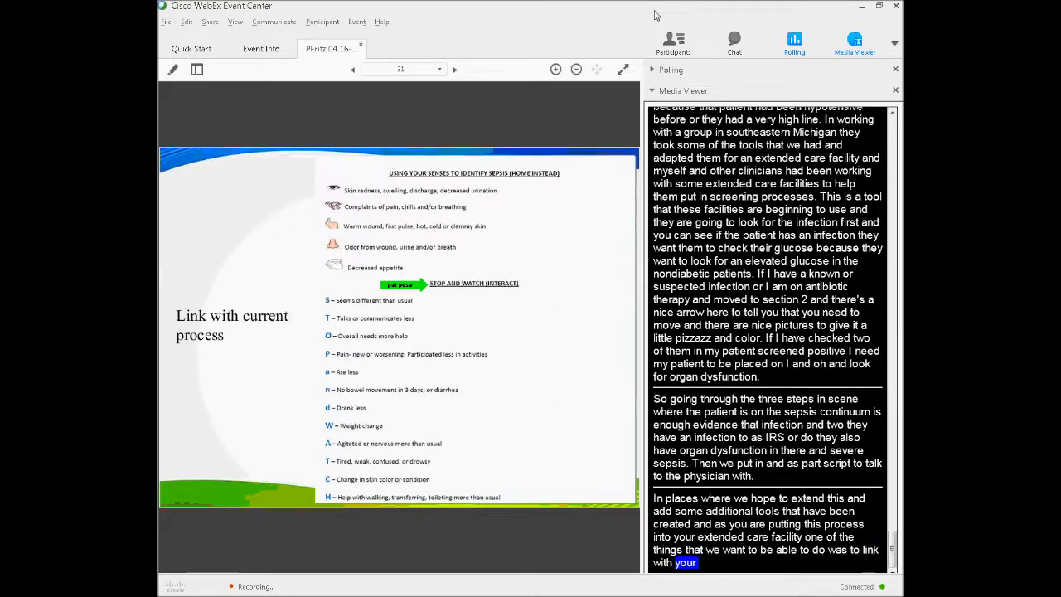
{"action": "scroll", "scroll_direction": "down", "scroll_amount": 3}
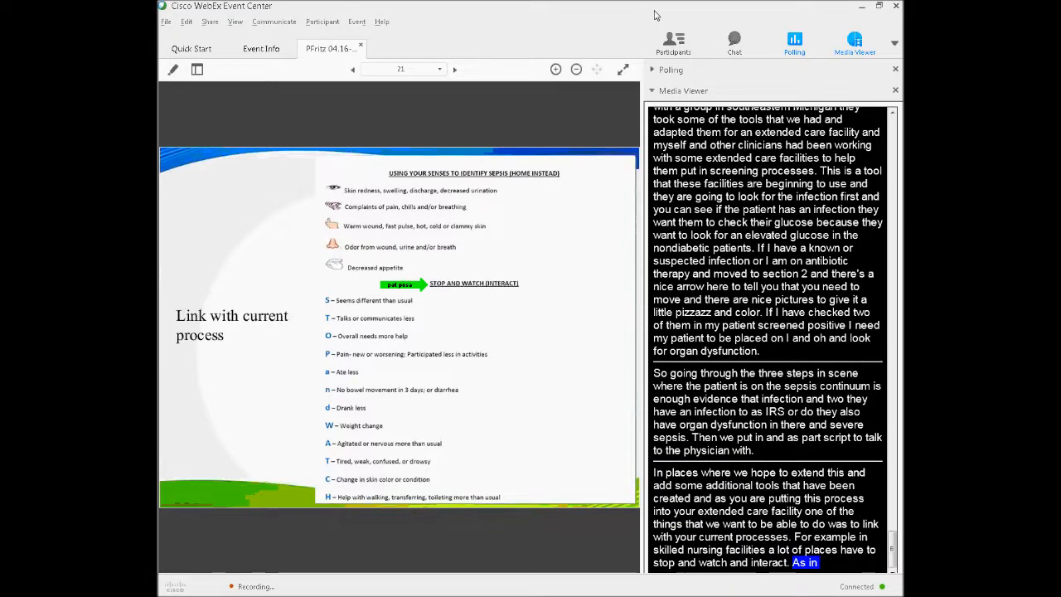
{"action": "scroll", "scroll_direction": "down", "scroll_amount": 3}
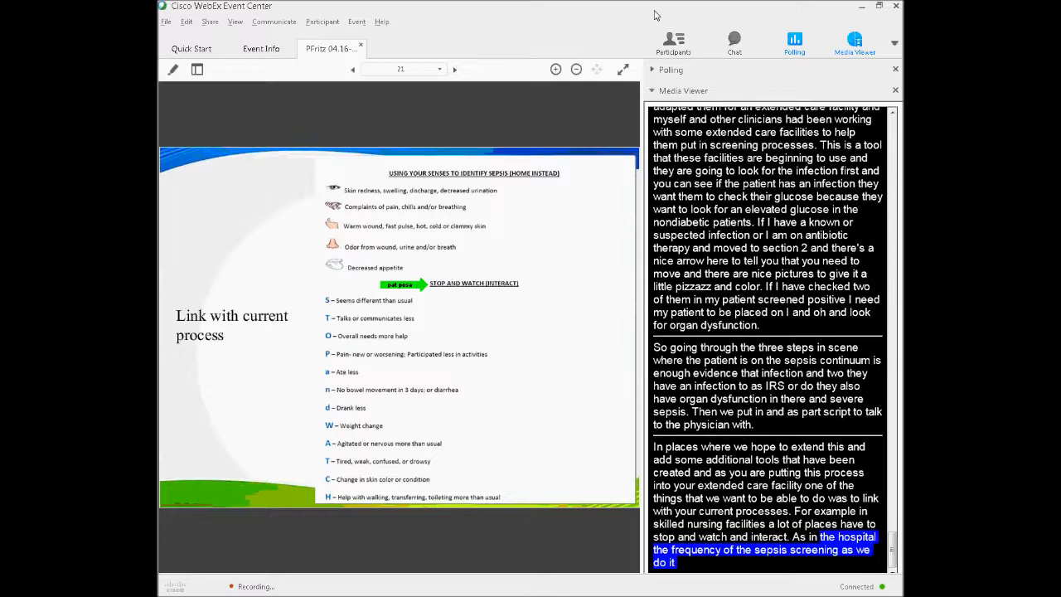
{"action": "scroll", "scroll_direction": "down", "scroll_amount": 3}
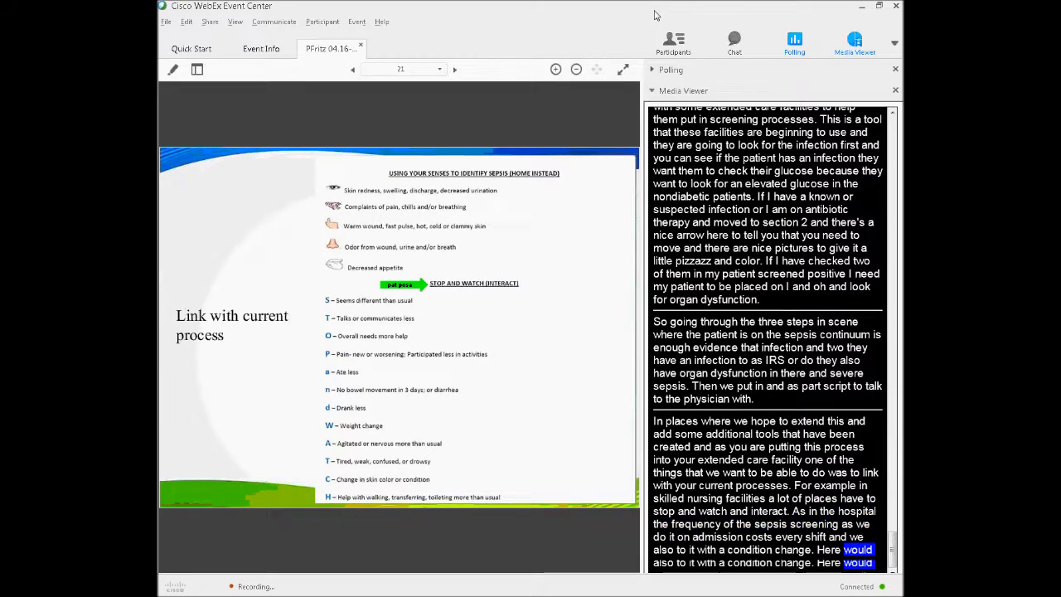
{"action": "scroll", "scroll_direction": "down", "scroll_amount": 3}
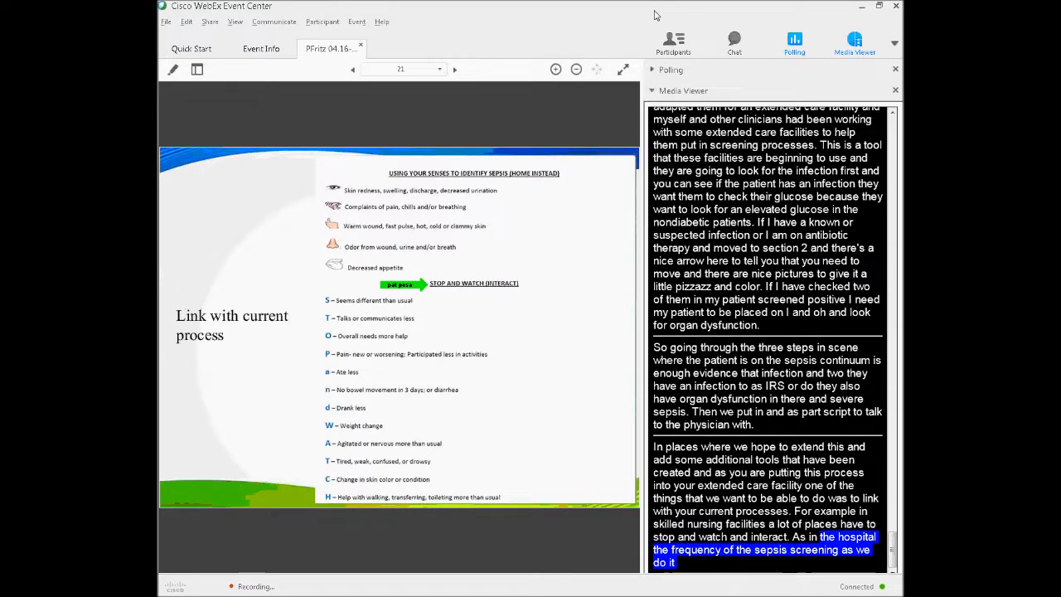
{"action": "scroll", "scroll_direction": "down", "scroll_amount": 3}
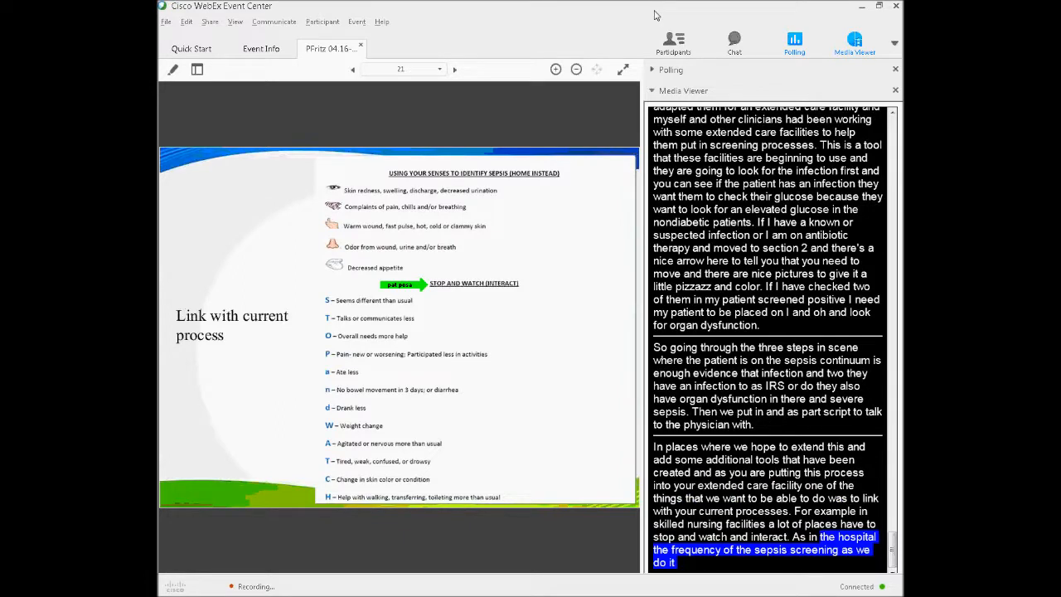
{"action": "scroll", "scroll_direction": "down", "scroll_amount": 3}
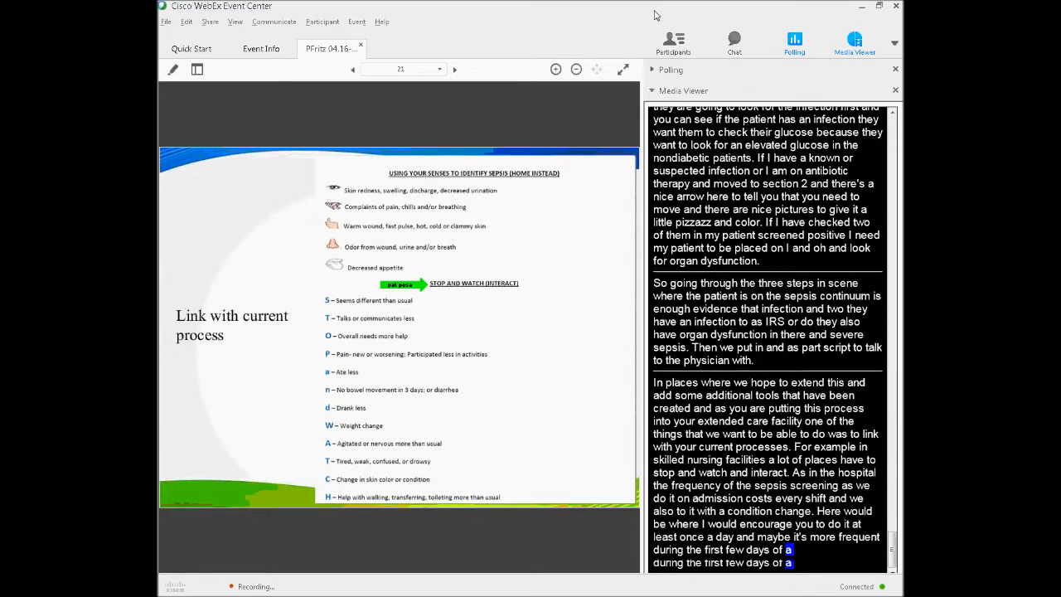
{"action": "scroll", "scroll_direction": "down", "scroll_amount": 3}
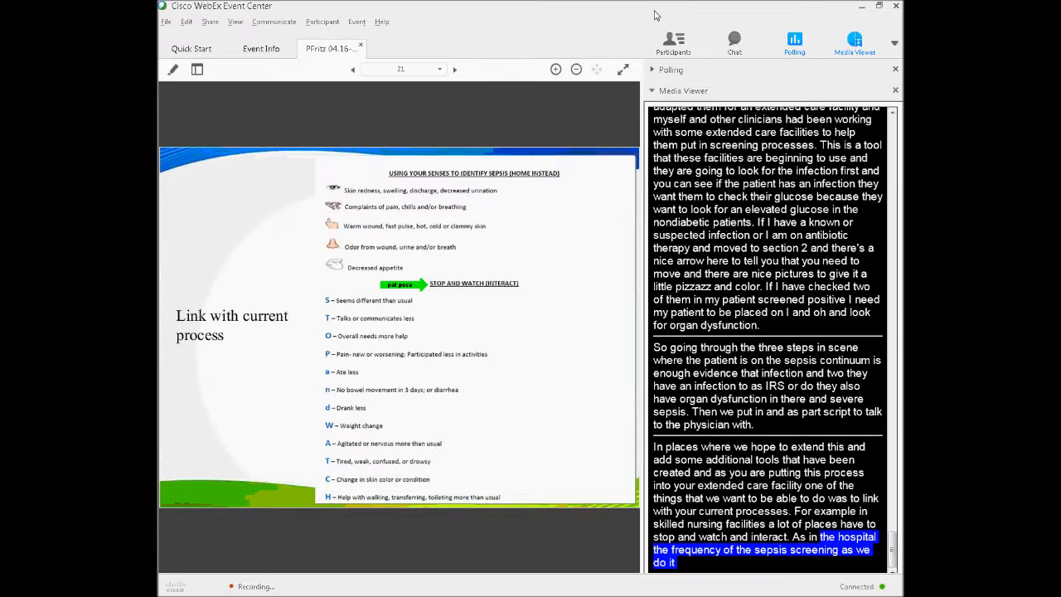
{"action": "scroll", "scroll_direction": "down", "scroll_amount": 3}
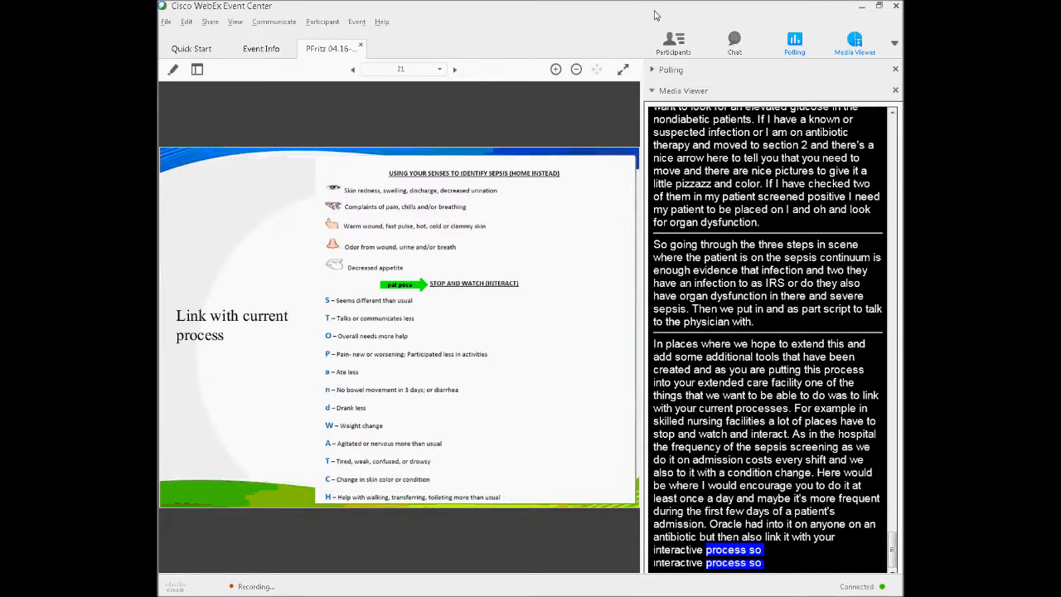
{"action": "scroll", "scroll_direction": "down", "scroll_amount": 3}
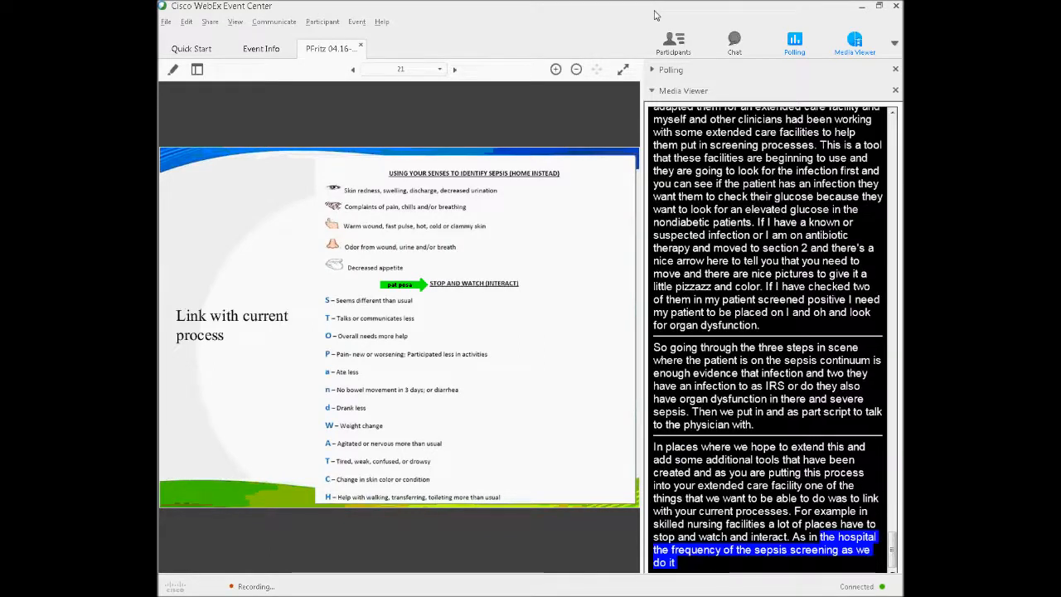
{"action": "scroll", "scroll_direction": "down", "scroll_amount": 3}
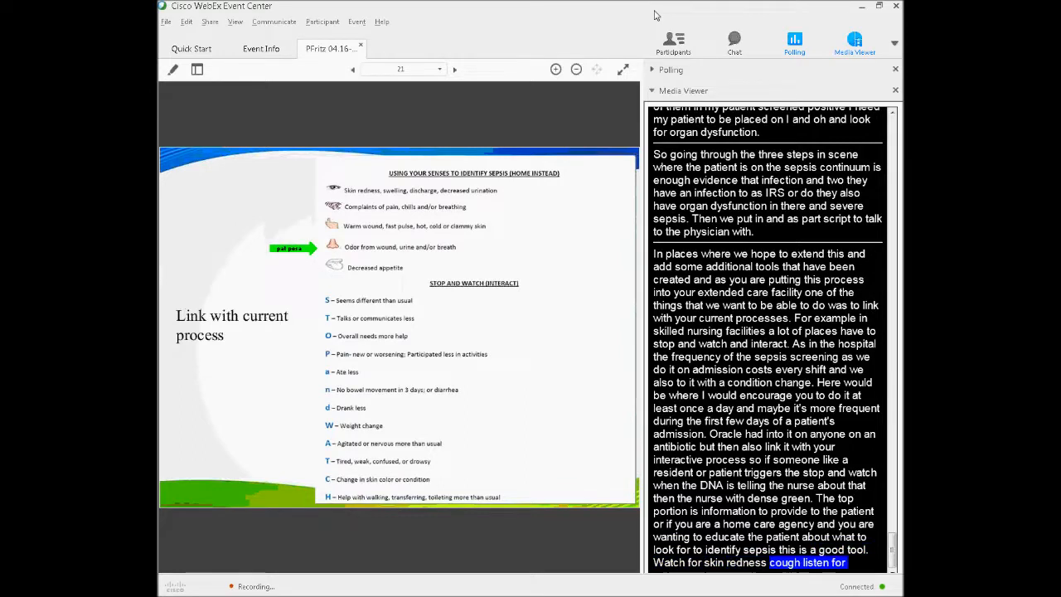
{"action": "scroll", "scroll_direction": "down", "scroll_amount": 3}
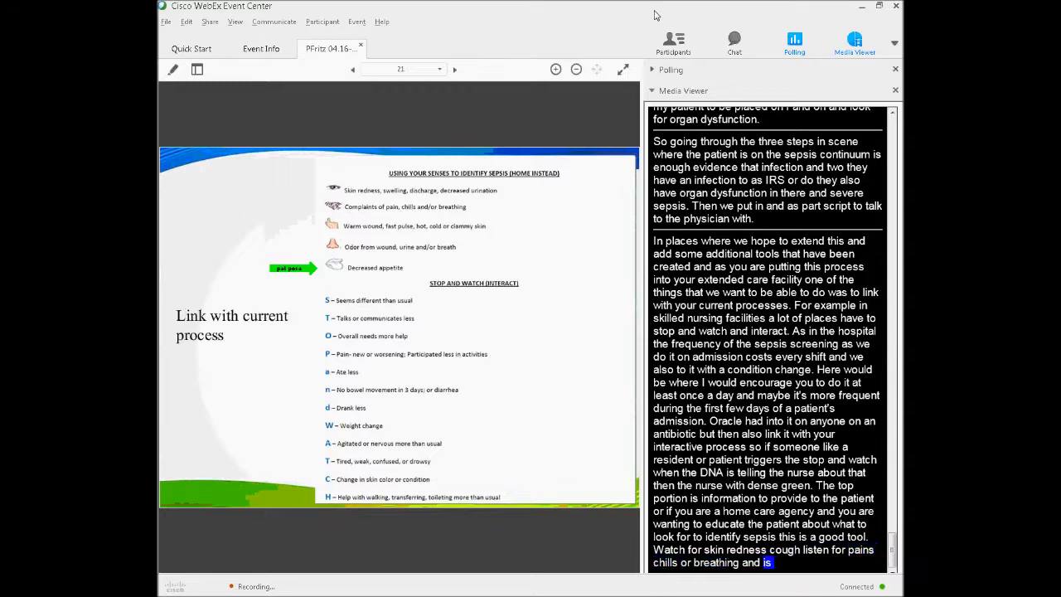
{"action": "left_click", "coordinate": [454, 69]}
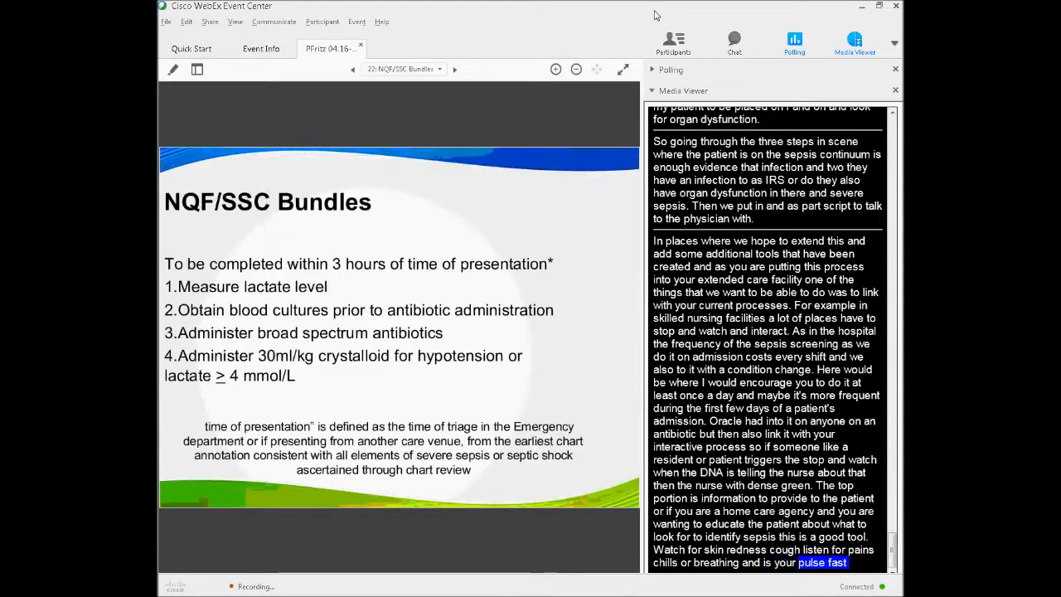
{"action": "scroll", "scroll_direction": "down", "scroll_amount": 3}
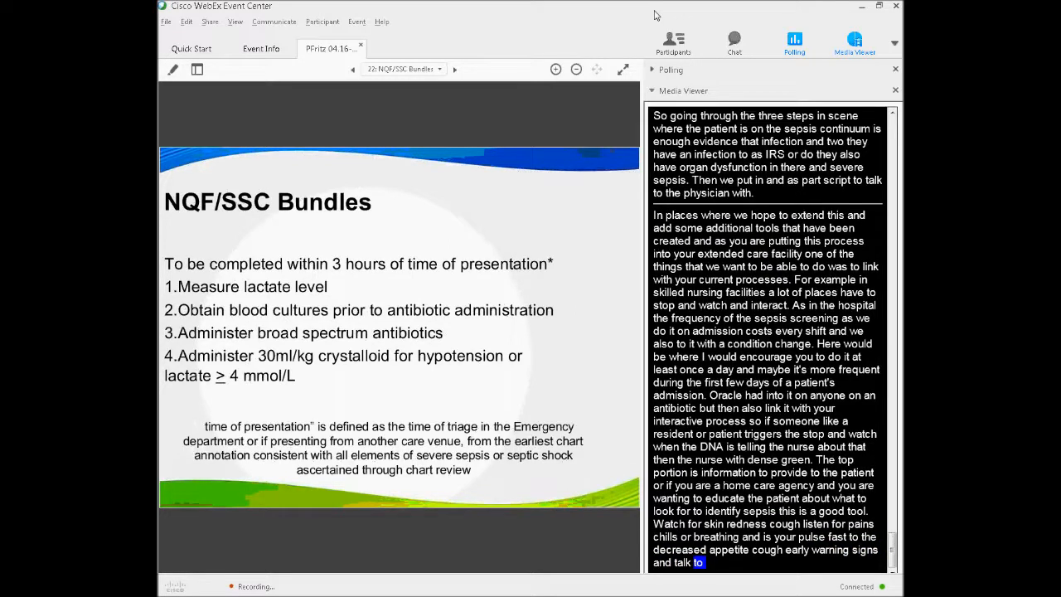
{"action": "scroll", "scroll_direction": "down", "scroll_amount": 3}
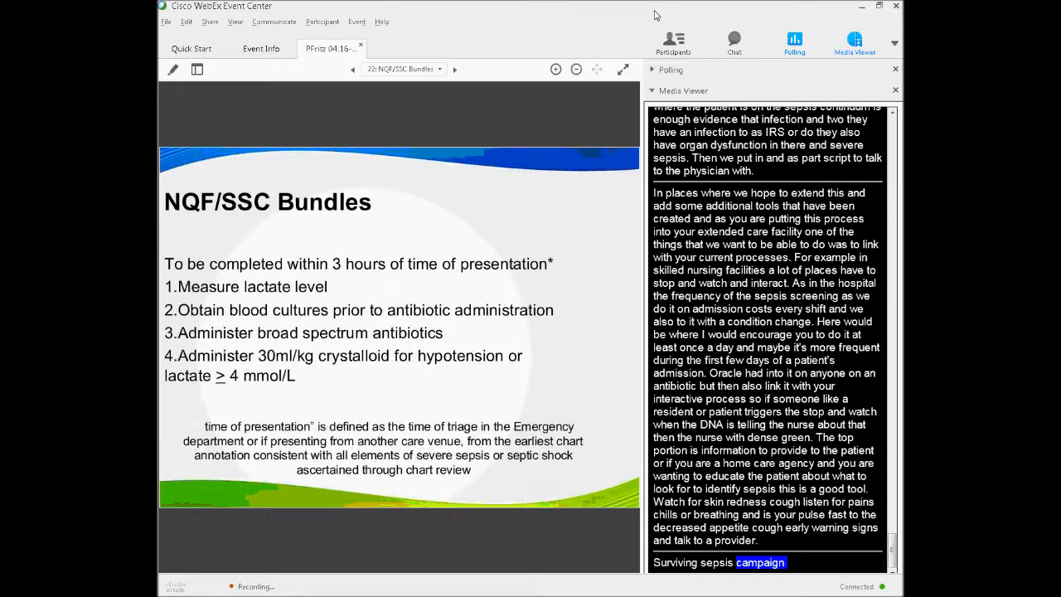
{"action": "scroll", "scroll_direction": "down", "scroll_amount": 3}
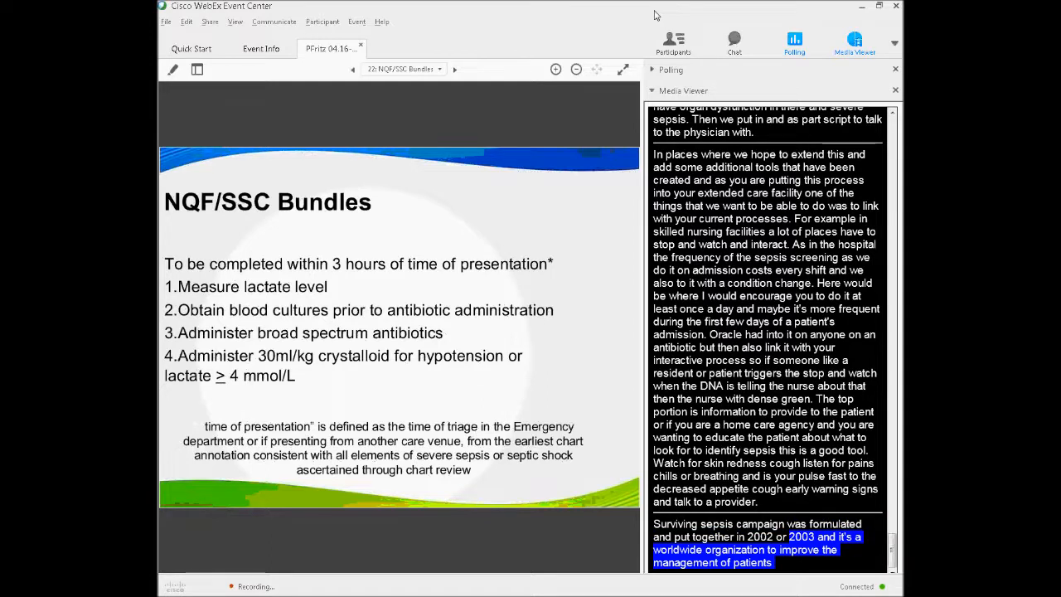
{"action": "scroll", "scroll_direction": "down", "scroll_amount": 3}
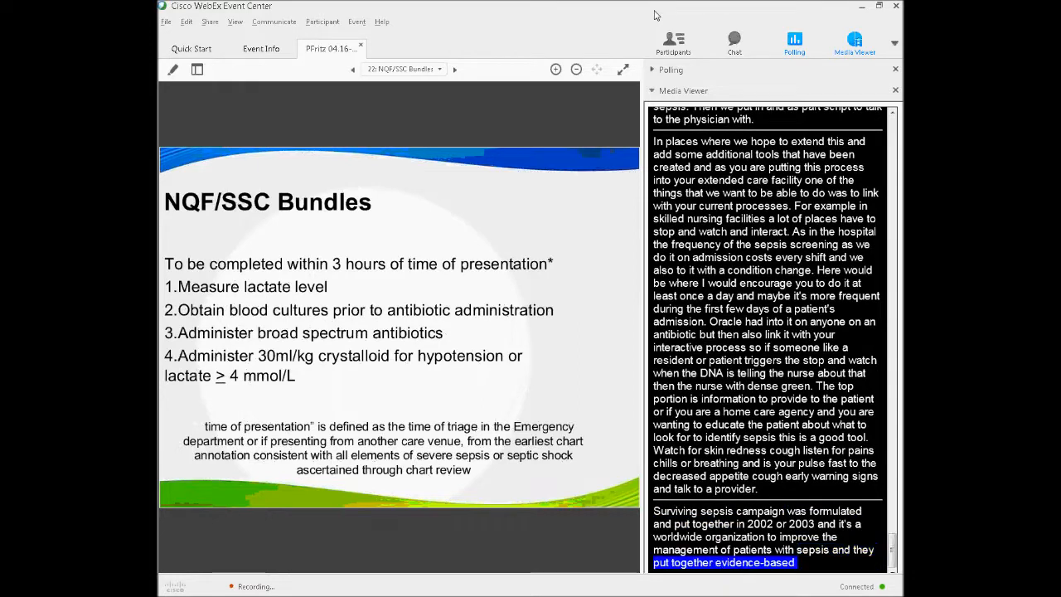
{"action": "scroll", "scroll_direction": "down", "scroll_amount": 3}
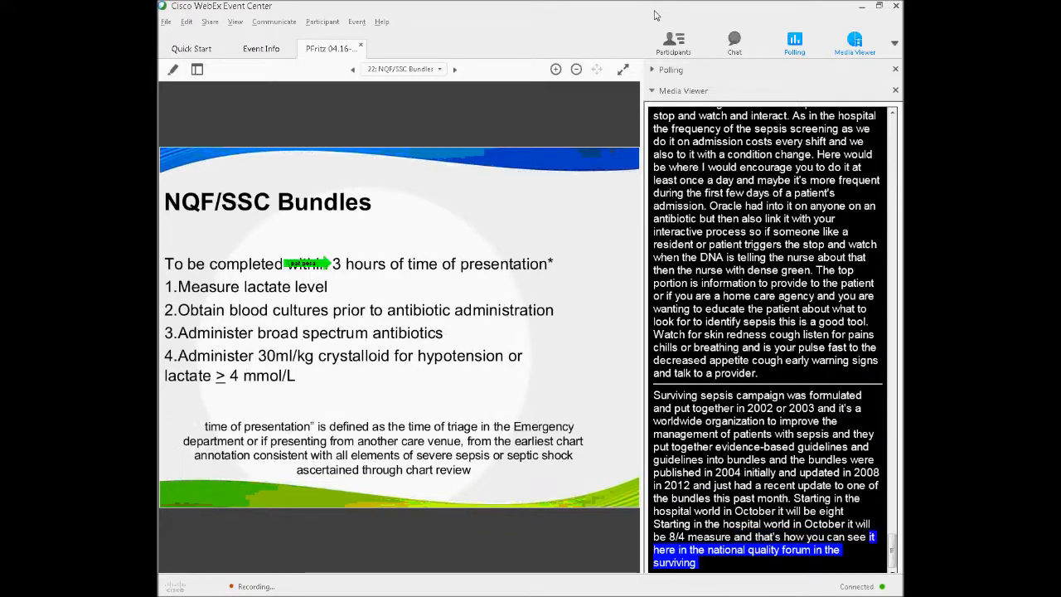
{"action": "scroll", "scroll_direction": "down", "scroll_amount": 3}
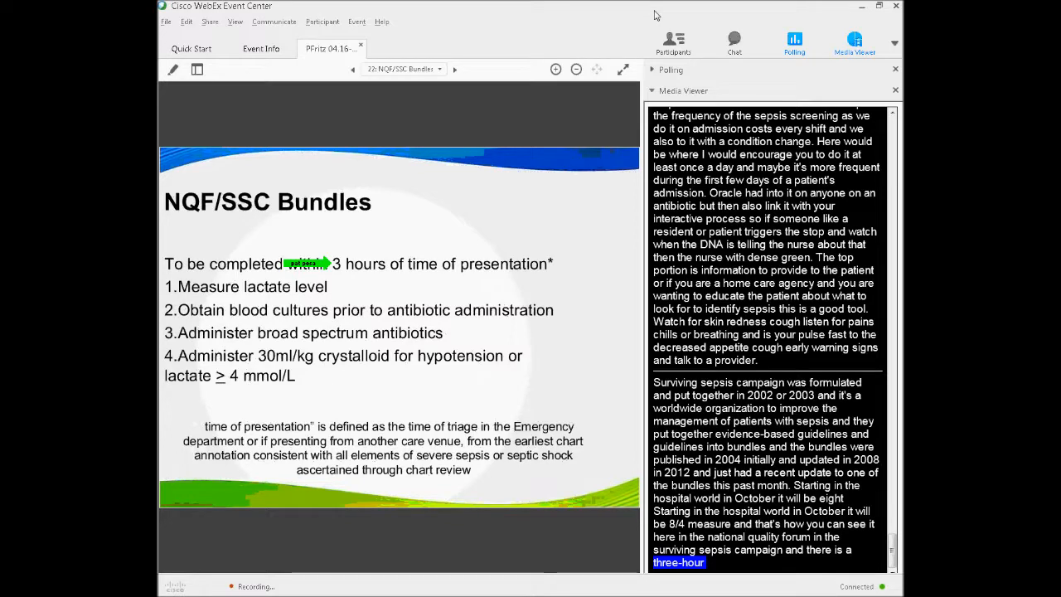
{"action": "scroll", "scroll_direction": "down", "scroll_amount": 3}
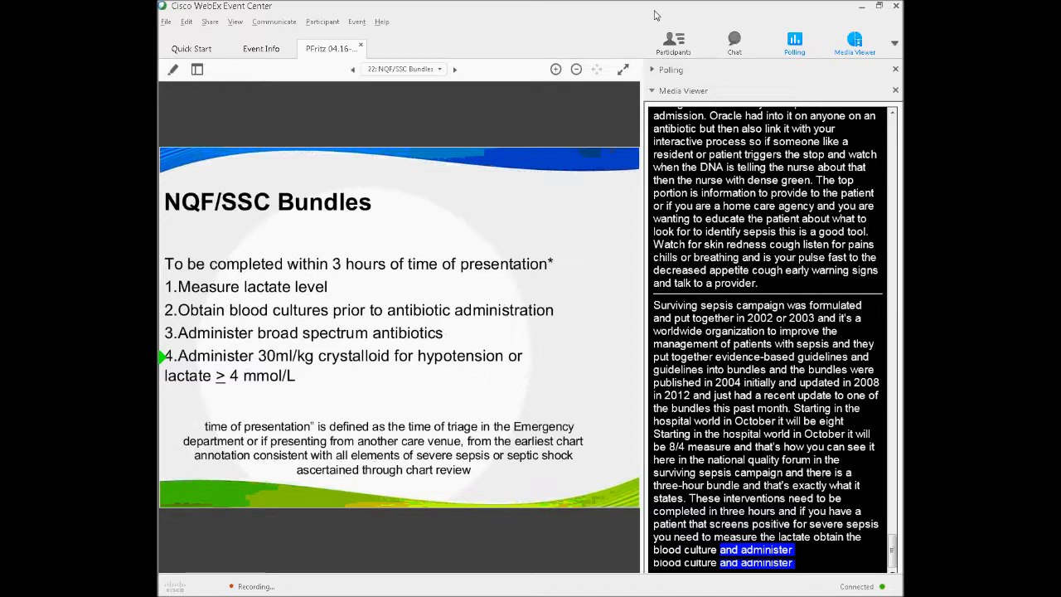
{"action": "scroll", "scroll_direction": "down", "scroll_amount": 3}
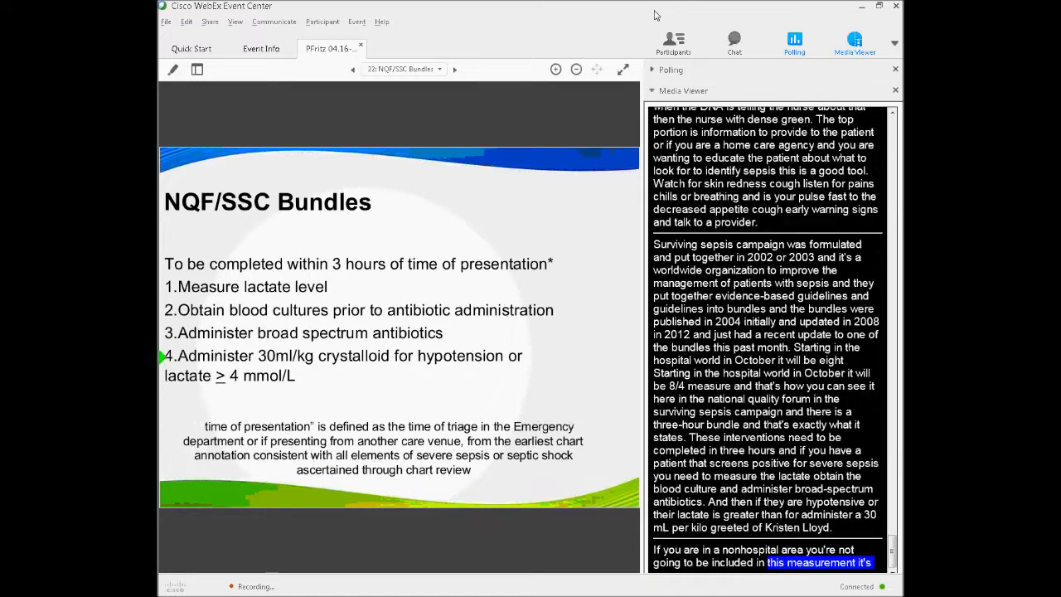
{"action": "scroll", "scroll_direction": "down", "scroll_amount": 3}
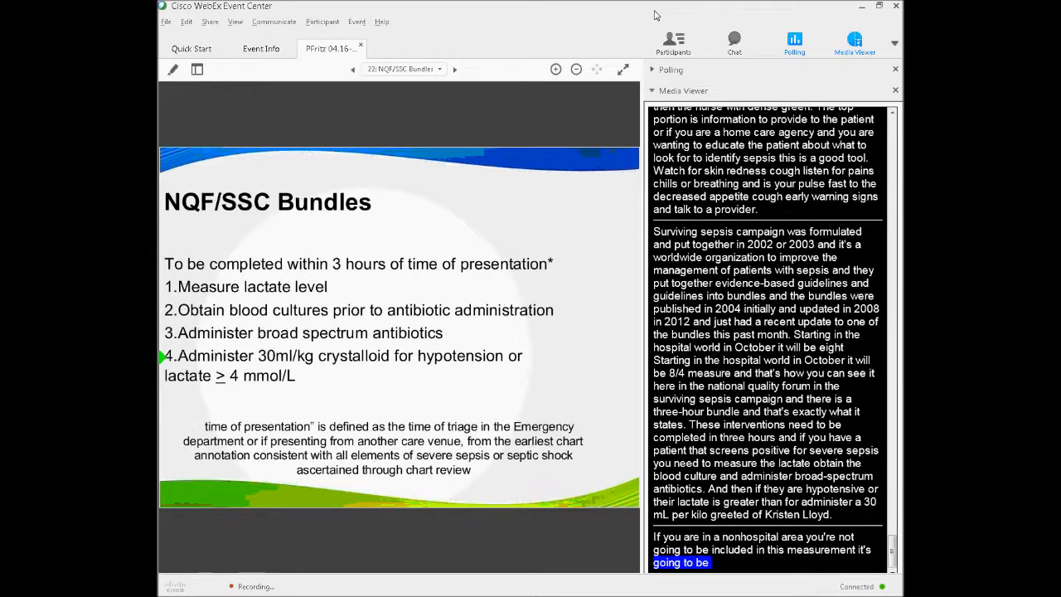
{"action": "scroll", "scroll_direction": "down", "scroll_amount": 3}
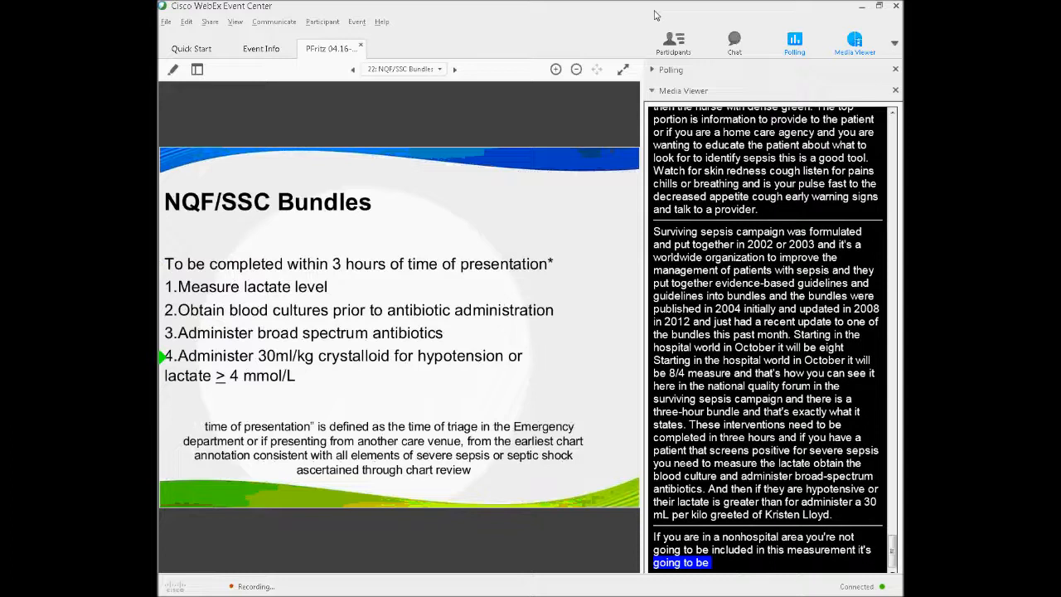
{"action": "scroll", "scroll_direction": "down", "scroll_amount": 3}
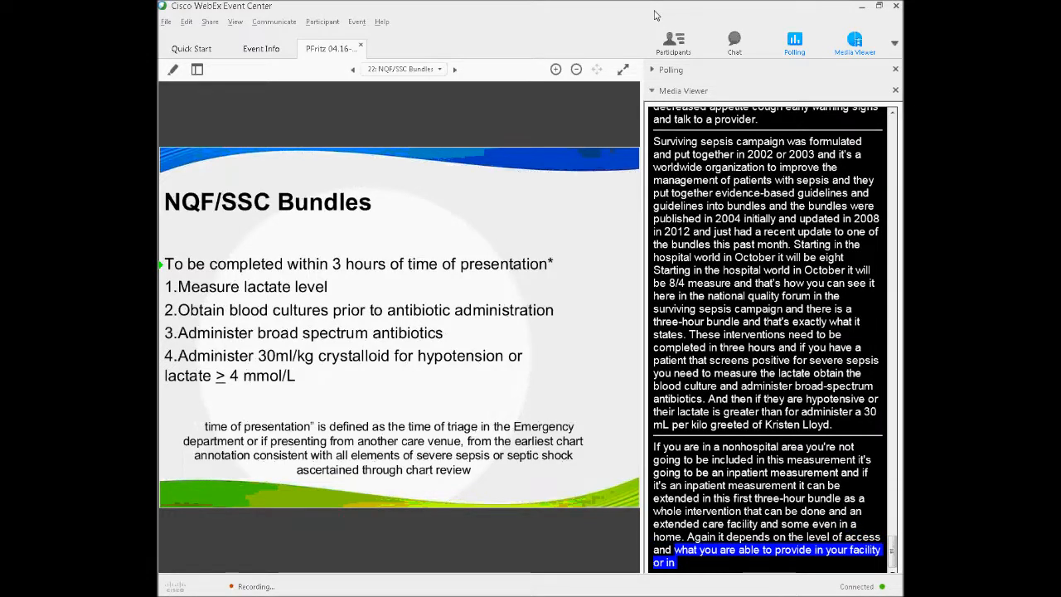
{"action": "scroll", "scroll_direction": "down", "scroll_amount": 3}
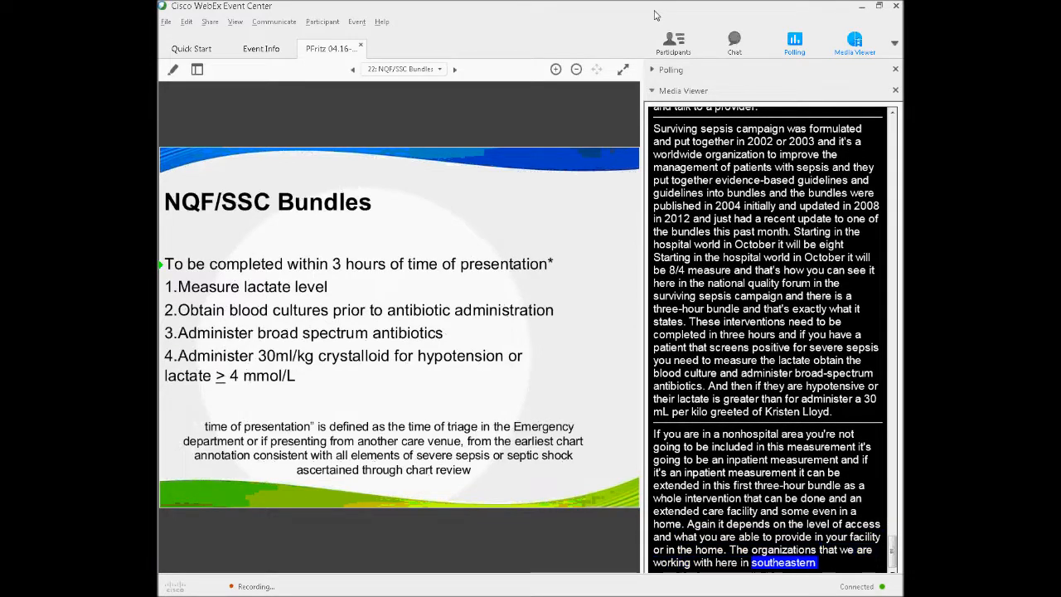
{"action": "scroll", "scroll_direction": "down", "scroll_amount": 3}
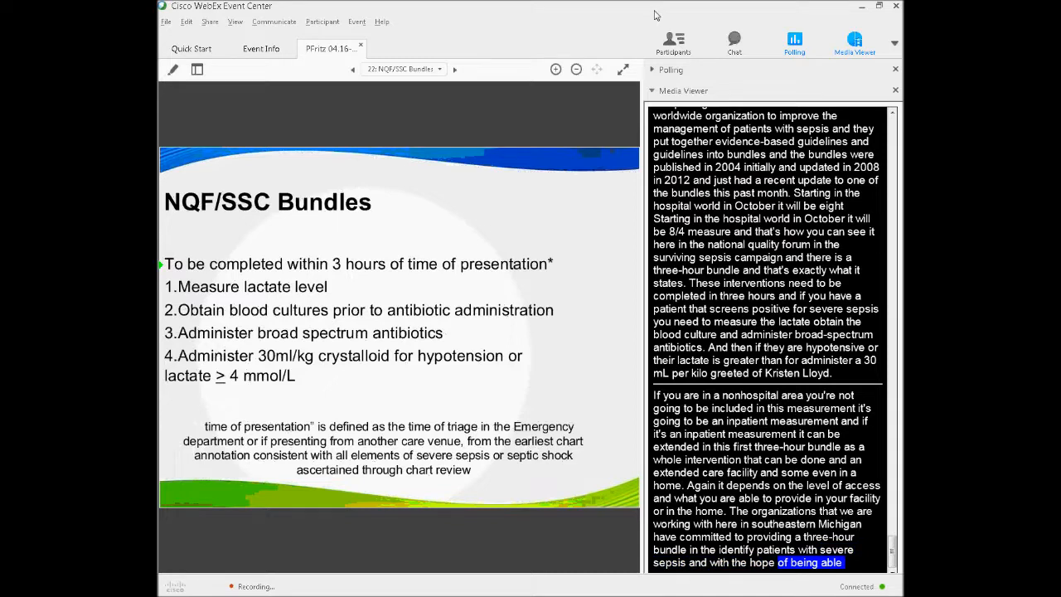
{"action": "scroll", "scroll_direction": "down", "scroll_amount": 3}
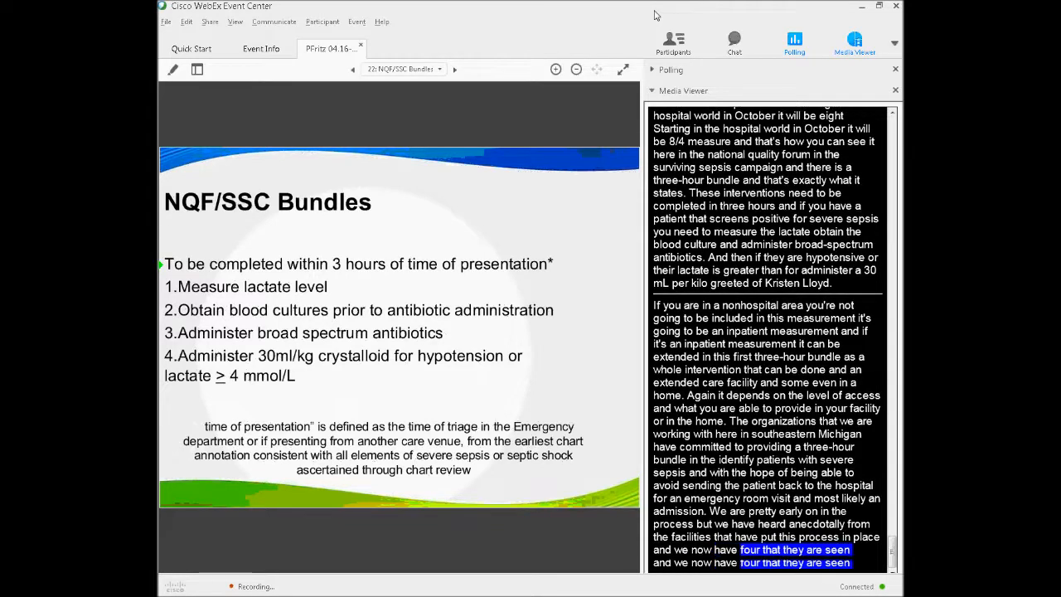
{"action": "scroll", "scroll_direction": "down", "scroll_amount": 3}
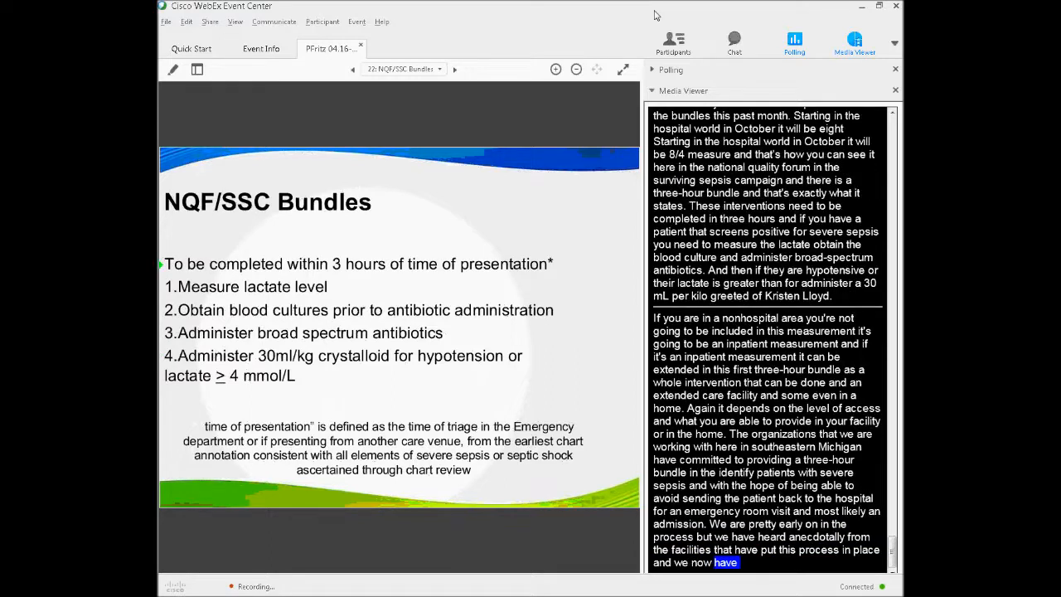
Step: Advance past the six-hour bundle slide (23) to slide 24, Clinical Scenario 1
{"action": "left_click", "coordinate": [455, 69]}
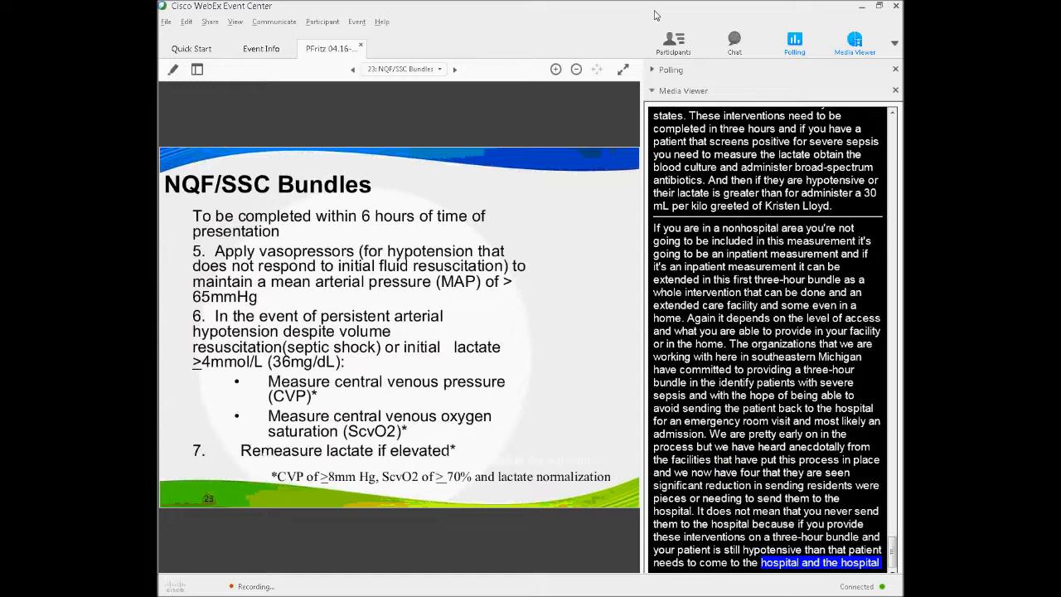
{"action": "scroll", "scroll_direction": "down", "scroll_amount": 3}
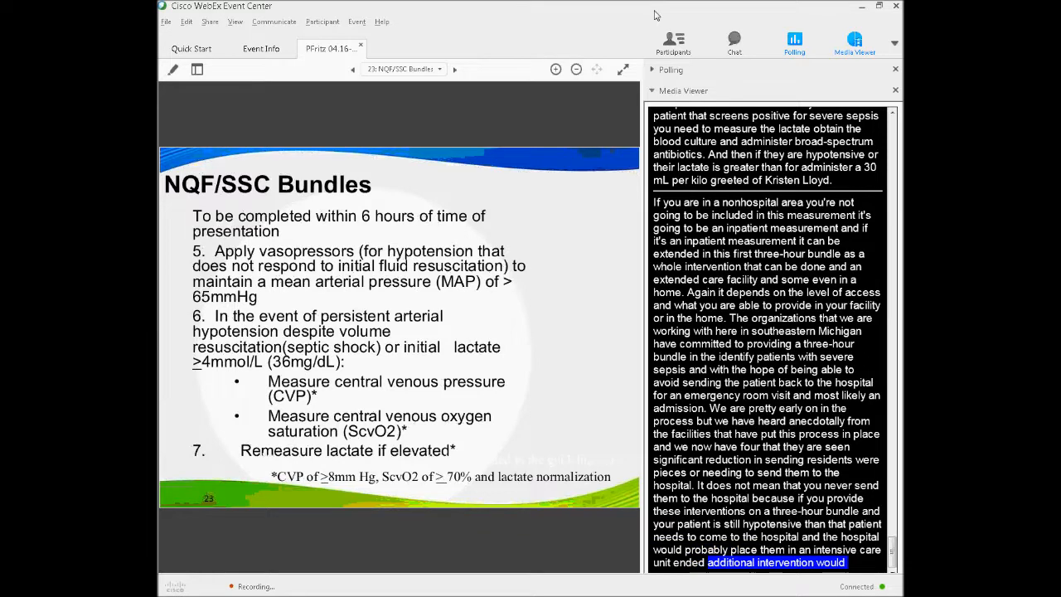
{"action": "scroll", "scroll_direction": "down", "scroll_amount": 3}
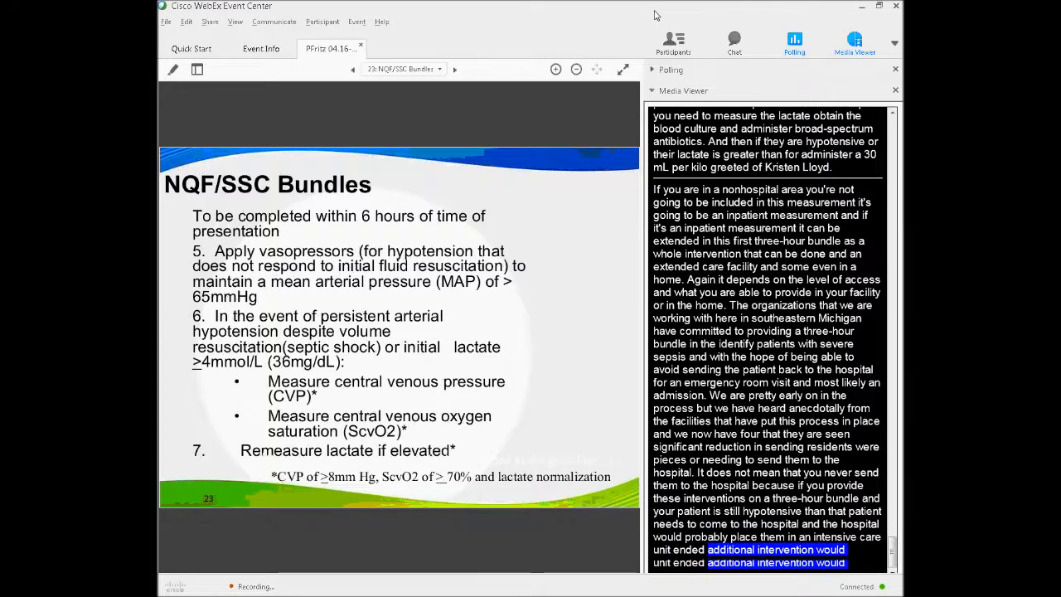
{"action": "scroll", "scroll_direction": "down", "scroll_amount": 3}
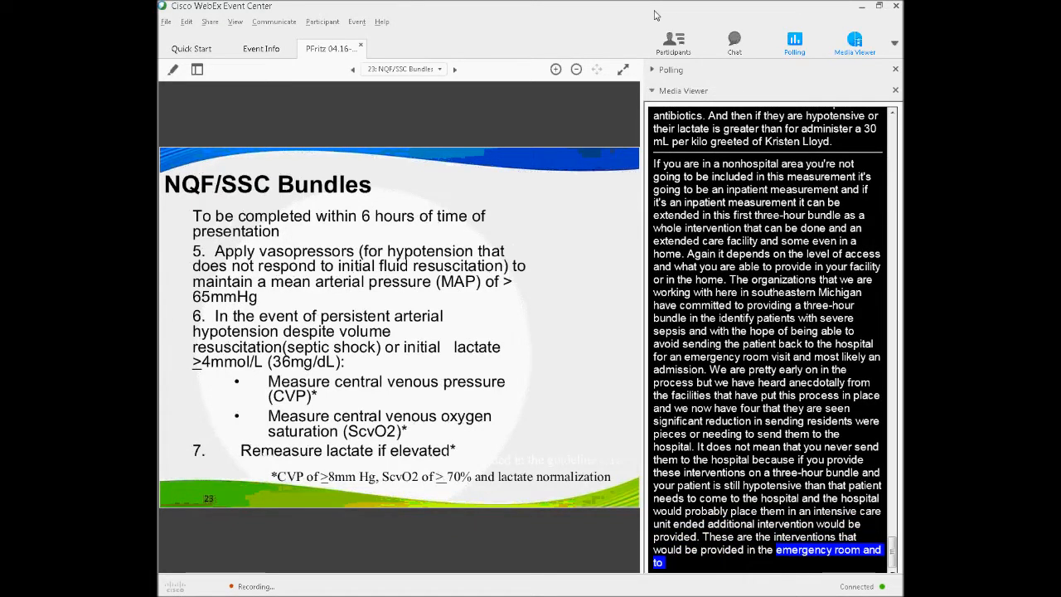
{"action": "left_click", "coordinate": [454, 69]}
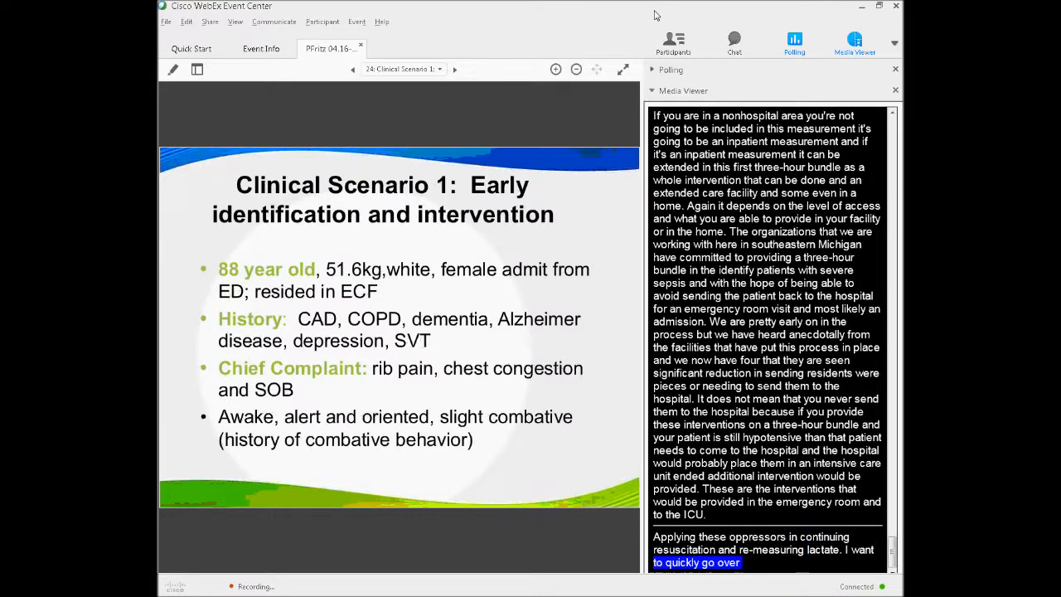
Step: Show slide 25, Clinical Scenario 1's initial vital signs, while following the captions
{"action": "scroll", "scroll_direction": "down", "scroll_amount": 3}
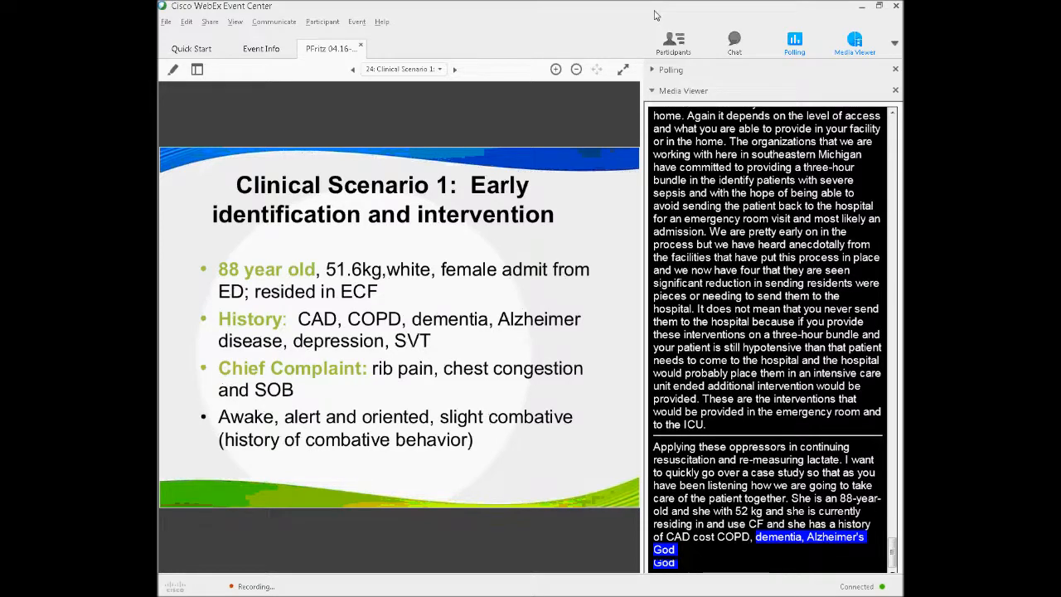
{"action": "left_click", "coordinate": [453, 69]}
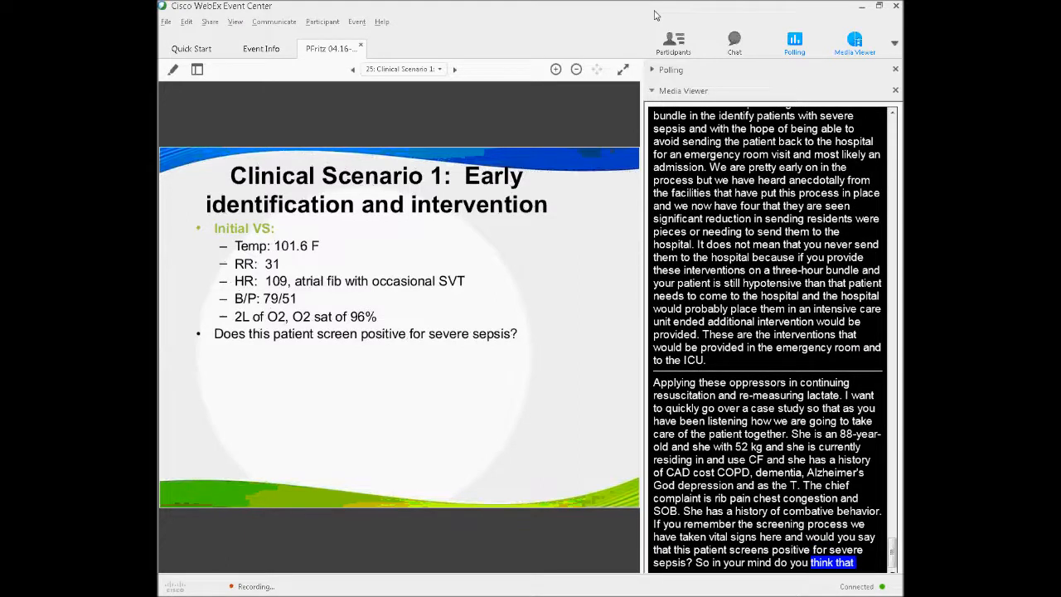
{"action": "scroll", "scroll_direction": "down", "scroll_amount": 3}
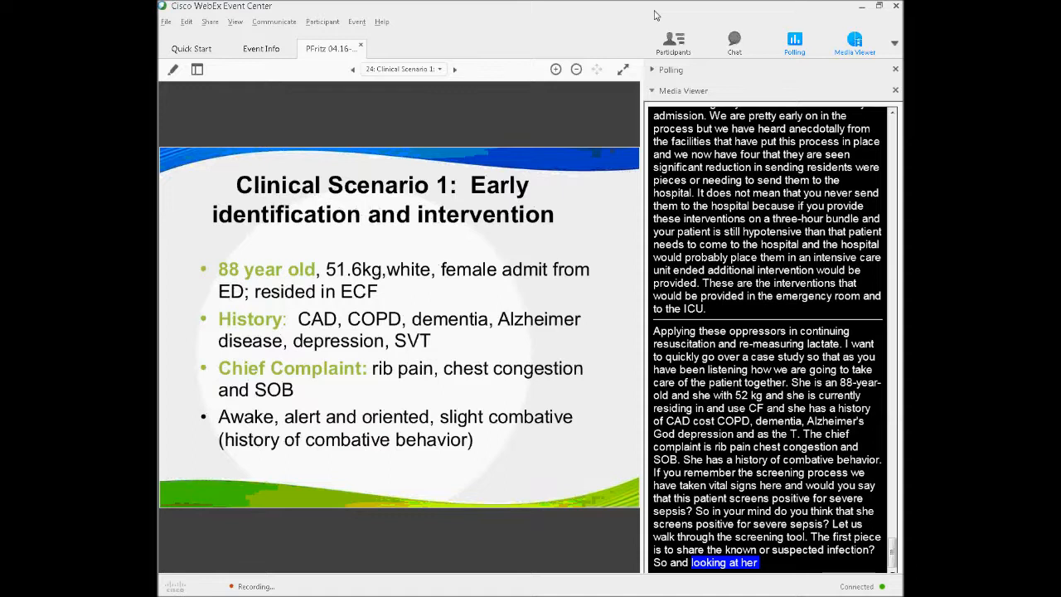
{"action": "left_click", "coordinate": [455, 69]}
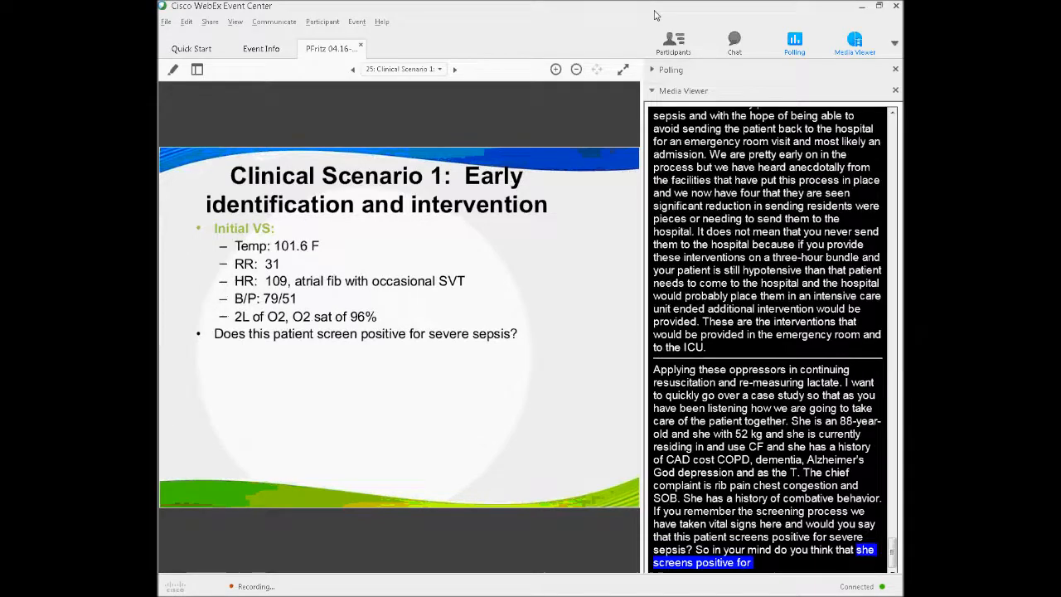
Step: Scroll the transcript as slide 25 reveals the positive screen, physician call, fluid bolus and labs
{"action": "scroll", "scroll_direction": "down", "scroll_amount": 3}
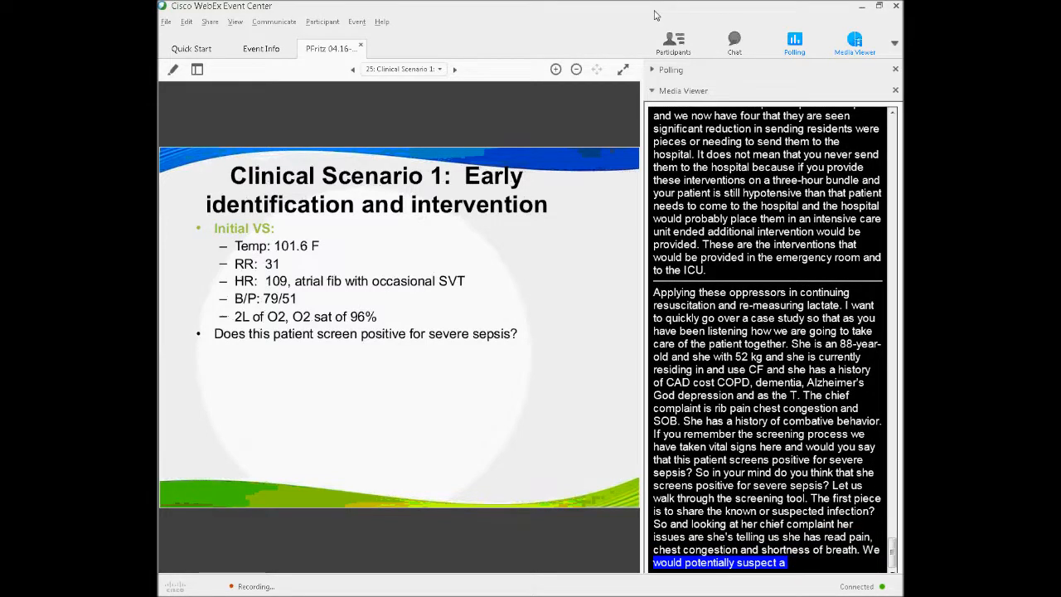
{"action": "scroll", "scroll_direction": "down", "scroll_amount": 3}
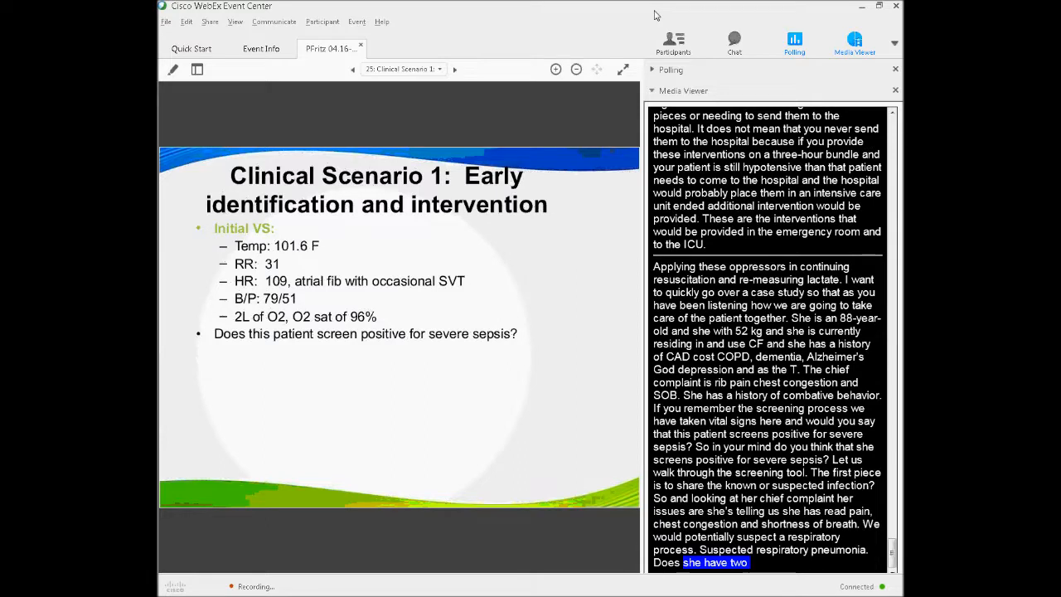
{"action": "scroll", "scroll_direction": "down", "scroll_amount": 3}
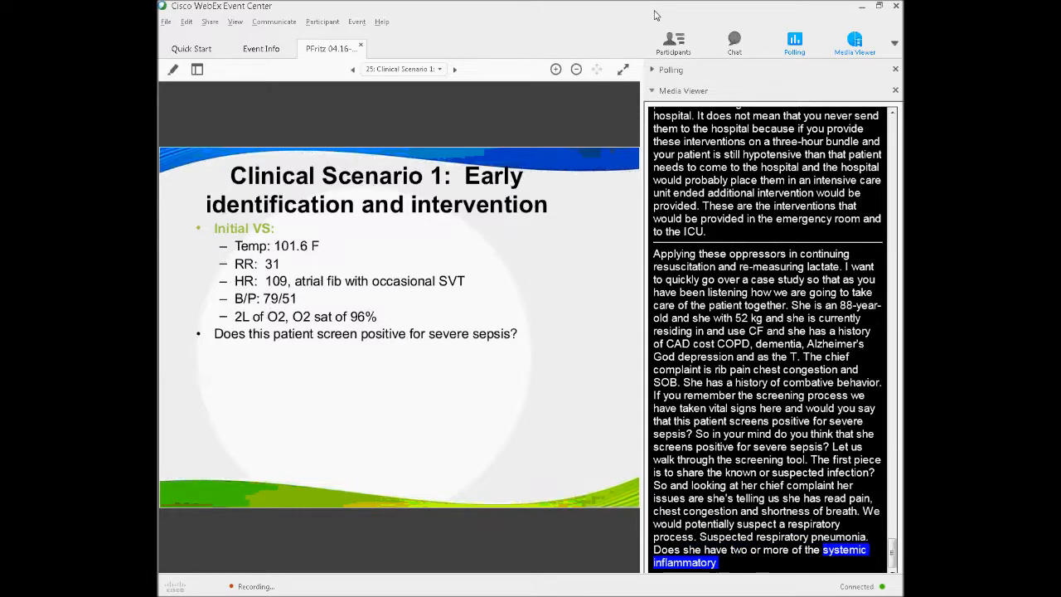
{"action": "scroll", "scroll_direction": "down", "scroll_amount": 3}
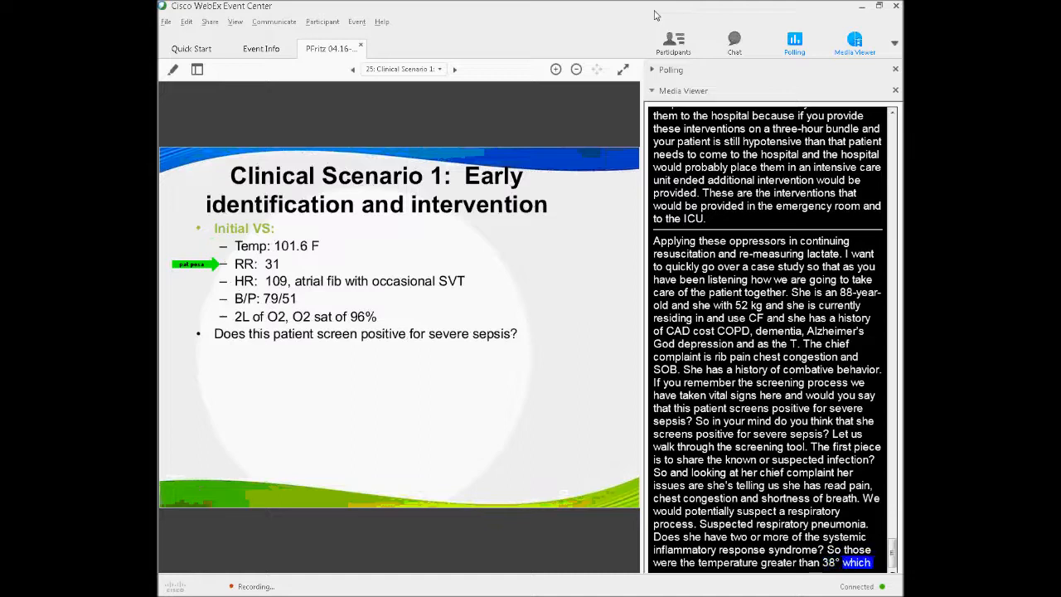
{"action": "scroll", "scroll_direction": "down", "scroll_amount": 3}
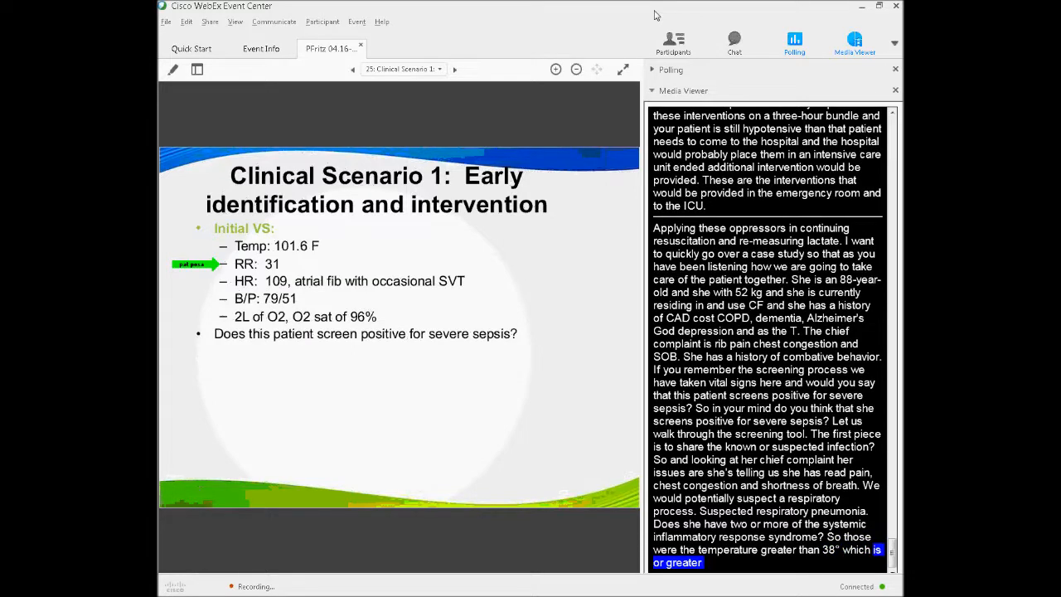
{"action": "scroll", "scroll_direction": "down", "scroll_amount": 3}
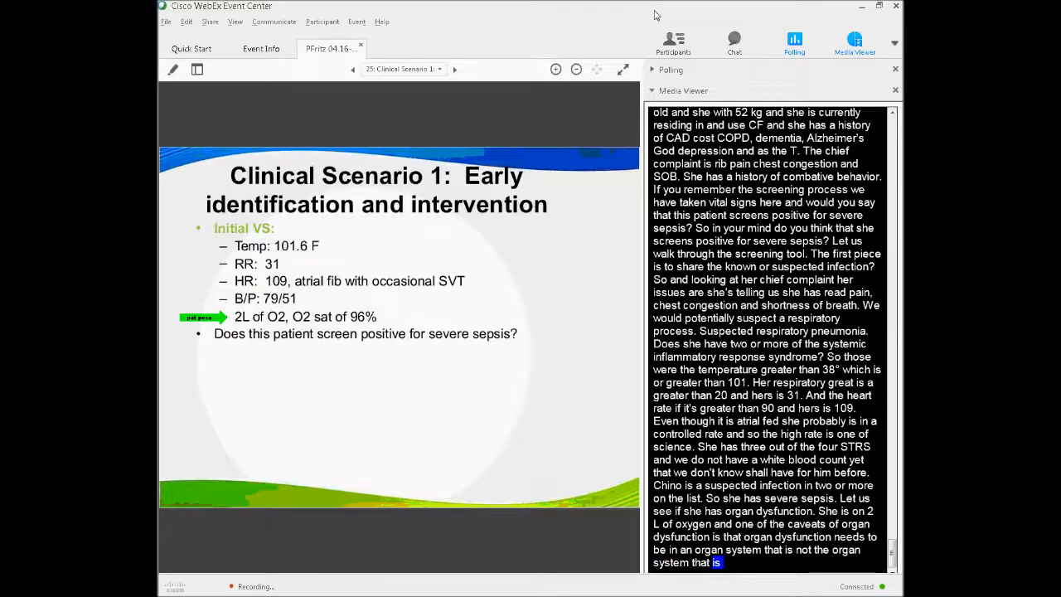
{"action": "scroll", "scroll_direction": "down", "scroll_amount": 3}
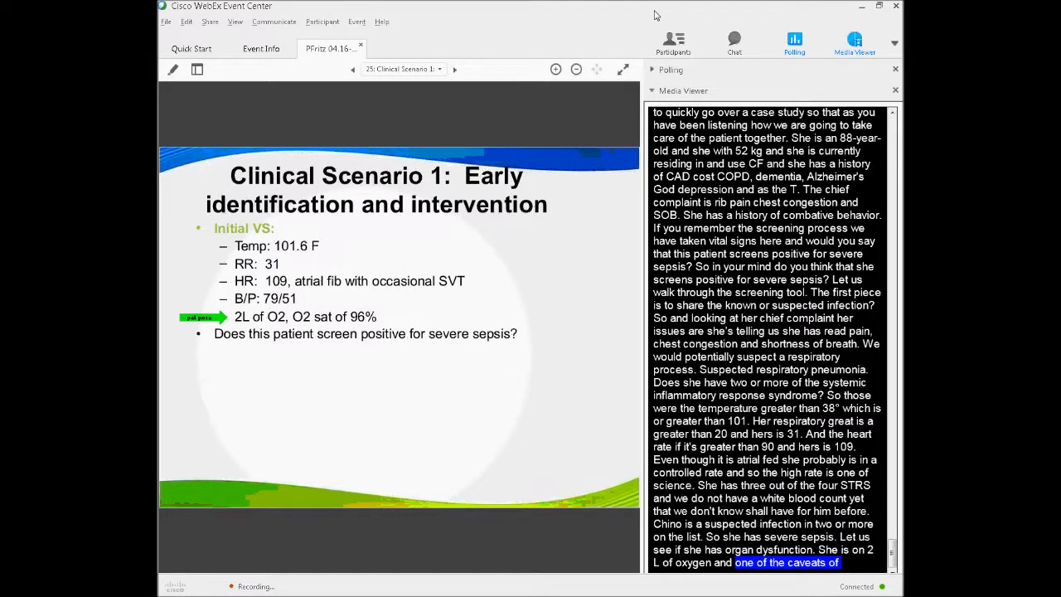
{"action": "scroll", "scroll_direction": "down", "scroll_amount": 3}
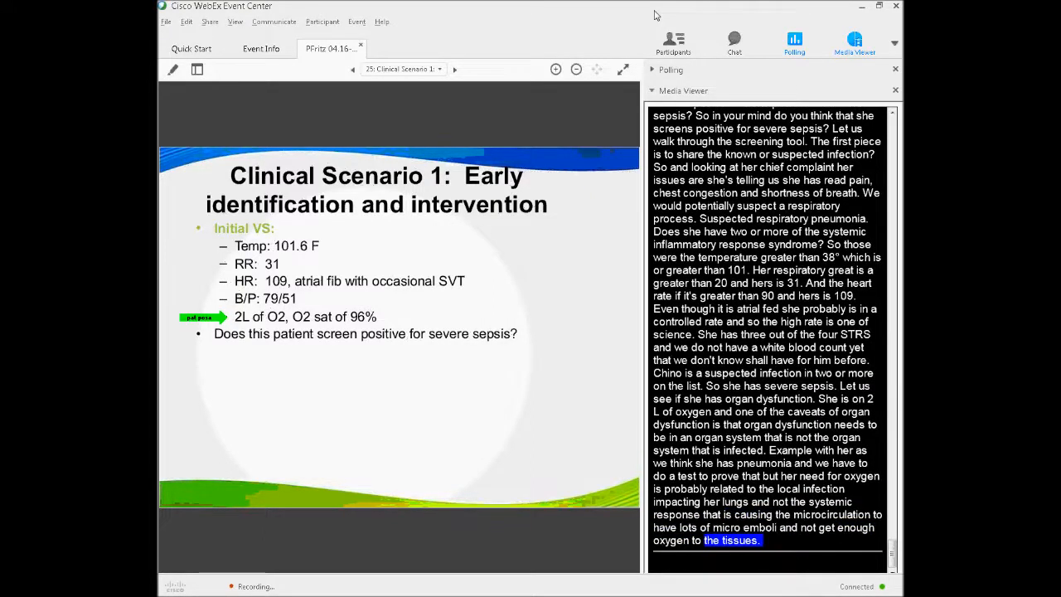
{"action": "scroll", "scroll_direction": "down", "scroll_amount": 3}
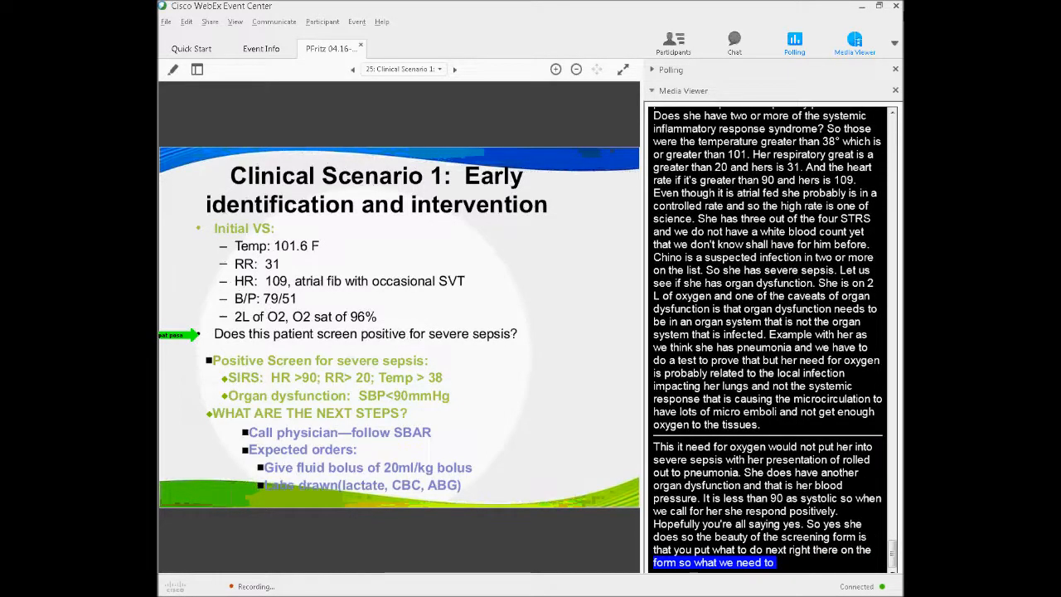
Step: Follow captions on lactate and blood count orders, then advance to slide 26's screening form
{"action": "scroll", "scroll_direction": "down", "scroll_amount": 3}
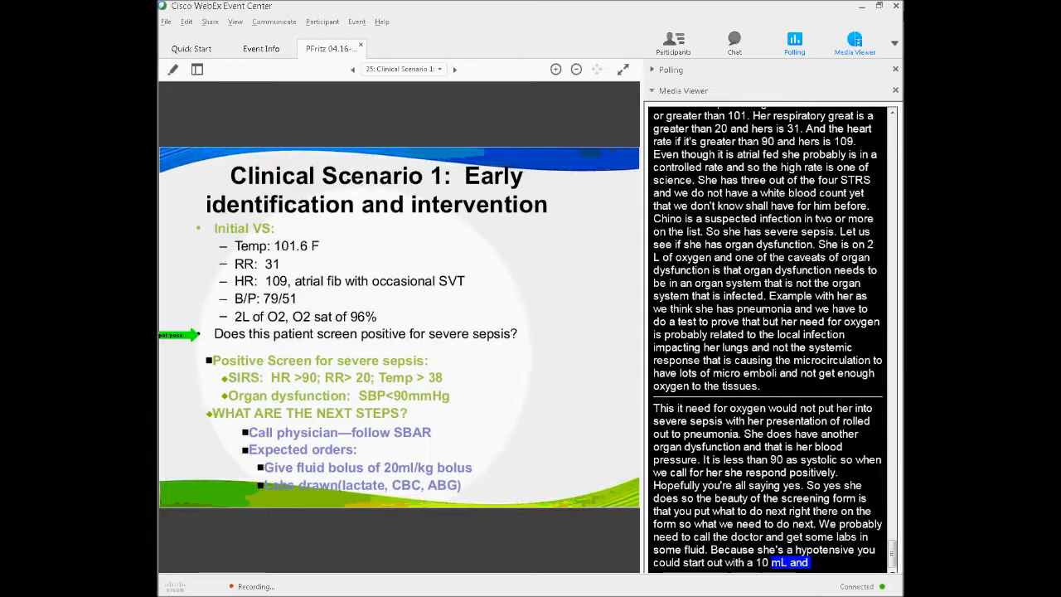
{"action": "scroll", "scroll_direction": "down", "scroll_amount": 3}
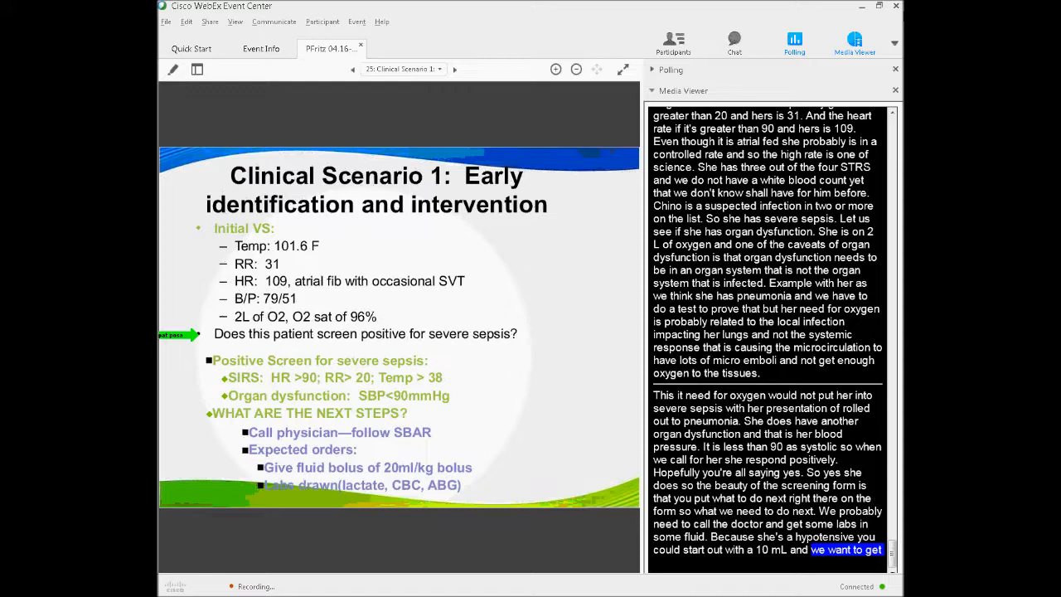
{"action": "scroll", "scroll_direction": "down", "scroll_amount": 3}
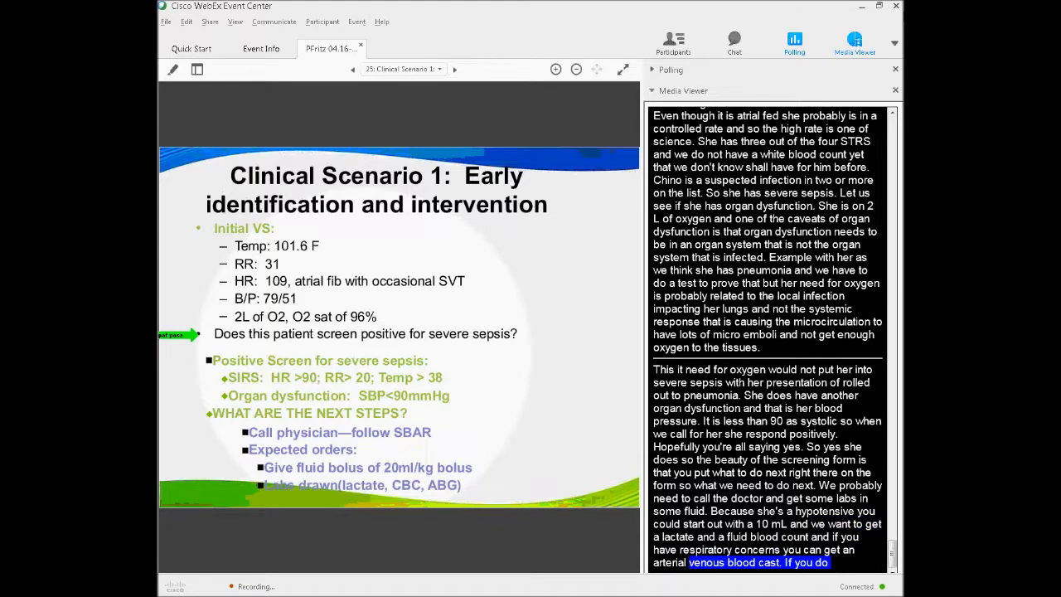
{"action": "left_click", "coordinate": [454, 69]}
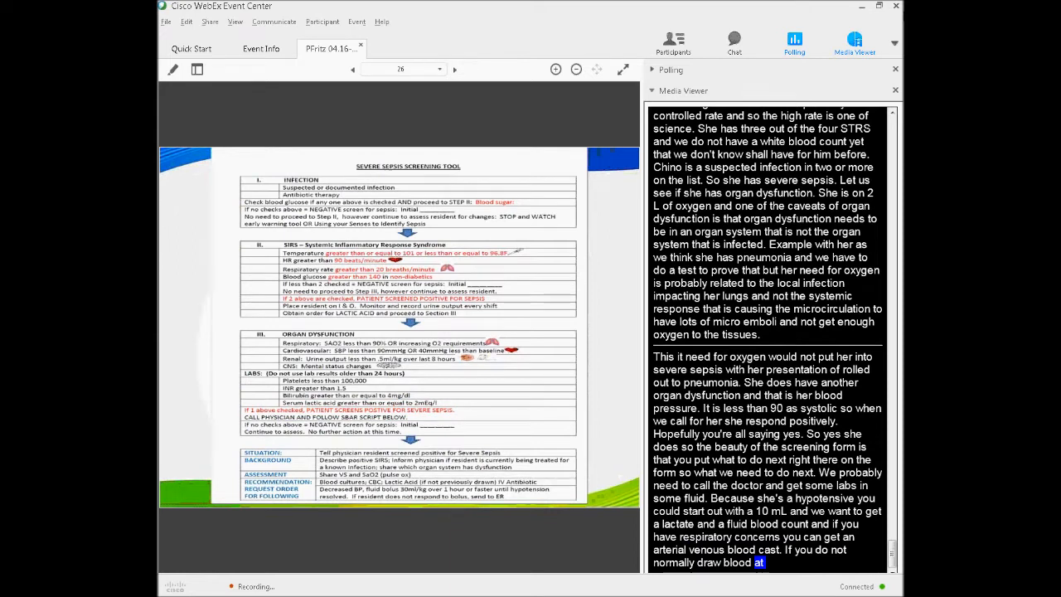
Step: Scroll the transcript as captions recap the screening tool walkthrough on slide 27
{"action": "scroll", "scroll_direction": "down", "scroll_amount": 3}
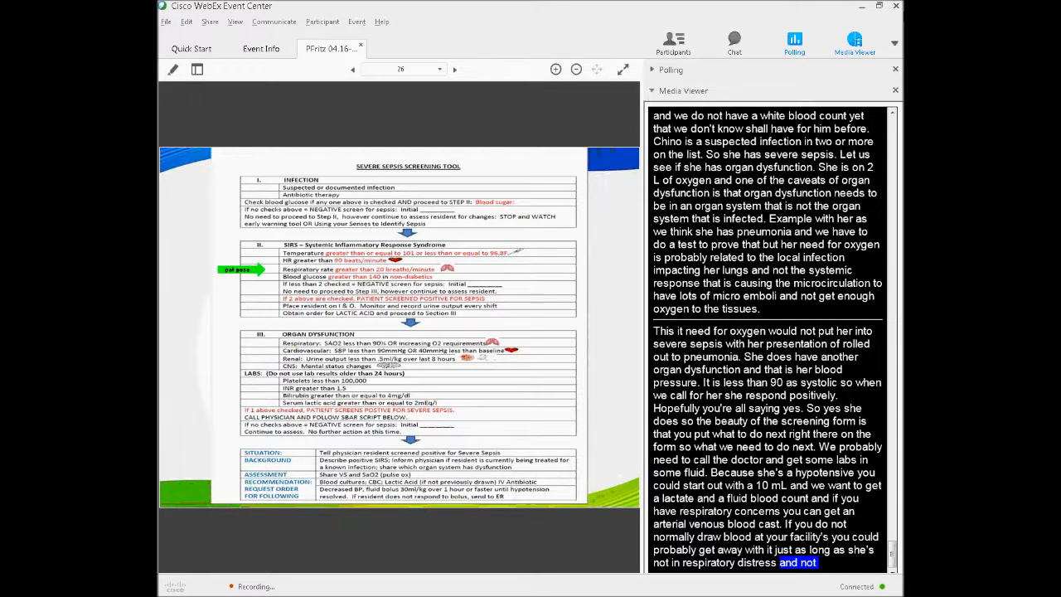
{"action": "scroll", "scroll_direction": "down", "scroll_amount": 3}
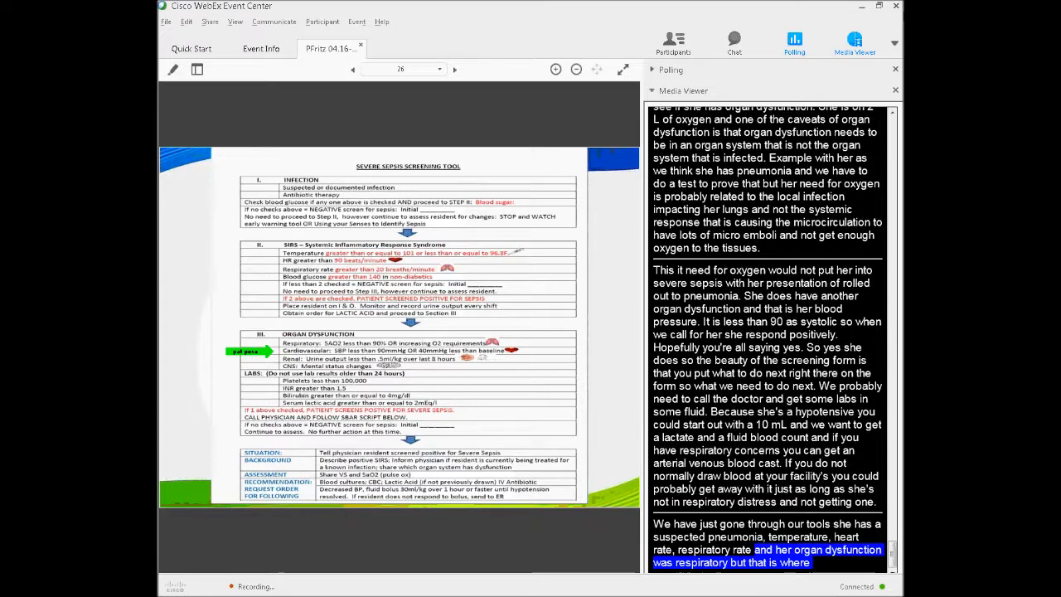
{"action": "scroll", "scroll_direction": "down", "scroll_amount": 3}
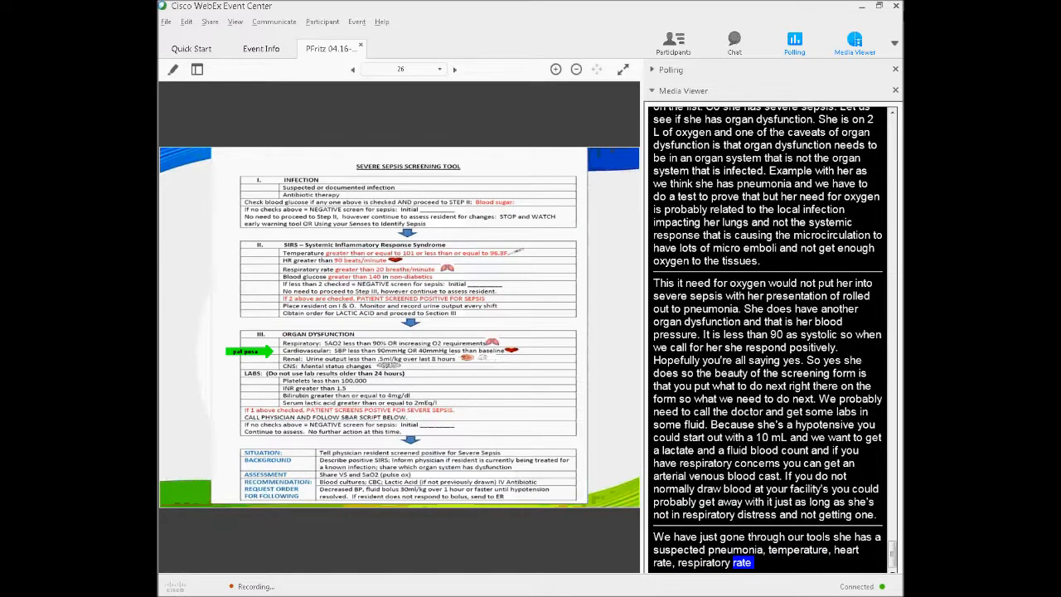
{"action": "scroll", "scroll_direction": "down", "scroll_amount": 3}
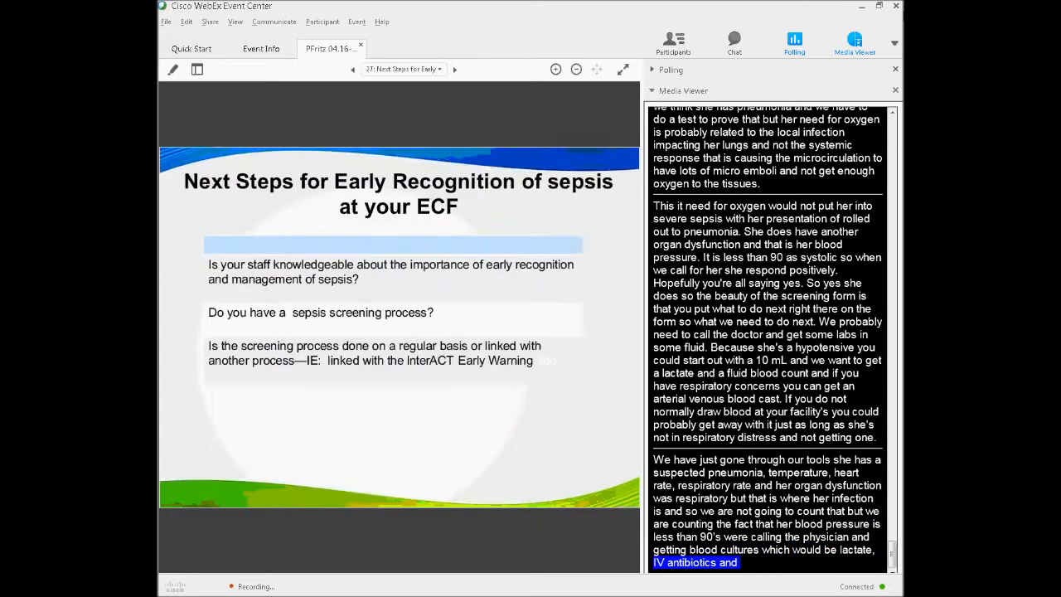
Step: Step back and forward between slides with the previous and next arrows
{"action": "left_click", "coordinate": [352, 69]}
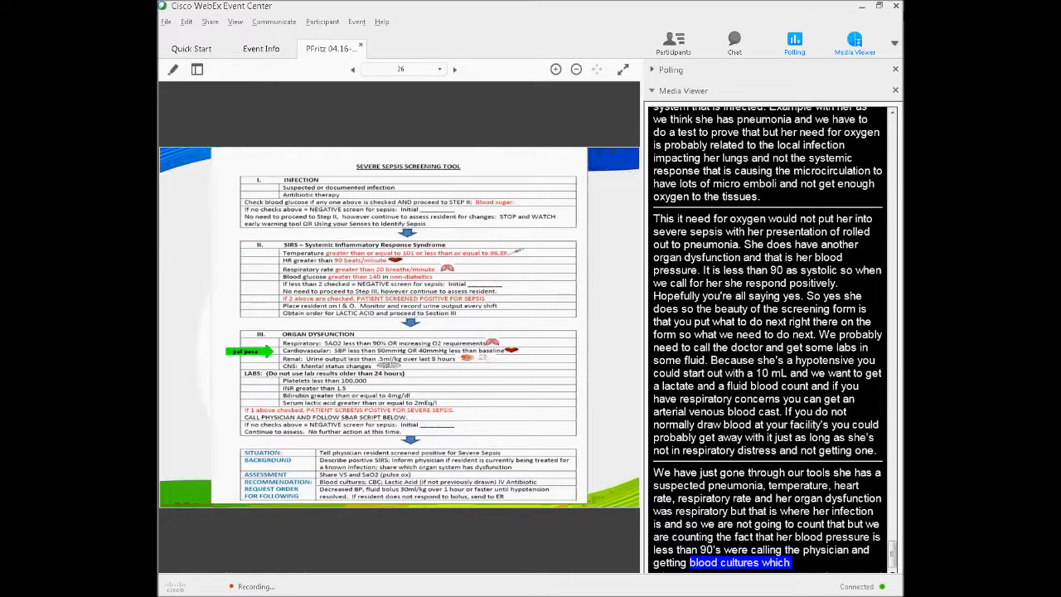
{"action": "left_click", "coordinate": [455, 69]}
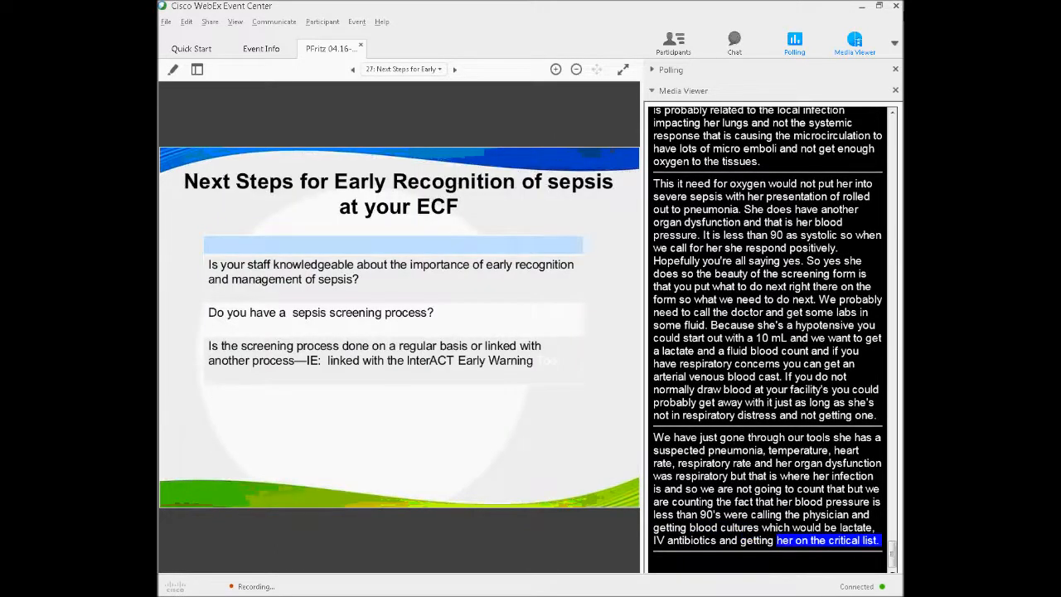
{"action": "left_click", "coordinate": [351, 69]}
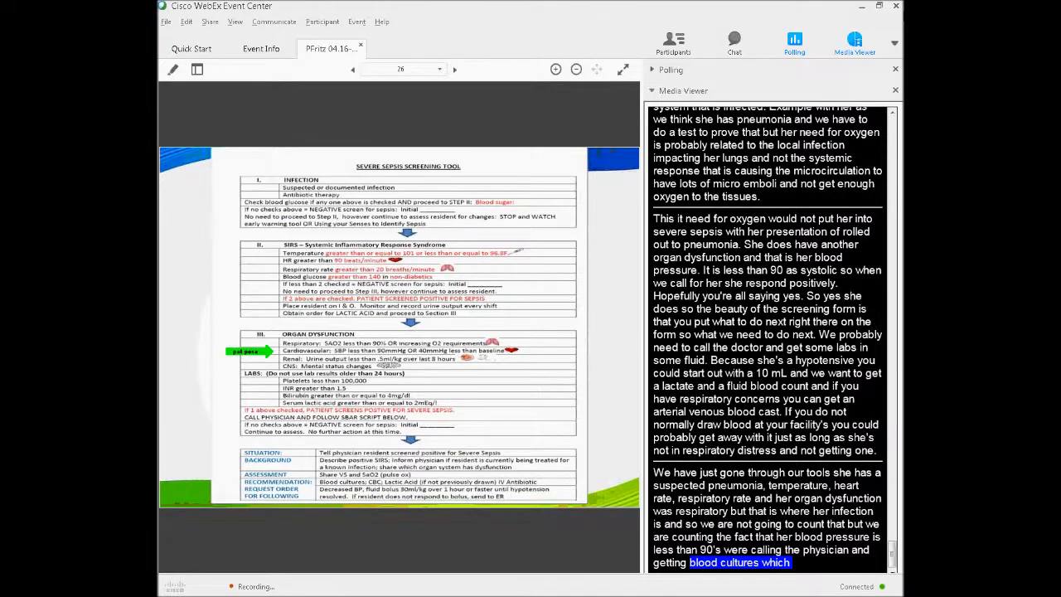
{"action": "left_click", "coordinate": [453, 68]}
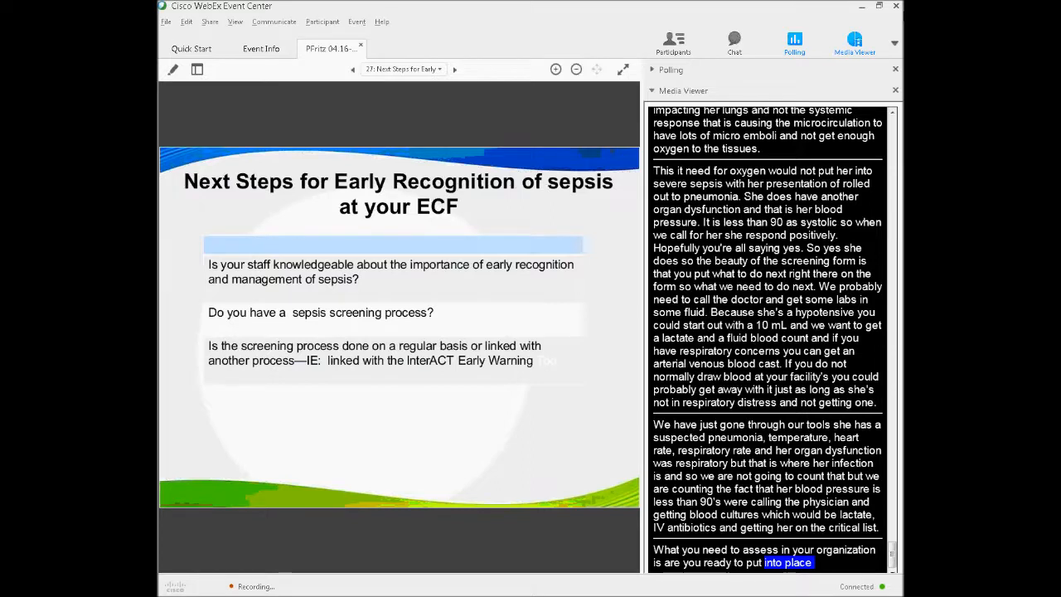
Step: Follow captions on per-shift screening and INTERACT, then advance to slide 28's five-step table
{"action": "scroll", "scroll_direction": "down", "scroll_amount": 3}
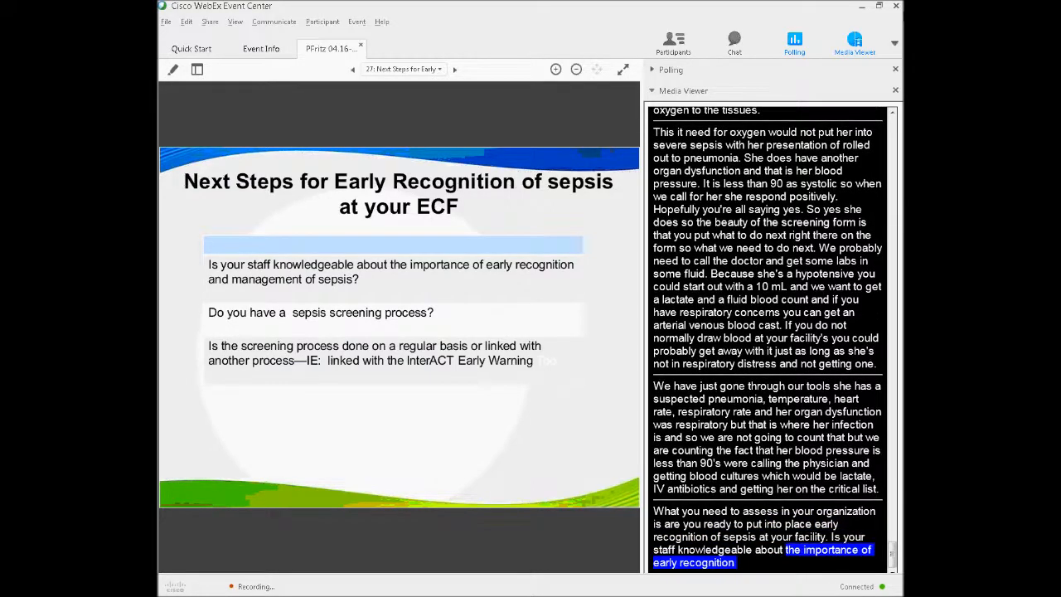
{"action": "scroll", "scroll_direction": "down", "scroll_amount": 3}
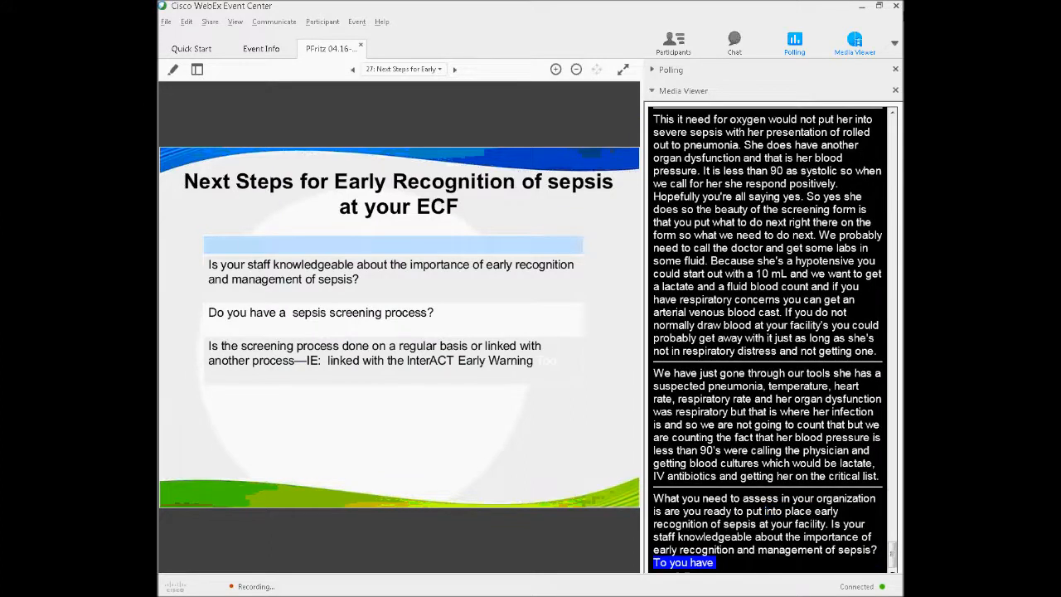
{"action": "scroll", "scroll_direction": "down", "scroll_amount": 3}
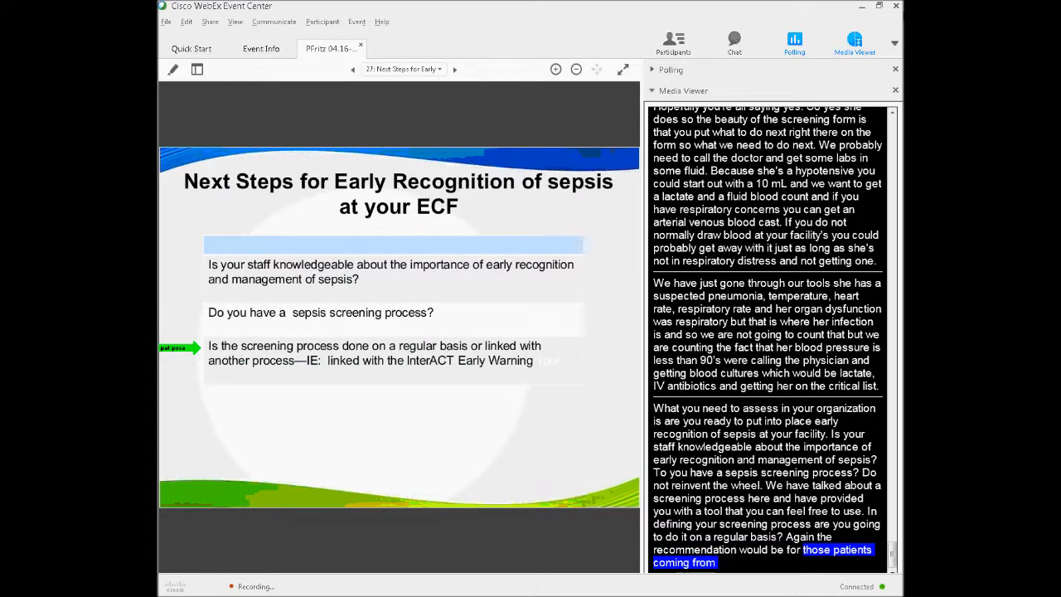
{"action": "scroll", "scroll_direction": "down", "scroll_amount": 3}
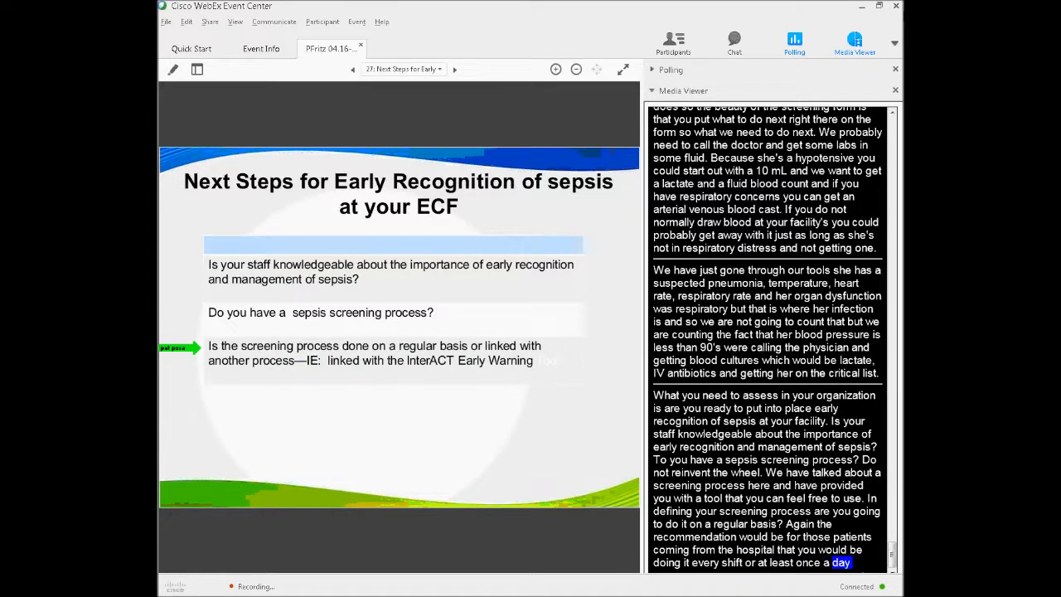
{"action": "scroll", "scroll_direction": "down", "scroll_amount": 3}
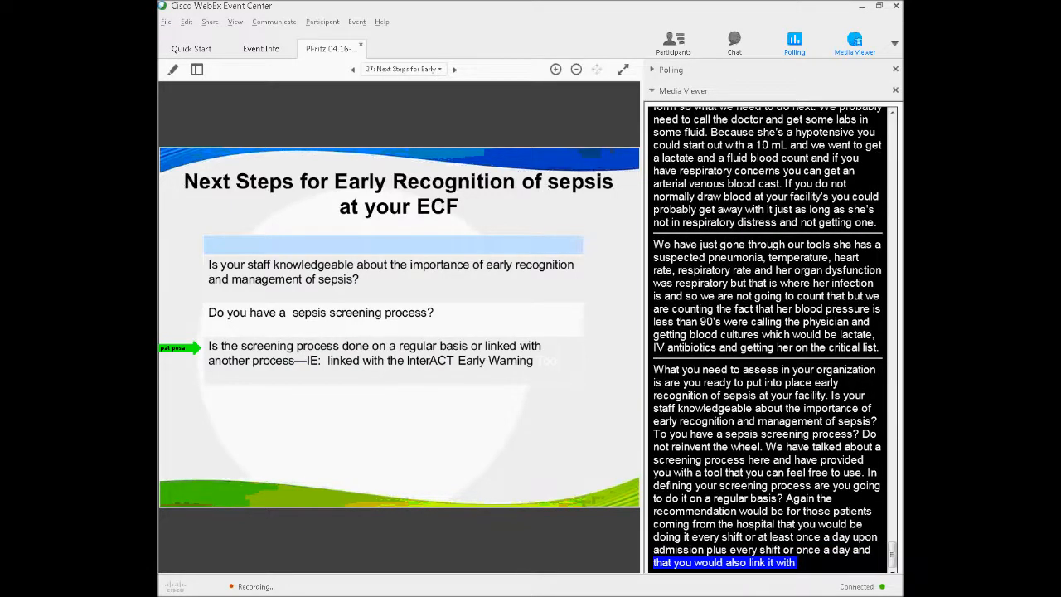
{"action": "scroll", "scroll_direction": "down", "scroll_amount": 3}
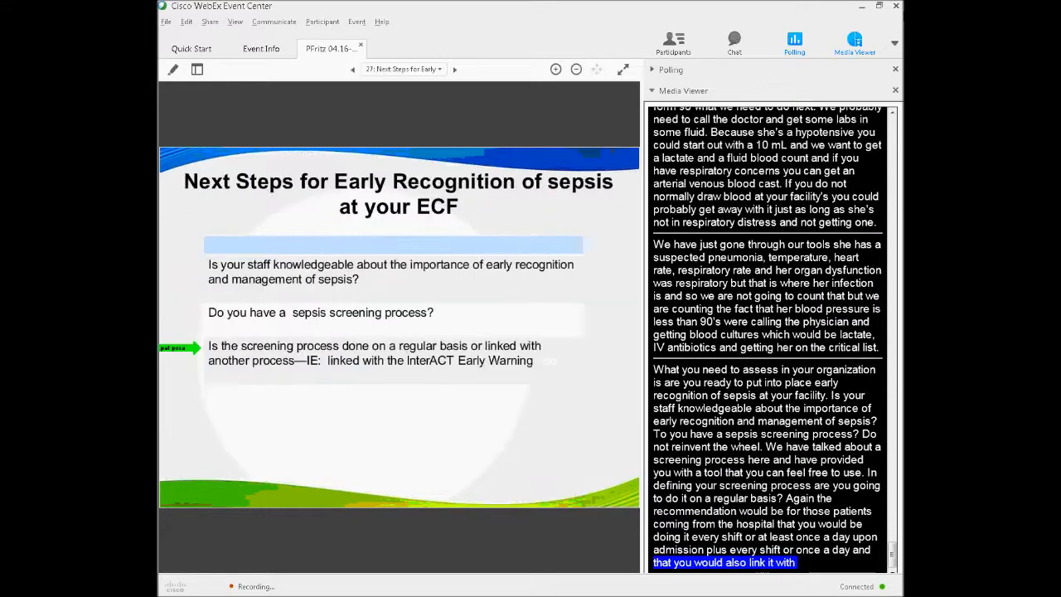
{"action": "left_click", "coordinate": [454, 69]}
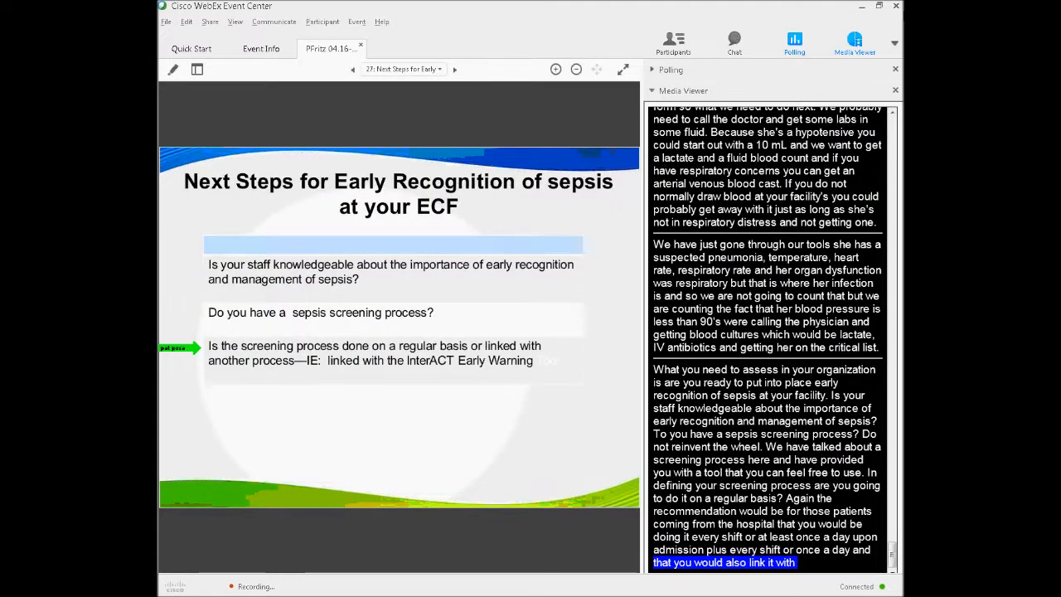
{"action": "left_click", "coordinate": [455, 69]}
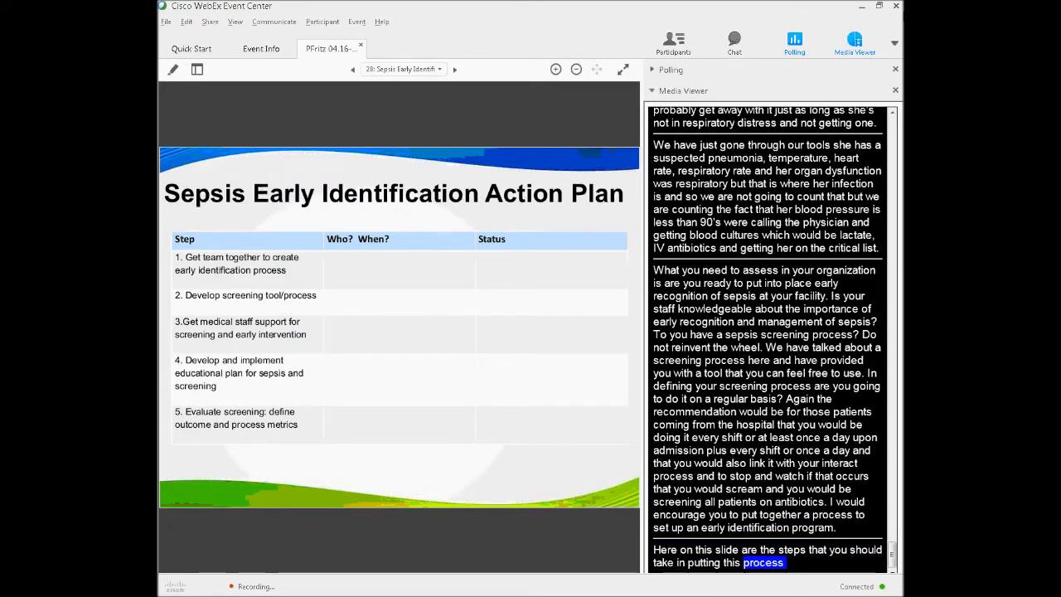
Step: Scroll the transcript through the Sepsis Early Identification Action Plan discussion
{"action": "scroll", "scroll_direction": "down", "scroll_amount": 3}
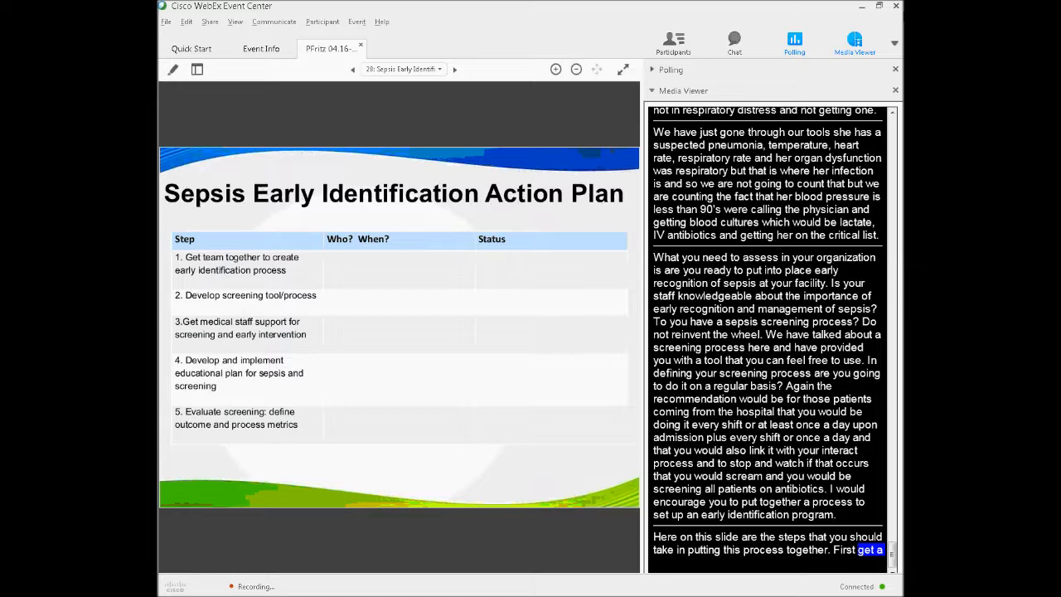
{"action": "scroll", "scroll_direction": "down", "scroll_amount": 3}
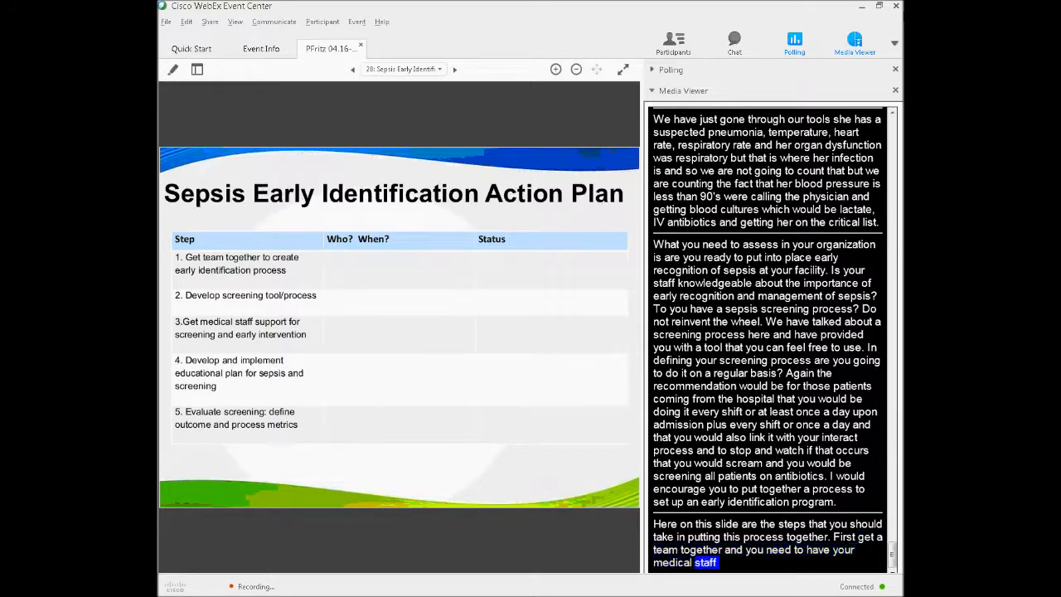
{"action": "scroll", "scroll_direction": "down", "scroll_amount": 3}
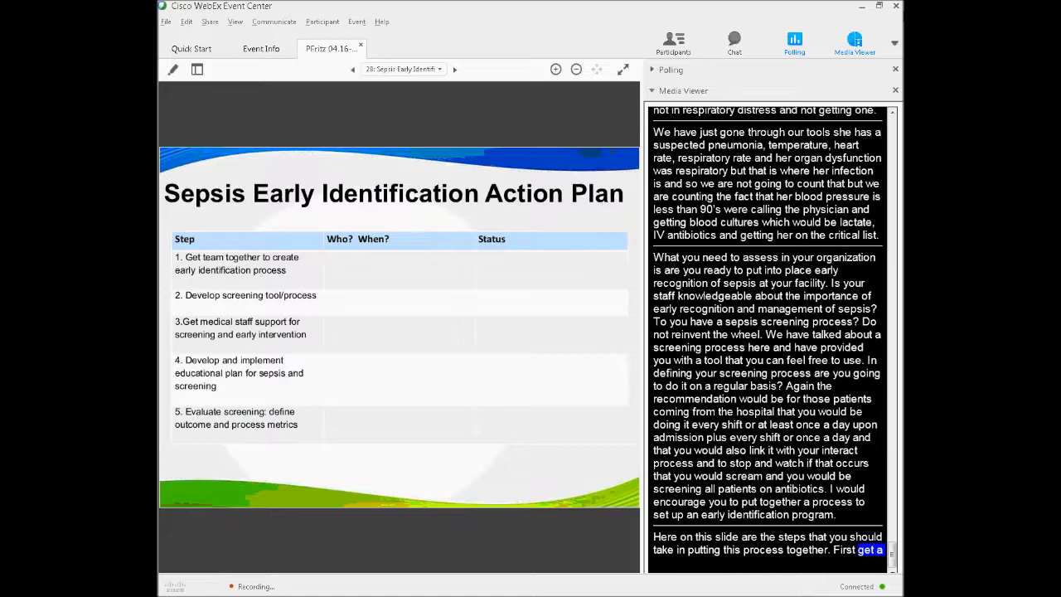
{"action": "scroll", "scroll_direction": "down", "scroll_amount": 3}
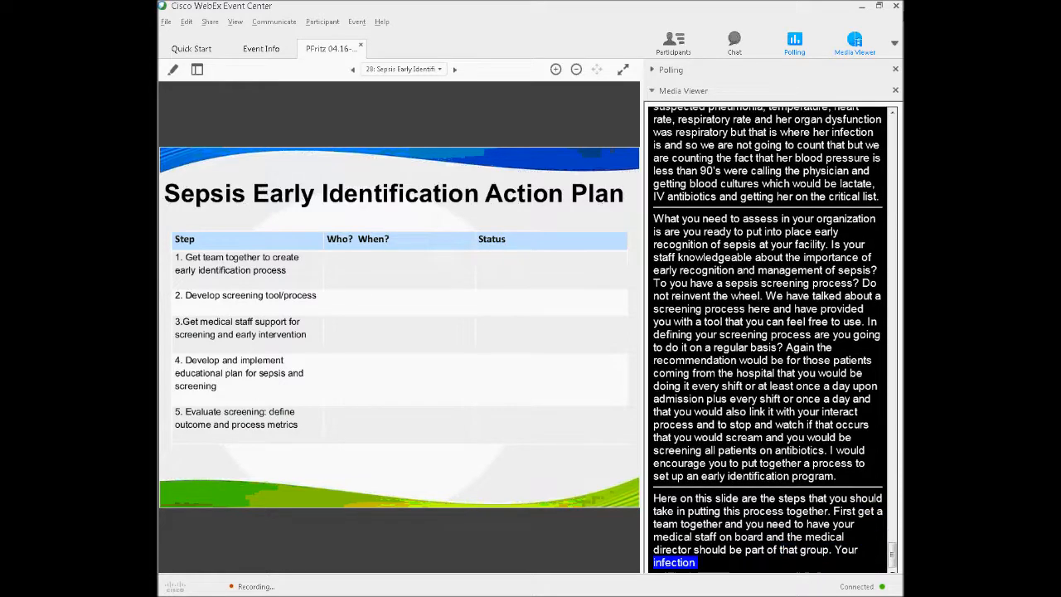
{"action": "scroll", "scroll_direction": "down", "scroll_amount": 3}
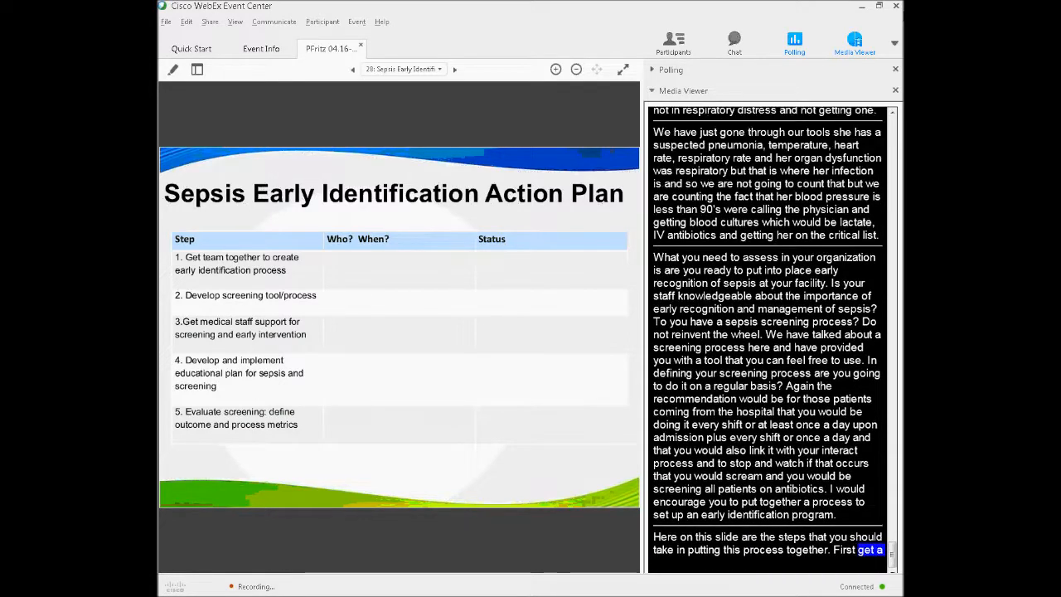
{"action": "scroll", "scroll_direction": "down", "scroll_amount": 3}
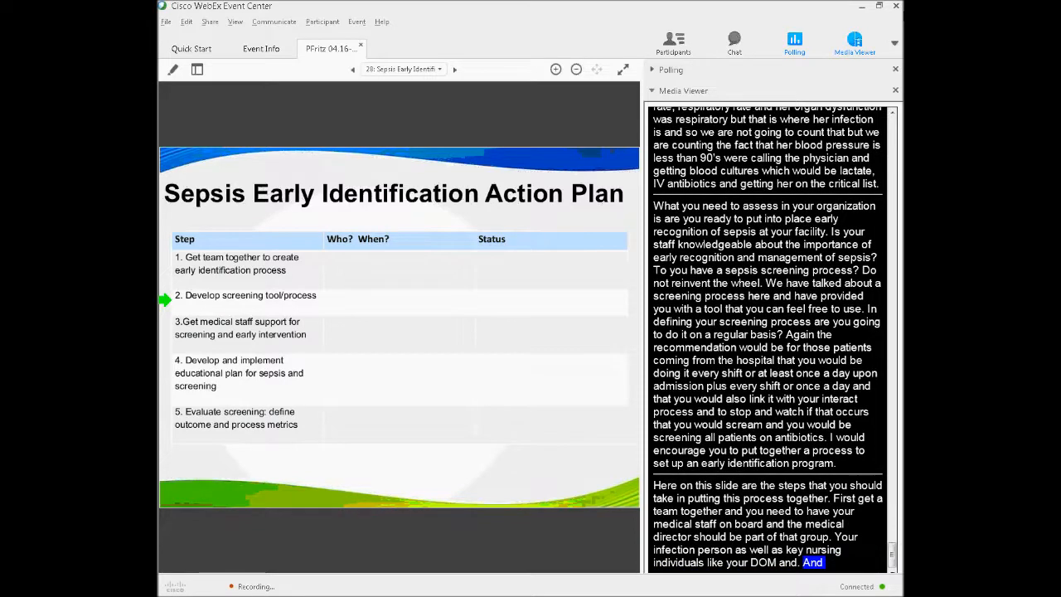
{"action": "scroll", "scroll_direction": "down", "scroll_amount": 3}
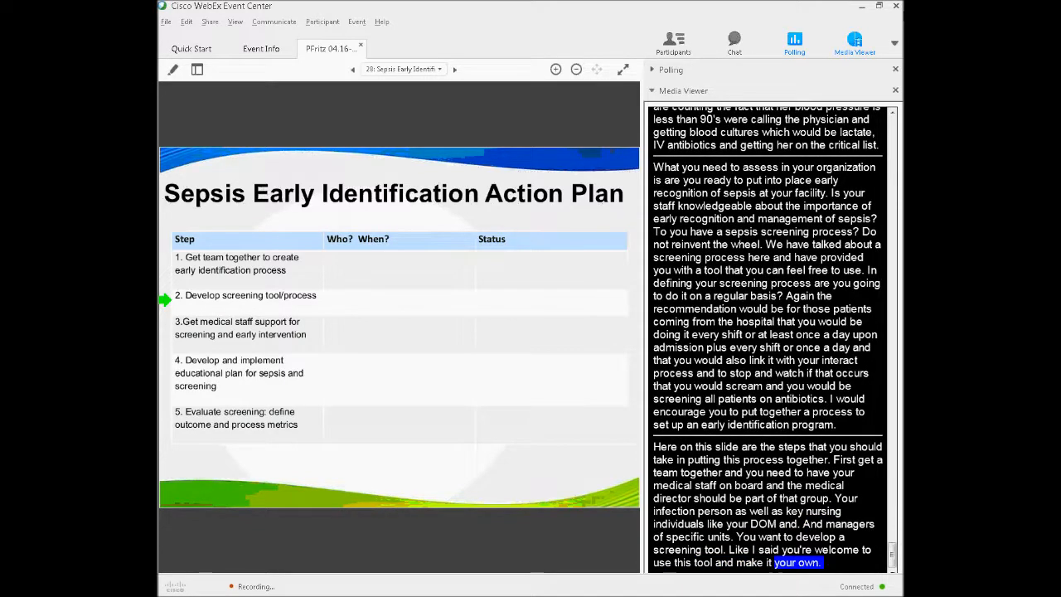
{"action": "scroll", "scroll_direction": "down", "scroll_amount": 3}
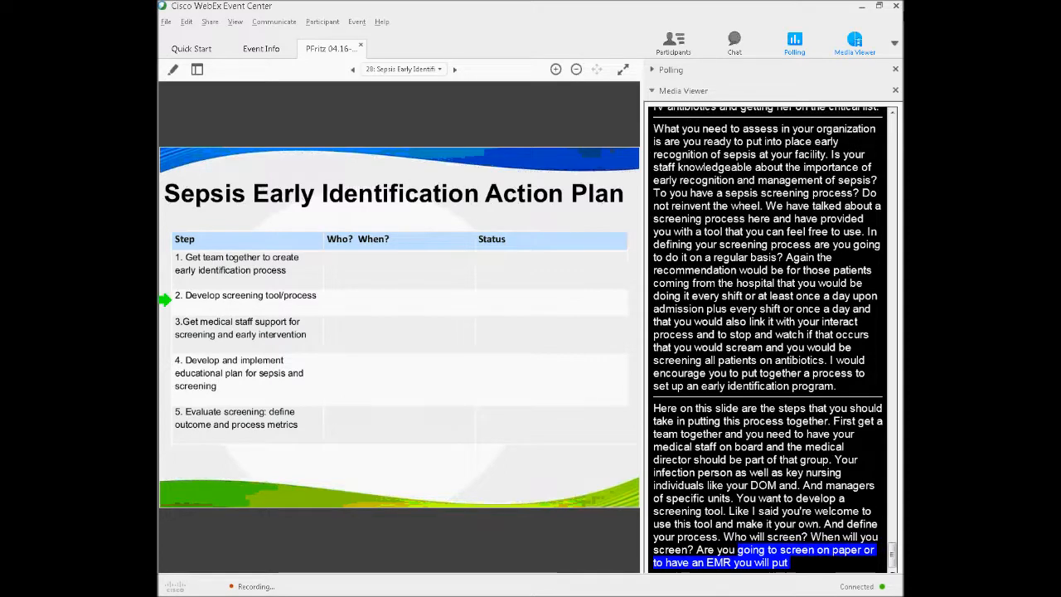
Step: Follow captions on outcome and process metrics, then advance to slide 29
{"action": "scroll", "scroll_direction": "down", "scroll_amount": 3}
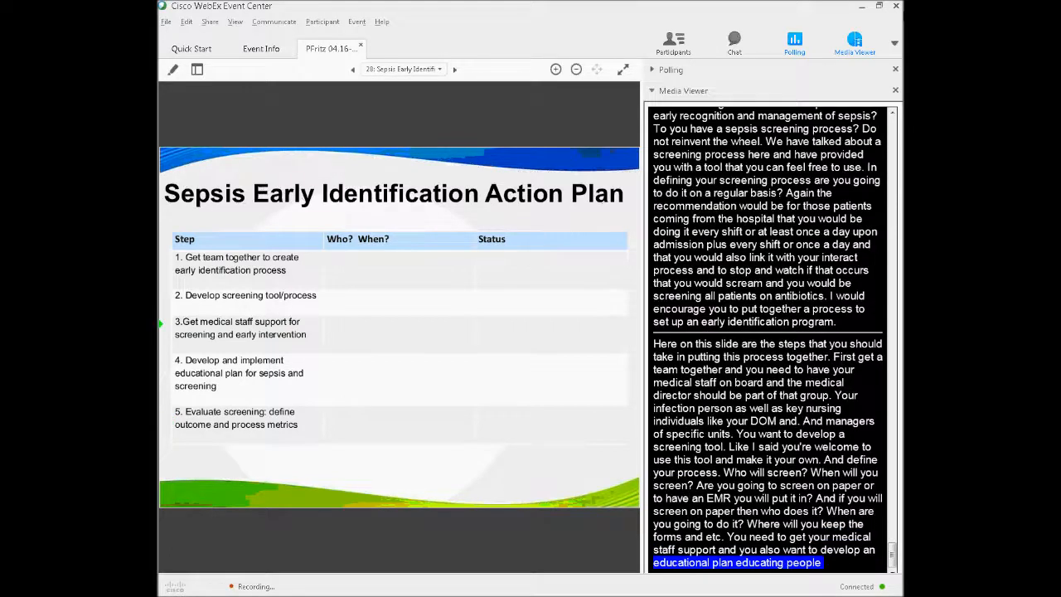
{"action": "scroll", "scroll_direction": "down", "scroll_amount": 3}
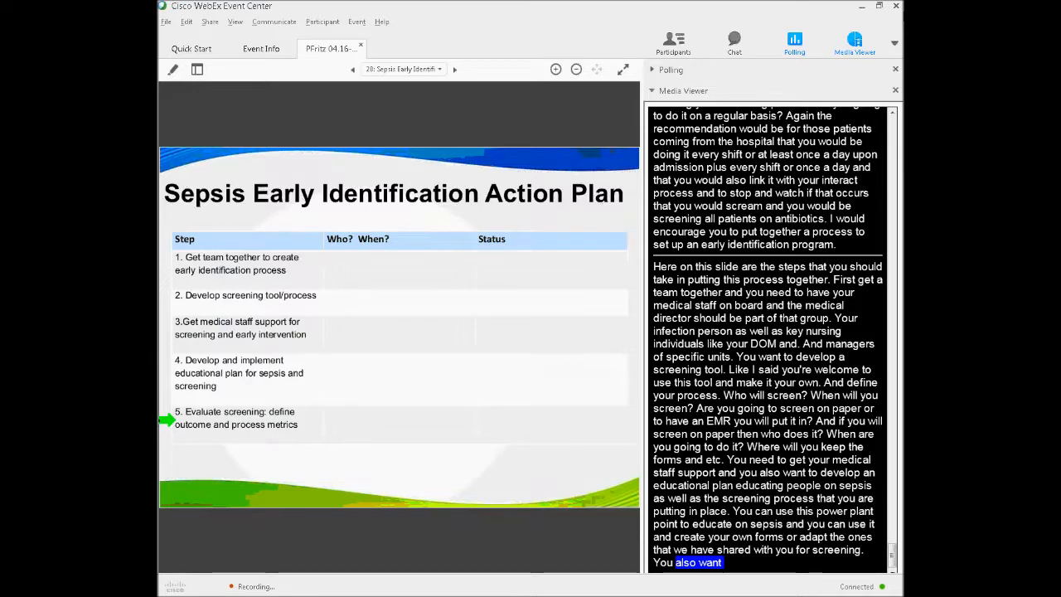
{"action": "scroll", "scroll_direction": "down", "scroll_amount": 3}
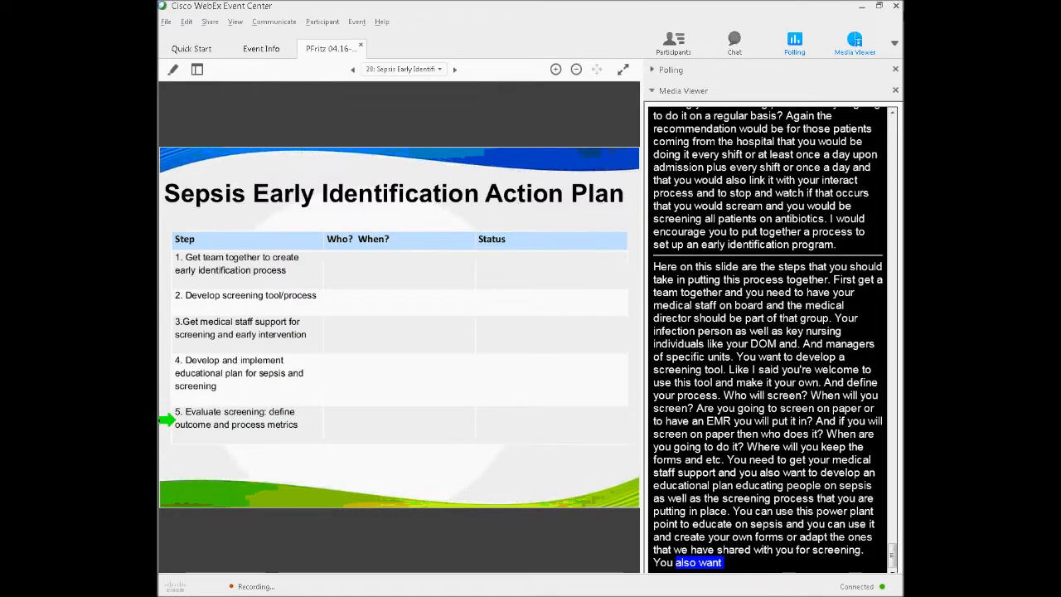
{"action": "scroll", "scroll_direction": "down", "scroll_amount": 3}
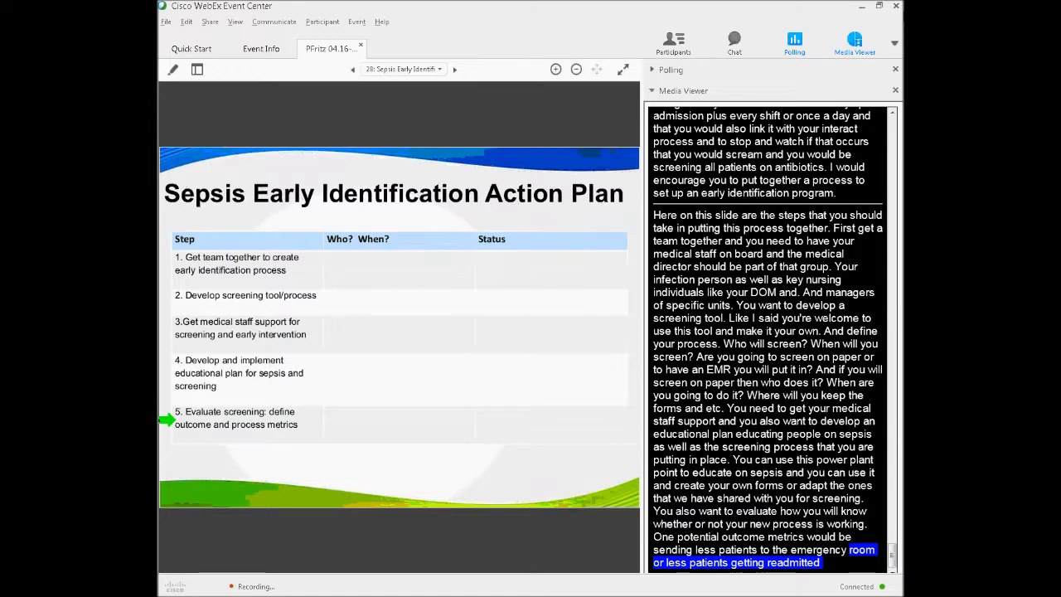
{"action": "scroll", "scroll_direction": "down", "scroll_amount": 3}
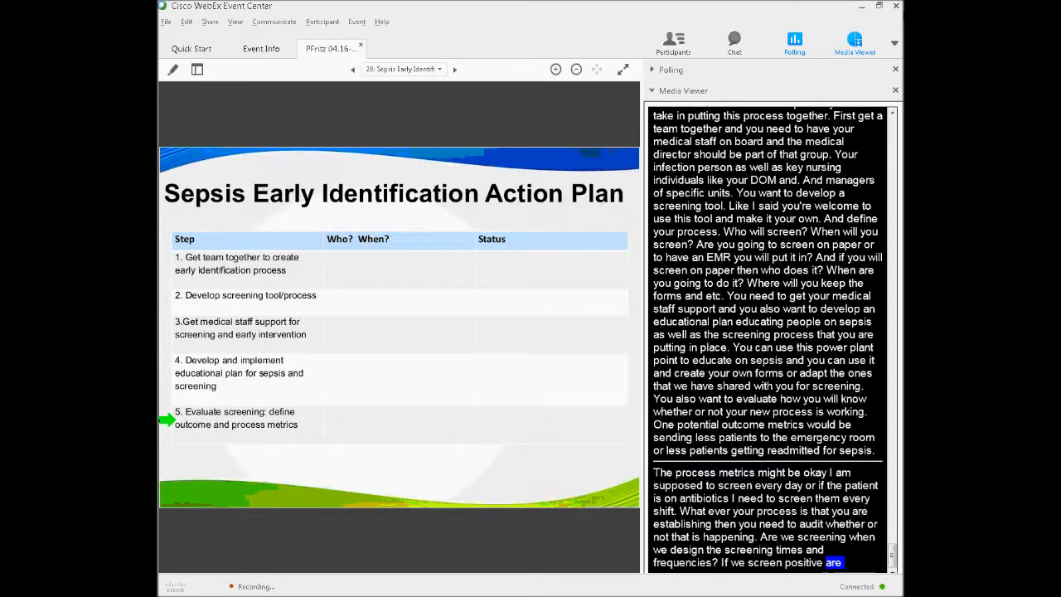
{"action": "scroll", "scroll_direction": "down", "scroll_amount": 3}
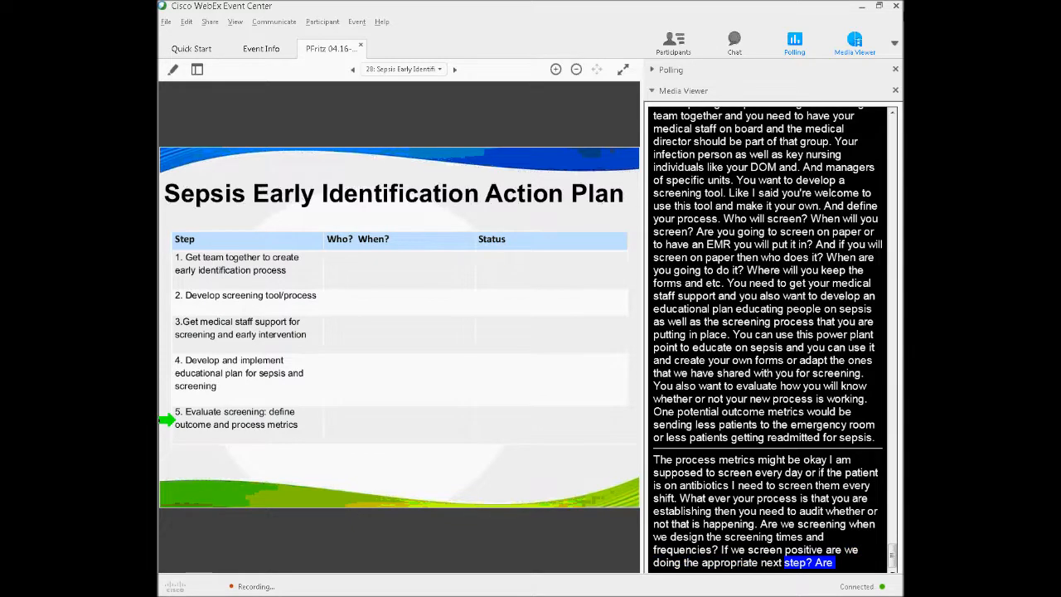
{"action": "left_click", "coordinate": [454, 69]}
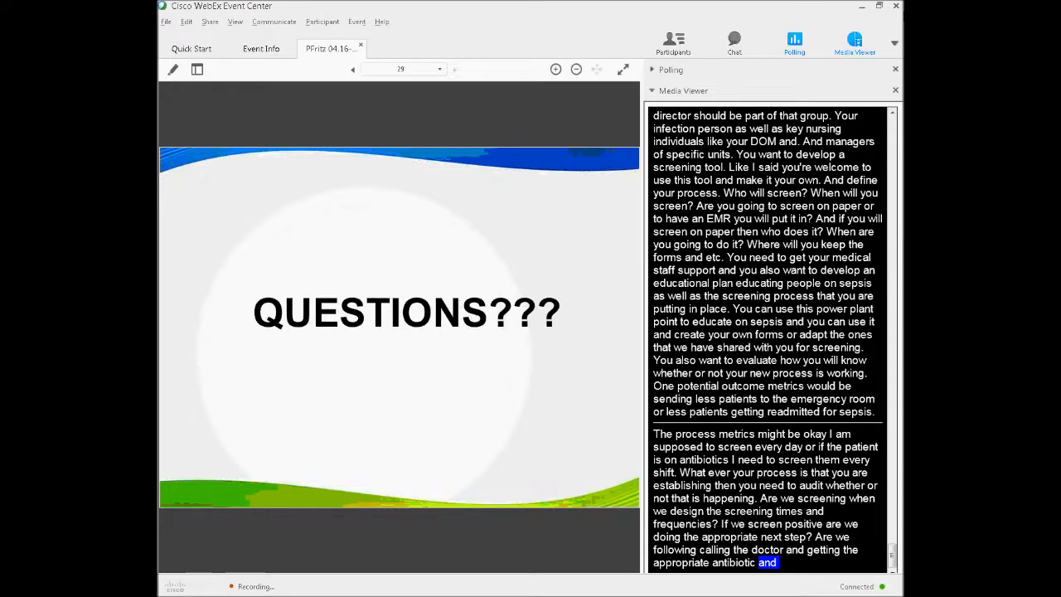
Step: Scroll the transcript as captions invite attendees to type questions in chat
{"action": "scroll", "scroll_direction": "down", "scroll_amount": 3}
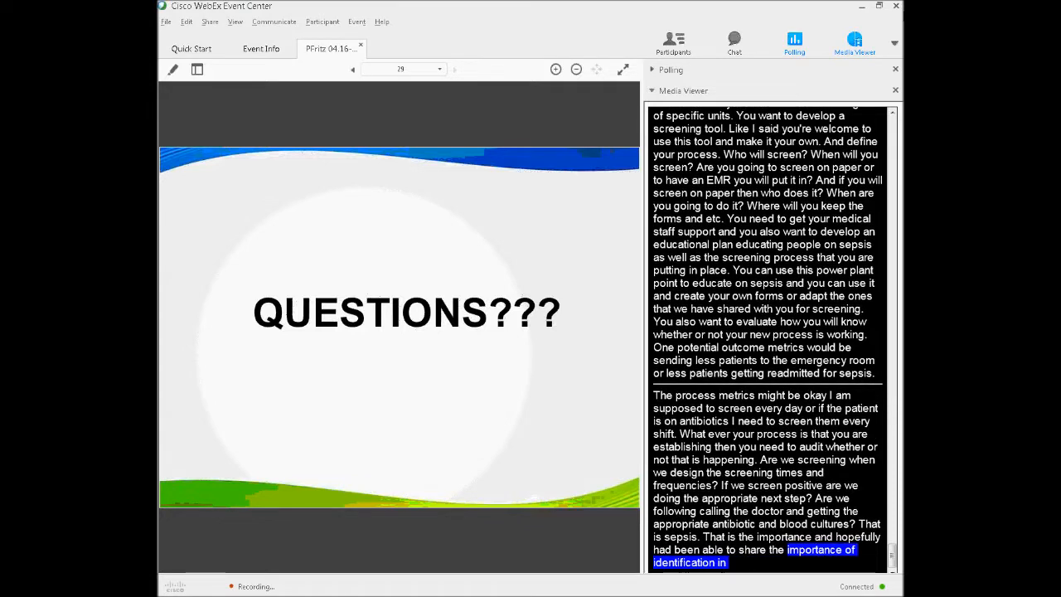
{"action": "scroll", "scroll_direction": "down", "scroll_amount": 3}
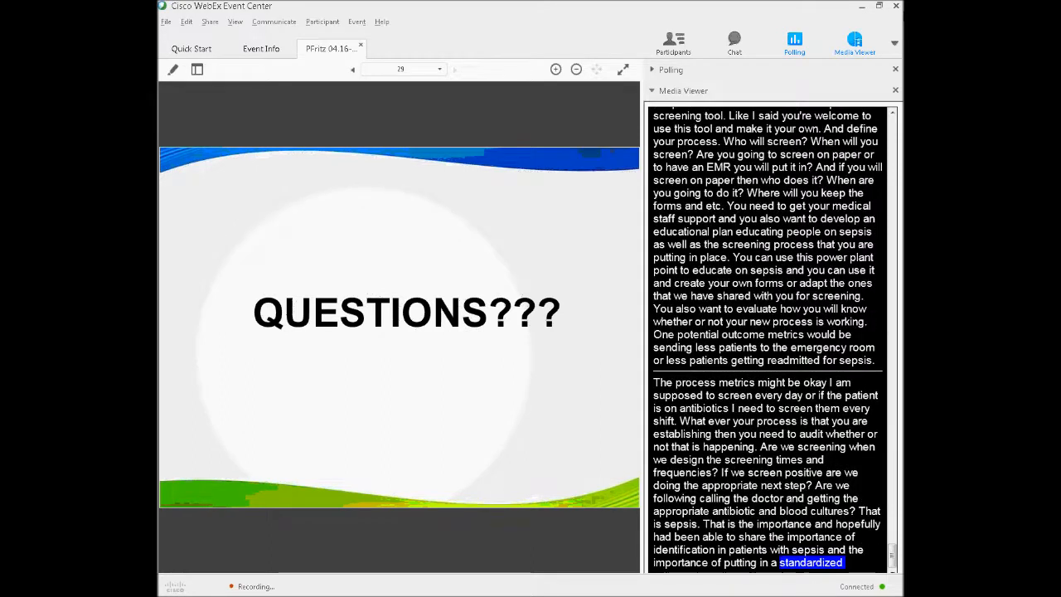
{"action": "scroll", "scroll_direction": "down", "scroll_amount": 3}
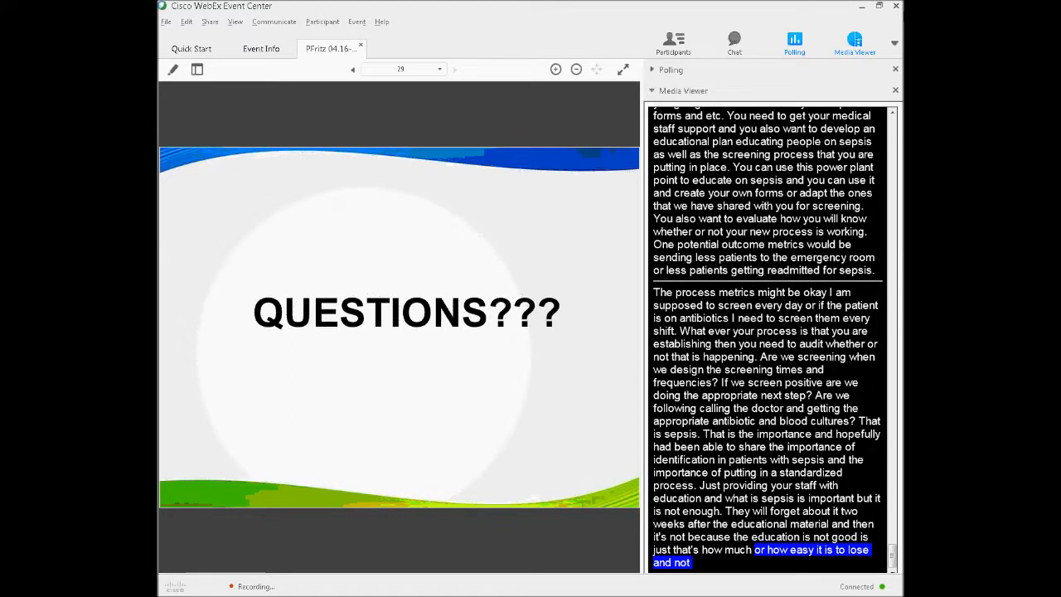
{"action": "scroll", "scroll_direction": "down", "scroll_amount": 3}
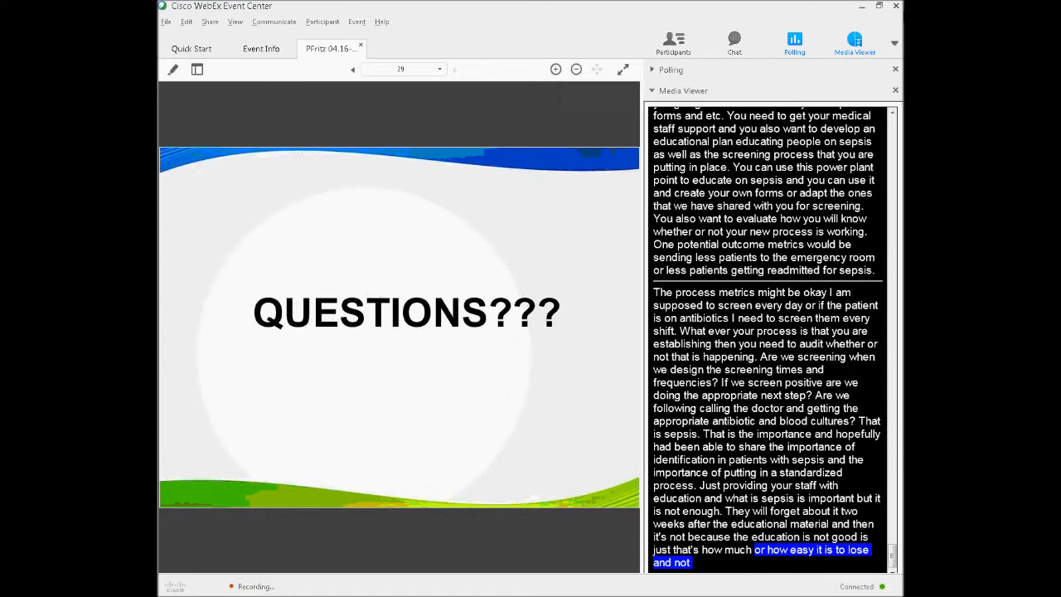
{"action": "scroll", "scroll_direction": "down", "scroll_amount": 3}
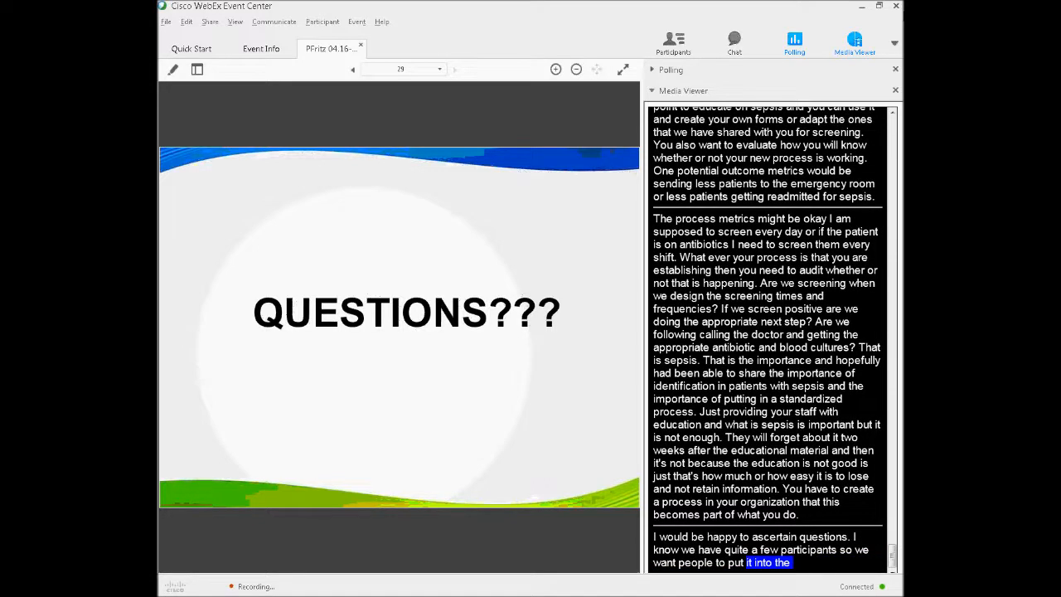
{"action": "scroll", "scroll_direction": "down", "scroll_amount": 3}
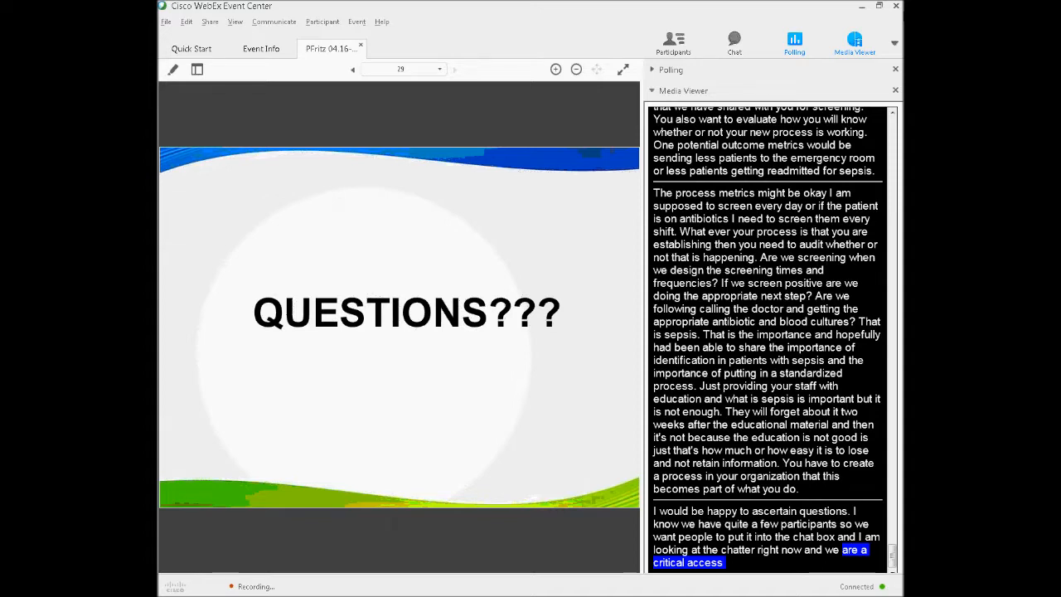
{"action": "scroll", "scroll_direction": "down", "scroll_amount": 3}
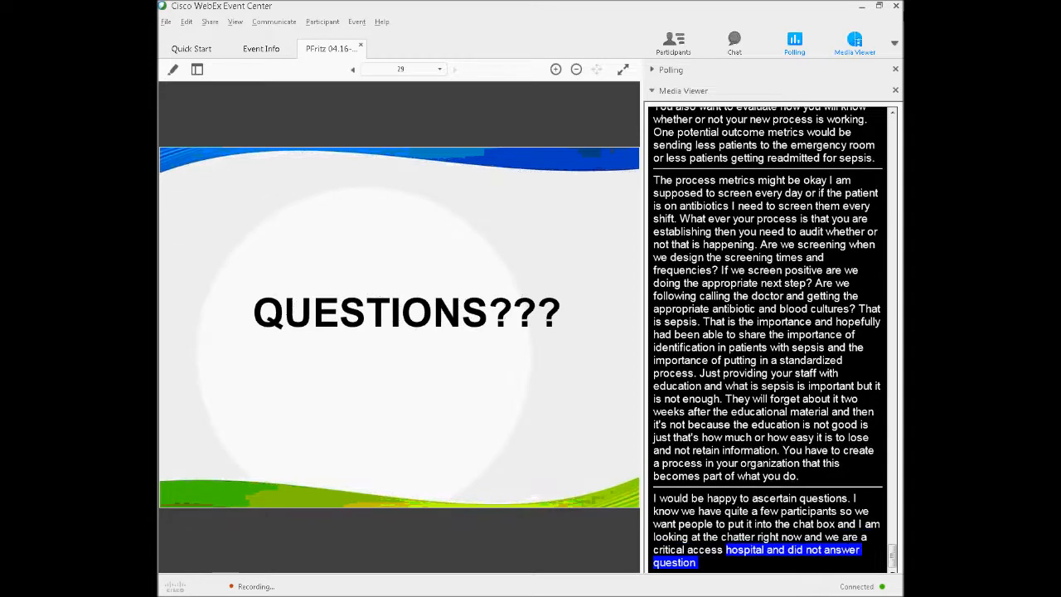
{"action": "scroll", "scroll_direction": "down", "scroll_amount": 3}
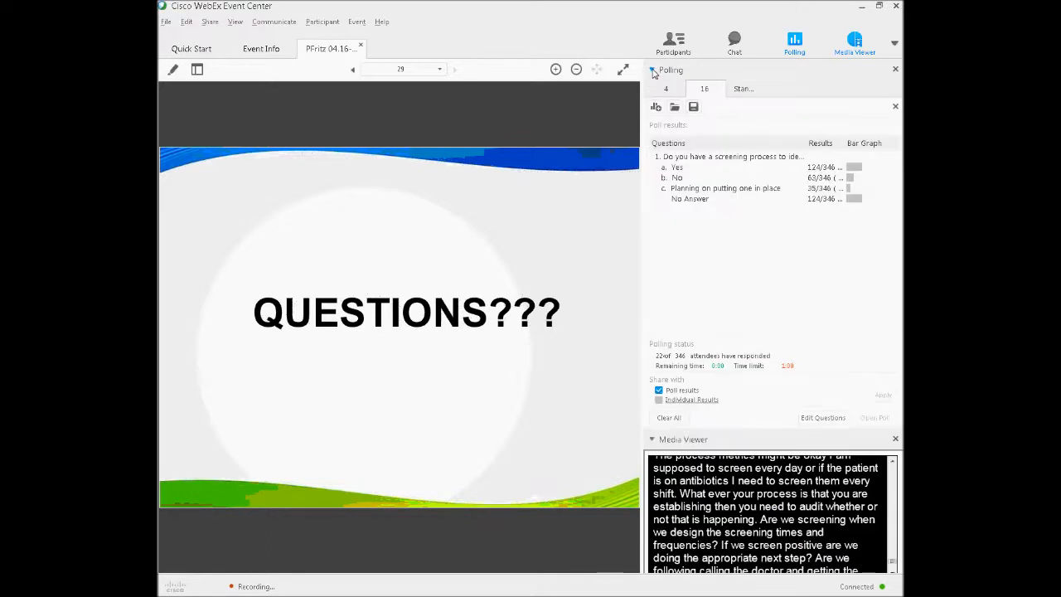
Step: Show the standard evaluation poll questions, then collapse the Polling panel
{"action": "left_click", "coordinate": [743, 89]}
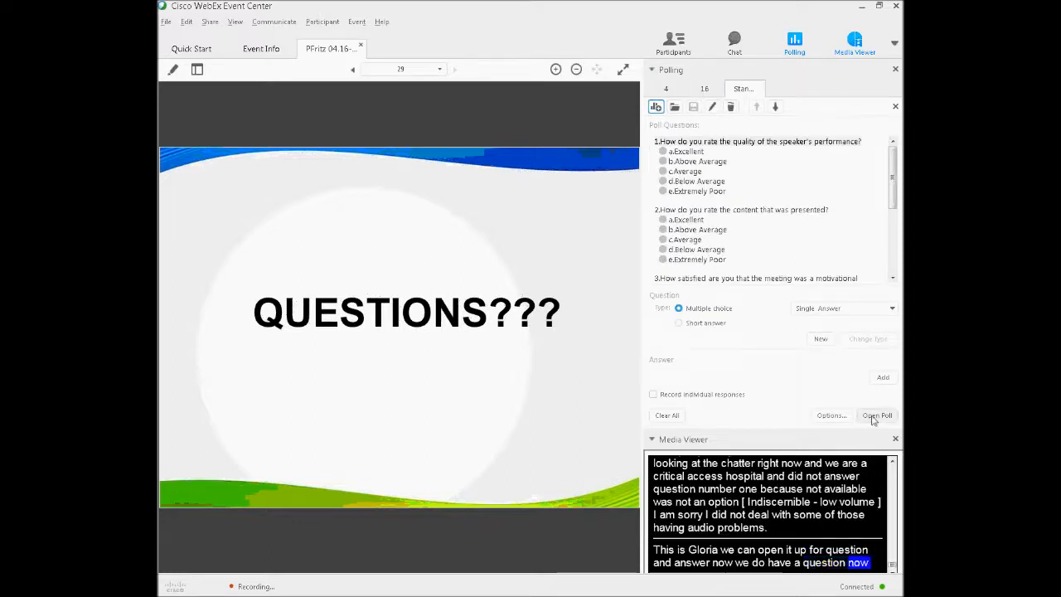
{"action": "left_click", "coordinate": [831, 415]}
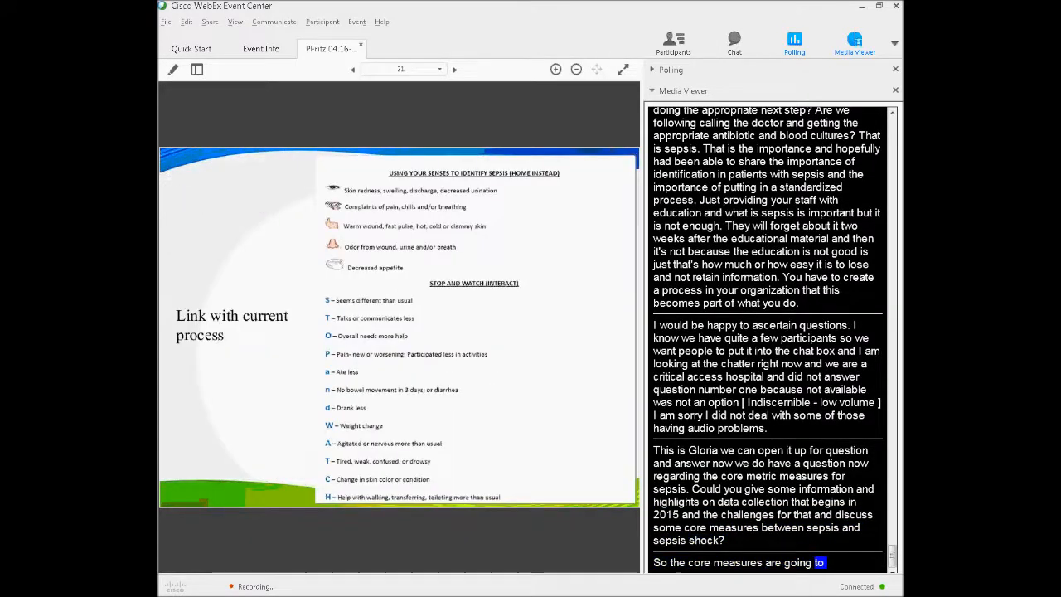
Step: Advance to the NQF/SSC Bundles slide and follow captions on October 2015 CMS data collection
{"action": "left_click", "coordinate": [454, 69]}
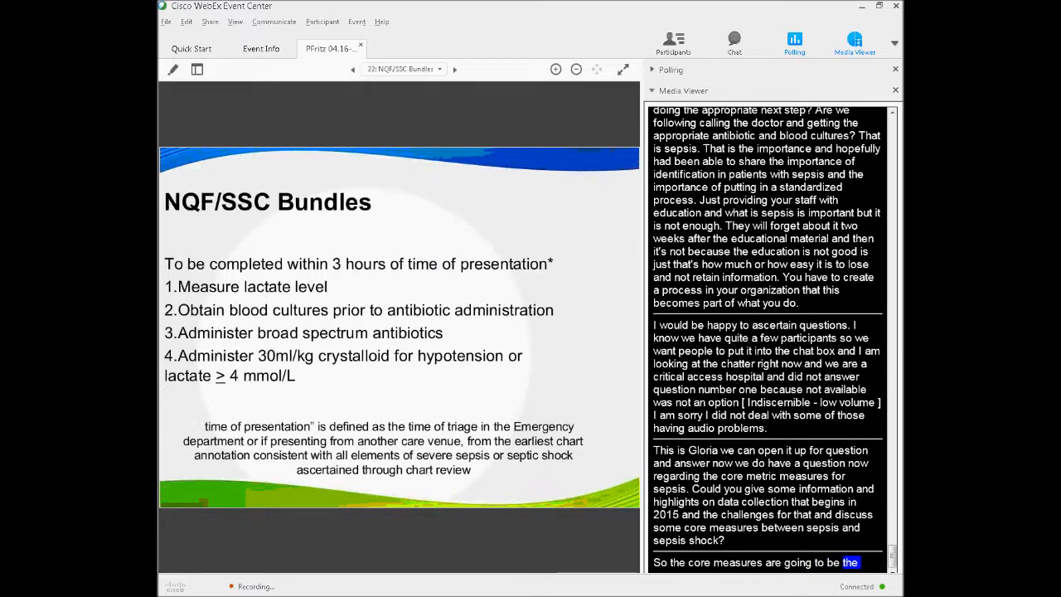
{"action": "scroll", "scroll_direction": "down", "scroll_amount": 3}
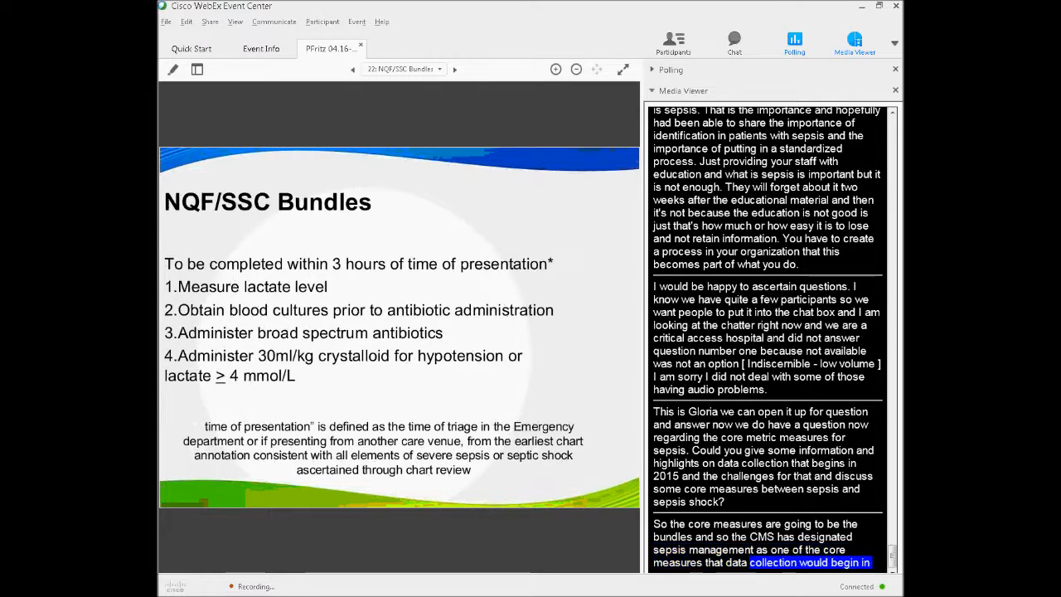
{"action": "scroll", "scroll_direction": "down", "scroll_amount": 3}
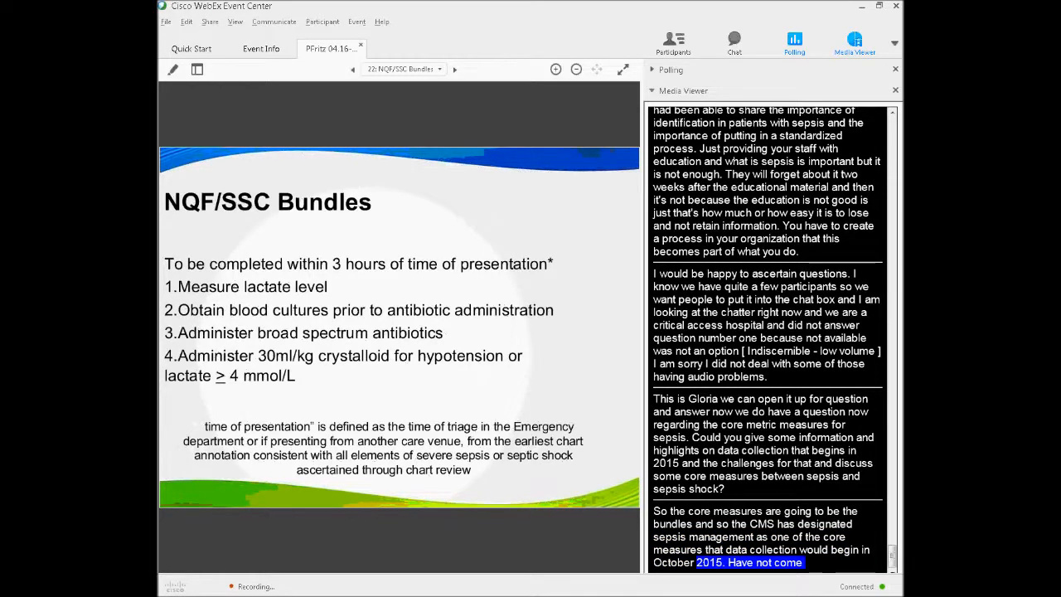
{"action": "scroll", "scroll_direction": "down", "scroll_amount": 3}
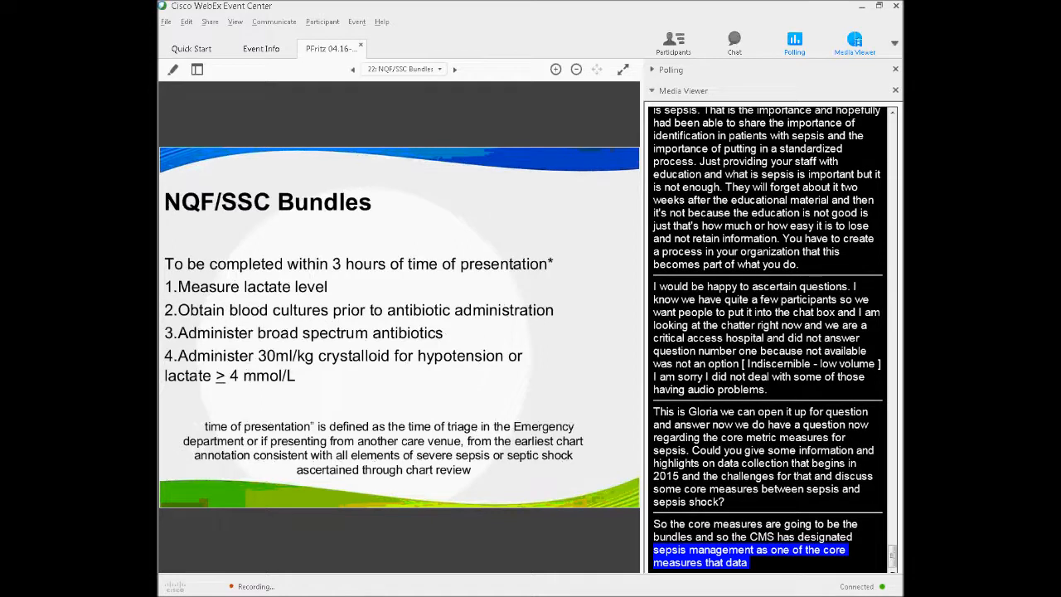
{"action": "scroll", "scroll_direction": "down", "scroll_amount": 3}
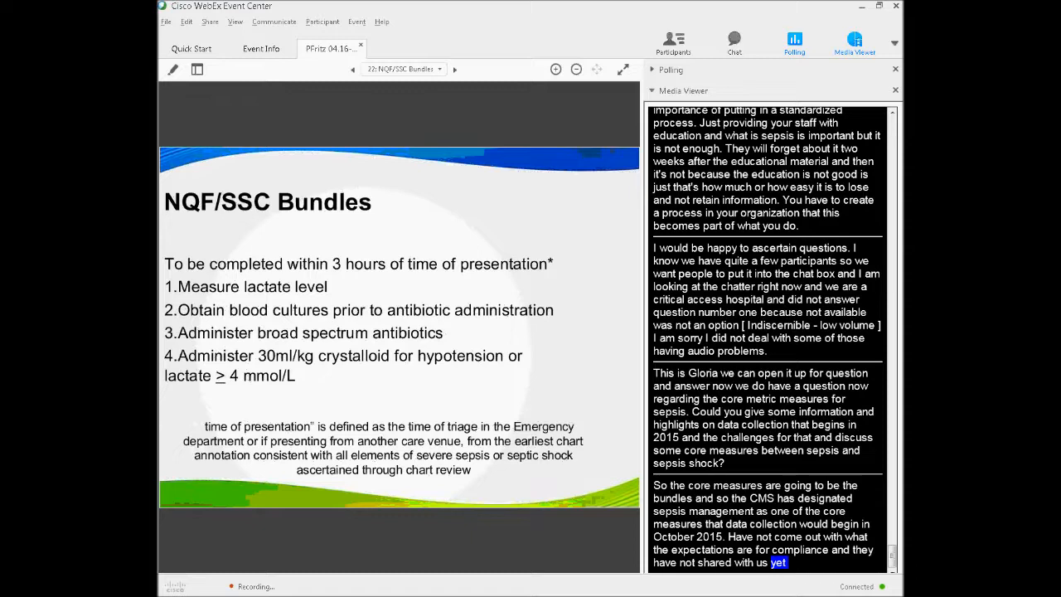
{"action": "scroll", "scroll_direction": "down", "scroll_amount": 3}
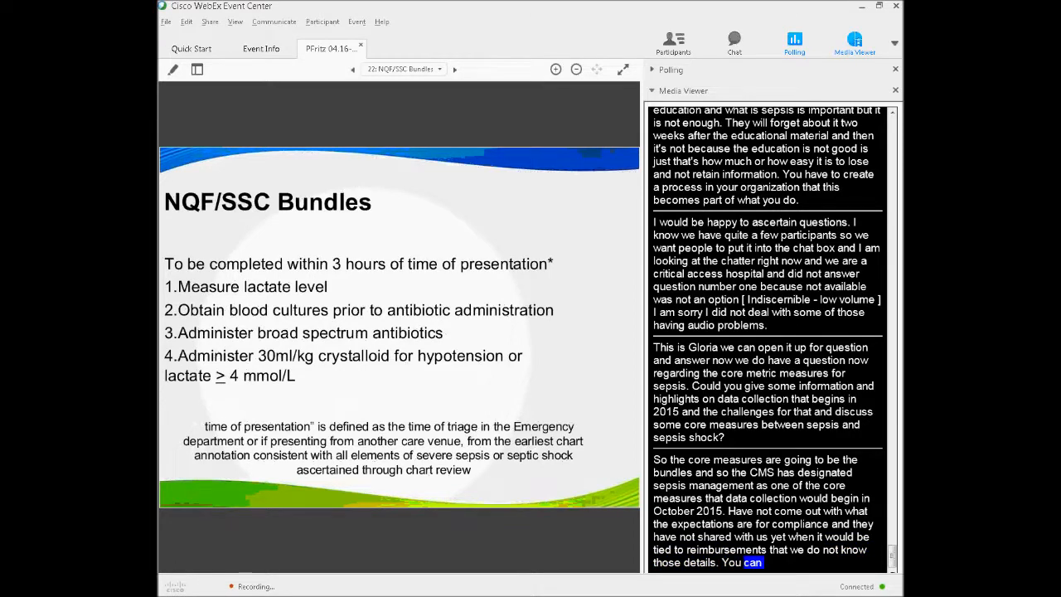
{"action": "scroll", "scroll_direction": "down", "scroll_amount": 3}
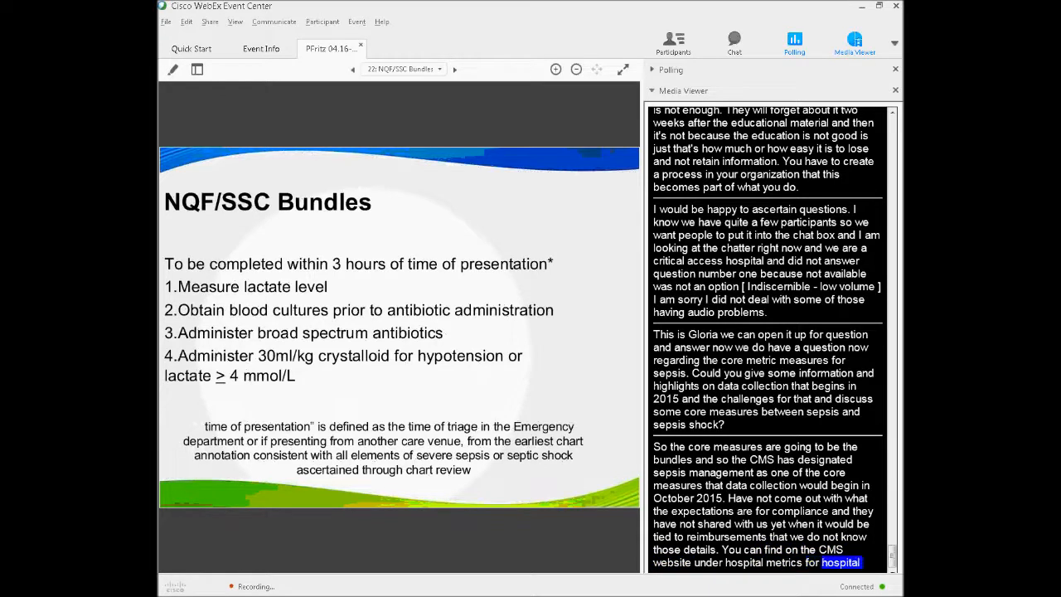
{"action": "scroll", "scroll_direction": "down", "scroll_amount": 3}
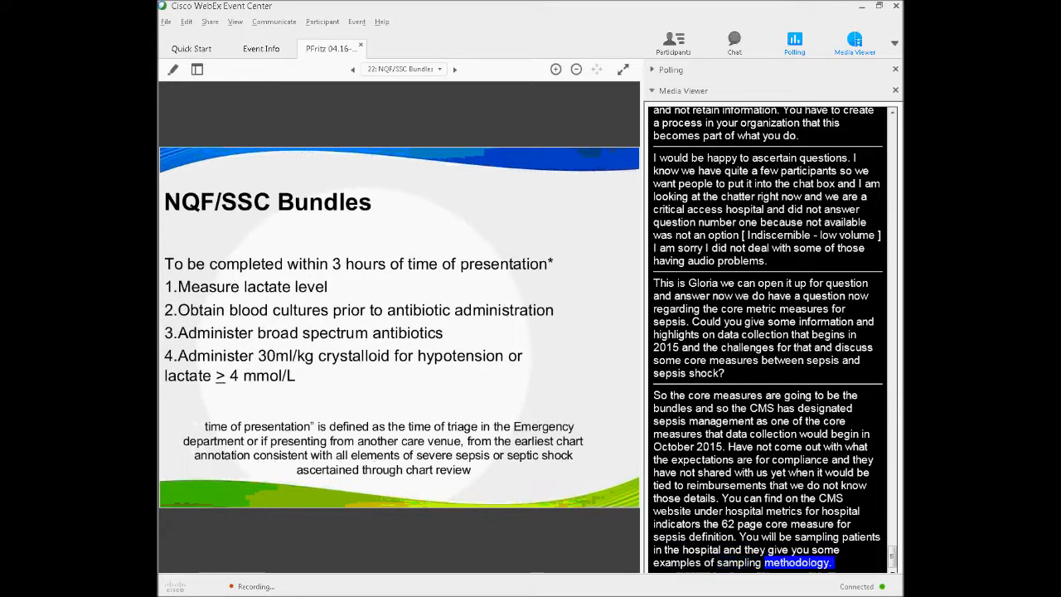
{"action": "scroll", "scroll_direction": "down", "scroll_amount": 3}
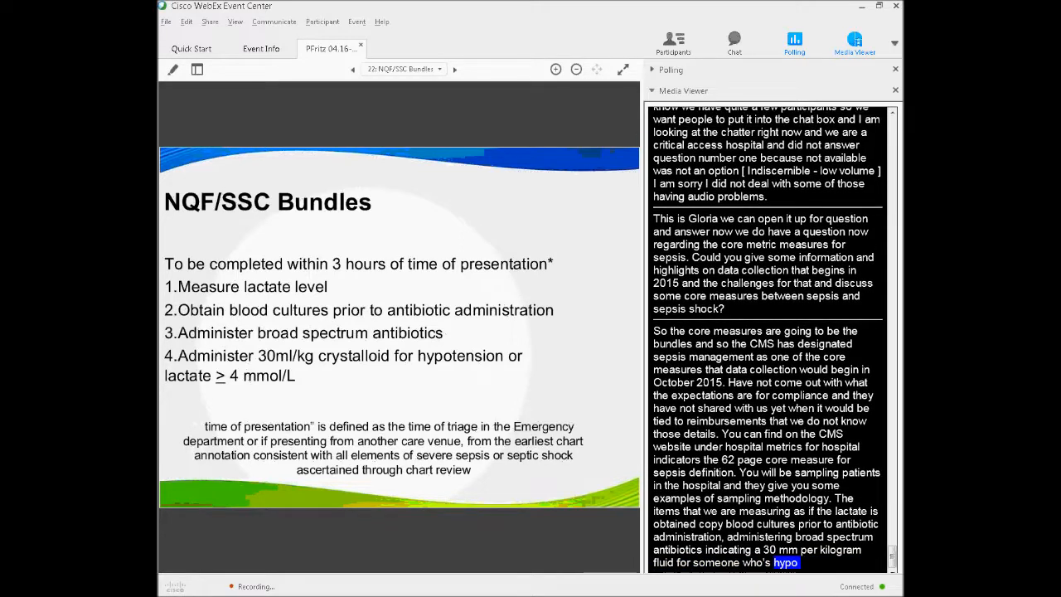
{"action": "scroll", "scroll_direction": "down", "scroll_amount": 3}
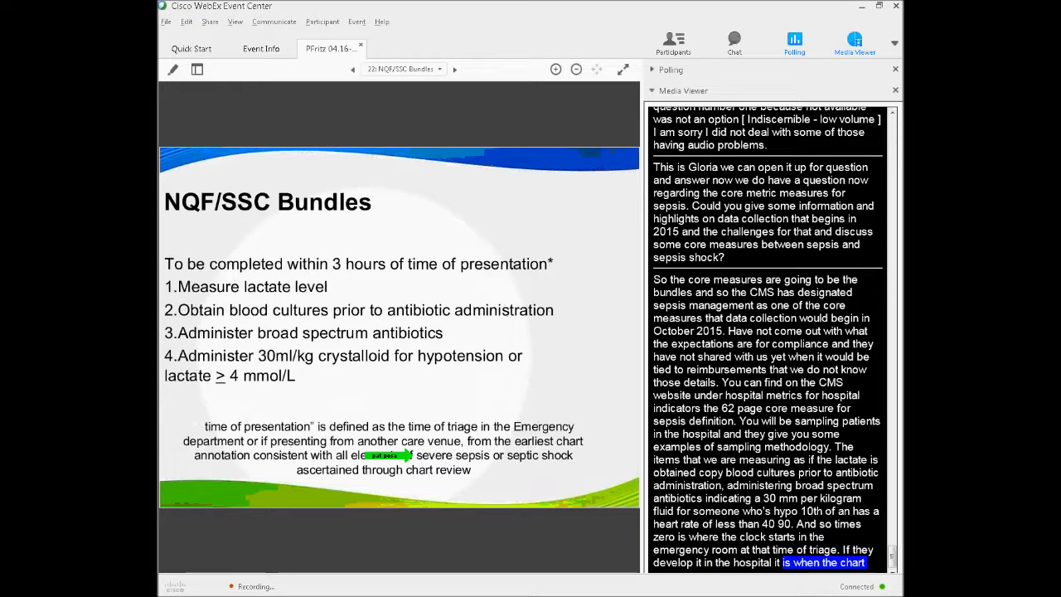
{"action": "scroll", "scroll_direction": "down", "scroll_amount": 3}
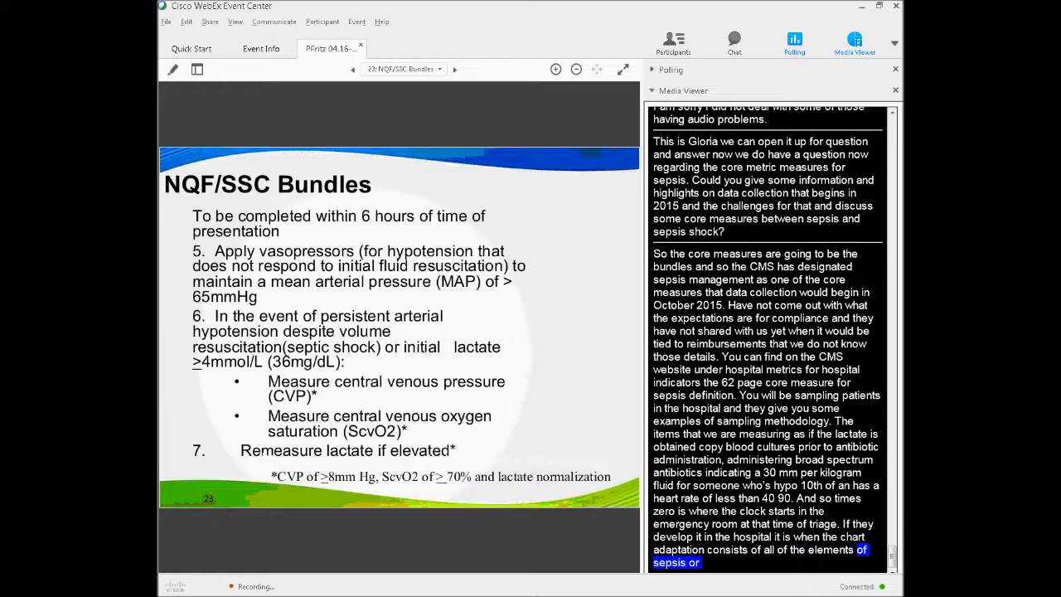
Step: Revisit the six-hour bundle slide during lactate remeasurement captions, then advance to QUESTIONS???
{"action": "left_click", "coordinate": [352, 69]}
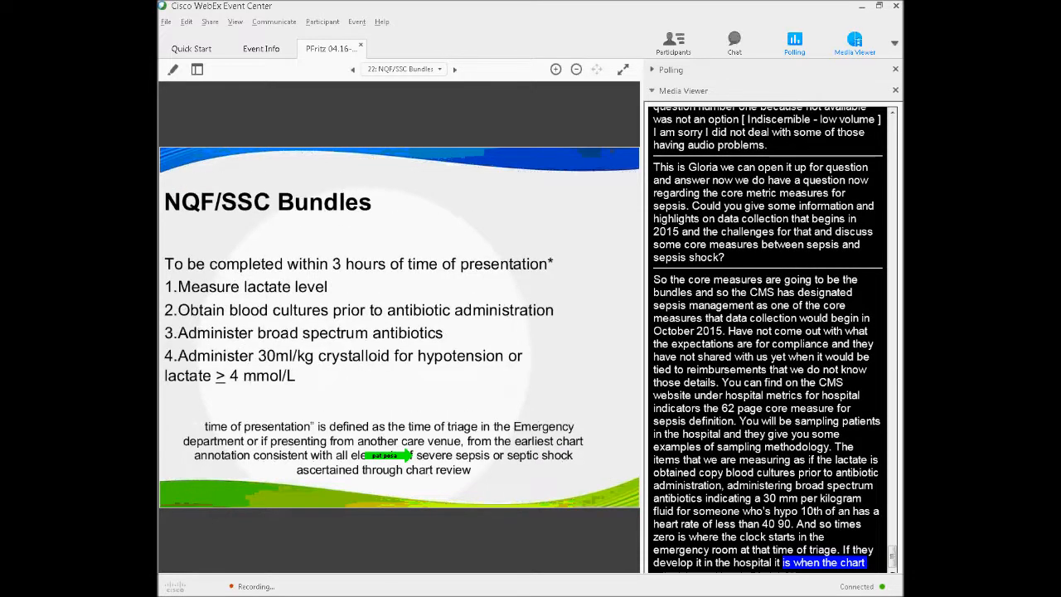
{"action": "left_click", "coordinate": [455, 69]}
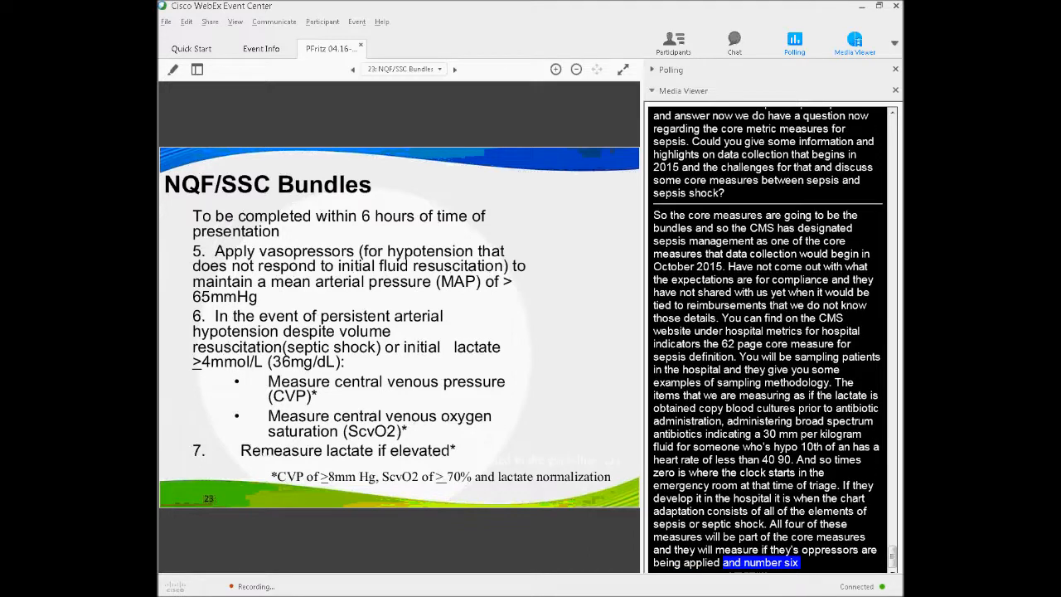
{"action": "scroll", "scroll_direction": "down", "scroll_amount": 3}
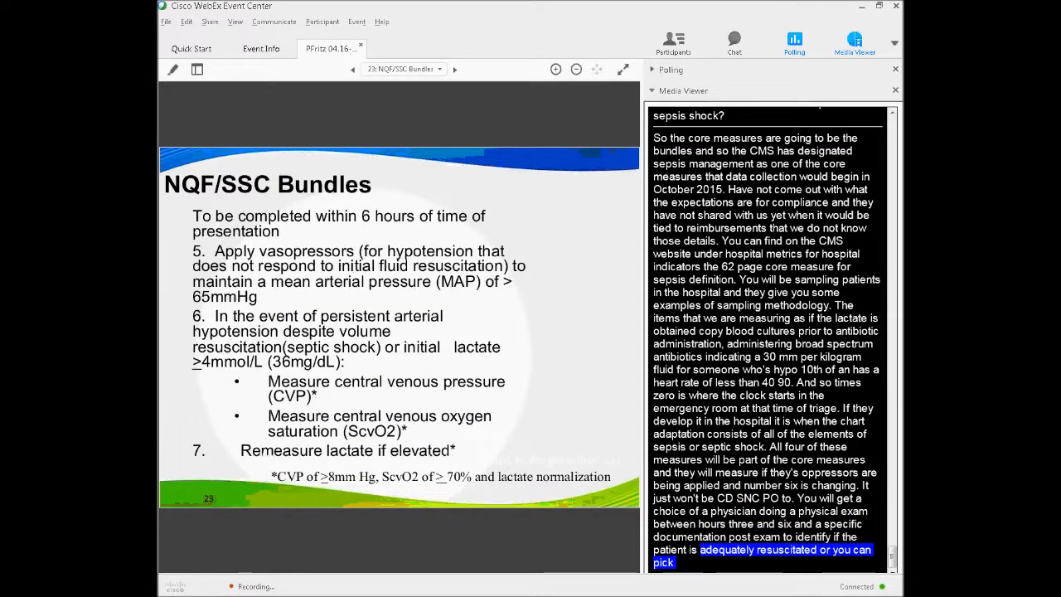
{"action": "scroll", "scroll_direction": "down", "scroll_amount": 3}
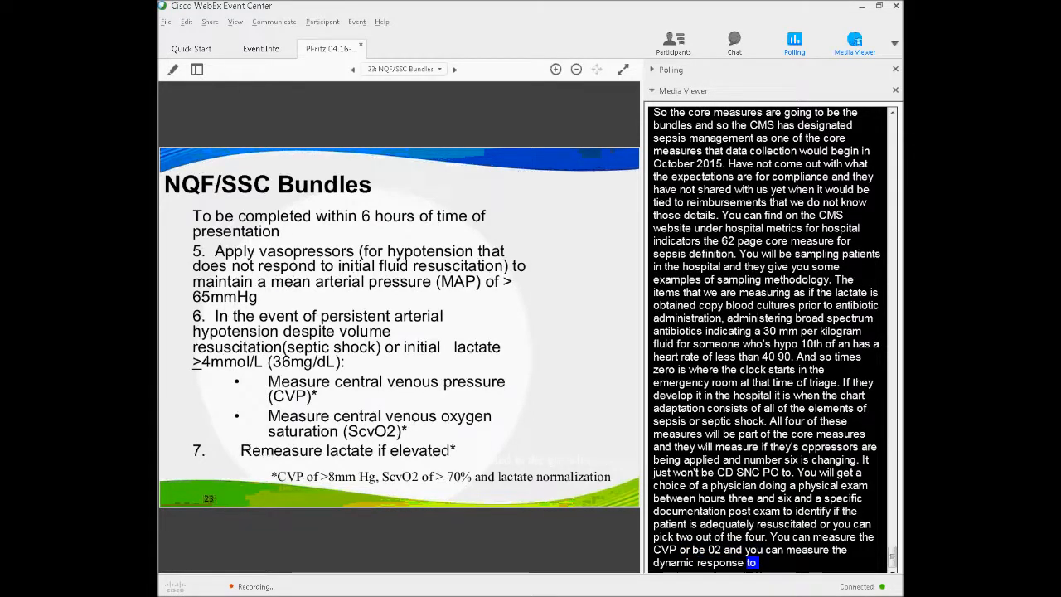
{"action": "scroll", "scroll_direction": "down", "scroll_amount": 3}
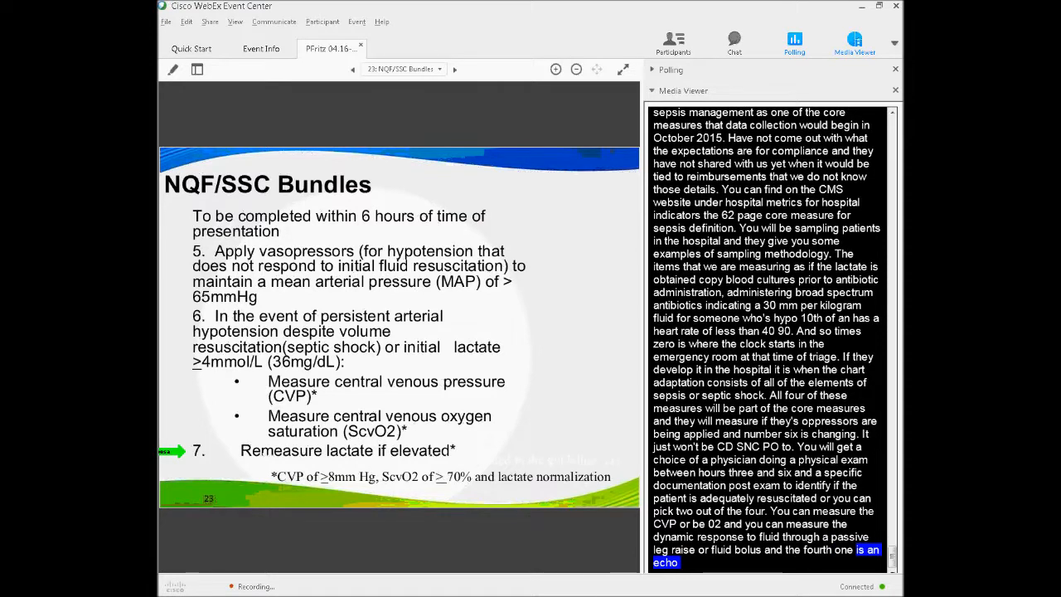
{"action": "left_click", "coordinate": [454, 68]}
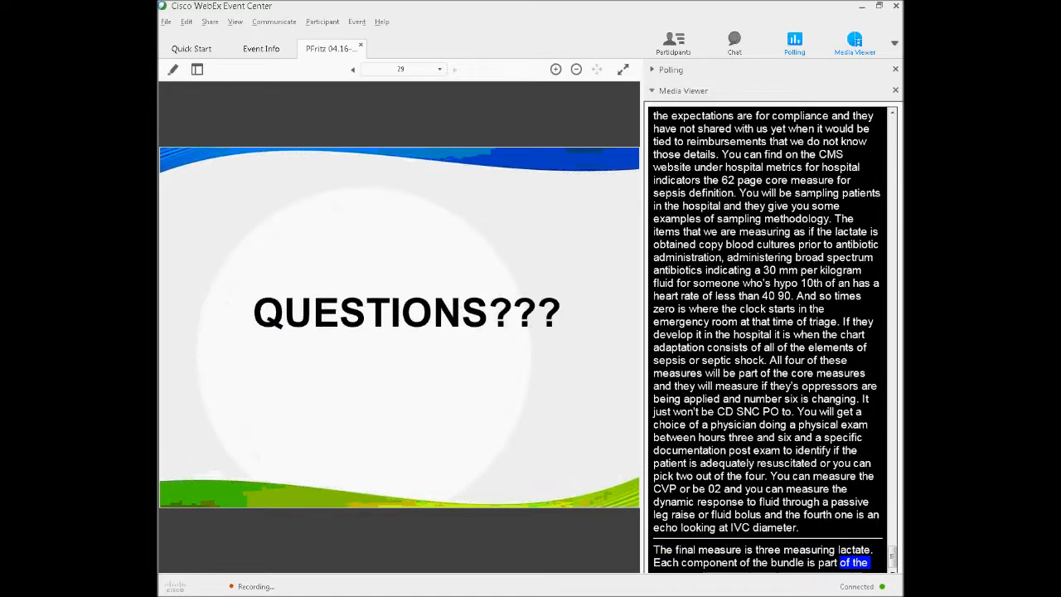
{"action": "scroll", "scroll_direction": "down", "scroll_amount": 3}
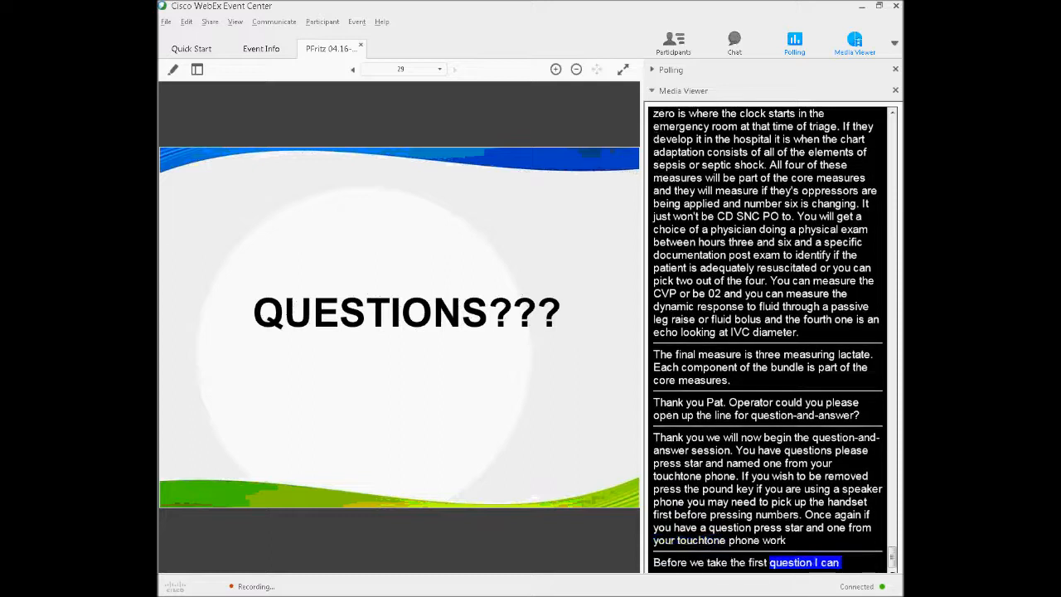
{"action": "scroll", "scroll_direction": "down", "scroll_amount": 3}
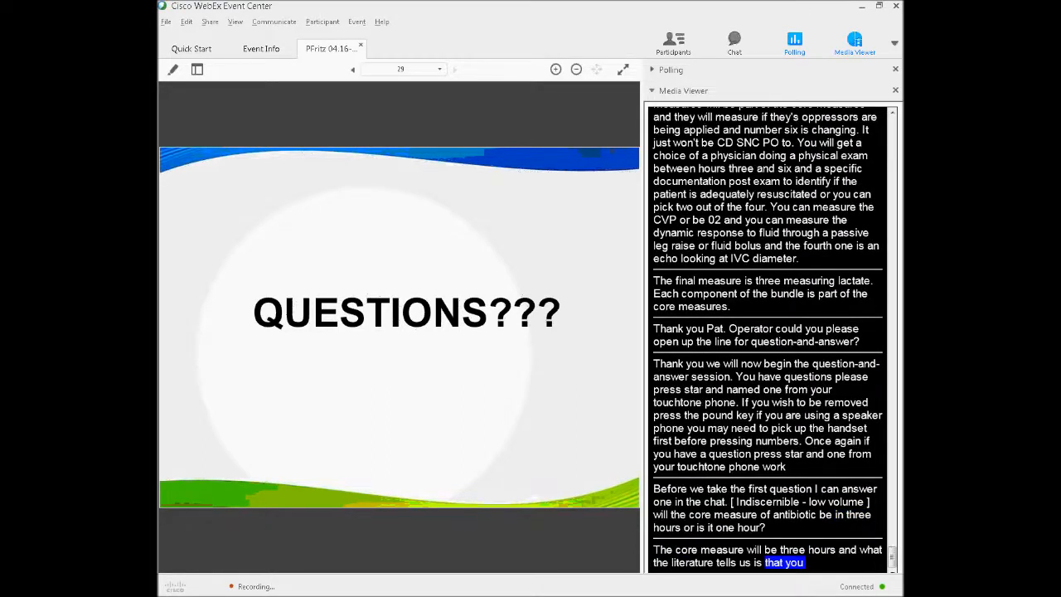
{"action": "scroll", "scroll_direction": "down", "scroll_amount": 3}
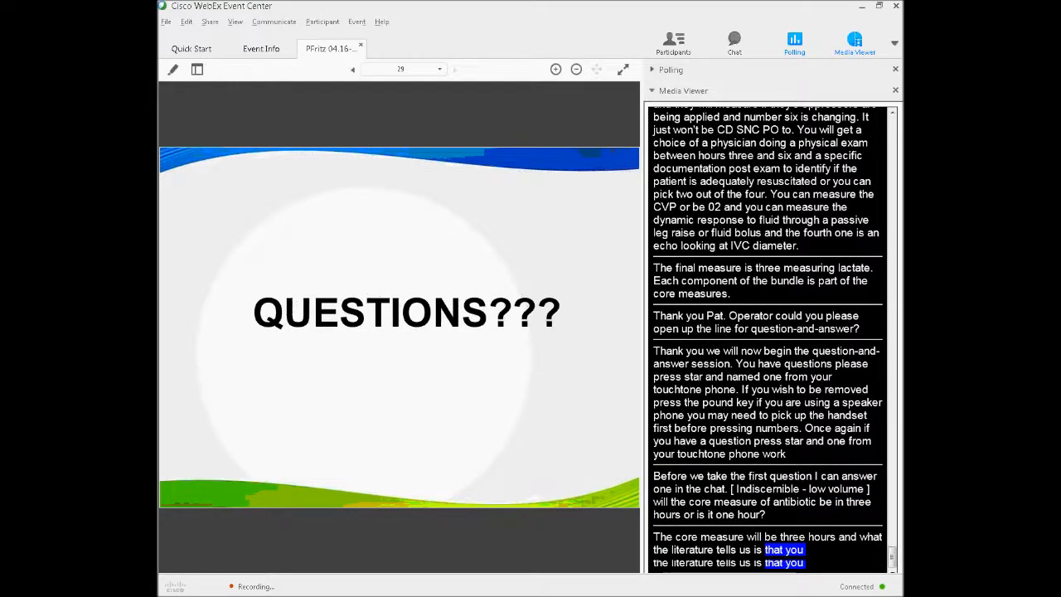
{"action": "scroll", "scroll_direction": "down", "scroll_amount": 3}
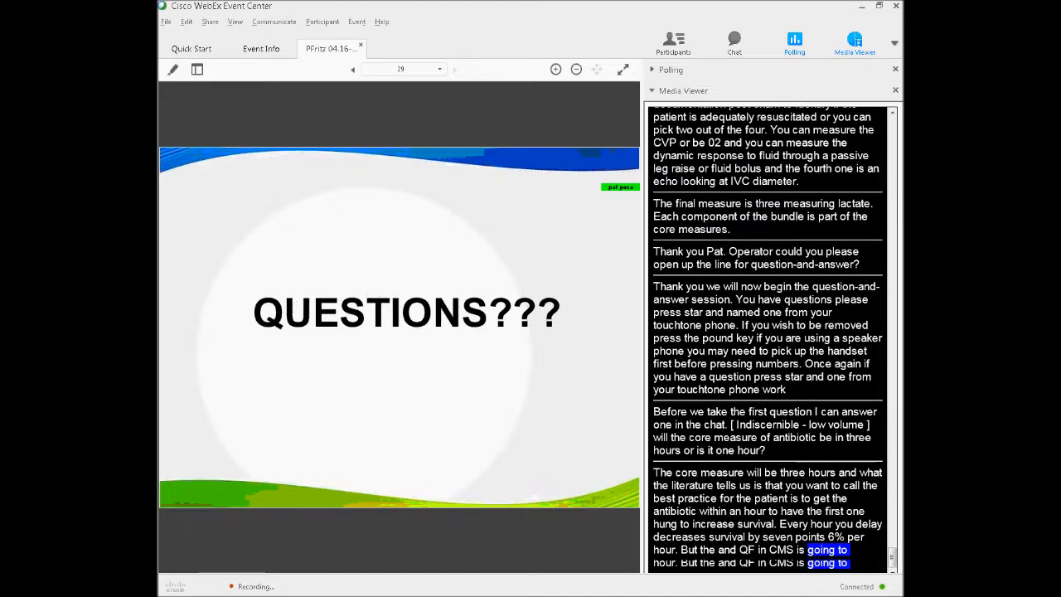
{"action": "scroll", "scroll_direction": "down", "scroll_amount": 3}
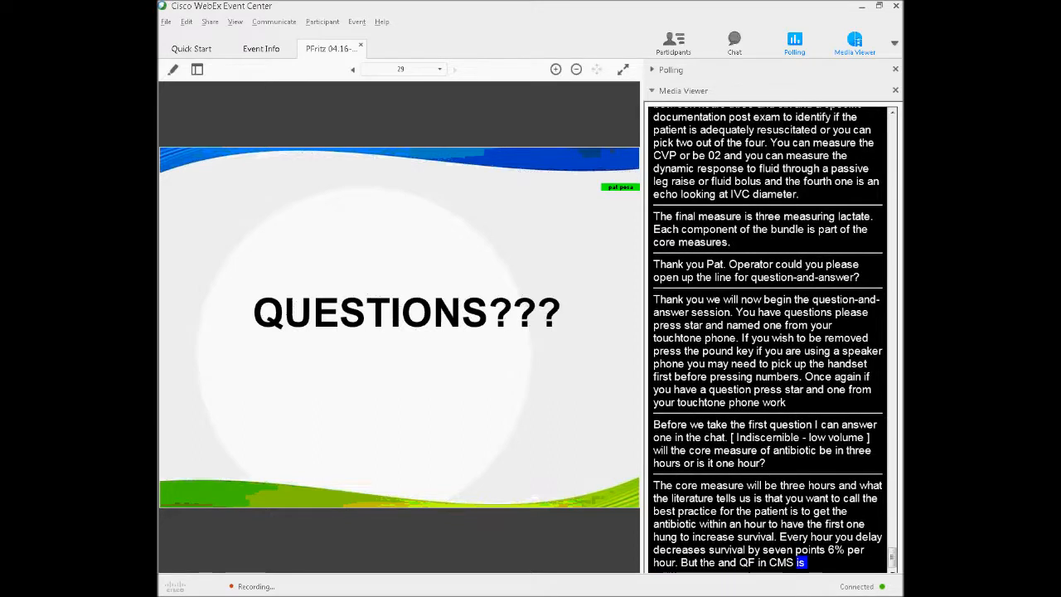
{"action": "scroll", "scroll_direction": "down", "scroll_amount": 3}
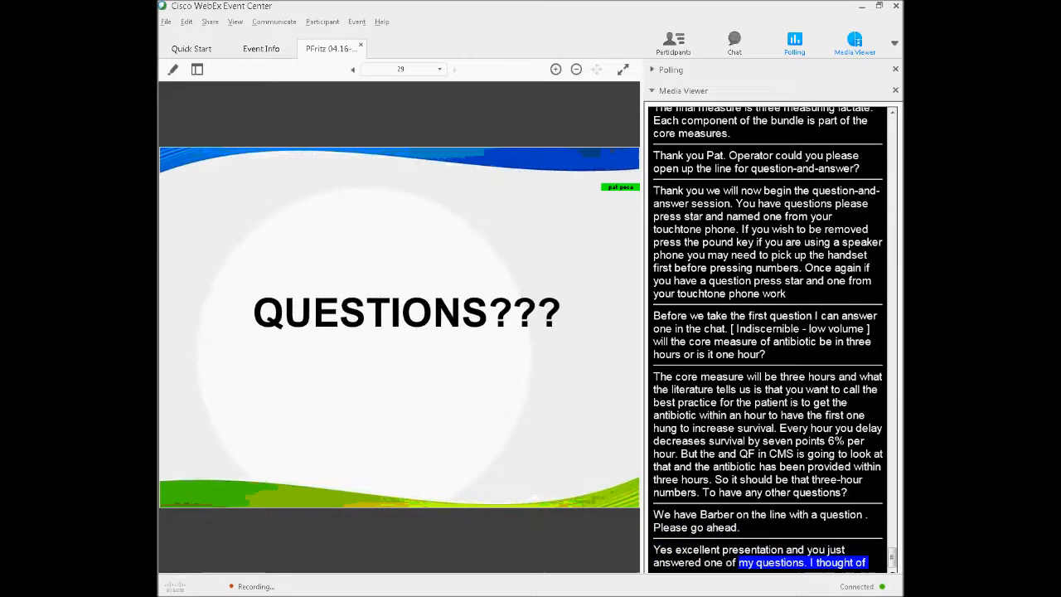
{"action": "scroll", "scroll_direction": "down", "scroll_amount": 3}
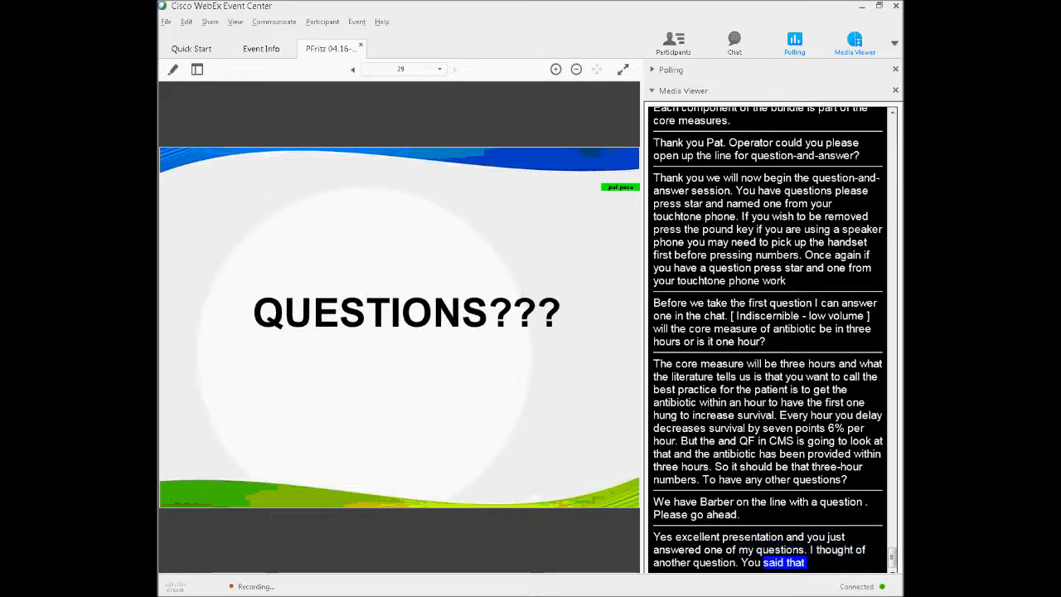
{"action": "scroll", "scroll_direction": "down", "scroll_amount": 3}
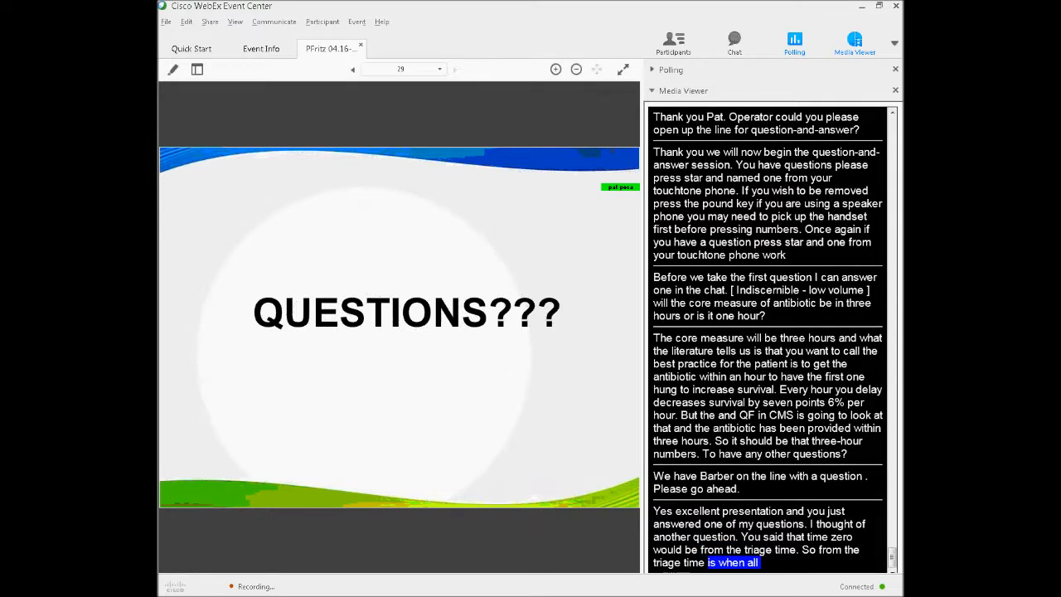
{"action": "scroll", "scroll_direction": "down", "scroll_amount": 3}
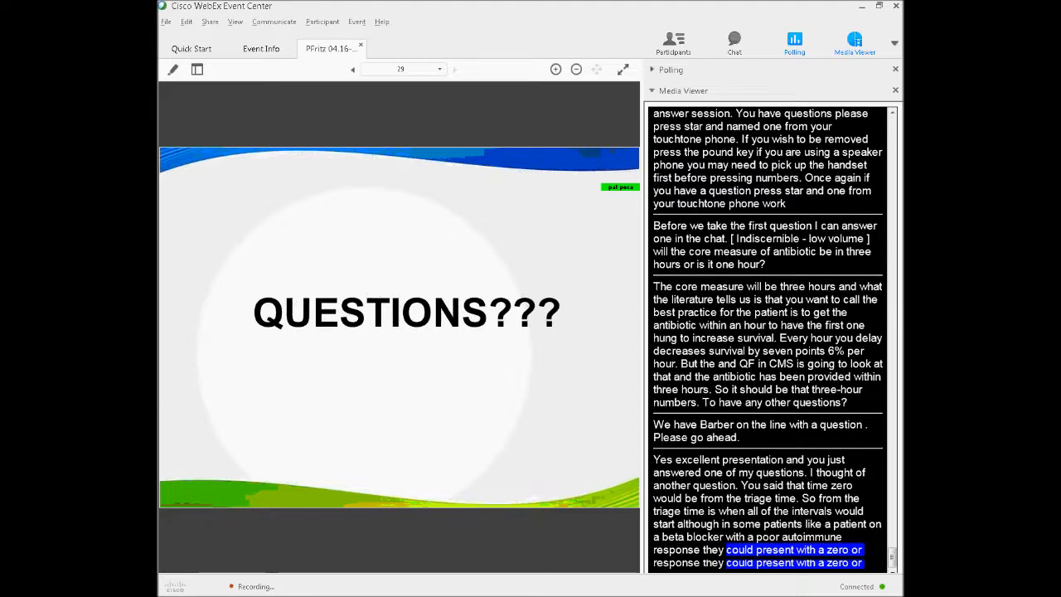
{"action": "scroll", "scroll_direction": "down", "scroll_amount": 3}
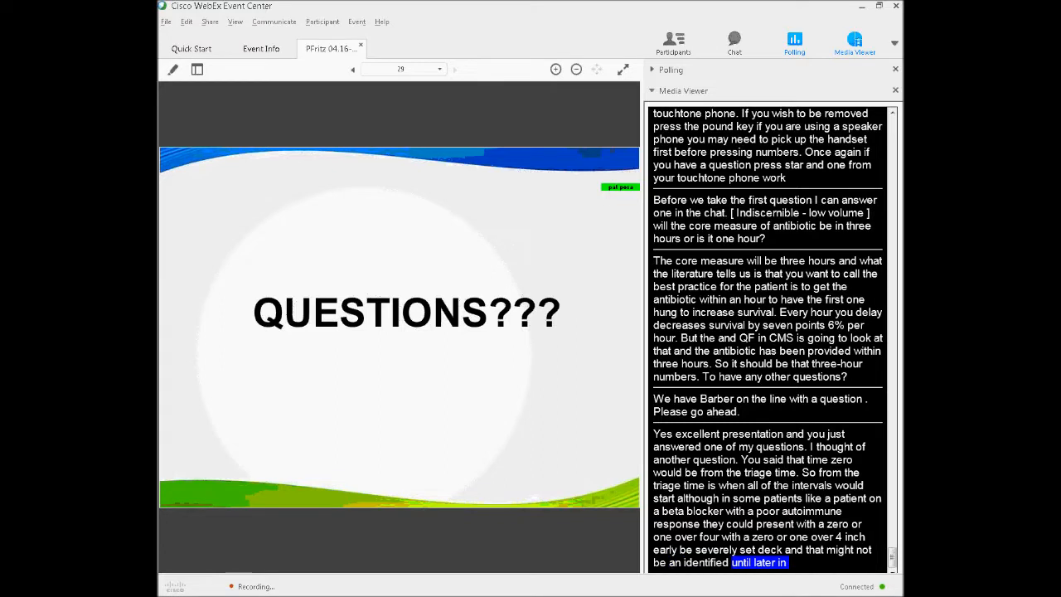
{"action": "scroll", "scroll_direction": "down", "scroll_amount": 3}
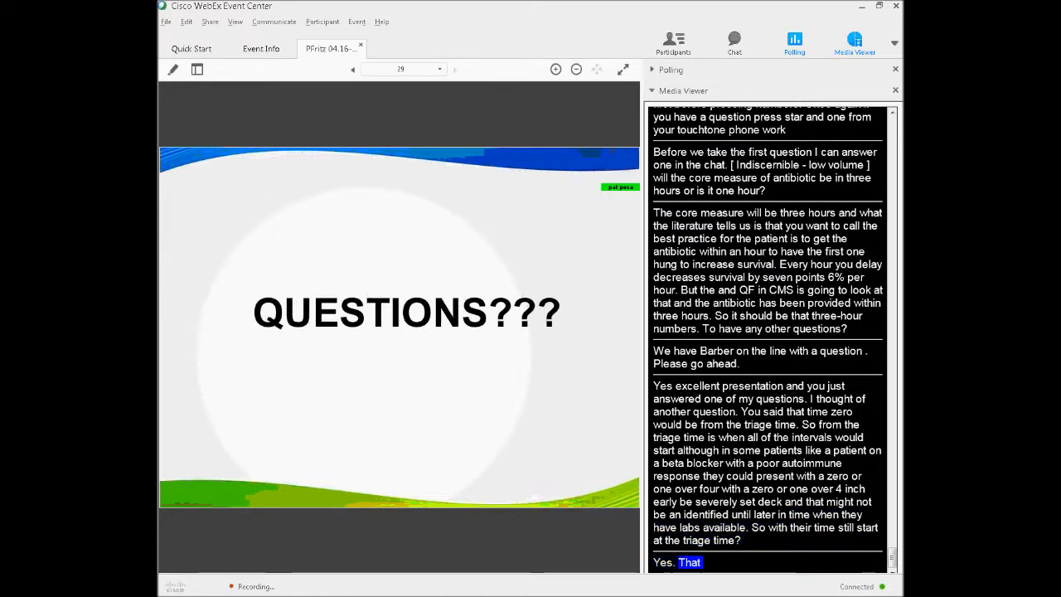
{"action": "type", "text": "has been a big"}
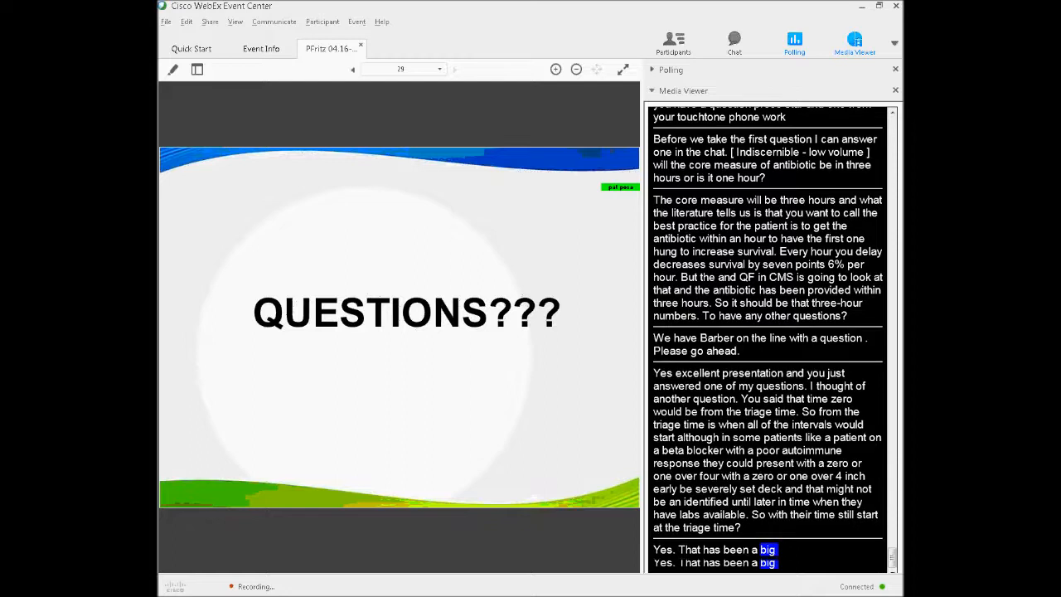
{"action": "scroll", "scroll_direction": "down", "scroll_amount": 3}
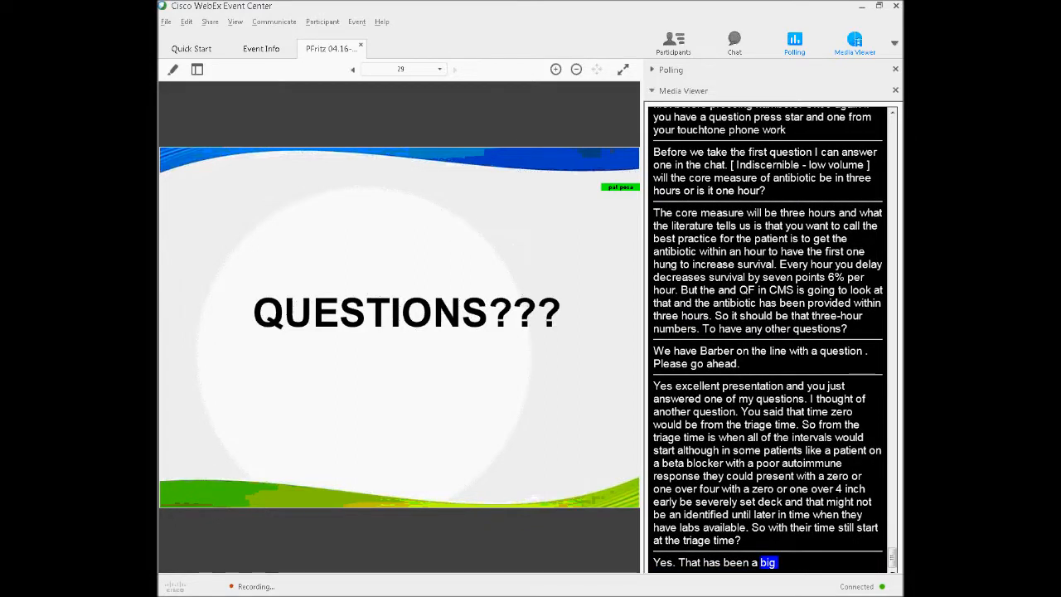
{"action": "scroll", "scroll_direction": "down", "scroll_amount": 3}
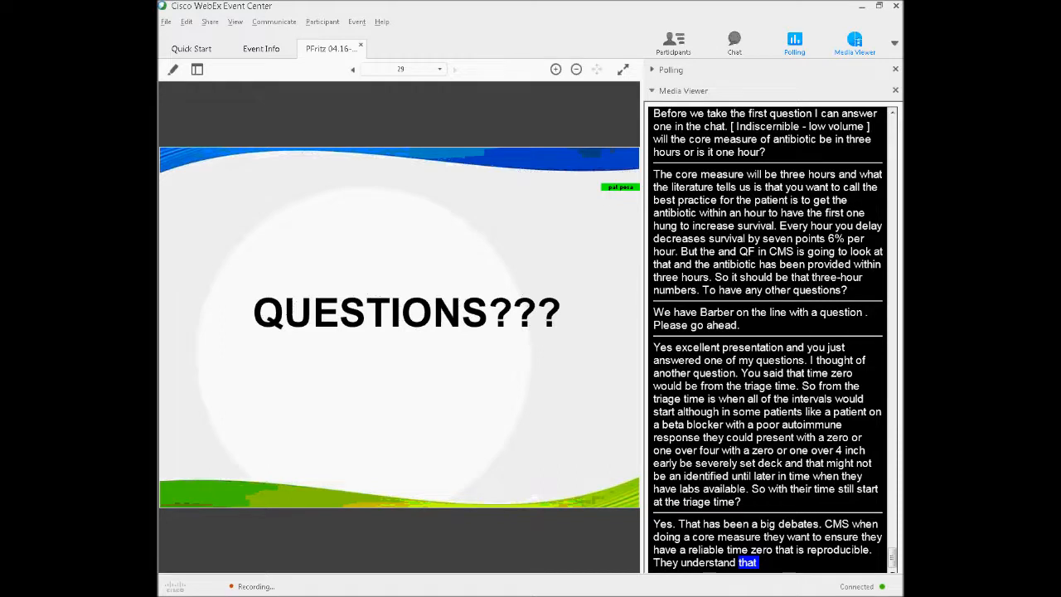
{"action": "scroll", "scroll_direction": "down", "scroll_amount": 3}
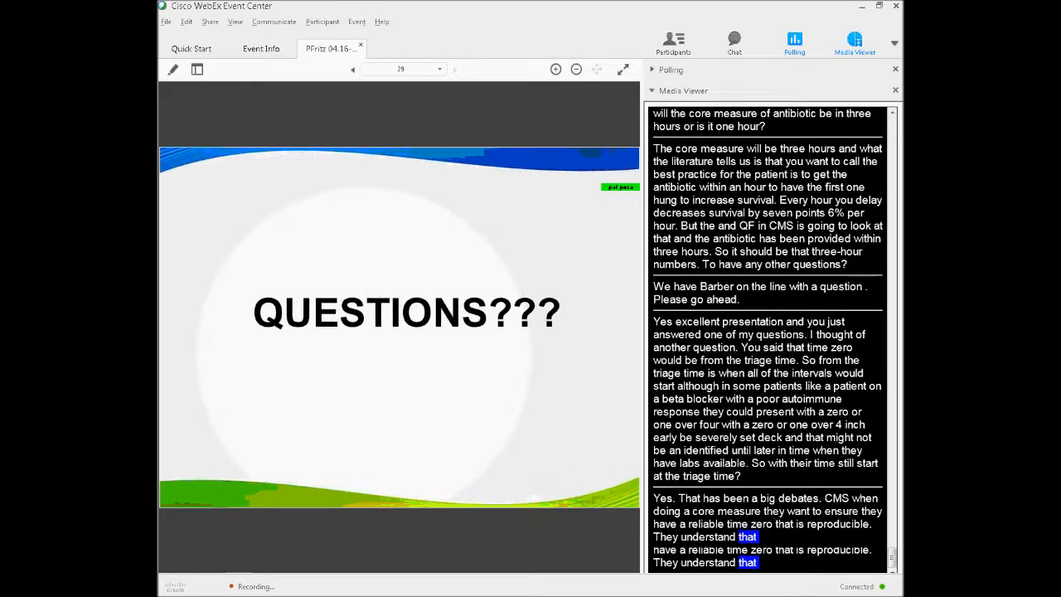
{"action": "scroll", "scroll_direction": "down", "scroll_amount": 3}
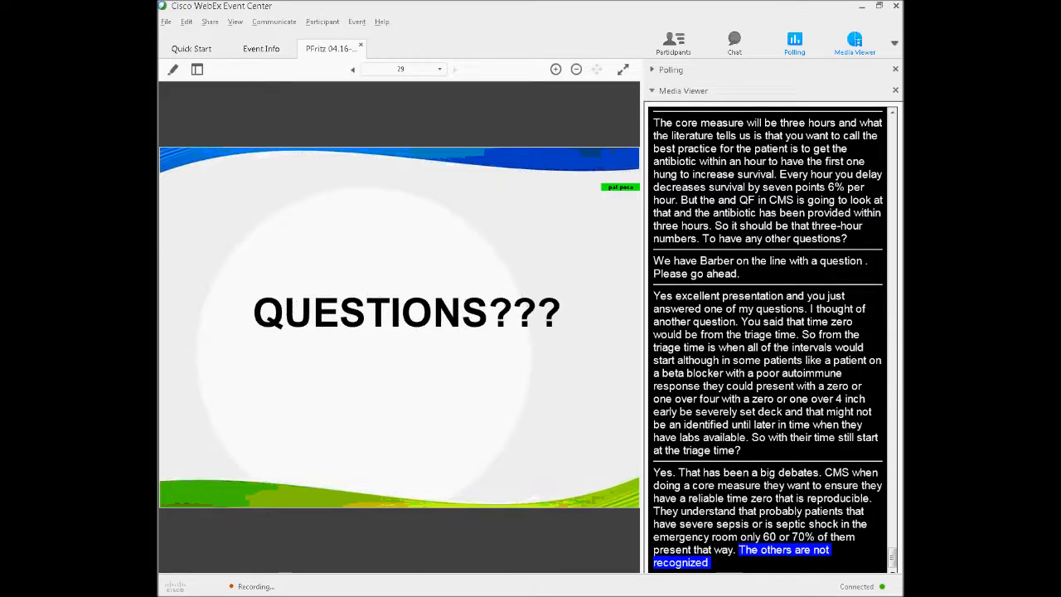
{"action": "scroll", "scroll_direction": "down", "scroll_amount": 3}
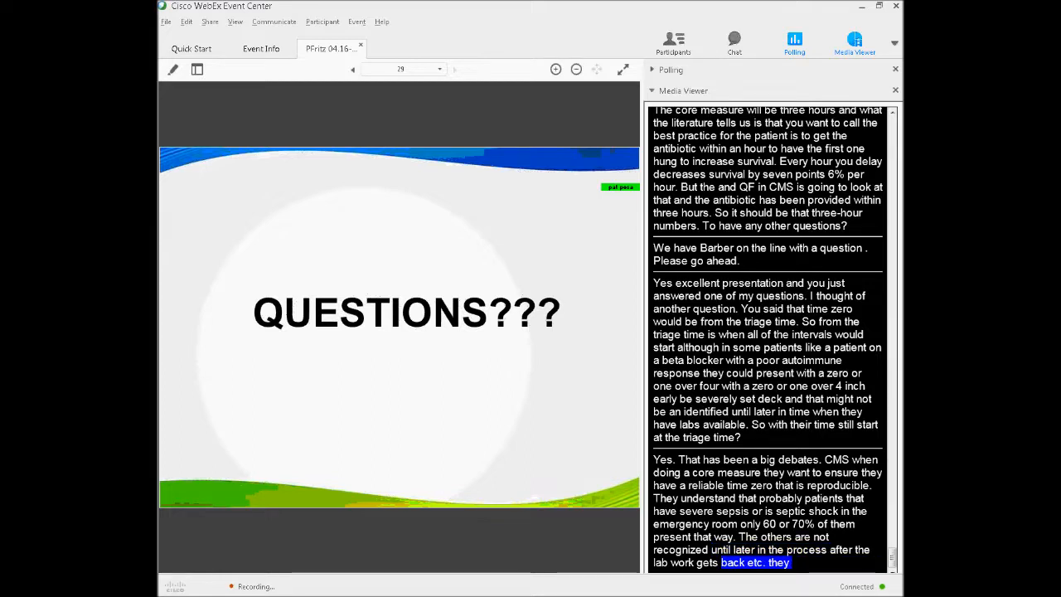
{"action": "scroll", "scroll_direction": "down", "scroll_amount": 3}
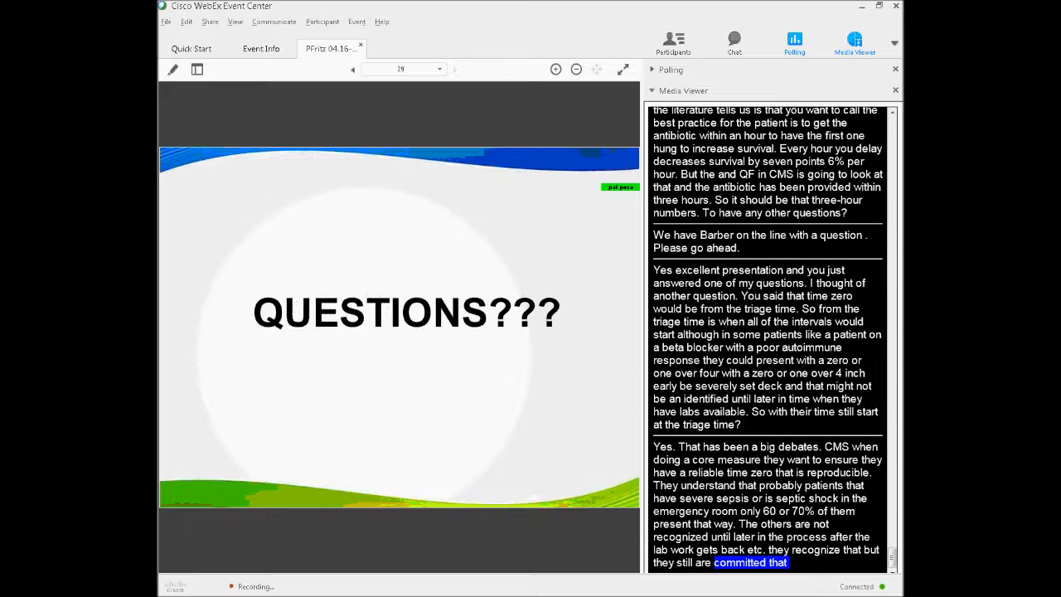
{"action": "scroll", "scroll_direction": "down", "scroll_amount": 3}
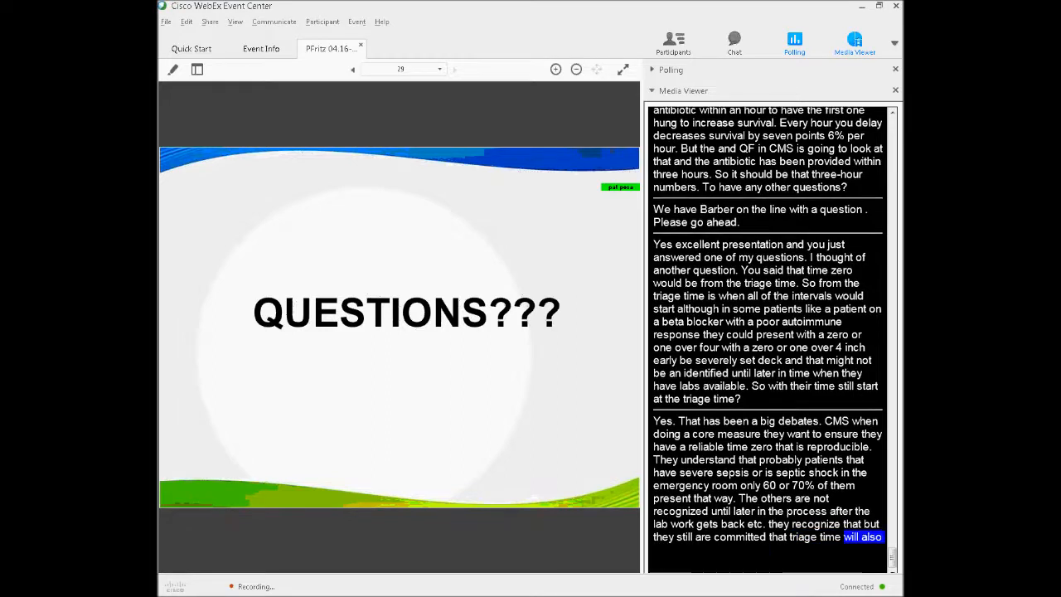
{"action": "scroll", "scroll_direction": "down", "scroll_amount": 3}
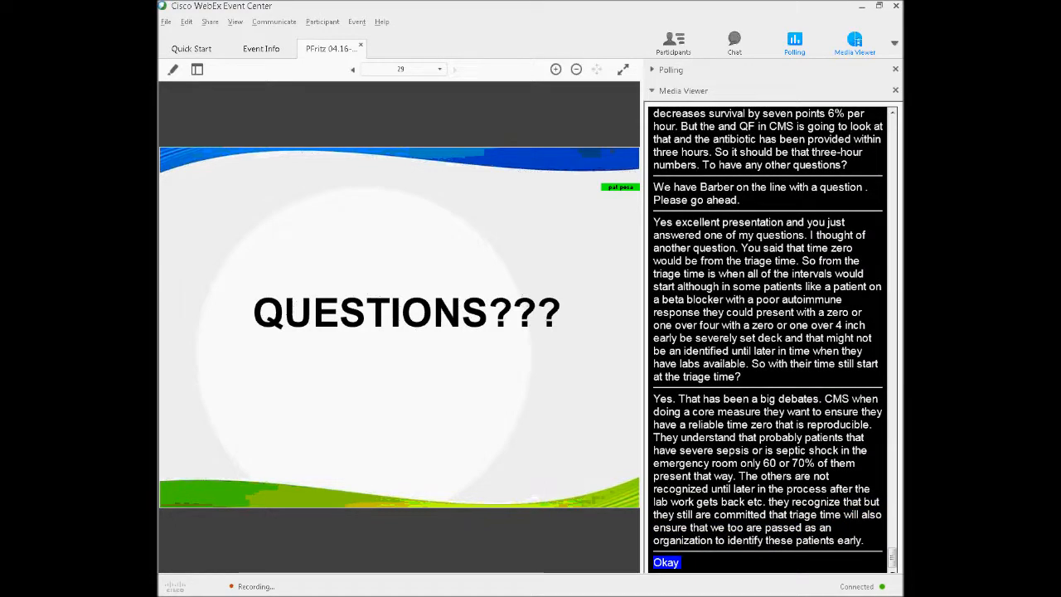
{"action": "scroll", "scroll_direction": "down", "scroll_amount": 3}
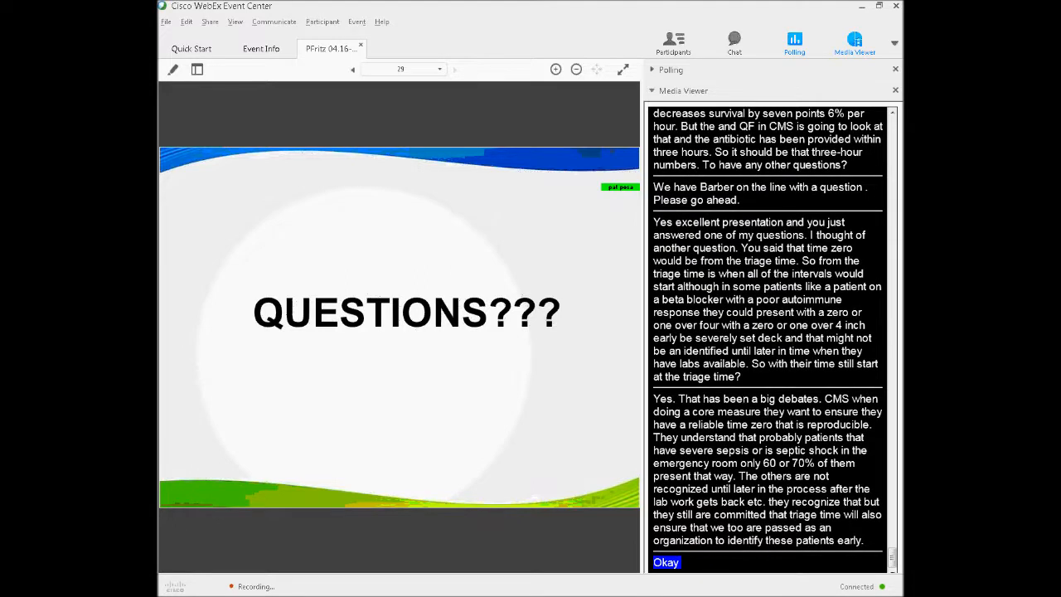
{"action": "scroll", "scroll_direction": "down", "scroll_amount": 3}
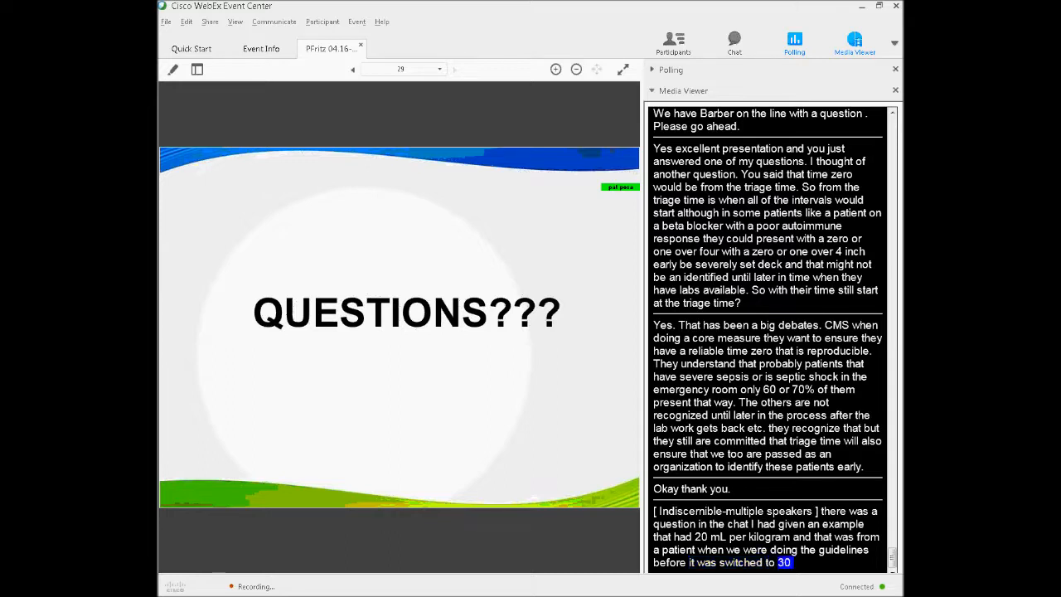
{"action": "scroll", "scroll_direction": "down", "scroll_amount": 3}
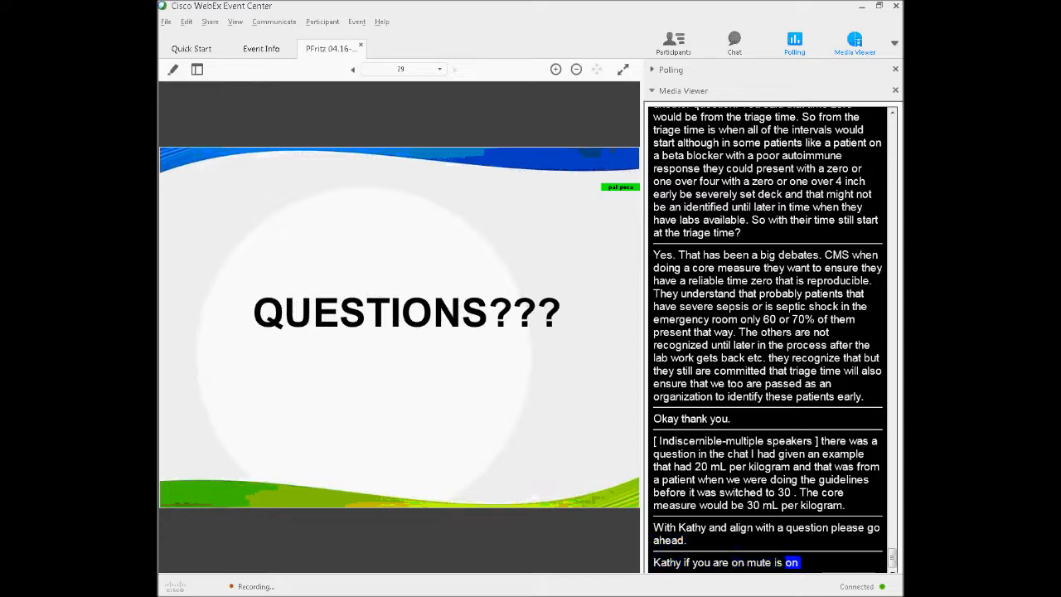
{"action": "scroll", "scroll_direction": "down", "scroll_amount": 3}
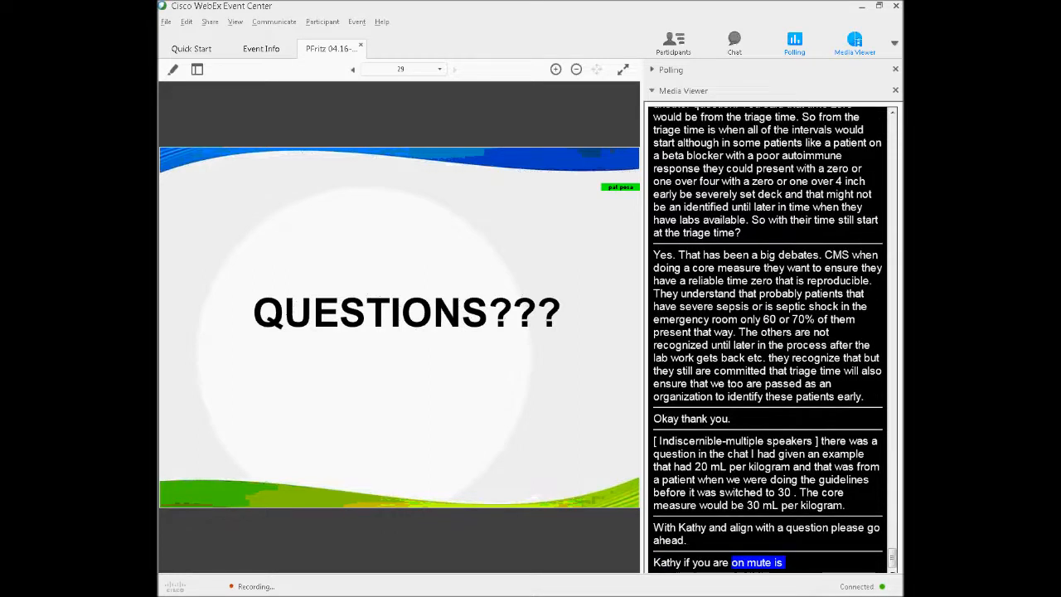
{"action": "scroll", "scroll_direction": "down", "scroll_amount": 3}
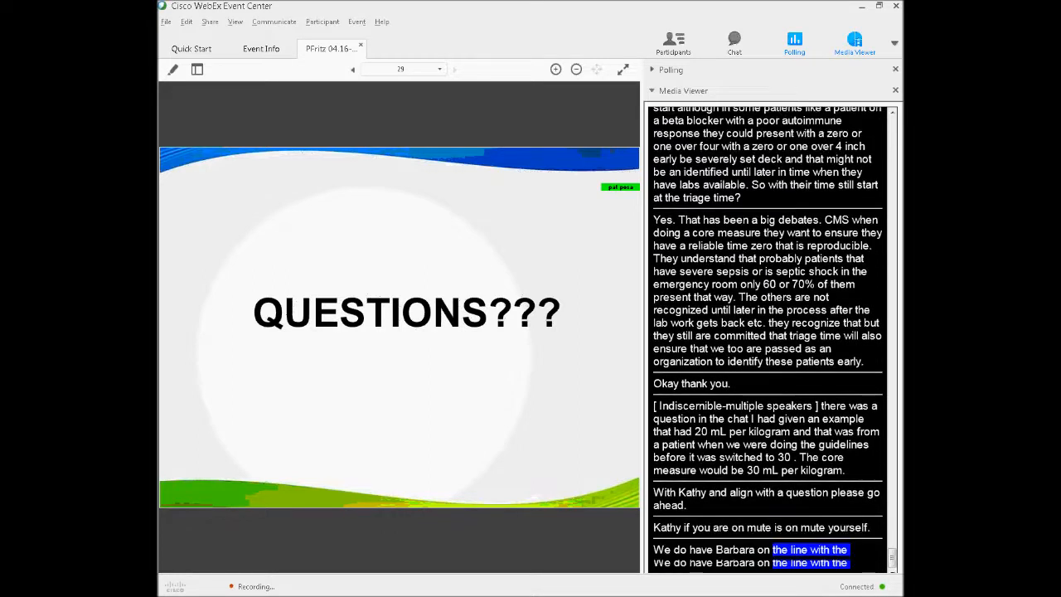
{"action": "scroll", "scroll_direction": "down", "scroll_amount": 3}
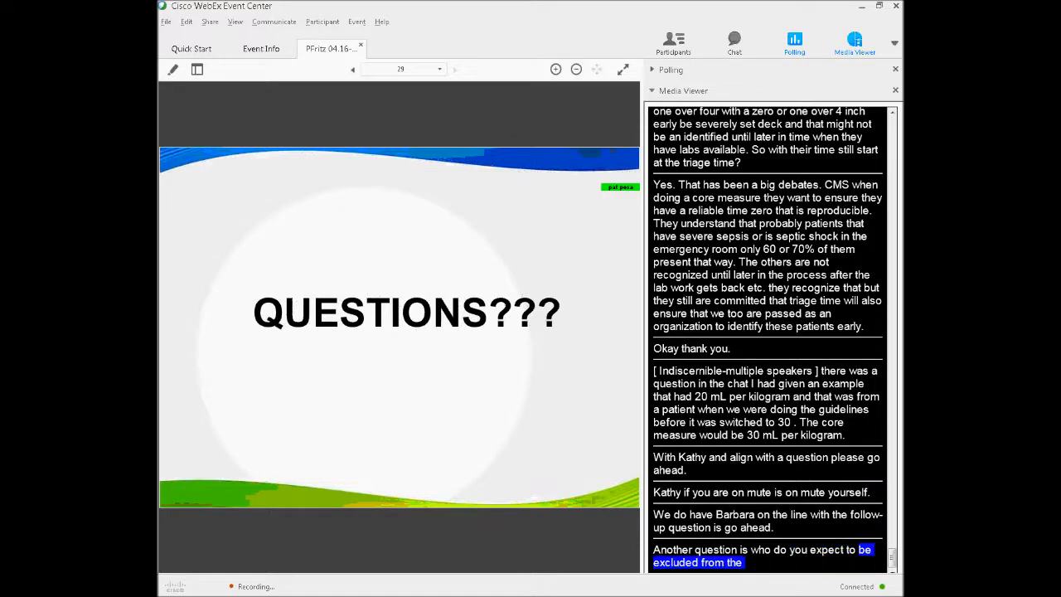
{"action": "scroll", "scroll_direction": "down", "scroll_amount": 3}
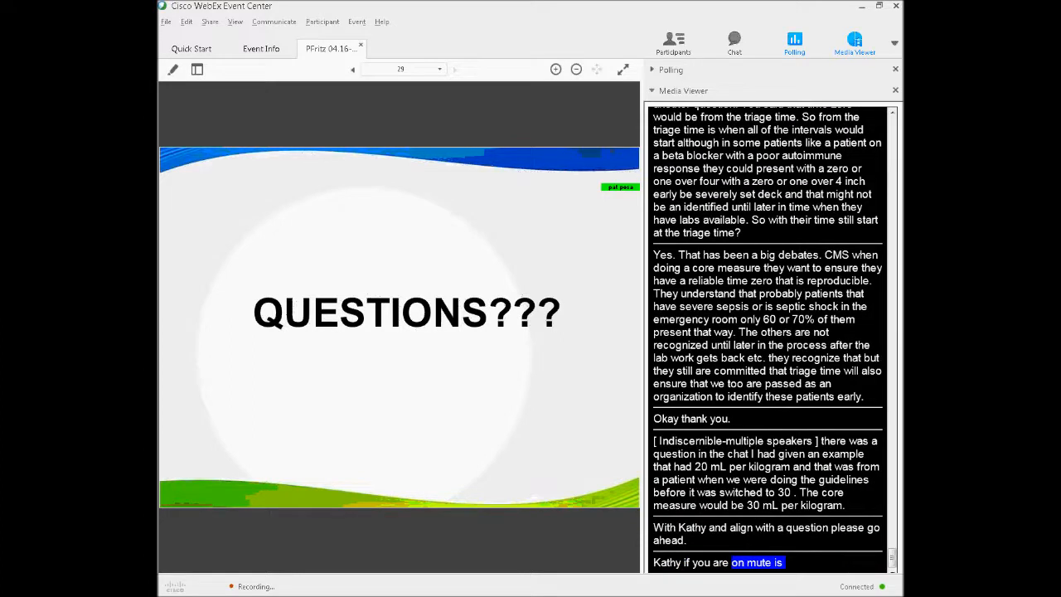
{"action": "scroll", "scroll_direction": "down", "scroll_amount": 3}
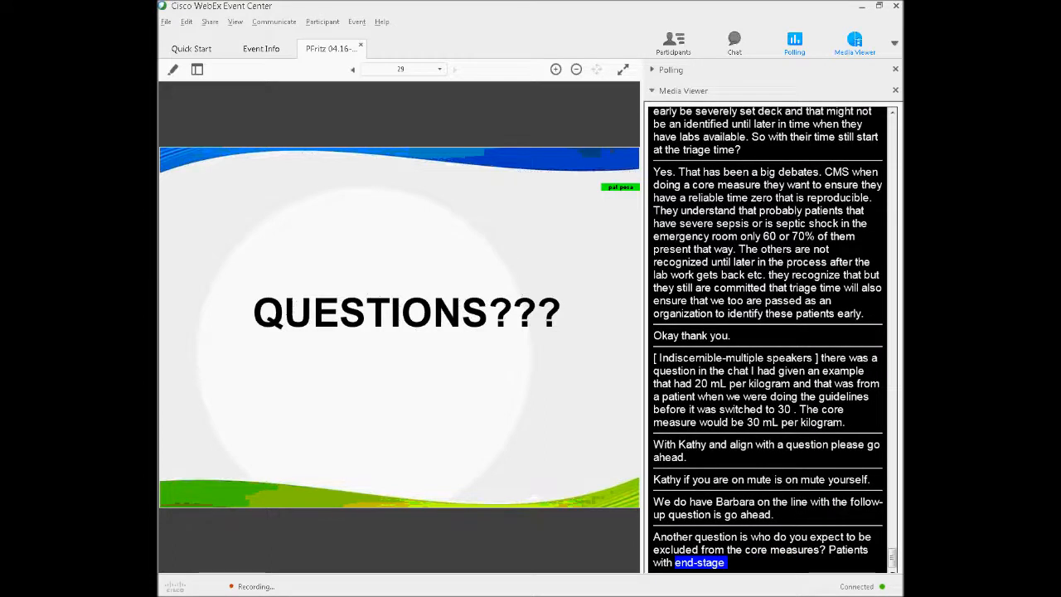
{"action": "scroll", "scroll_direction": "down", "scroll_amount": 3}
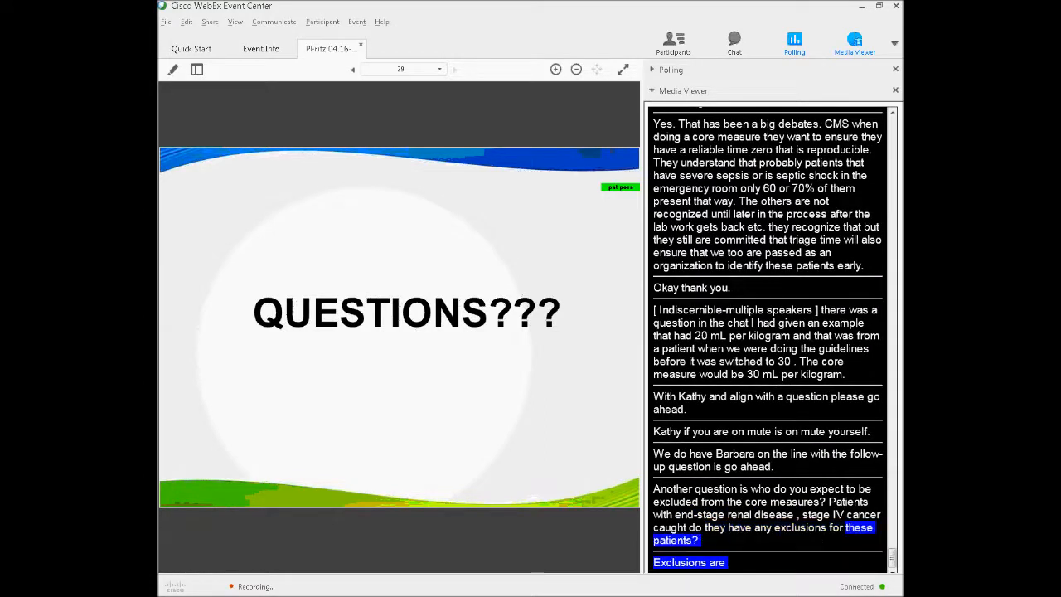
{"action": "scroll", "scroll_direction": "down", "scroll_amount": 3}
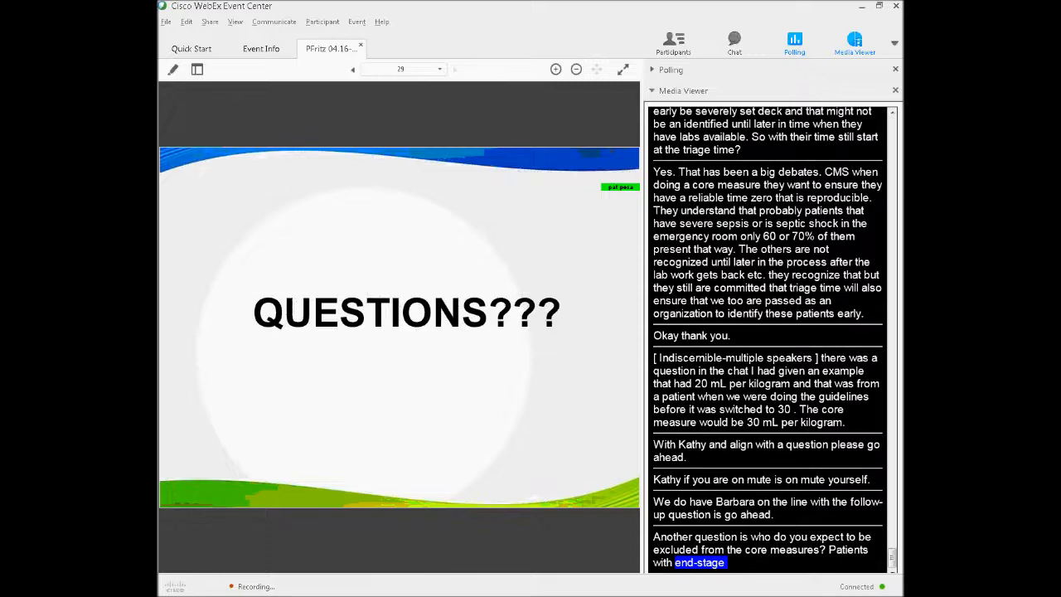
{"action": "scroll", "scroll_direction": "down", "scroll_amount": 3}
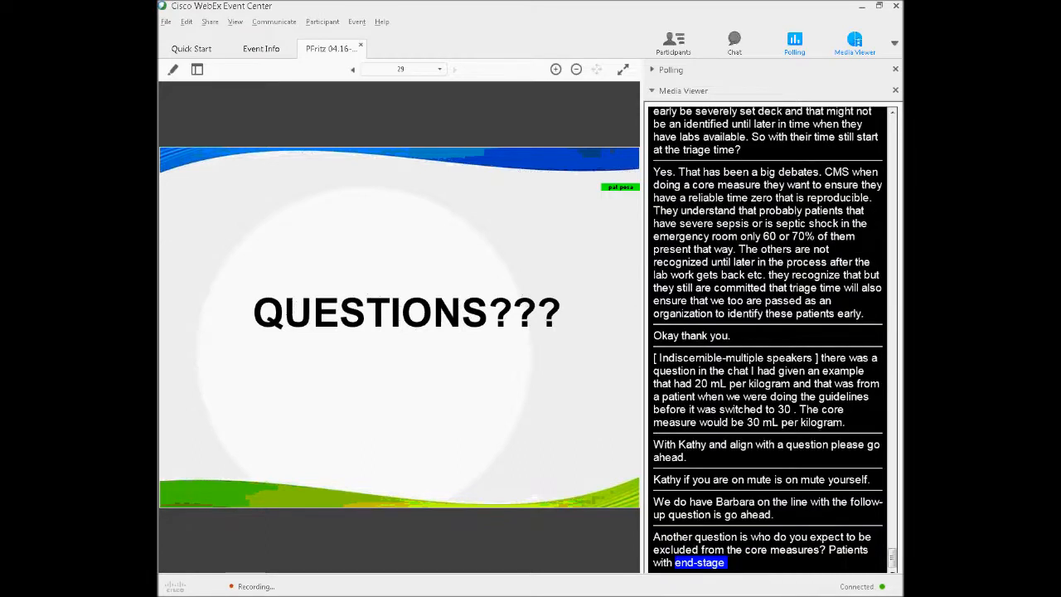
{"action": "scroll", "scroll_direction": "down", "scroll_amount": 3}
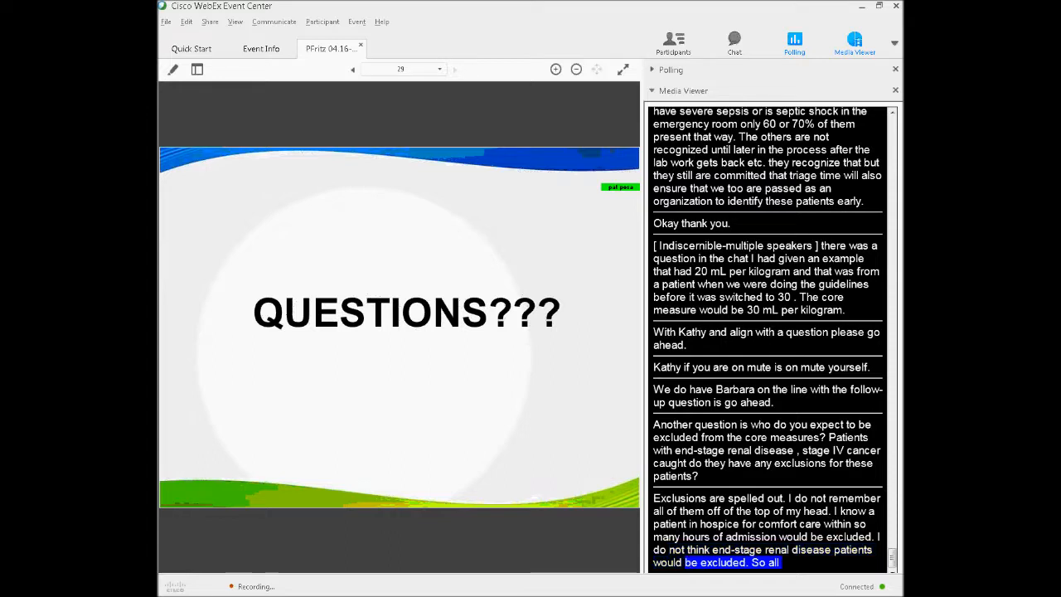
{"action": "scroll", "scroll_direction": "down", "scroll_amount": 3}
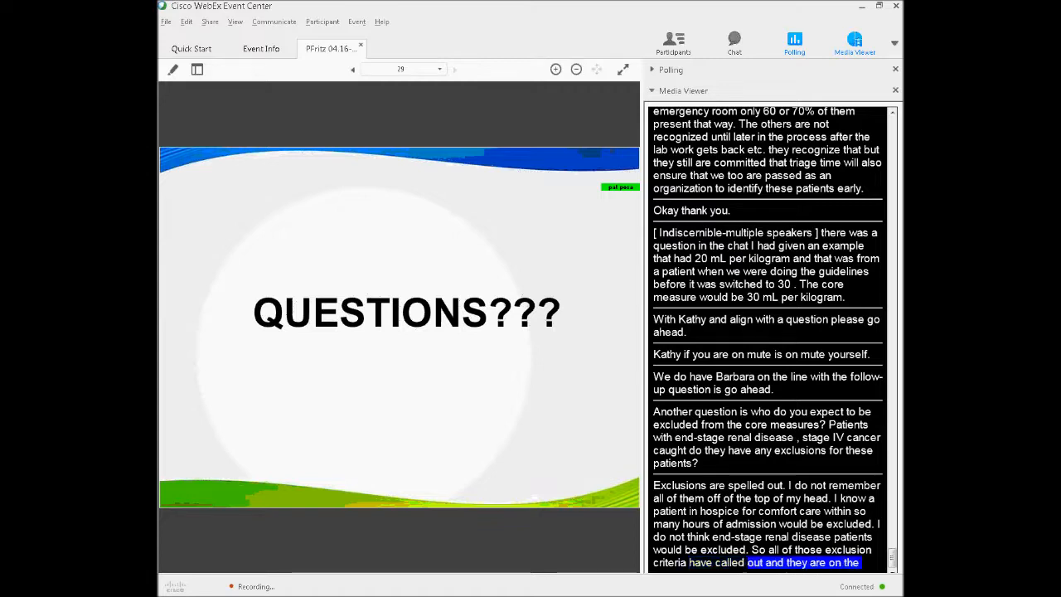
{"action": "scroll", "scroll_direction": "down", "scroll_amount": 3}
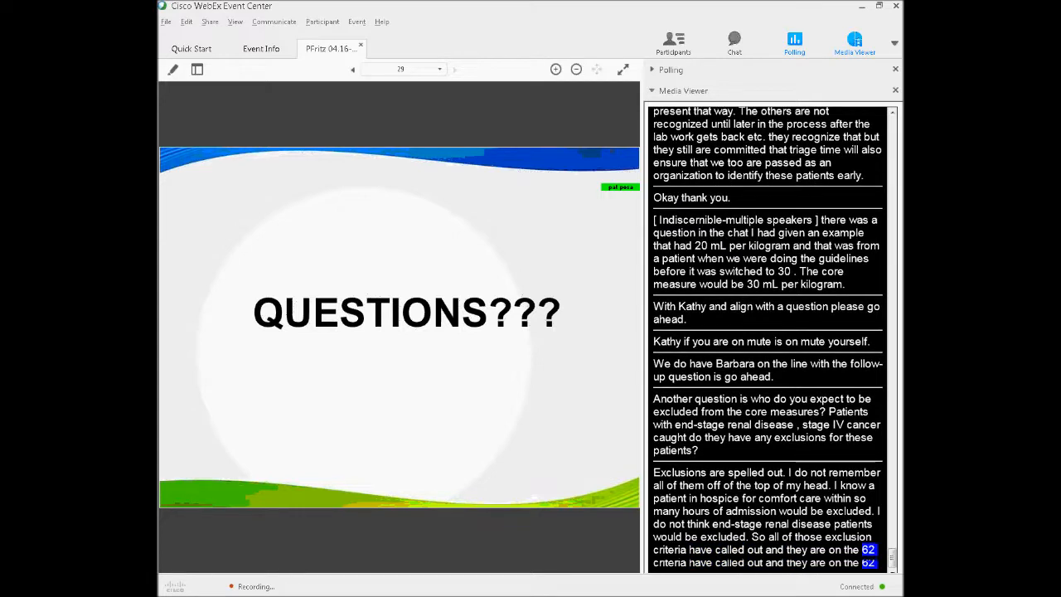
{"action": "scroll", "scroll_direction": "down", "scroll_amount": 3}
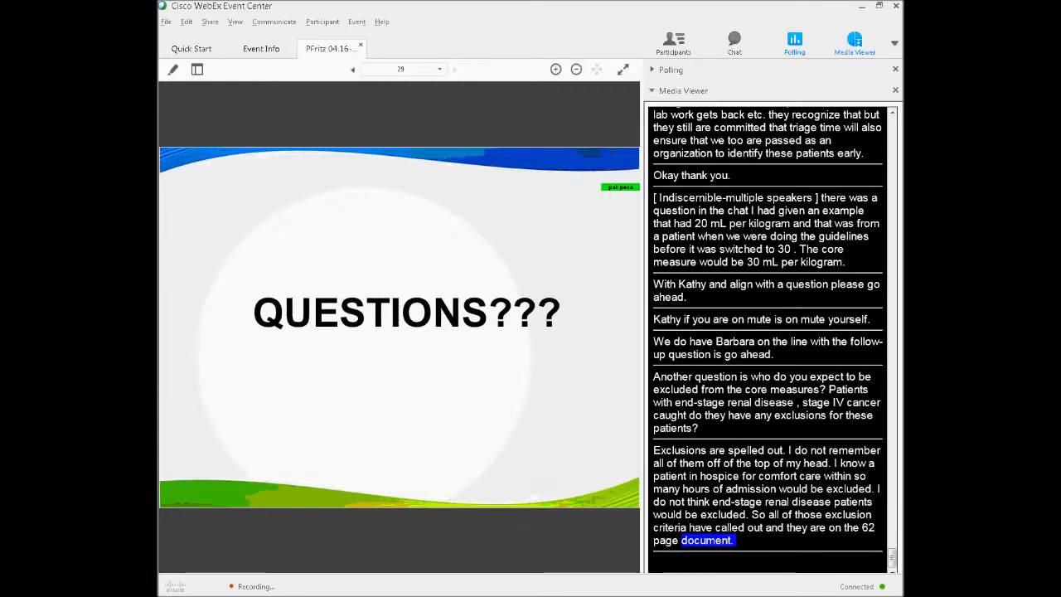
{"action": "scroll", "scroll_direction": "down", "scroll_amount": 3}
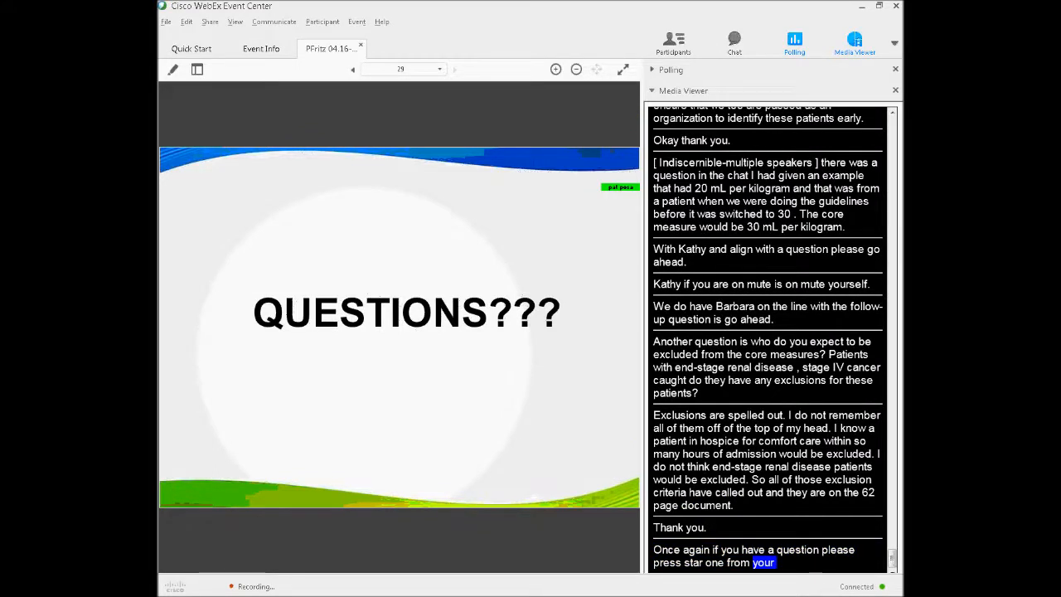
{"action": "scroll", "scroll_direction": "down", "scroll_amount": 3}
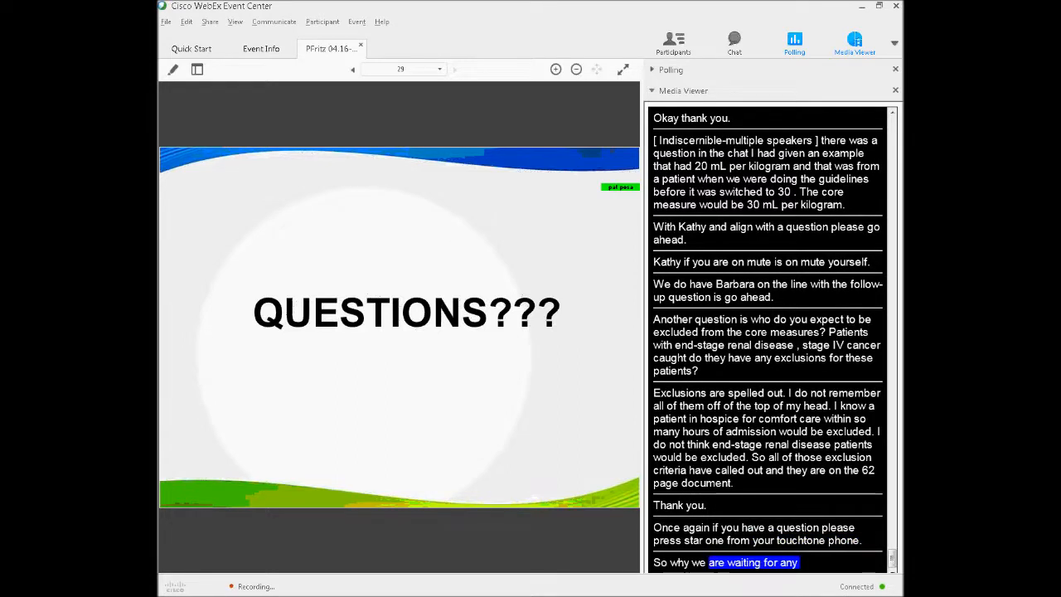
{"action": "scroll", "scroll_direction": "down", "scroll_amount": 3}
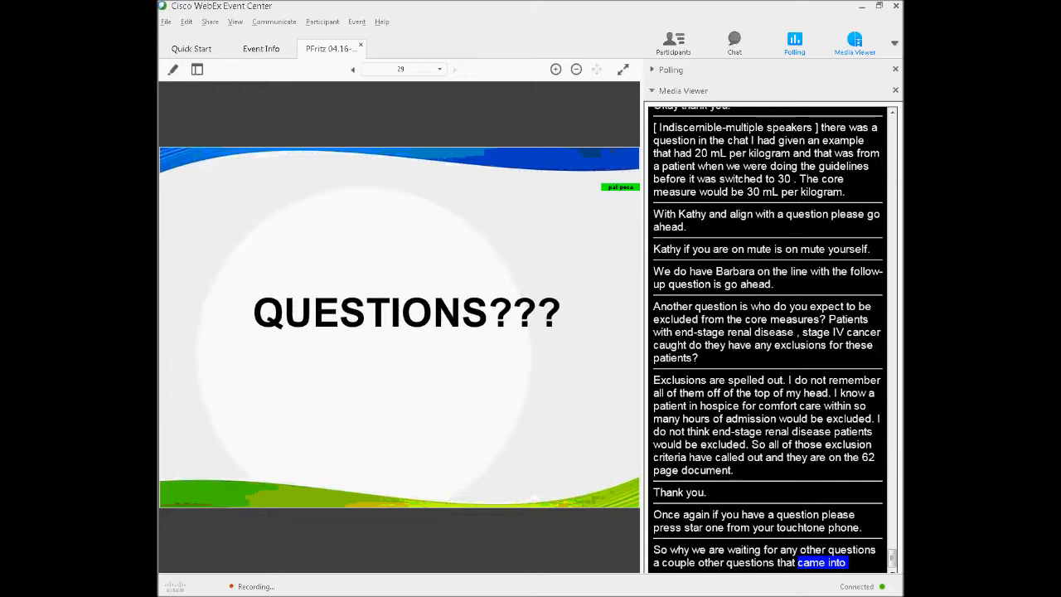
{"action": "scroll", "scroll_direction": "down", "scroll_amount": 3}
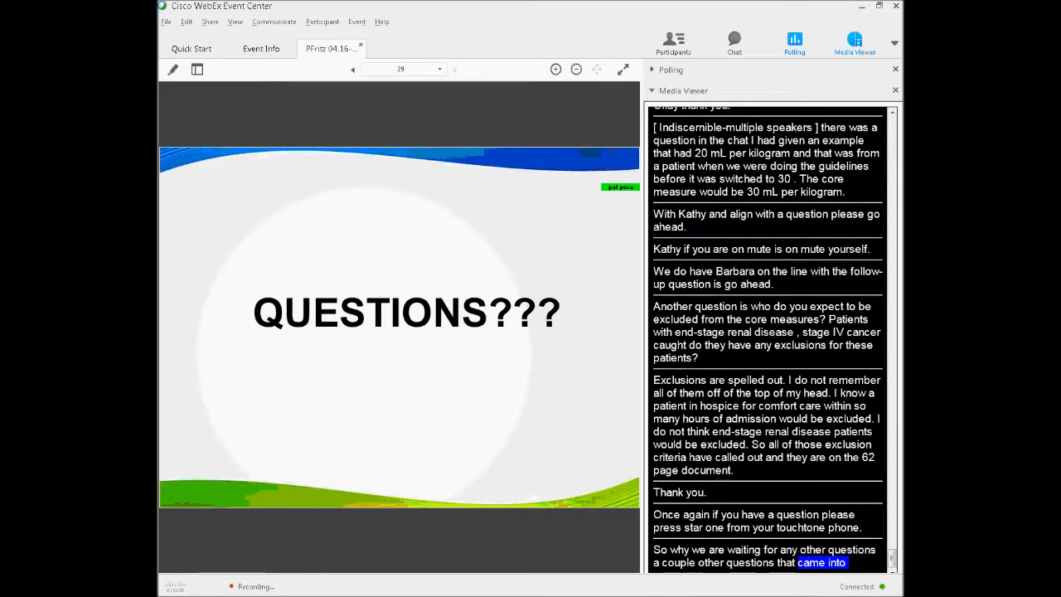
{"action": "scroll", "scroll_direction": "down", "scroll_amount": 3}
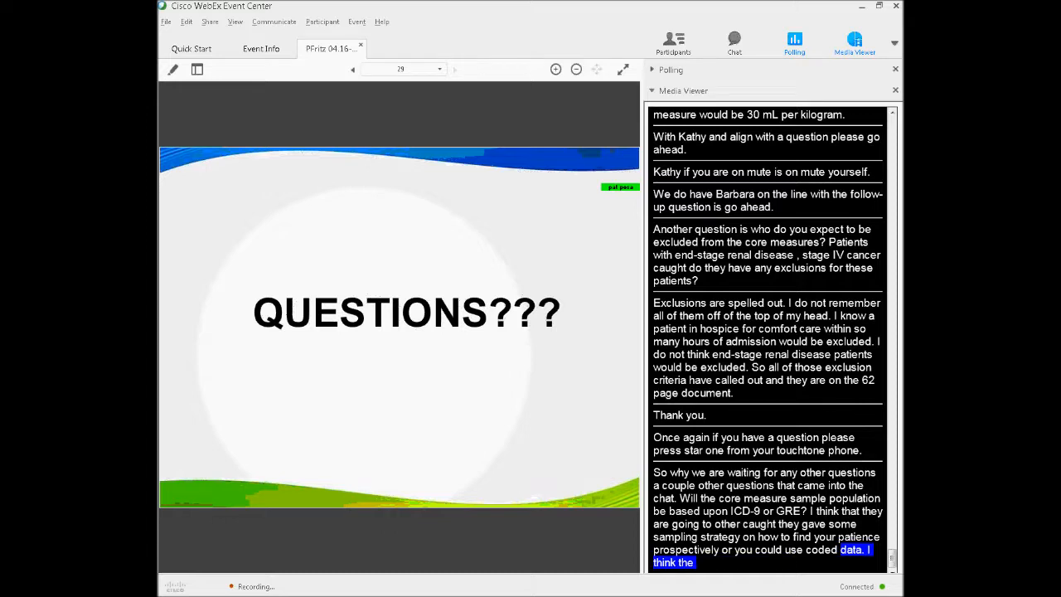
{"action": "scroll", "scroll_direction": "down", "scroll_amount": 3}
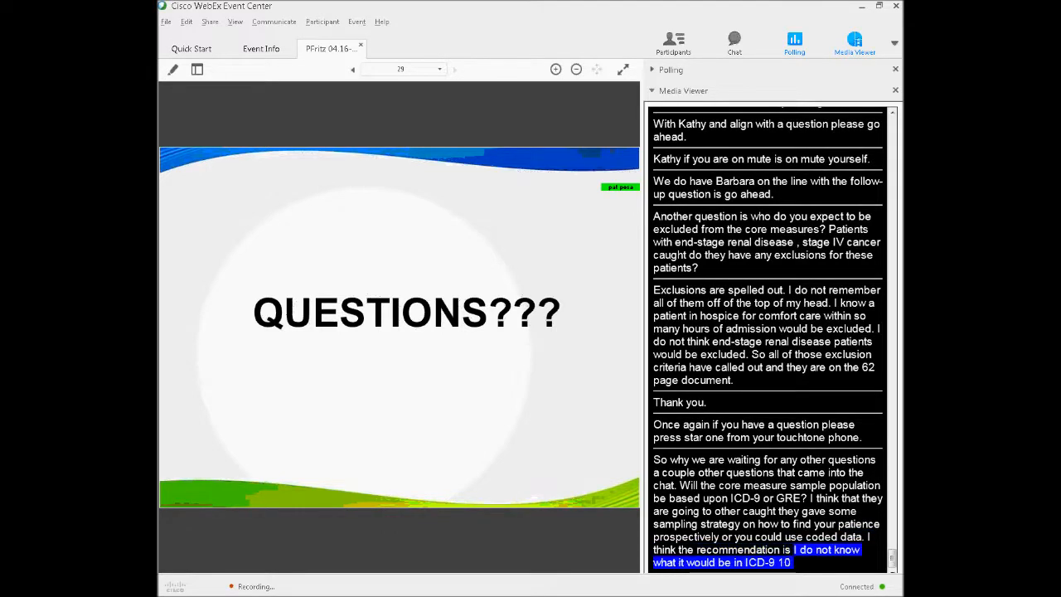
{"action": "scroll", "scroll_direction": "down", "scroll_amount": 3}
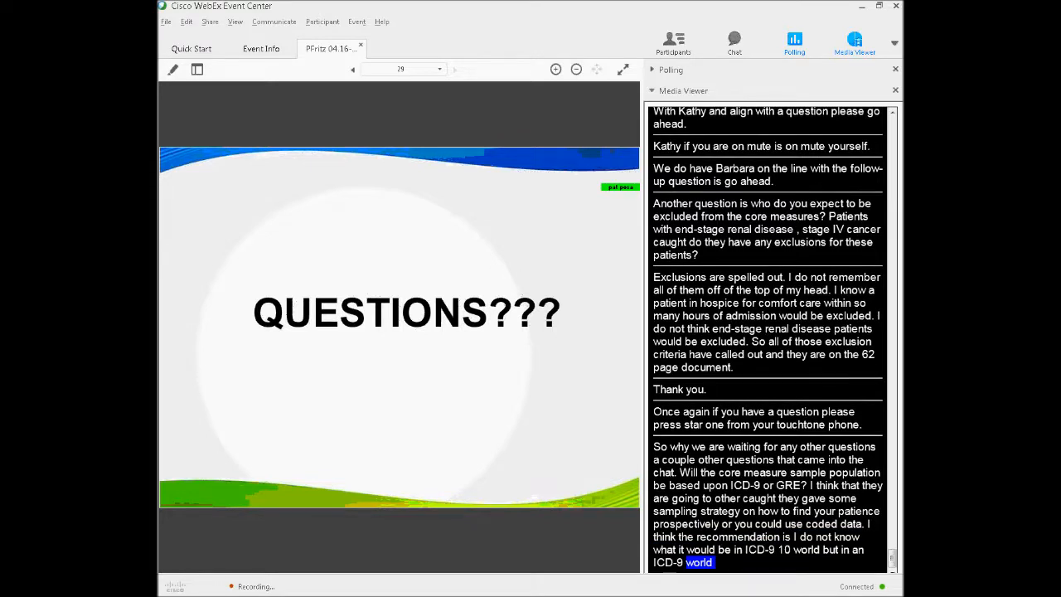
{"action": "scroll", "scroll_direction": "down", "scroll_amount": 3}
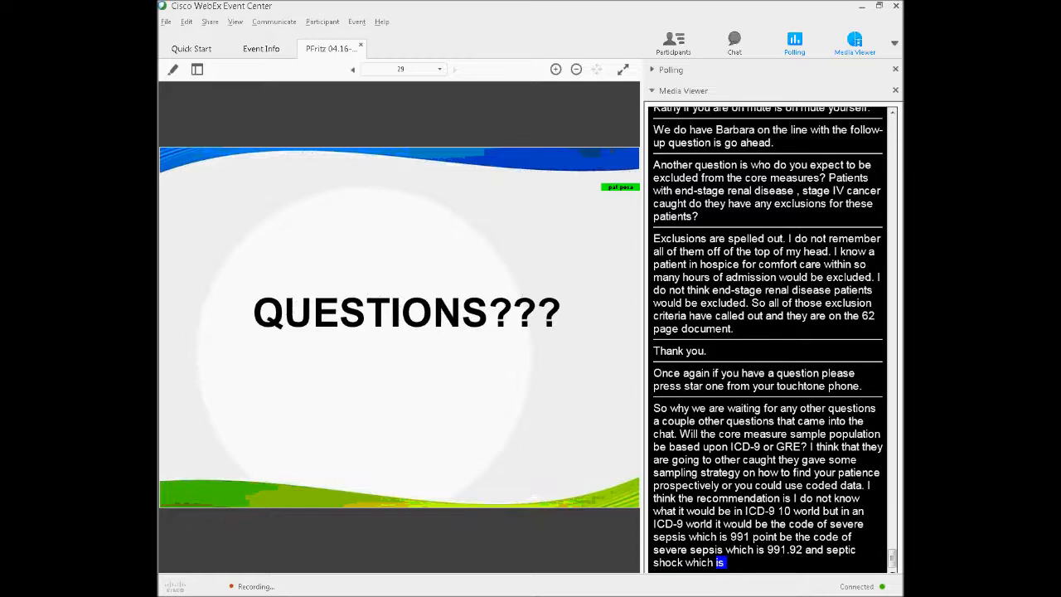
{"action": "scroll", "scroll_direction": "down", "scroll_amount": 3}
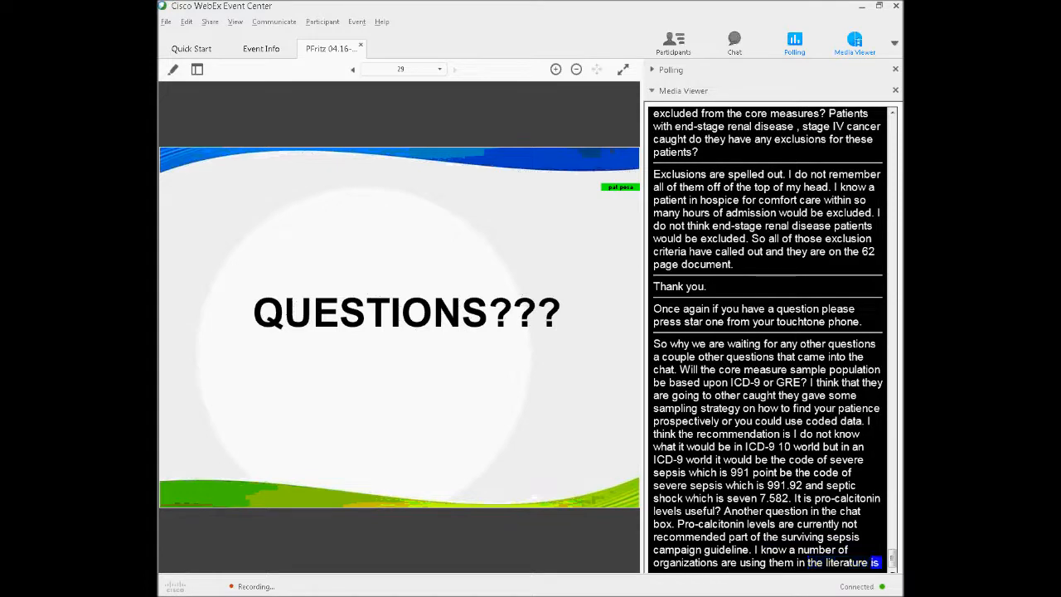
{"action": "scroll", "scroll_direction": "down", "scroll_amount": 3}
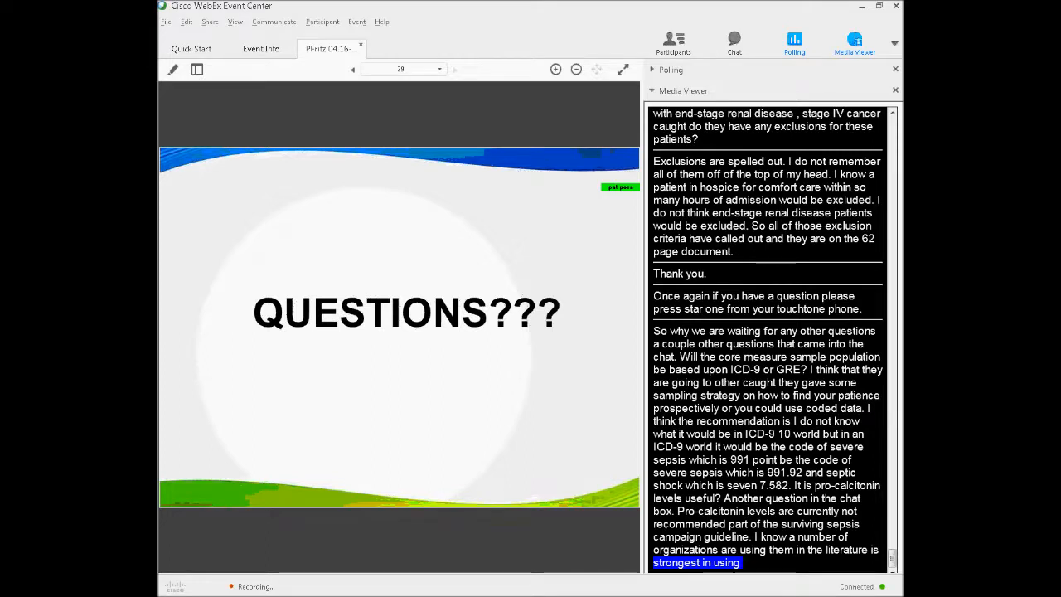
{"action": "scroll", "scroll_direction": "down", "scroll_amount": 3}
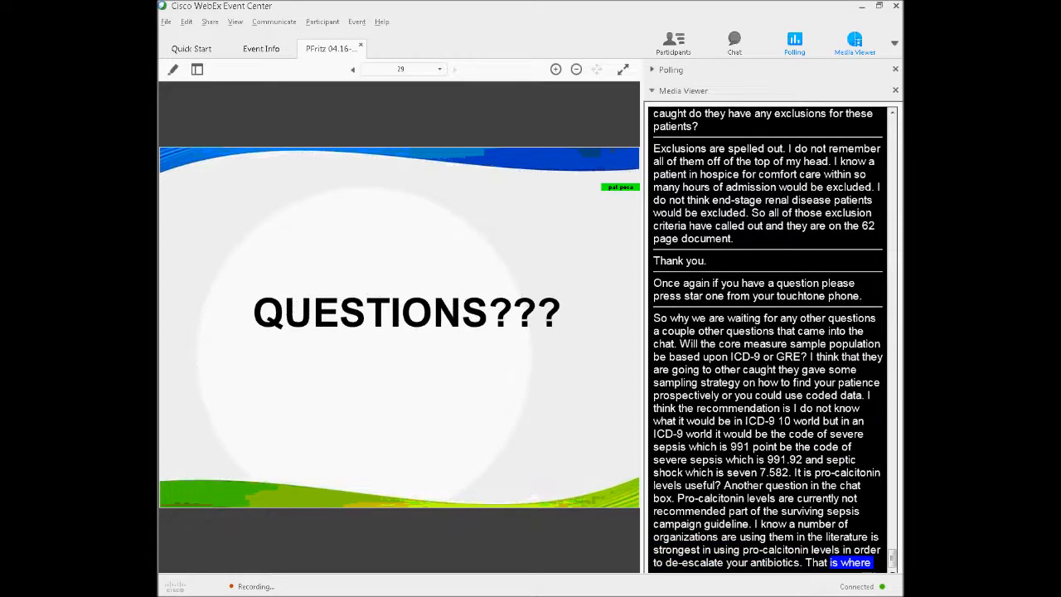
{"action": "scroll", "scroll_direction": "down", "scroll_amount": 3}
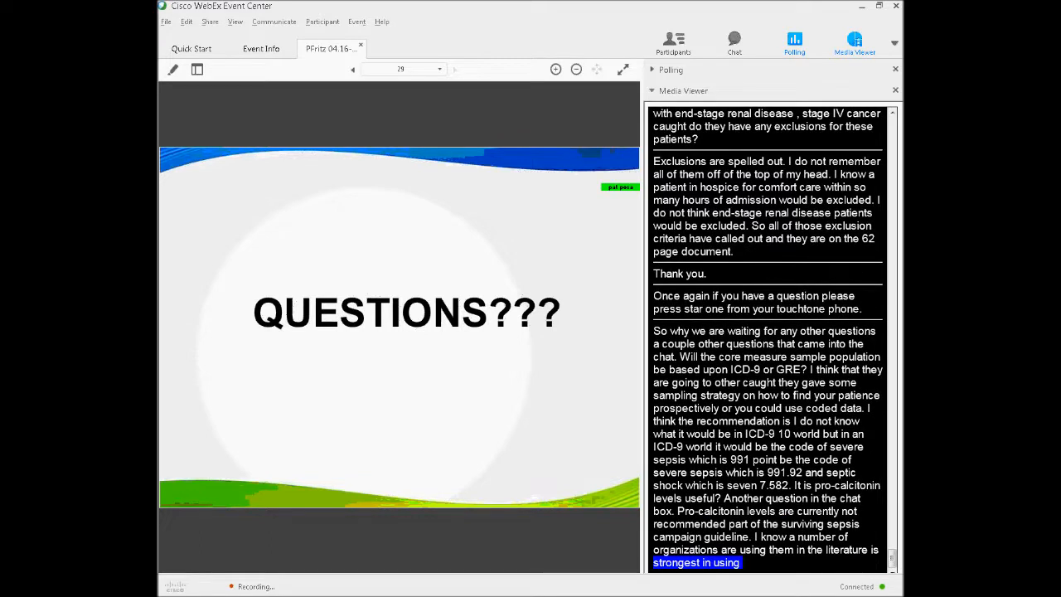
{"action": "scroll", "scroll_direction": "down", "scroll_amount": 3}
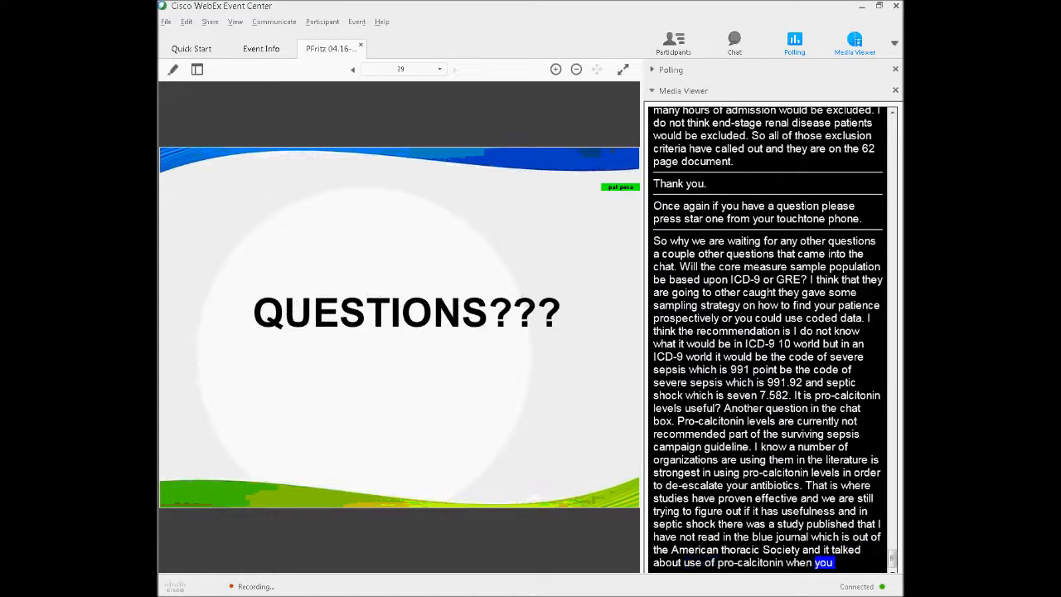
{"action": "scroll", "scroll_direction": "down", "scroll_amount": 3}
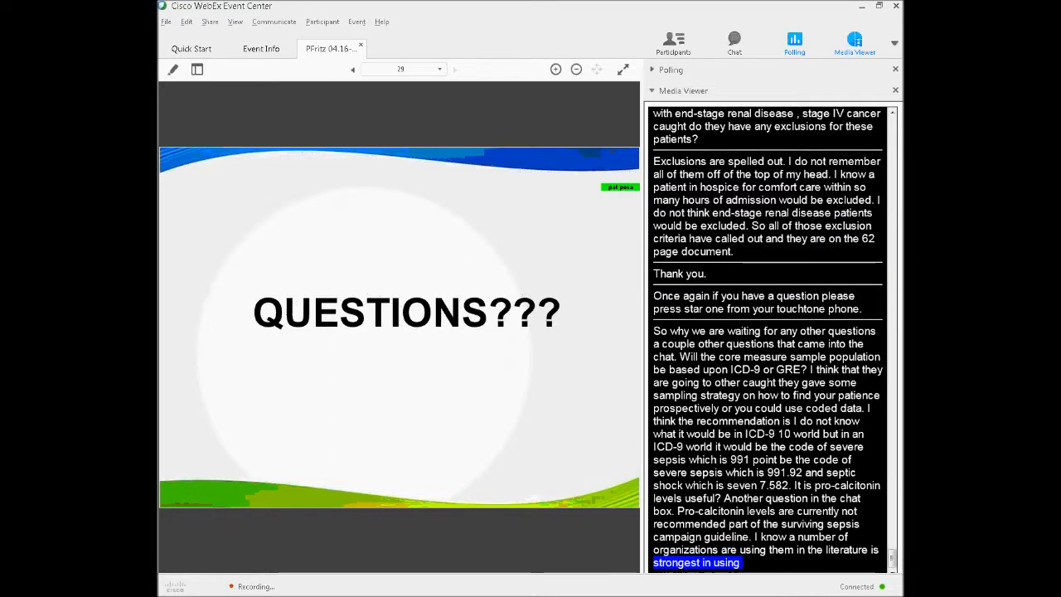
{"action": "scroll", "scroll_direction": "down", "scroll_amount": 3}
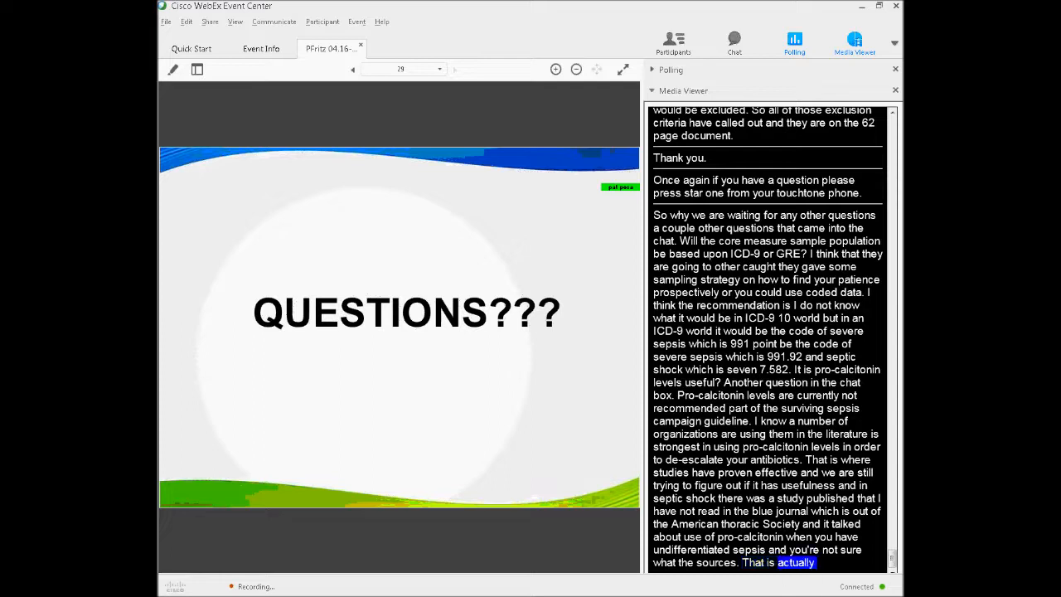
{"action": "scroll", "scroll_direction": "down", "scroll_amount": 3}
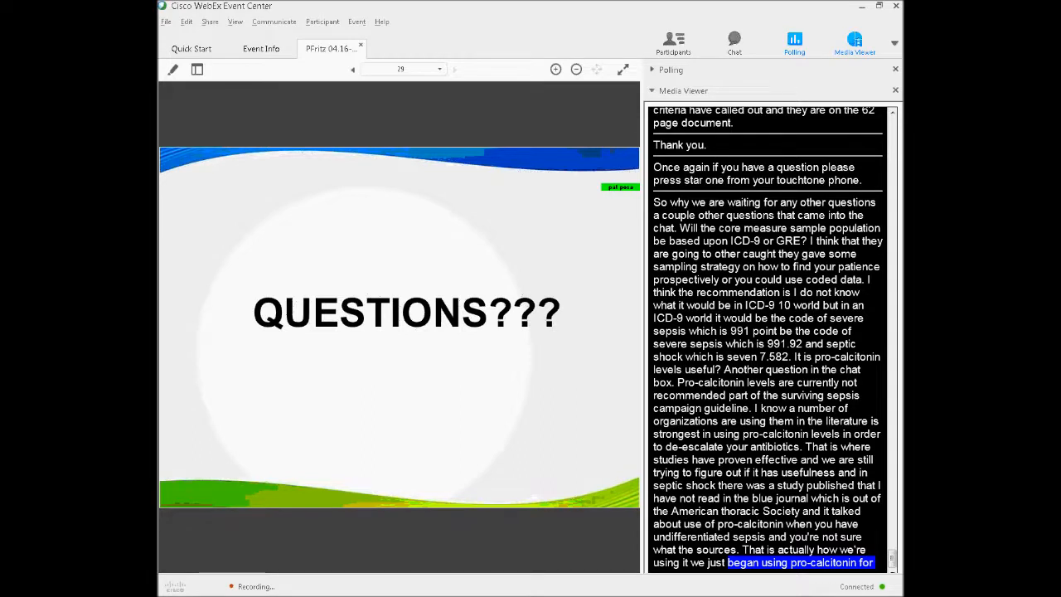
{"action": "scroll", "scroll_direction": "down", "scroll_amount": 3}
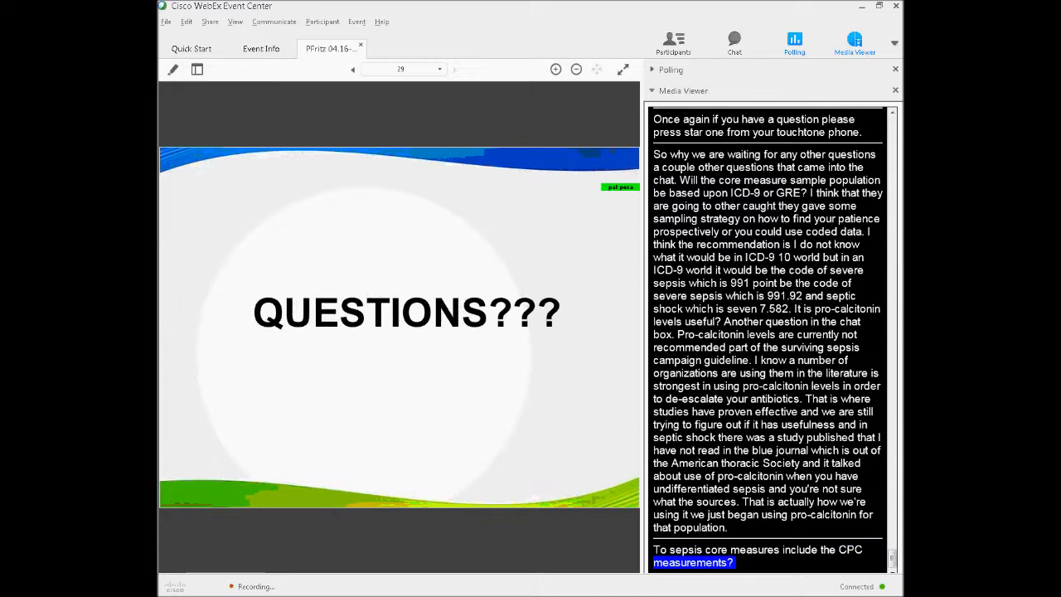
{"action": "scroll", "scroll_direction": "down", "scroll_amount": 3}
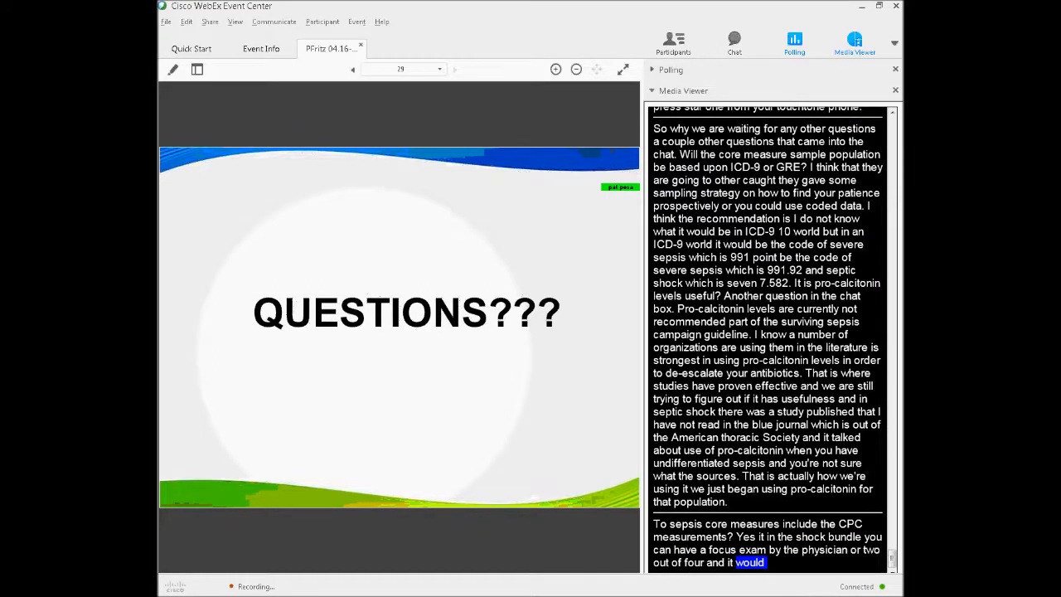
Step: Scroll the transcript through answers on shock exams, the CMS metric and pediatric surgical screening
{"action": "scroll", "scroll_direction": "down", "scroll_amount": 3}
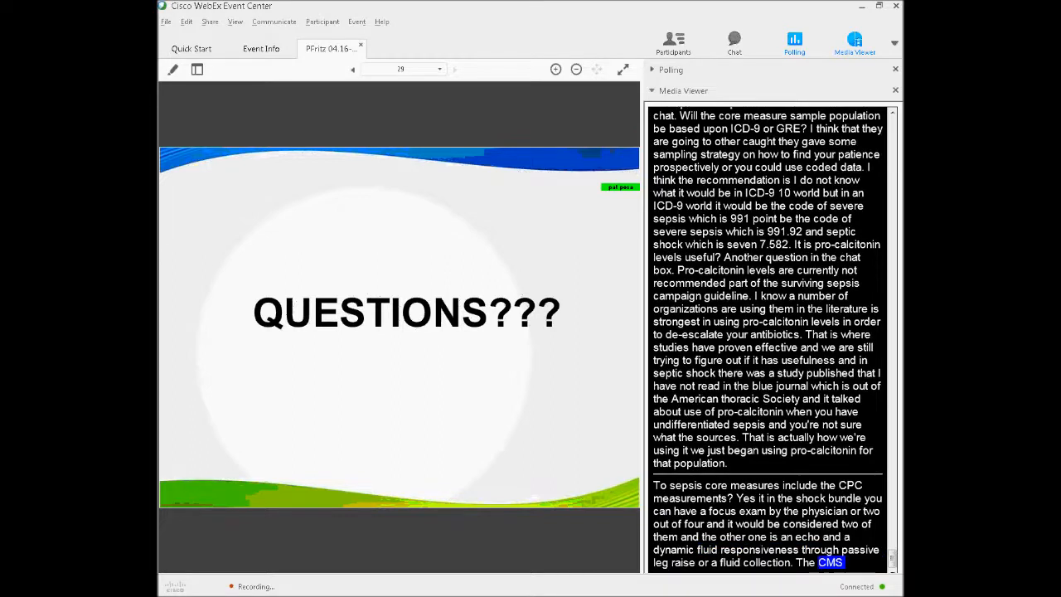
{"action": "scroll", "scroll_direction": "down", "scroll_amount": 3}
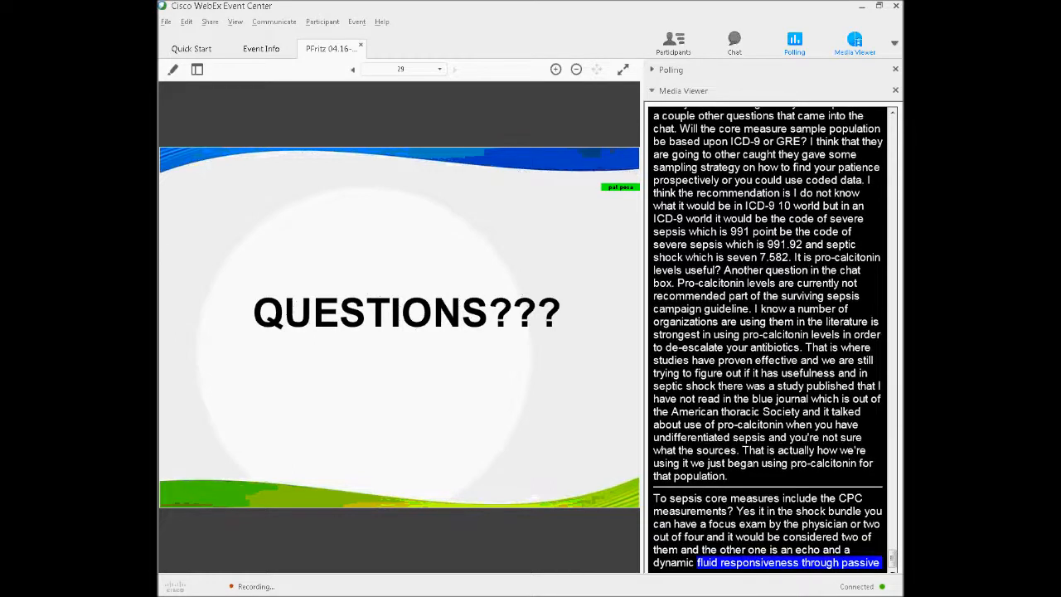
{"action": "scroll", "scroll_direction": "down", "scroll_amount": 3}
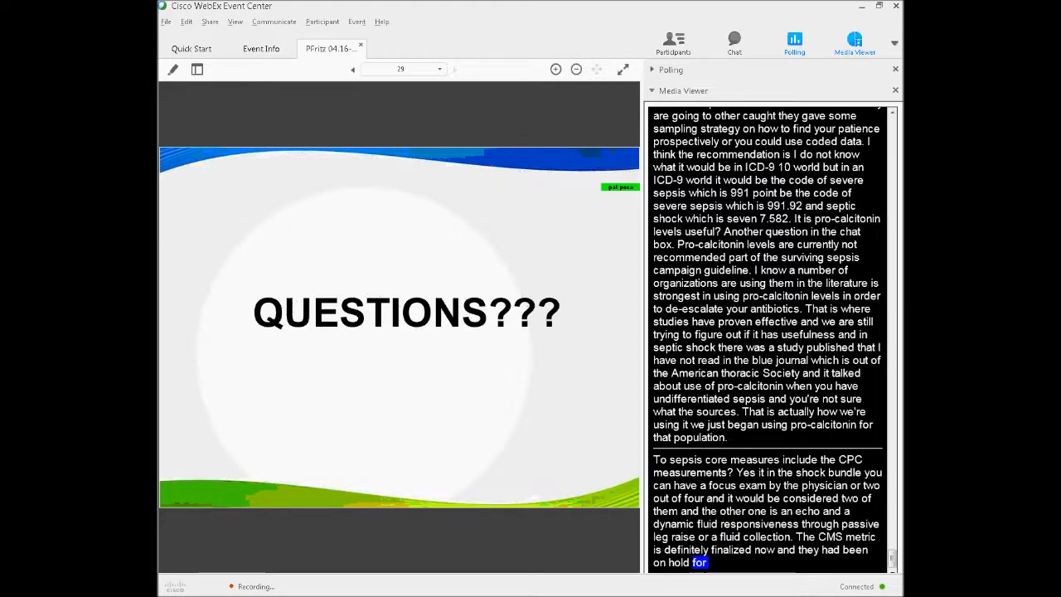
{"action": "scroll", "scroll_direction": "down", "scroll_amount": 3}
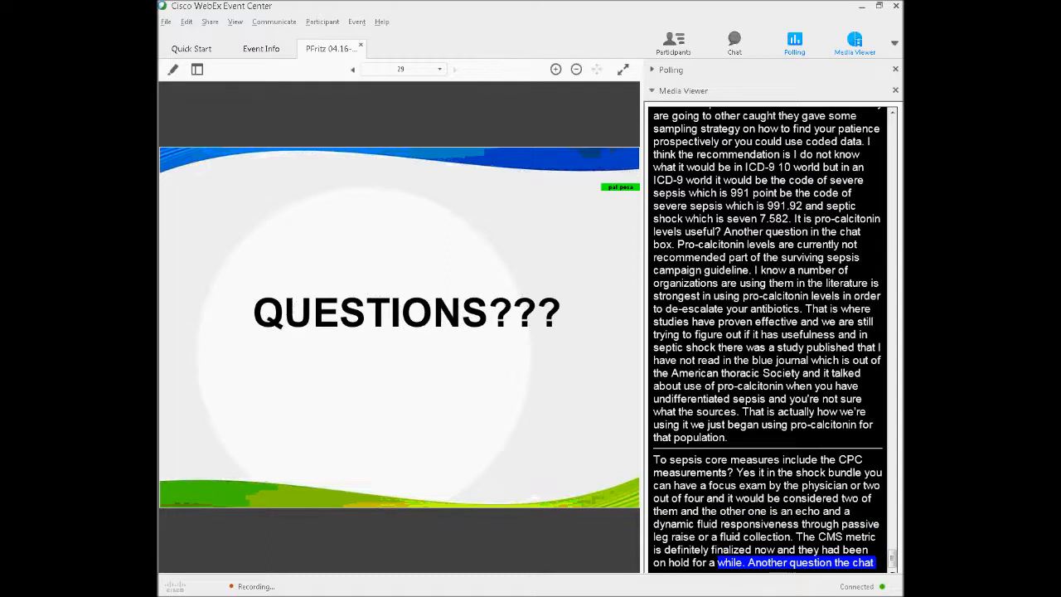
{"action": "scroll", "scroll_direction": "down", "scroll_amount": 3}
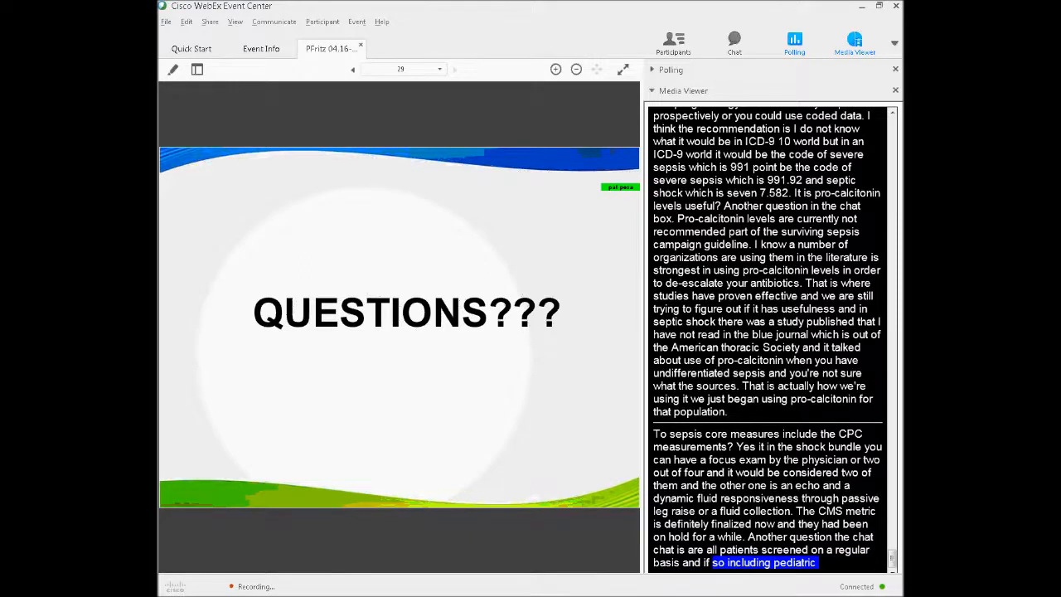
{"action": "scroll", "scroll_direction": "down", "scroll_amount": 3}
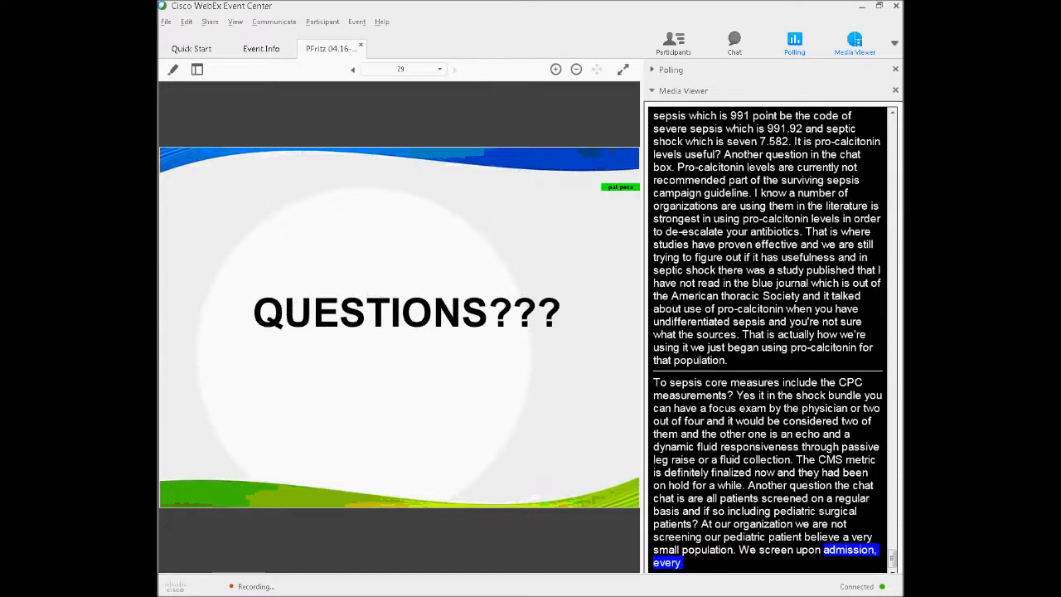
{"action": "scroll", "scroll_direction": "down", "scroll_amount": 3}
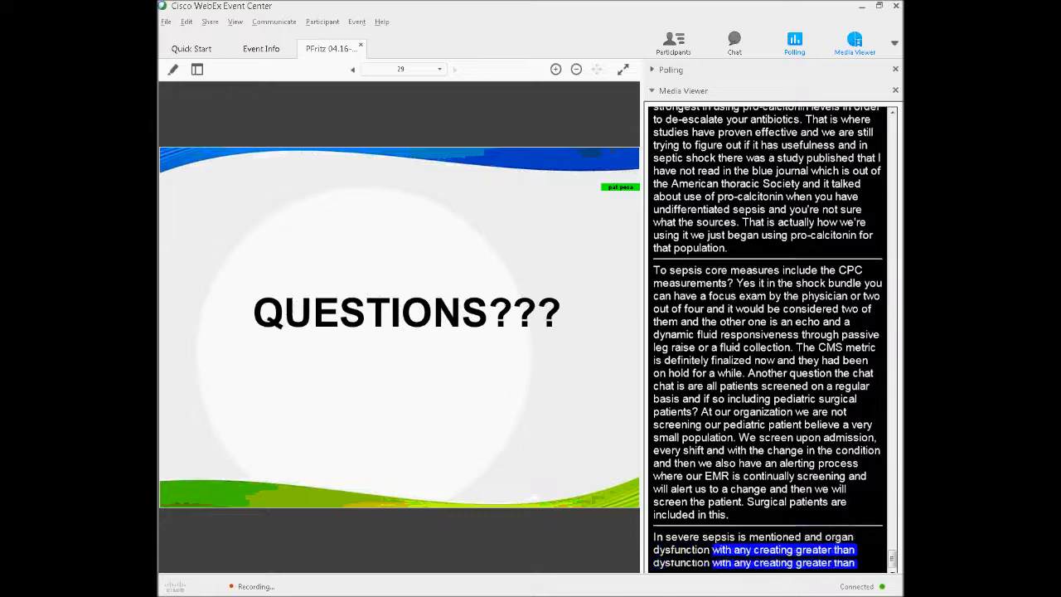
Step: Scroll the transcript through organ dysfunction criteria to smaller fluid boluses for heart failure patients
{"action": "scroll", "scroll_direction": "down", "scroll_amount": 3}
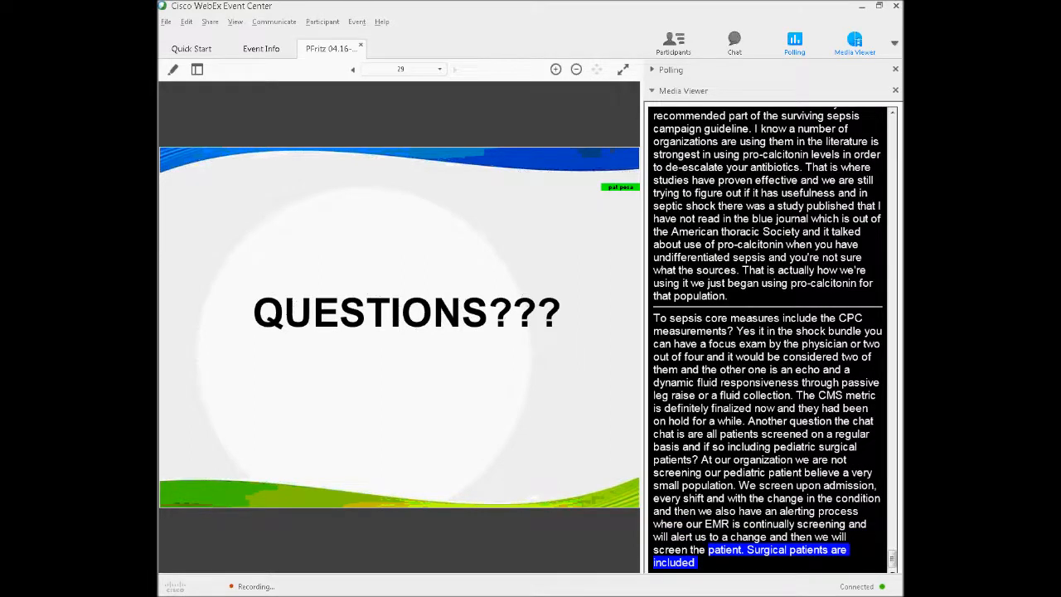
{"action": "scroll", "scroll_direction": "down", "scroll_amount": 3}
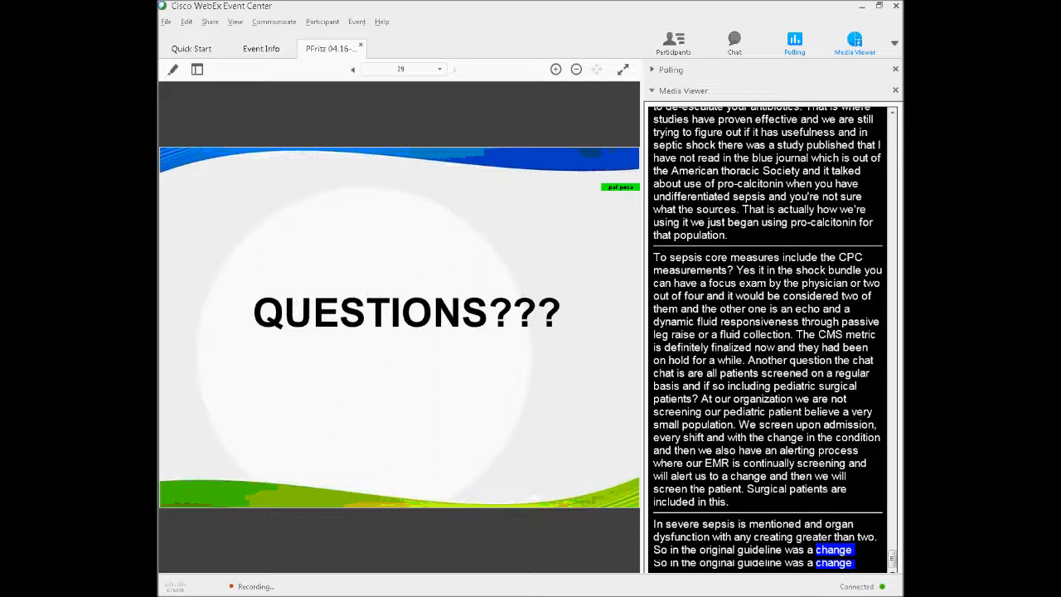
{"action": "scroll", "scroll_direction": "down", "scroll_amount": 3}
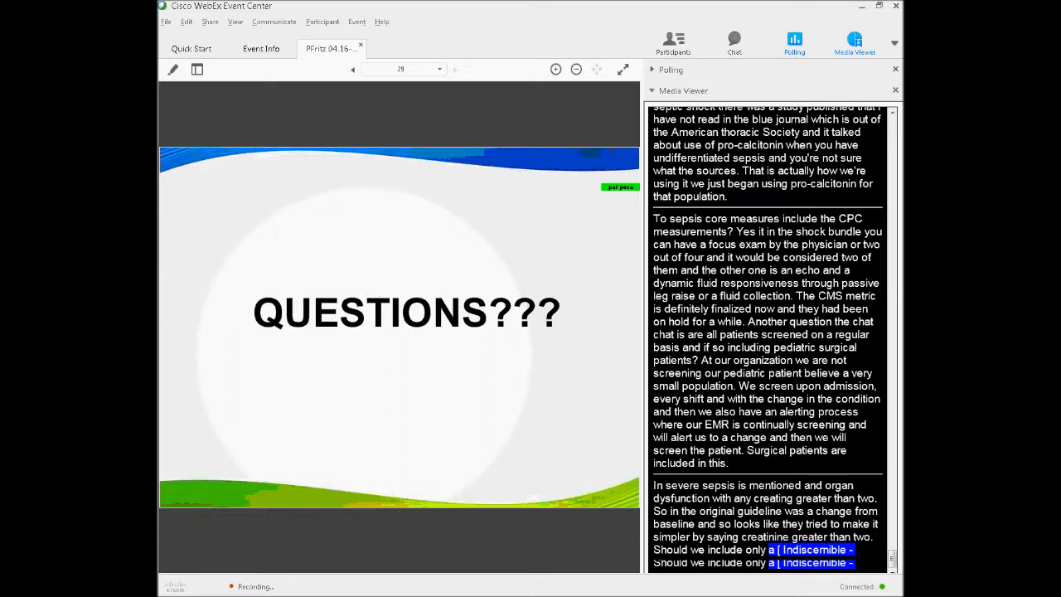
{"action": "scroll", "scroll_direction": "down", "scroll_amount": 3}
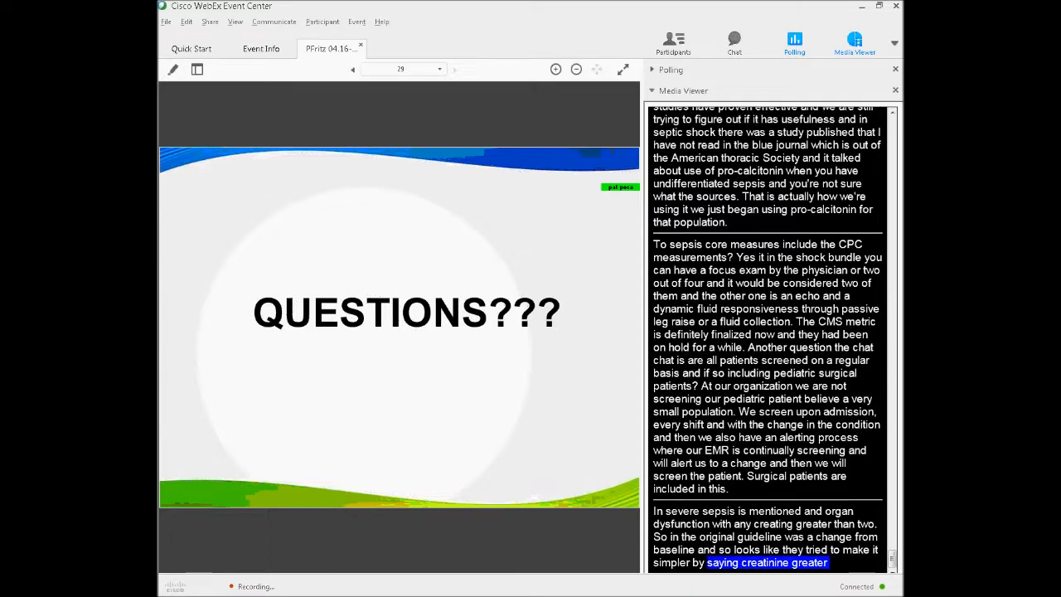
{"action": "scroll", "scroll_direction": "down", "scroll_amount": 3}
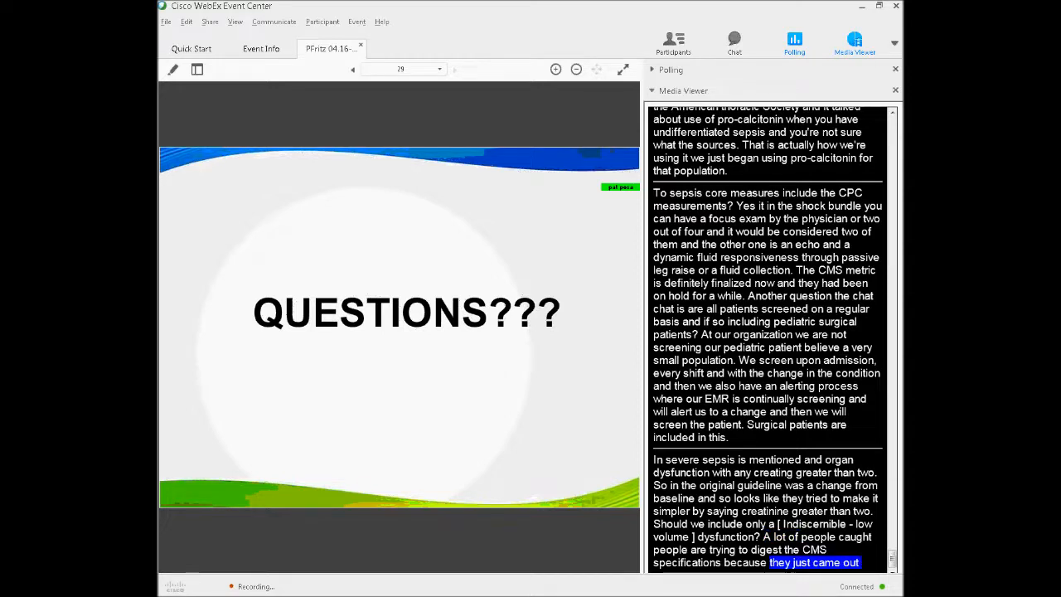
{"action": "scroll", "scroll_direction": "down", "scroll_amount": 3}
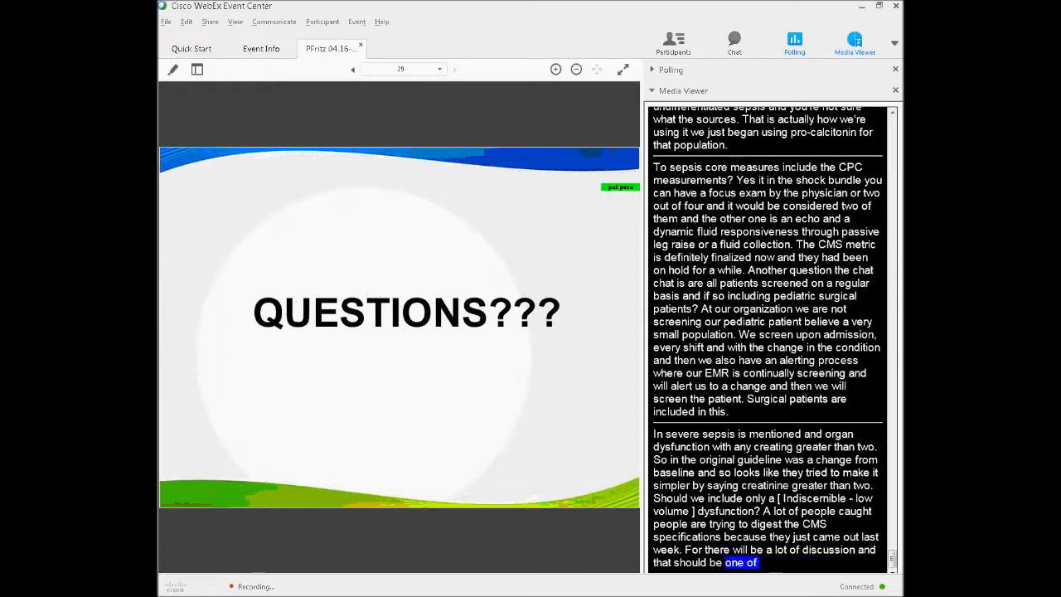
{"action": "scroll", "scroll_direction": "down", "scroll_amount": 3}
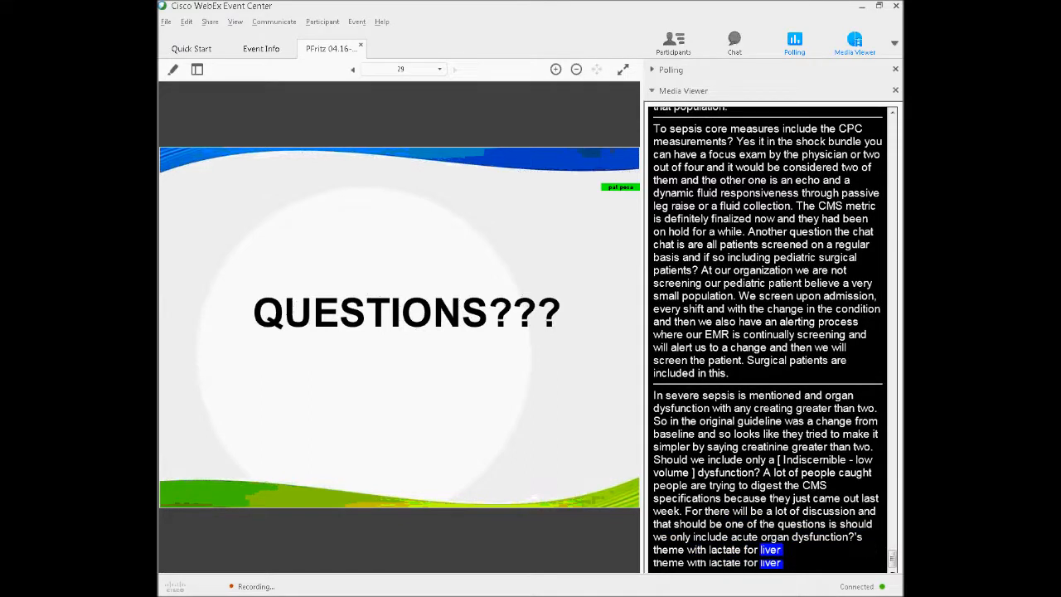
{"action": "scroll", "scroll_direction": "down", "scroll_amount": 3}
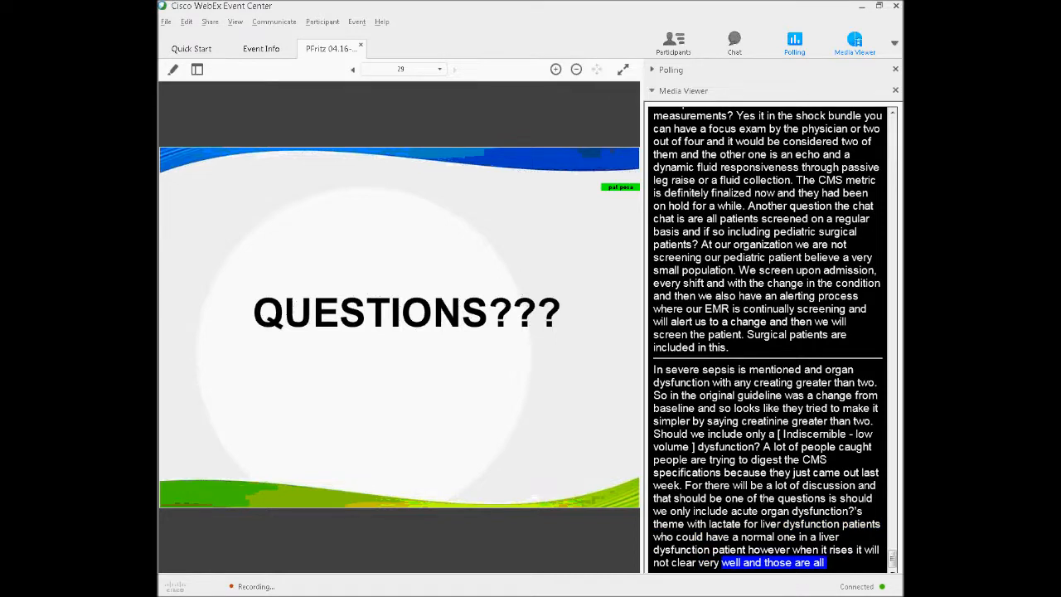
{"action": "scroll", "scroll_direction": "down", "scroll_amount": 3}
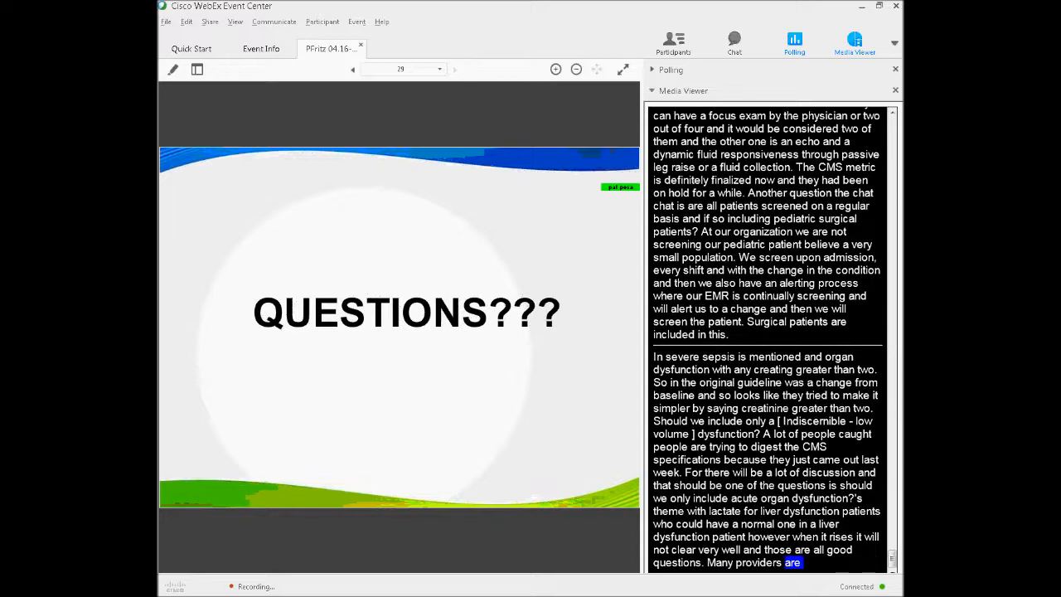
{"action": "scroll", "scroll_direction": "down", "scroll_amount": 3}
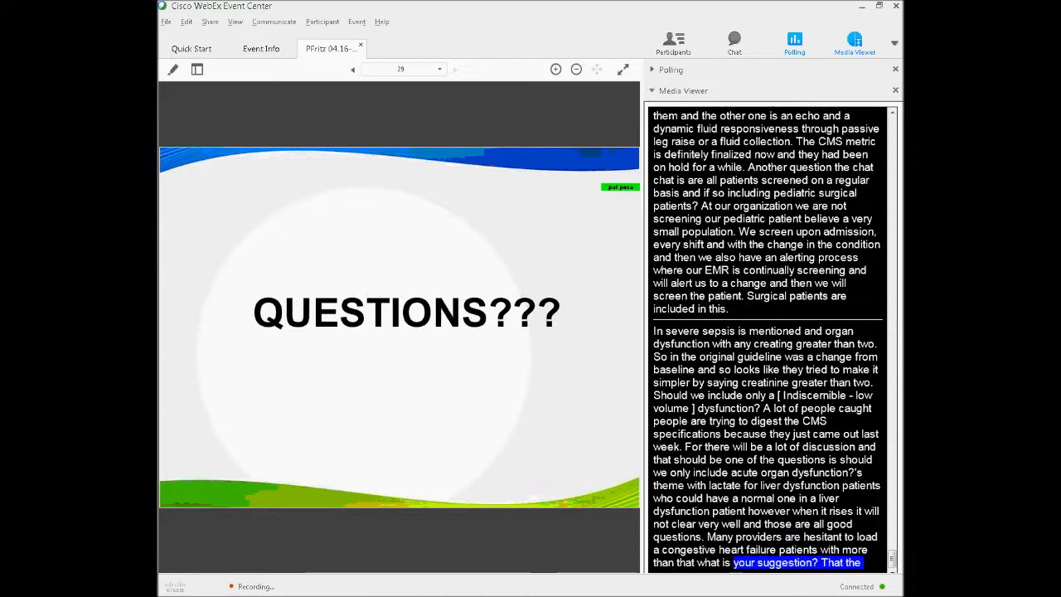
{"action": "scroll", "scroll_direction": "down", "scroll_amount": 3}
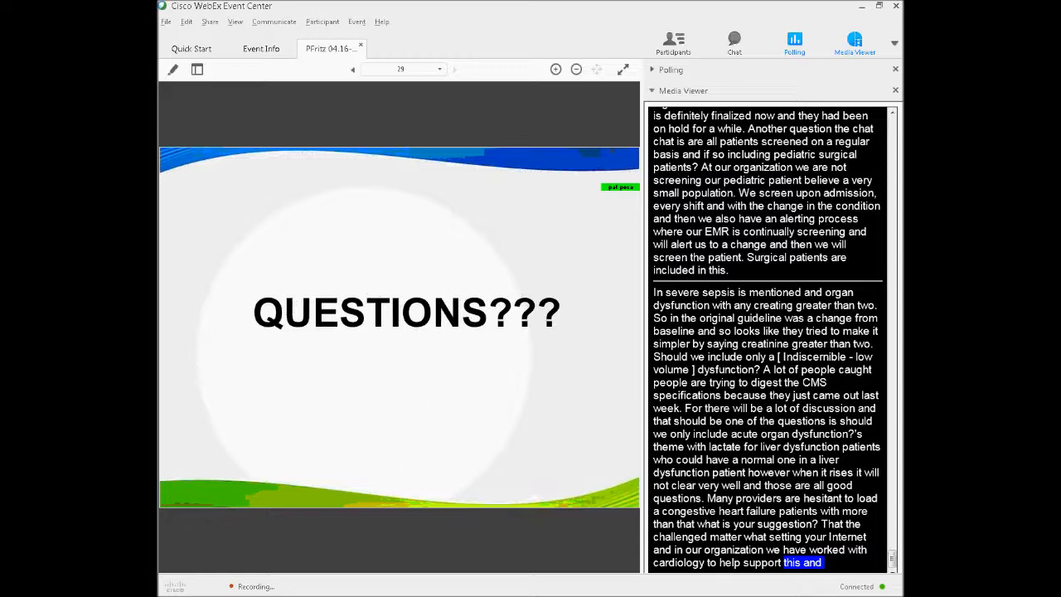
{"action": "scroll", "scroll_direction": "down", "scroll_amount": 3}
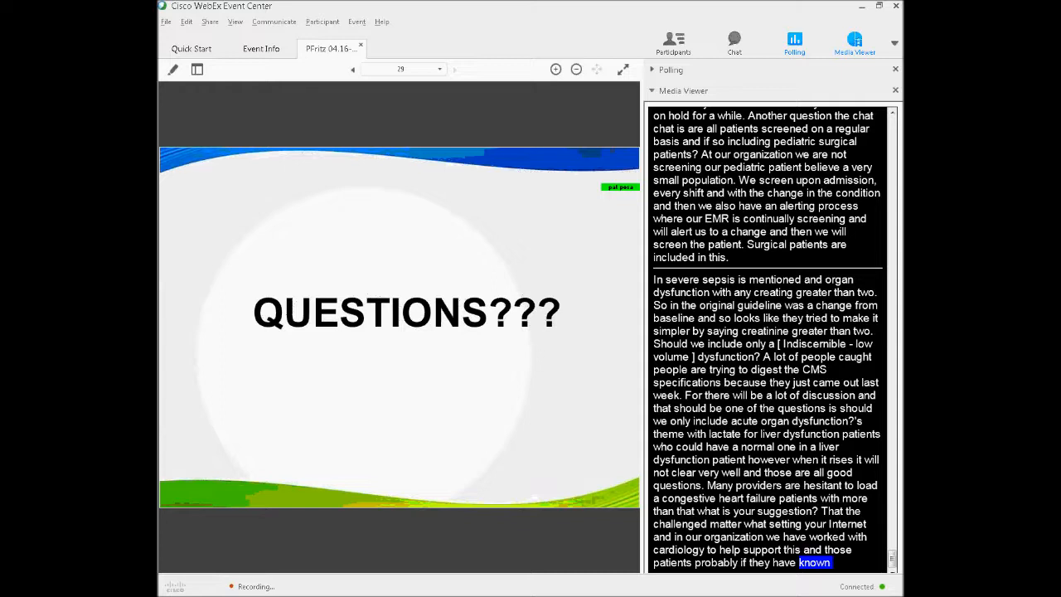
{"action": "scroll", "scroll_direction": "down", "scroll_amount": 3}
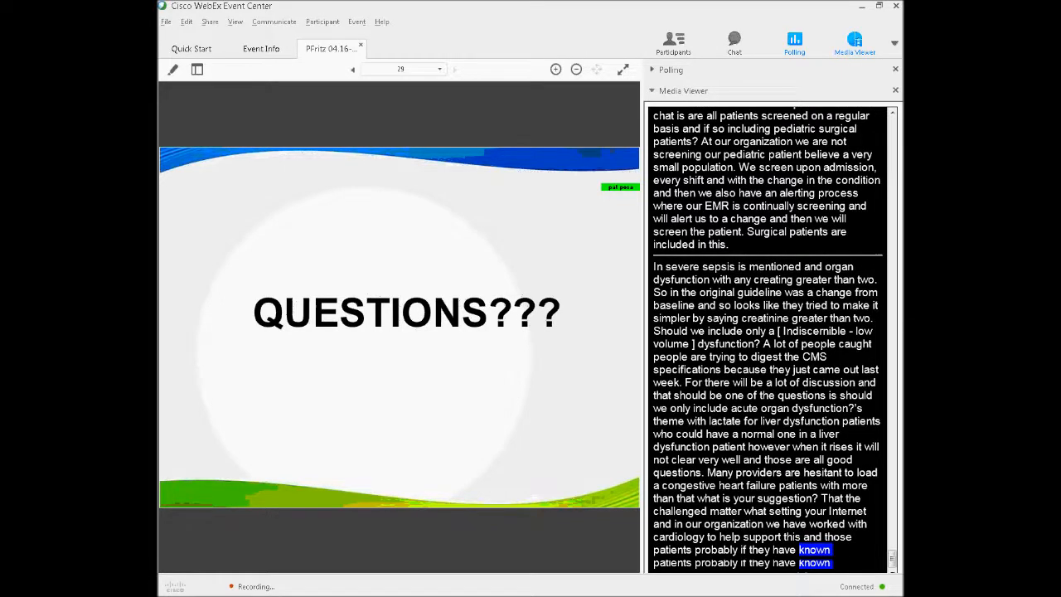
{"action": "scroll", "scroll_direction": "down", "scroll_amount": 3}
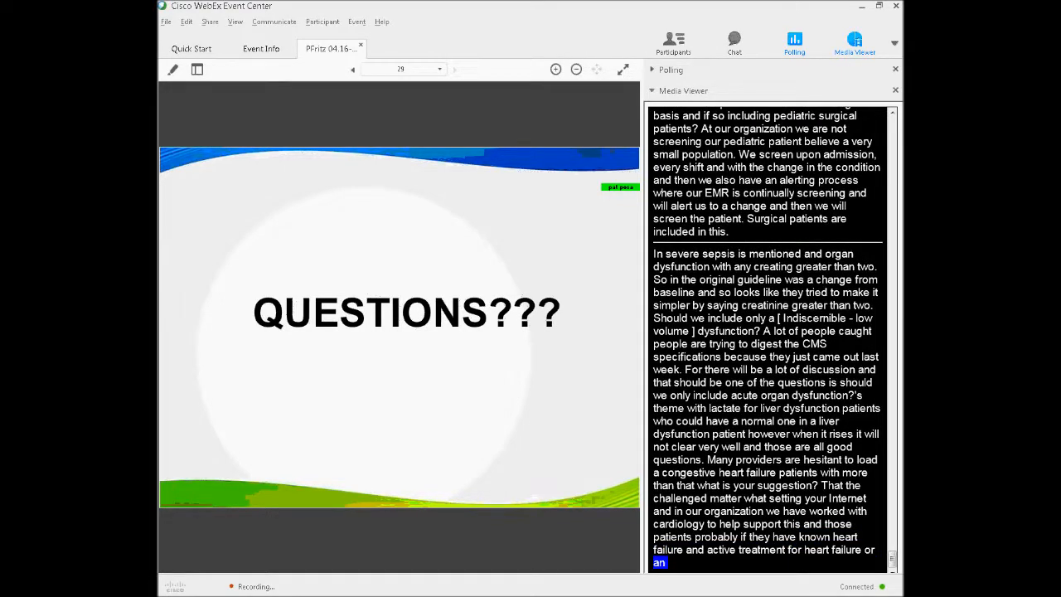
{"action": "scroll", "scroll_direction": "down", "scroll_amount": 3}
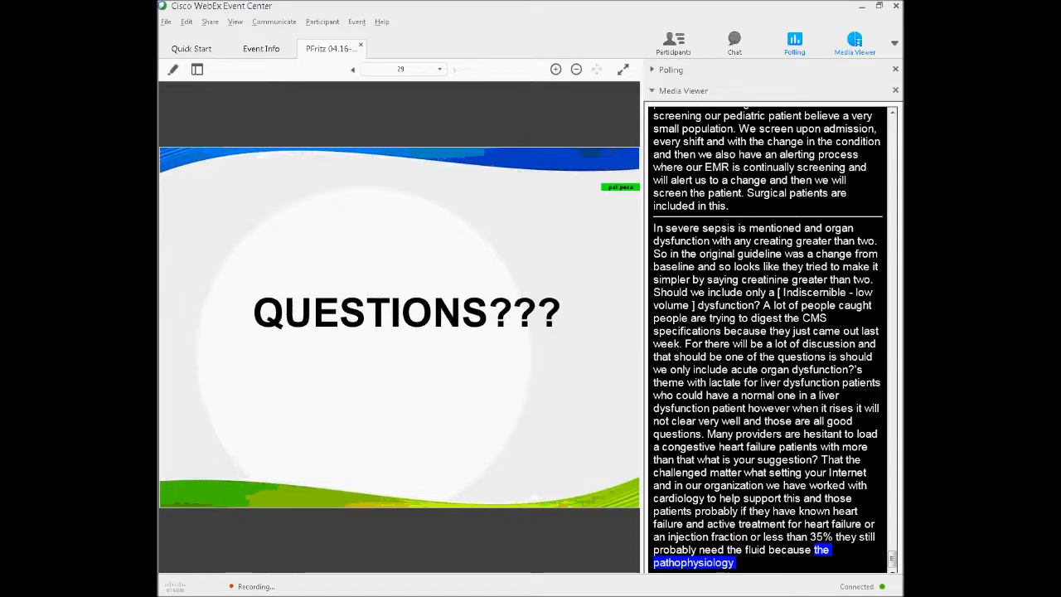
{"action": "scroll", "scroll_direction": "down", "scroll_amount": 3}
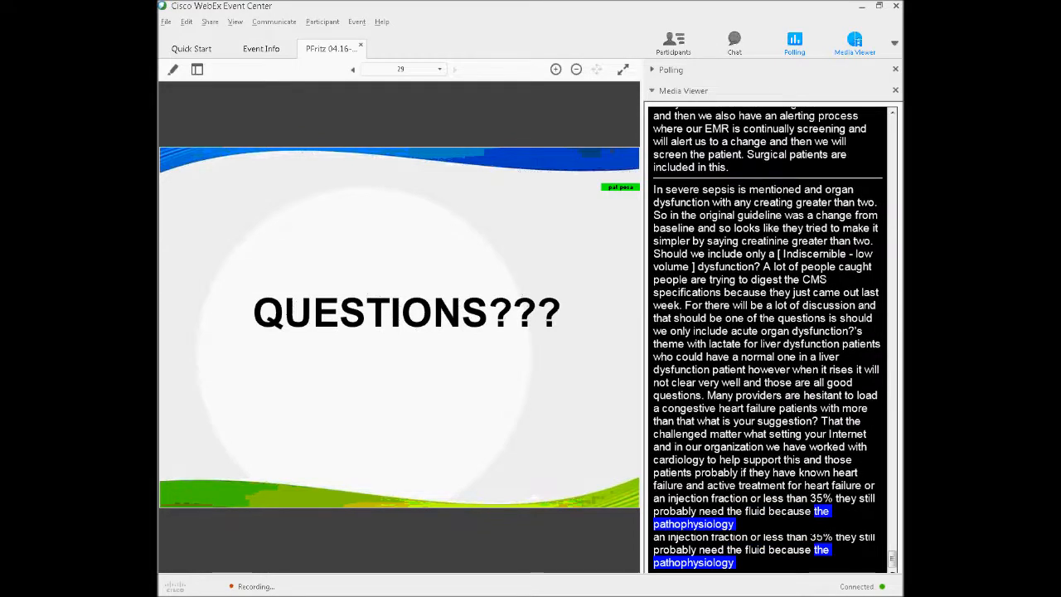
{"action": "scroll", "scroll_direction": "down", "scroll_amount": 3}
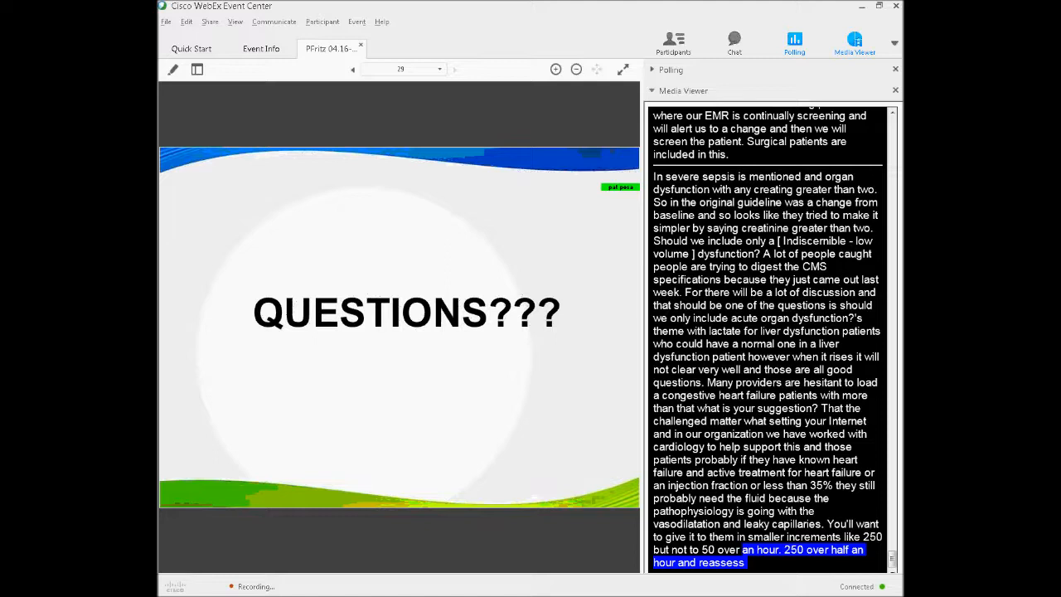
{"action": "scroll", "scroll_direction": "down", "scroll_amount": 3}
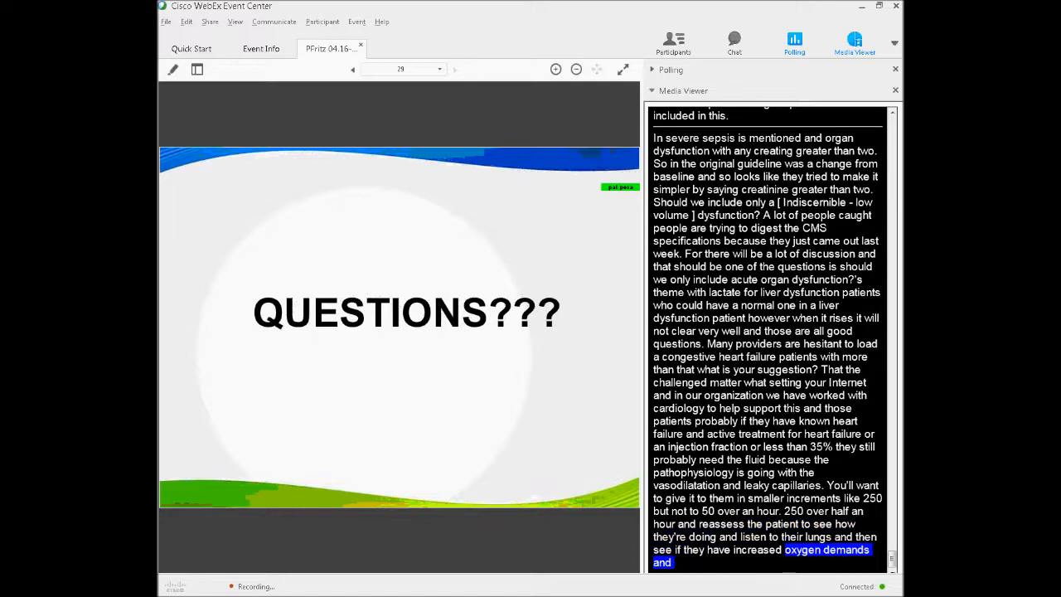
{"action": "scroll", "scroll_direction": "down", "scroll_amount": 3}
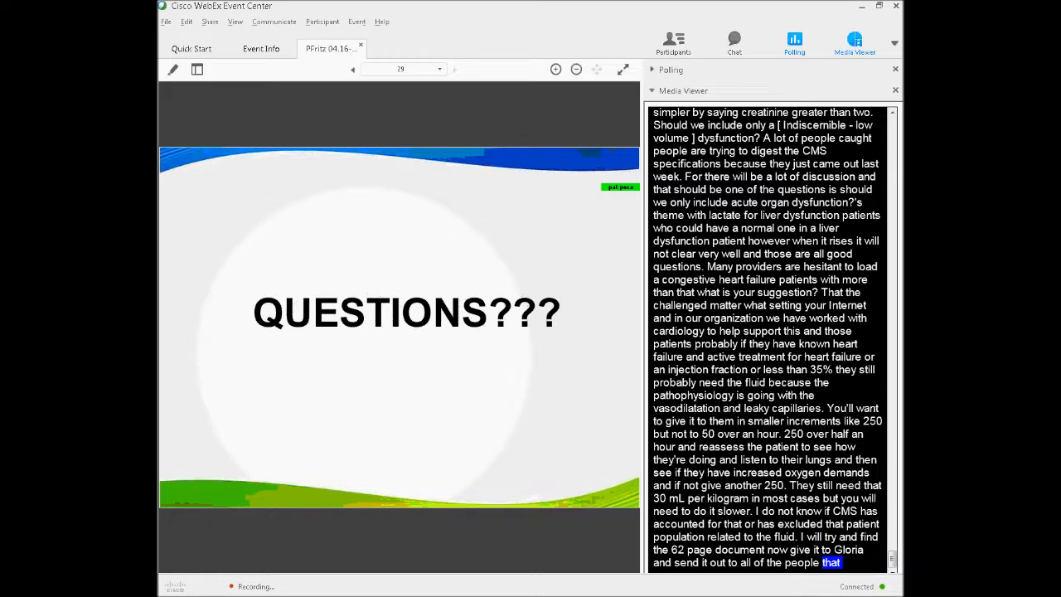
{"action": "scroll", "scroll_direction": "down", "scroll_amount": 3}
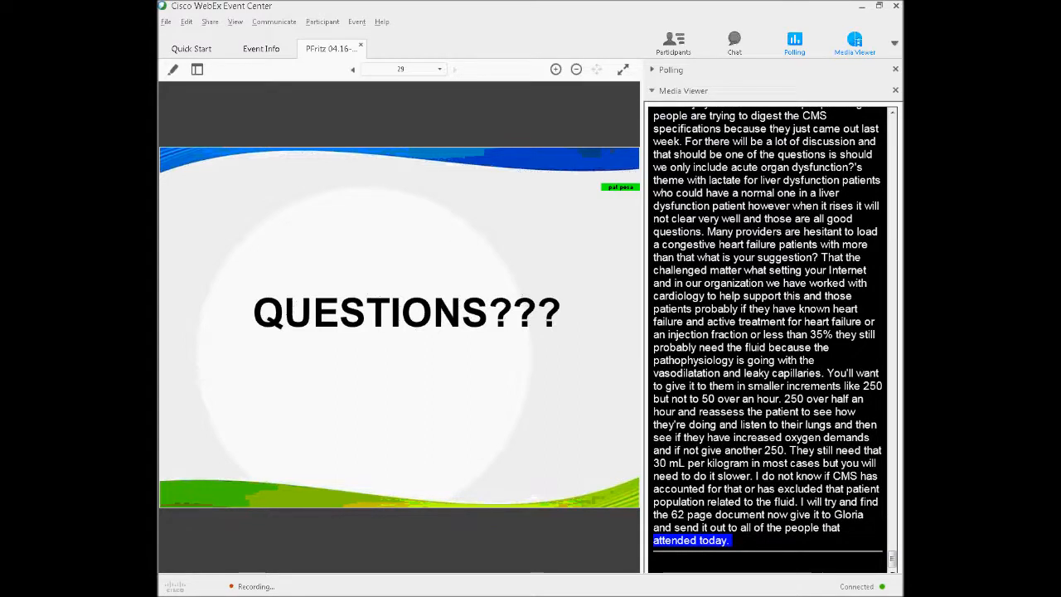
Step: Scroll the captions to the answer that an IVC look, not full echo, suffices
{"action": "scroll", "scroll_direction": "down", "scroll_amount": 3}
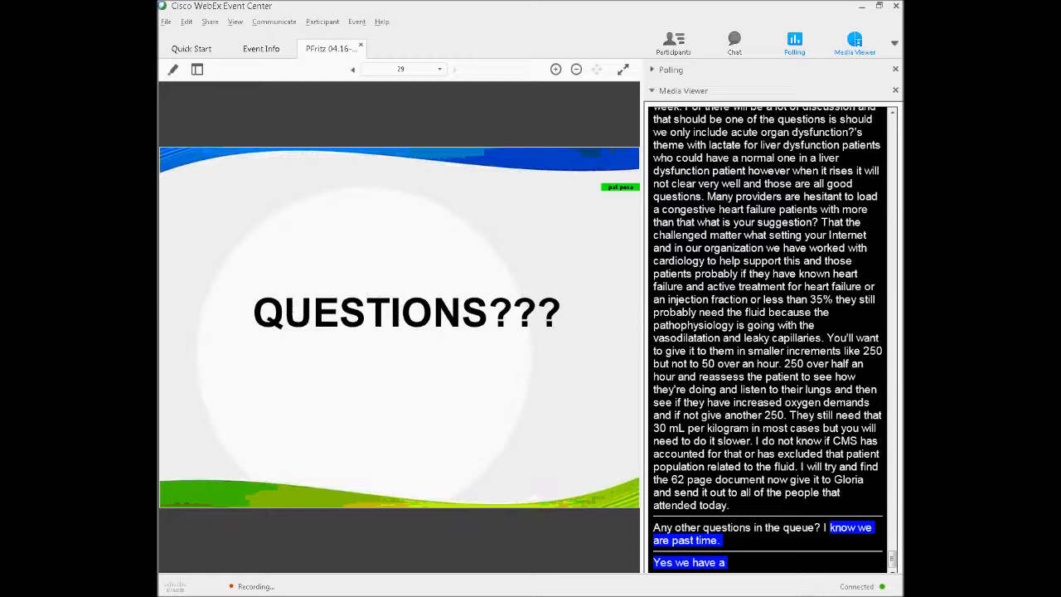
{"action": "scroll", "scroll_direction": "down", "scroll_amount": 3}
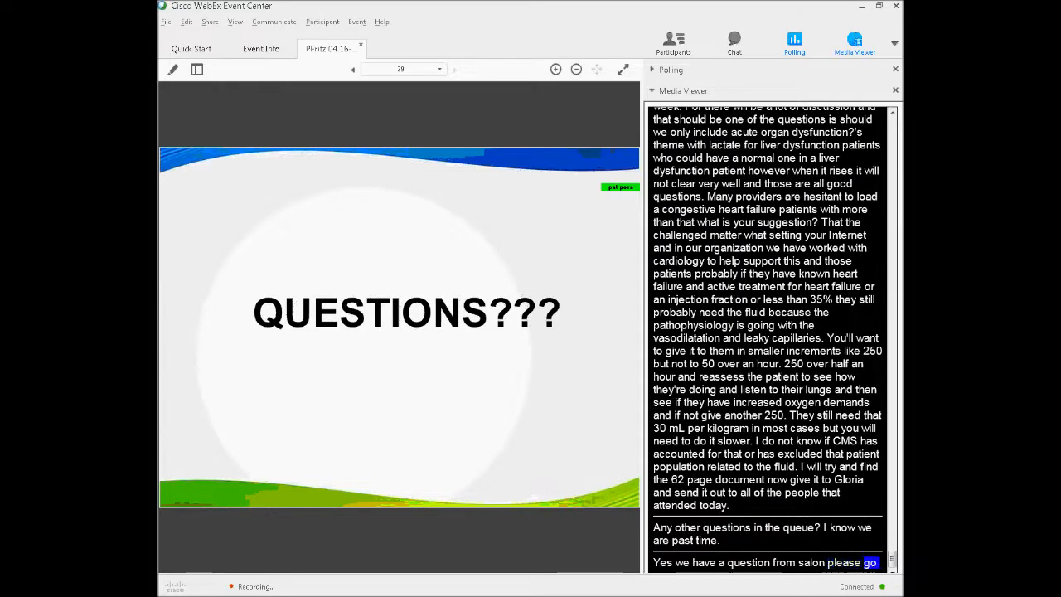
{"action": "scroll", "scroll_direction": "down", "scroll_amount": 3}
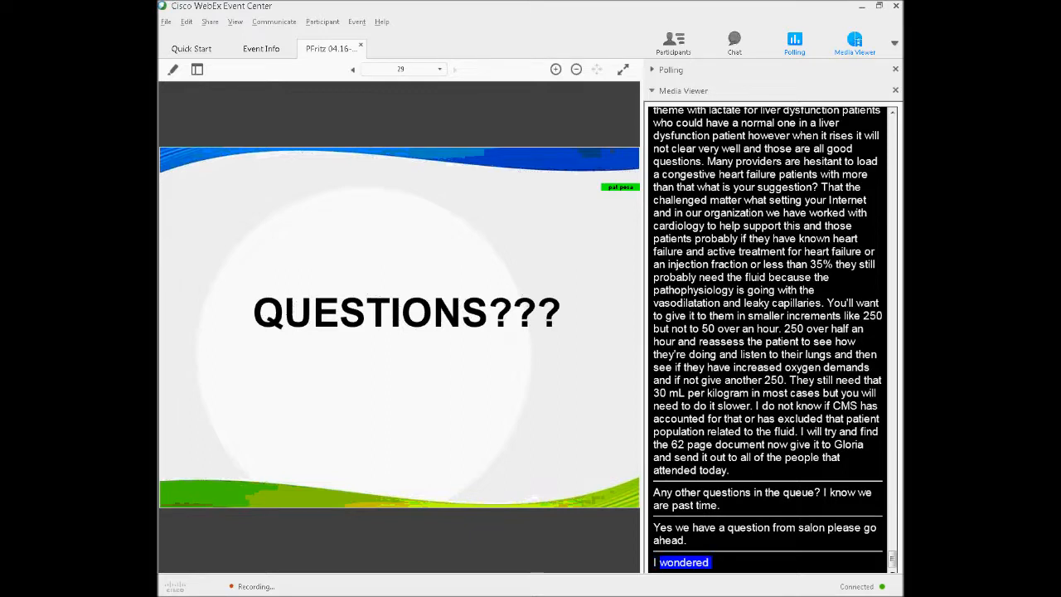
{"action": "scroll", "scroll_direction": "down", "scroll_amount": 3}
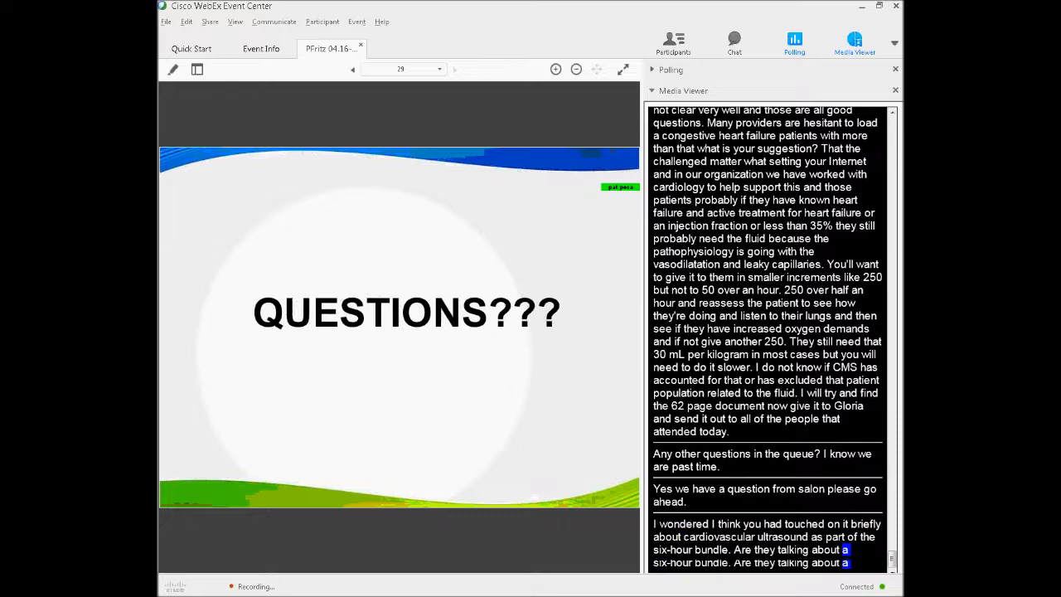
{"action": "scroll", "scroll_direction": "down", "scroll_amount": 3}
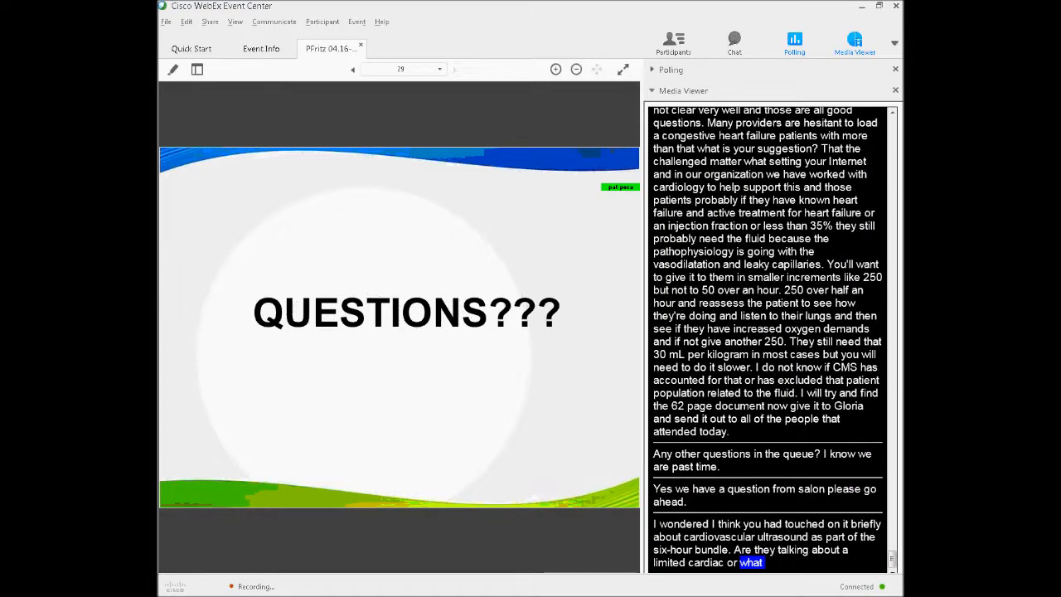
{"action": "scroll", "scroll_direction": "down", "scroll_amount": 3}
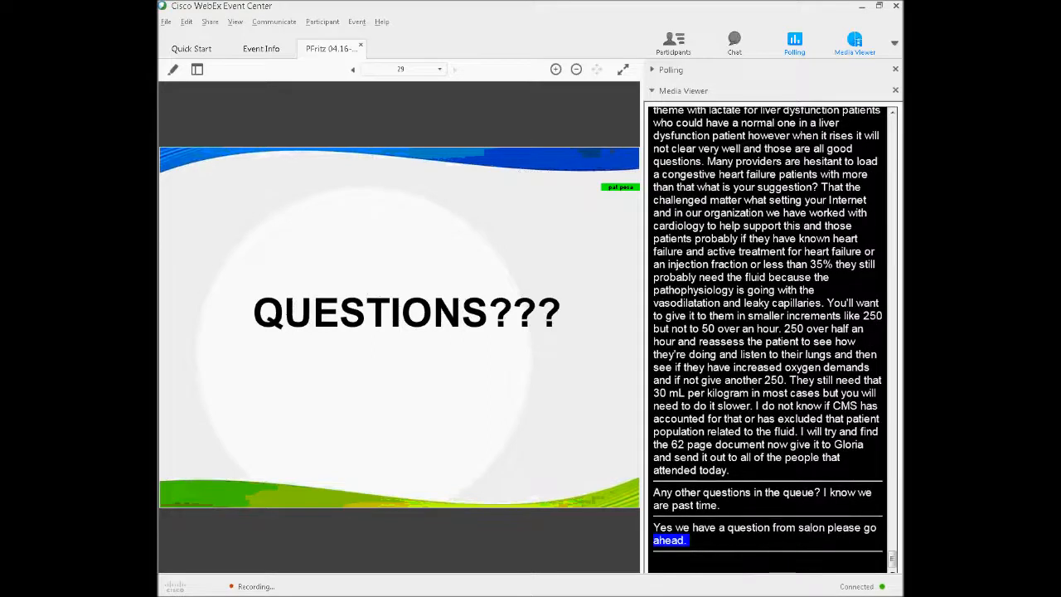
{"action": "scroll", "scroll_direction": "down", "scroll_amount": 3}
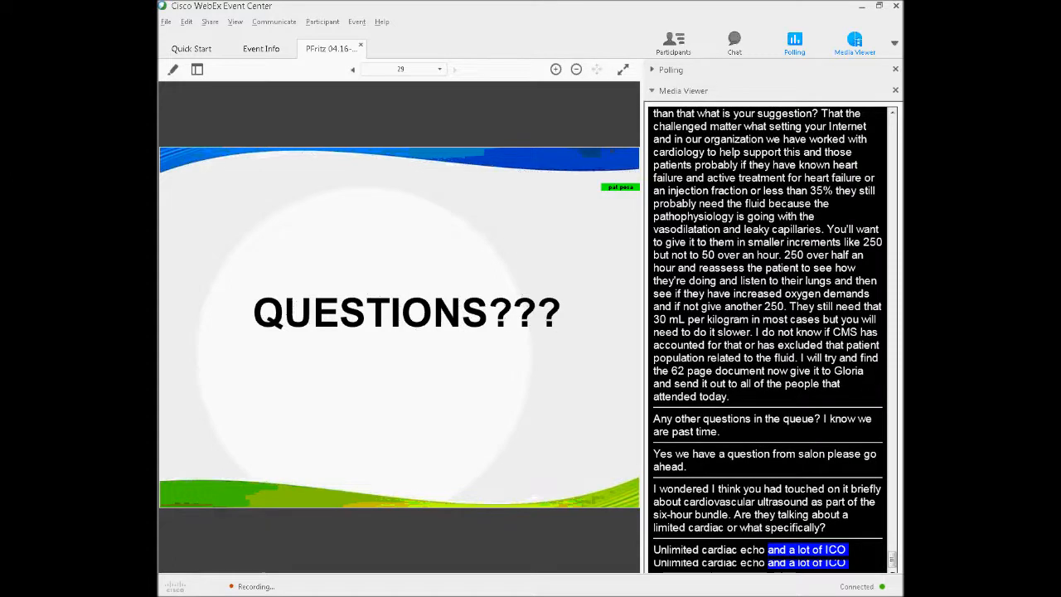
{"action": "scroll", "scroll_direction": "down", "scroll_amount": 3}
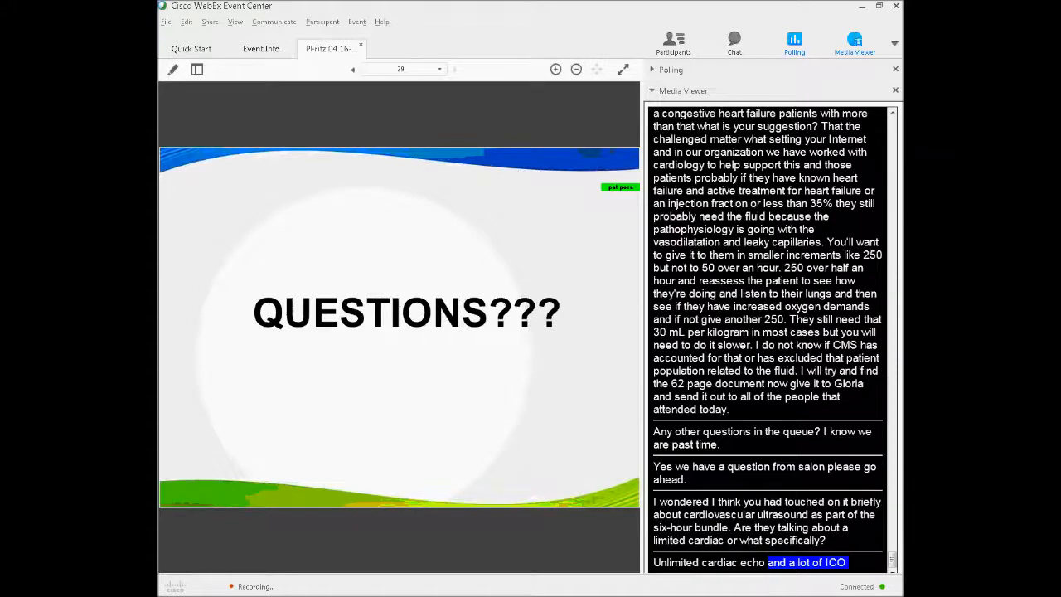
{"action": "scroll", "scroll_direction": "down", "scroll_amount": 3}
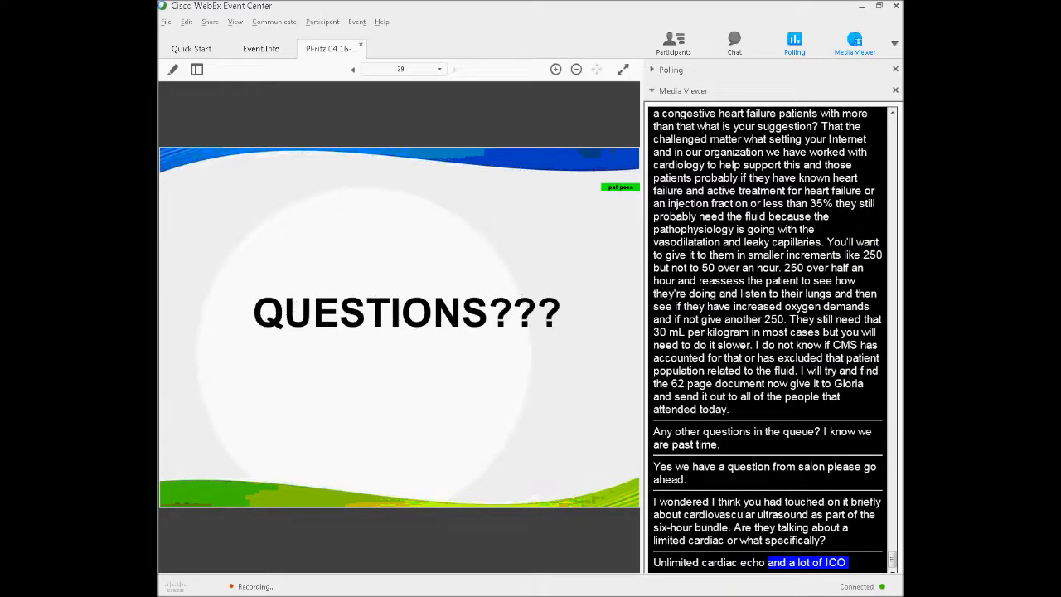
{"action": "scroll", "scroll_direction": "down", "scroll_amount": 3}
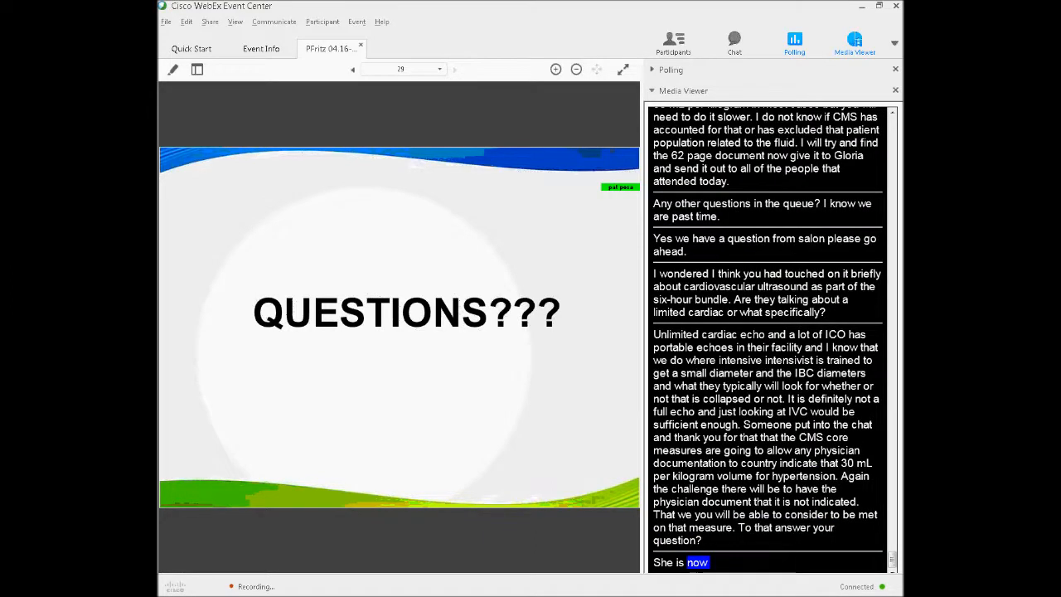
Step: Scroll to the newest captions showing the caller offline and the last question answered
{"action": "scroll", "scroll_direction": "down", "scroll_amount": 3}
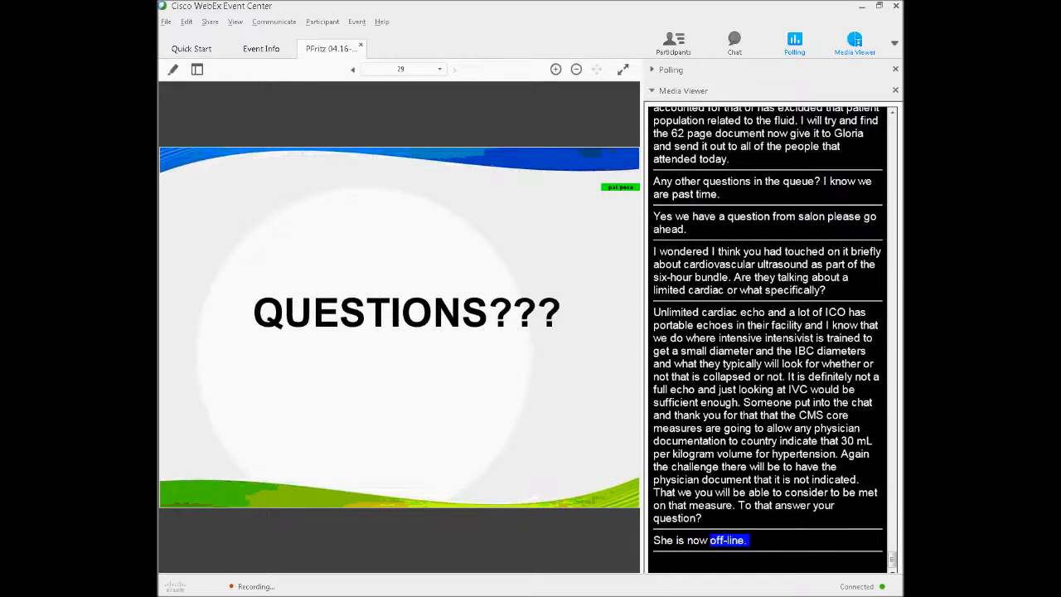
{"action": "scroll", "scroll_direction": "down", "scroll_amount": 3}
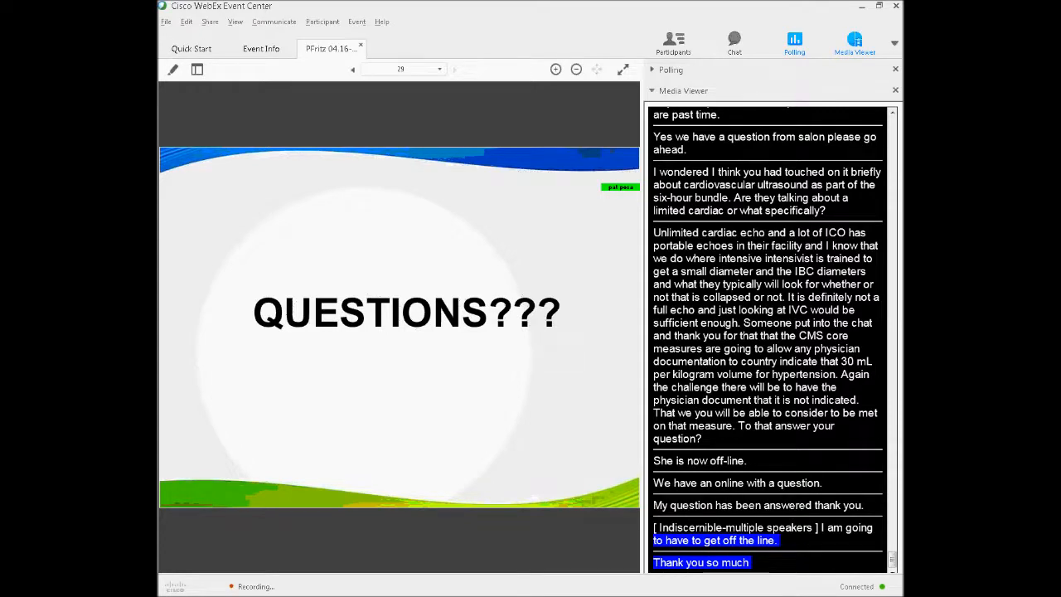
Step: Scroll through closing thanks, the evaluation, and the promise of materials on the BLS Quinn website
{"action": "scroll", "scroll_direction": "down", "scroll_amount": 3}
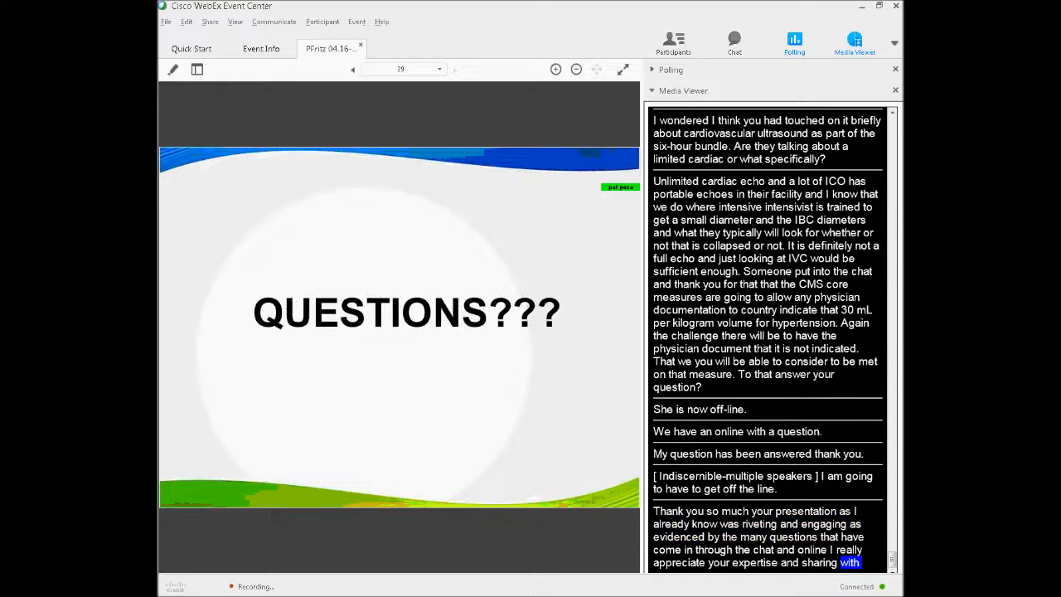
{"action": "scroll", "scroll_direction": "down", "scroll_amount": 3}
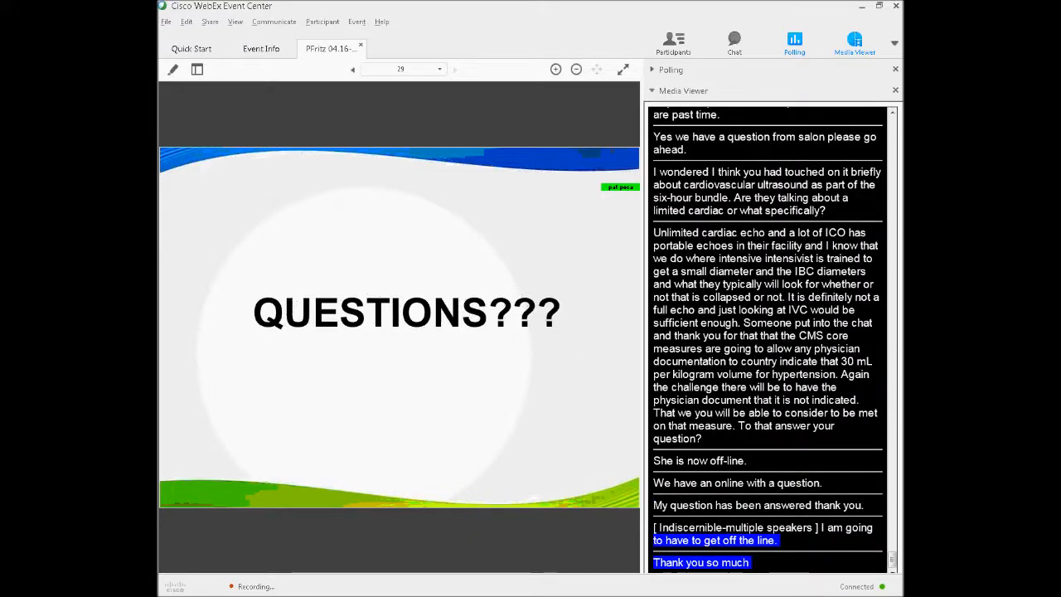
{"action": "scroll", "scroll_direction": "down", "scroll_amount": 3}
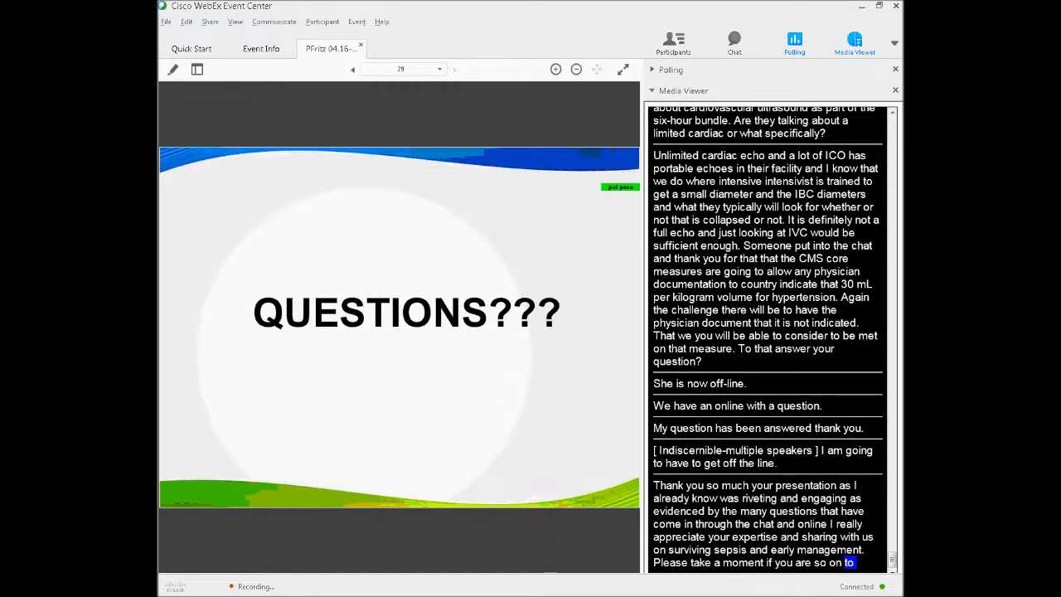
{"action": "scroll", "scroll_direction": "down", "scroll_amount": 3}
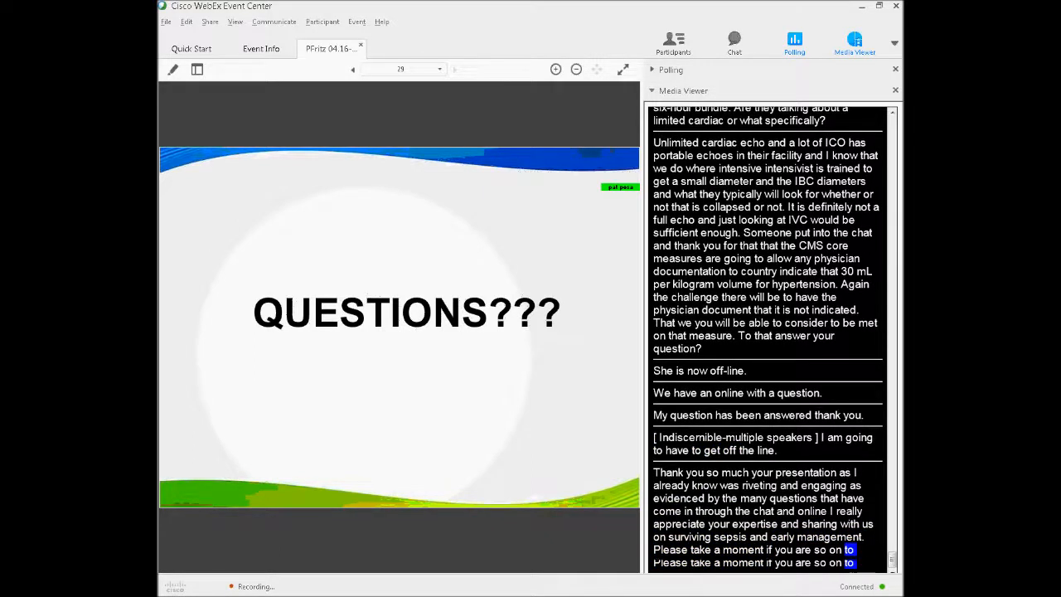
{"action": "scroll", "scroll_direction": "down", "scroll_amount": 3}
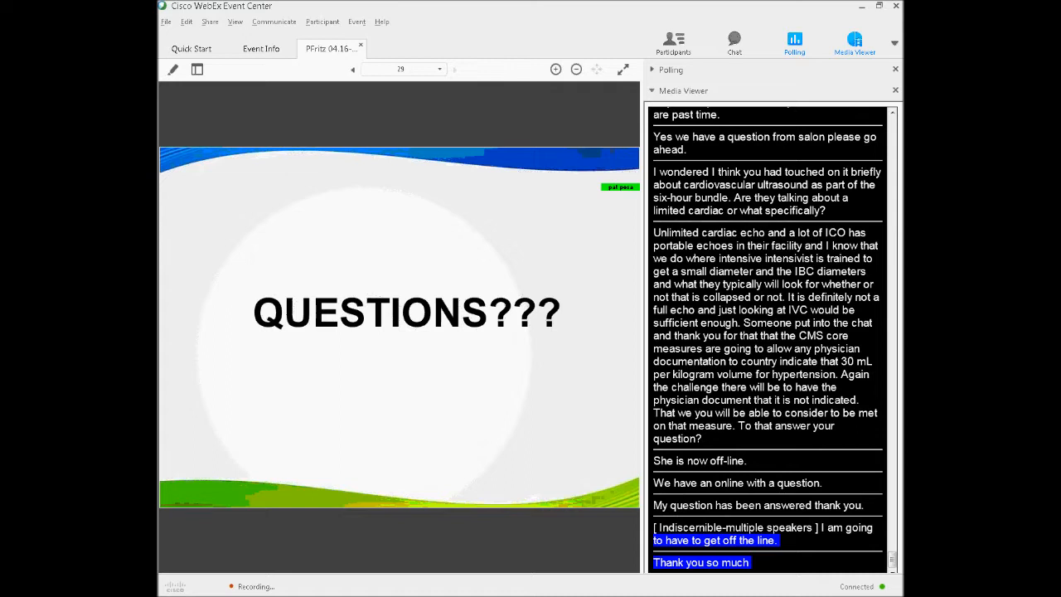
{"action": "scroll", "scroll_direction": "down", "scroll_amount": 3}
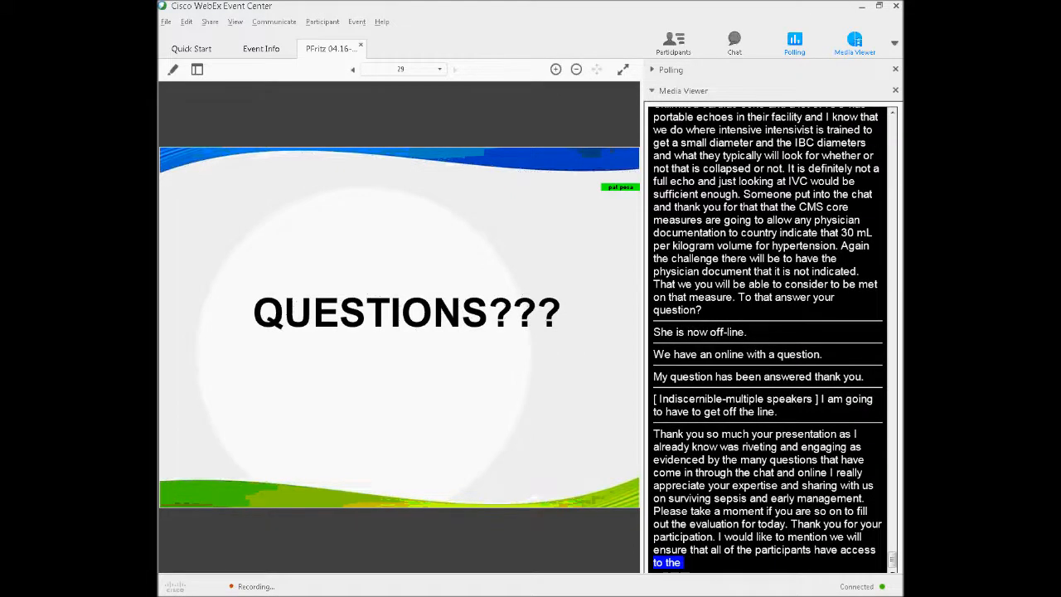
{"action": "scroll", "scroll_direction": "down", "scroll_amount": 3}
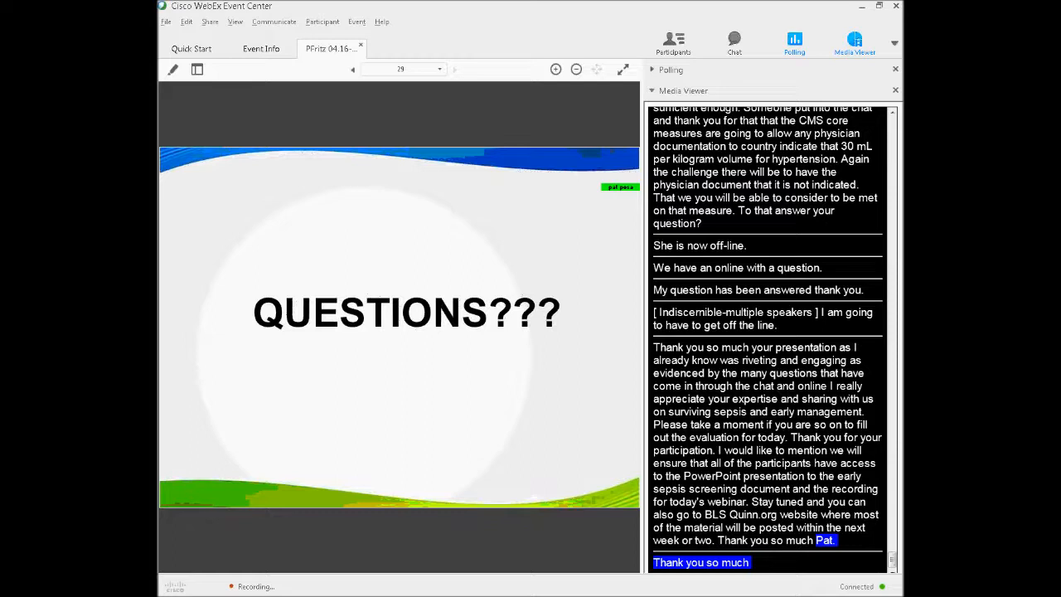
{"action": "scroll", "scroll_direction": "down", "scroll_amount": 3}
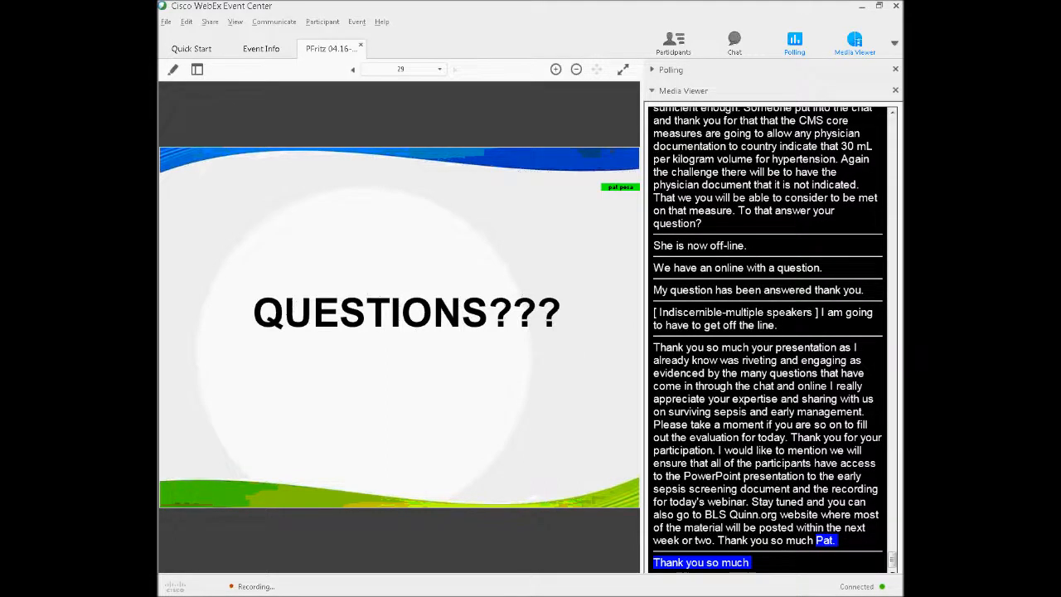
{"action": "scroll", "scroll_direction": "down", "scroll_amount": 3}
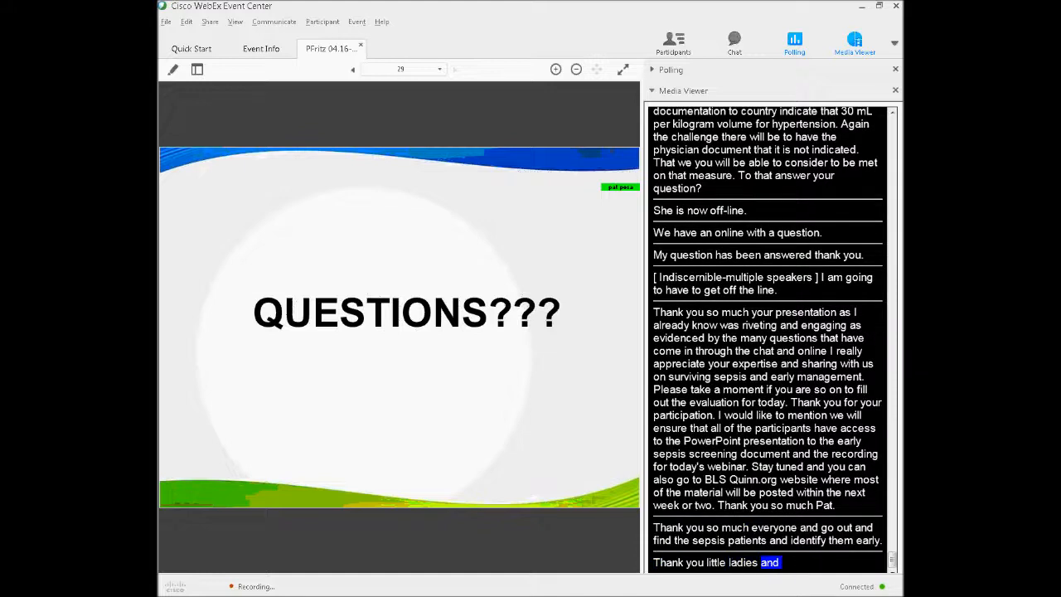